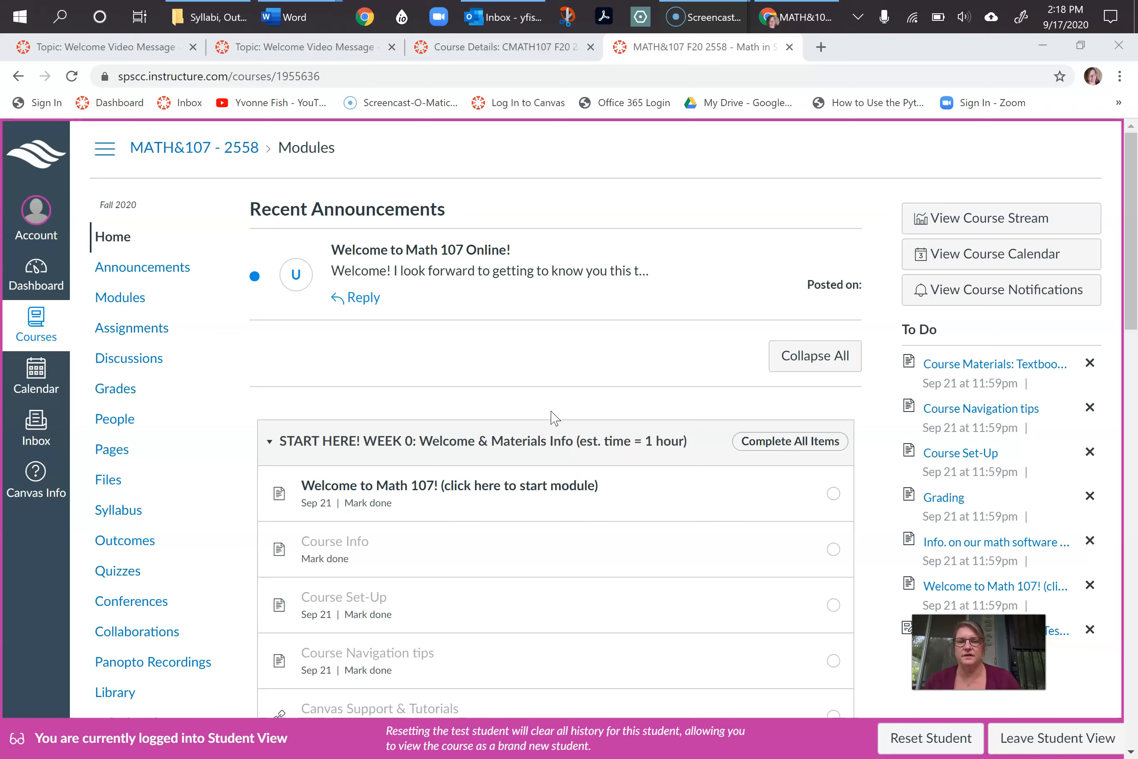
Scroll down the course Home page to the Week 0 module items
scroll(down, 3)
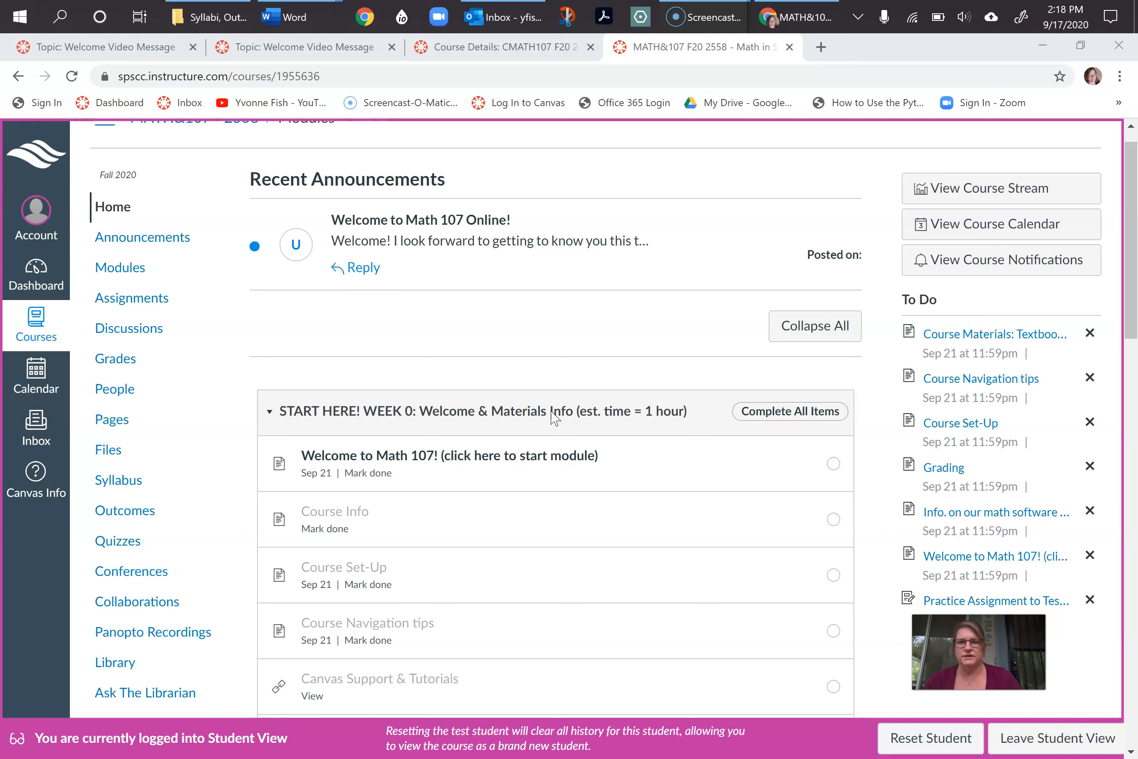
scroll(down, 3)
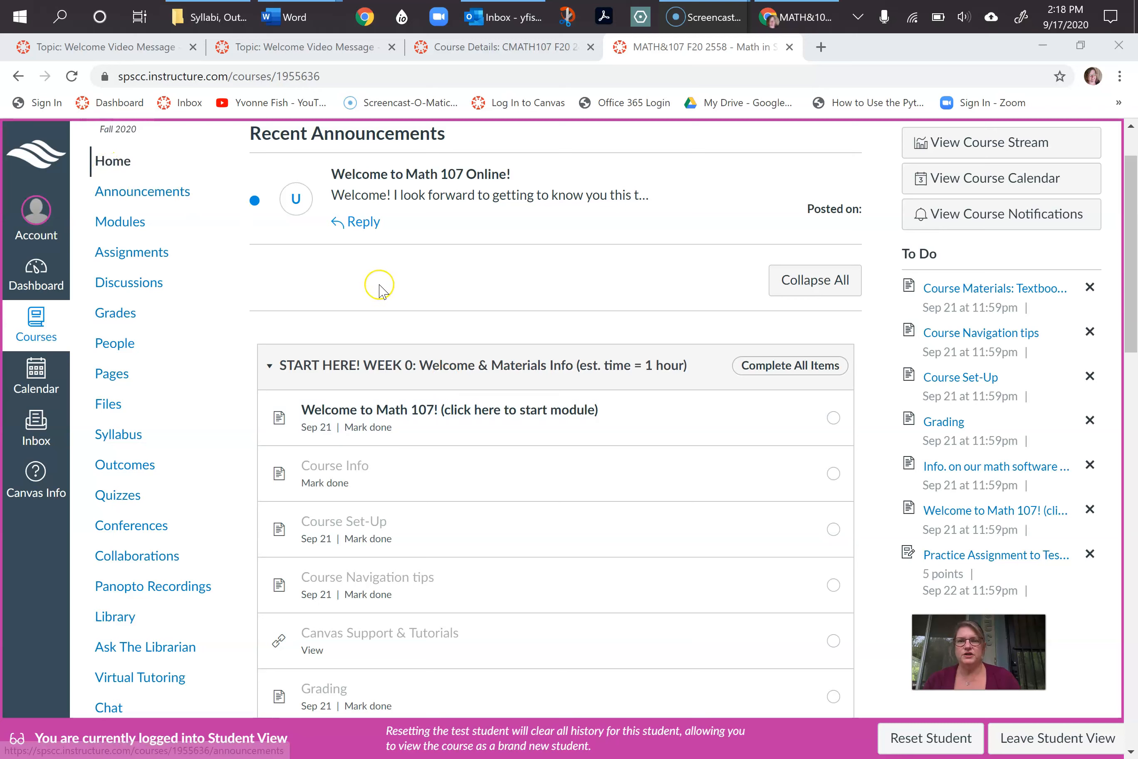
mouse_move(962, 476)
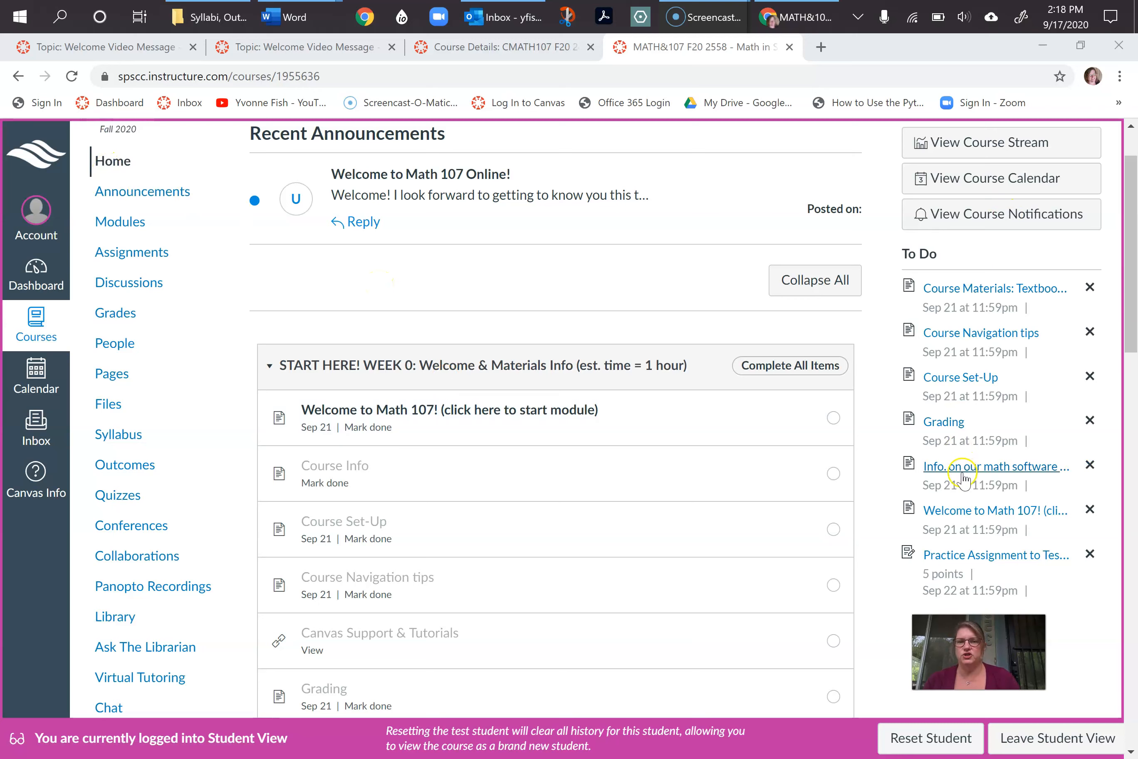
mouse_move(680, 341)
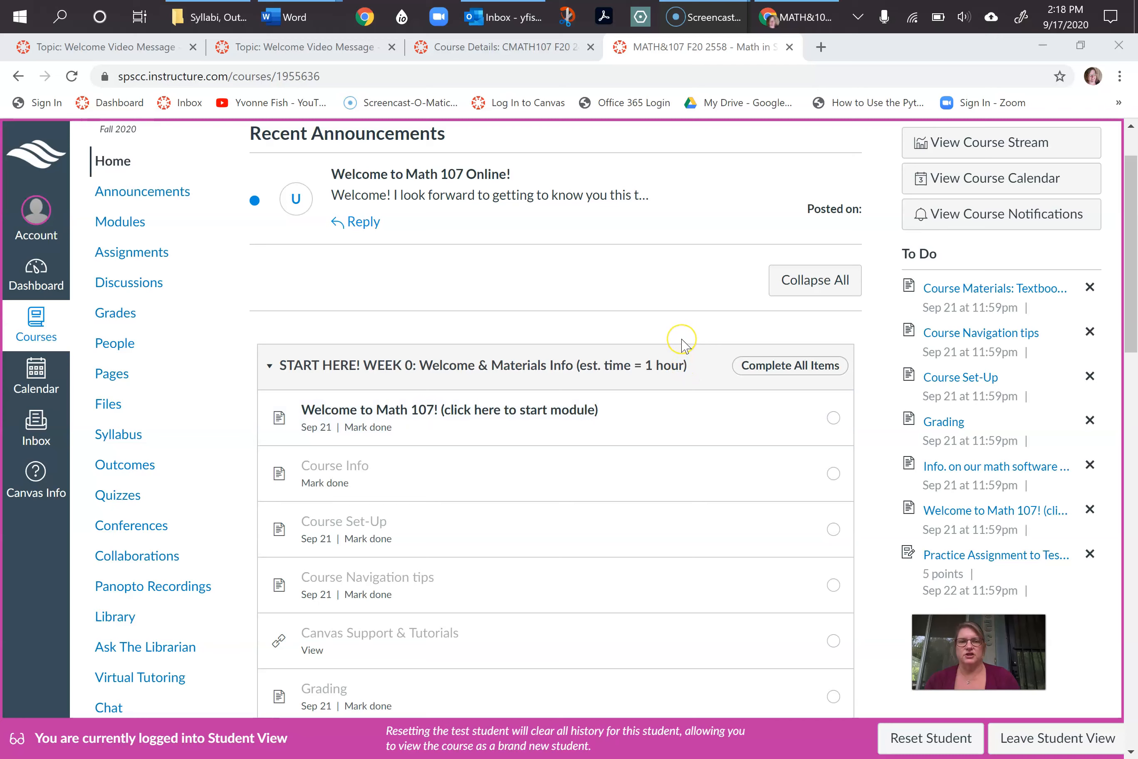
mouse_move(682, 345)
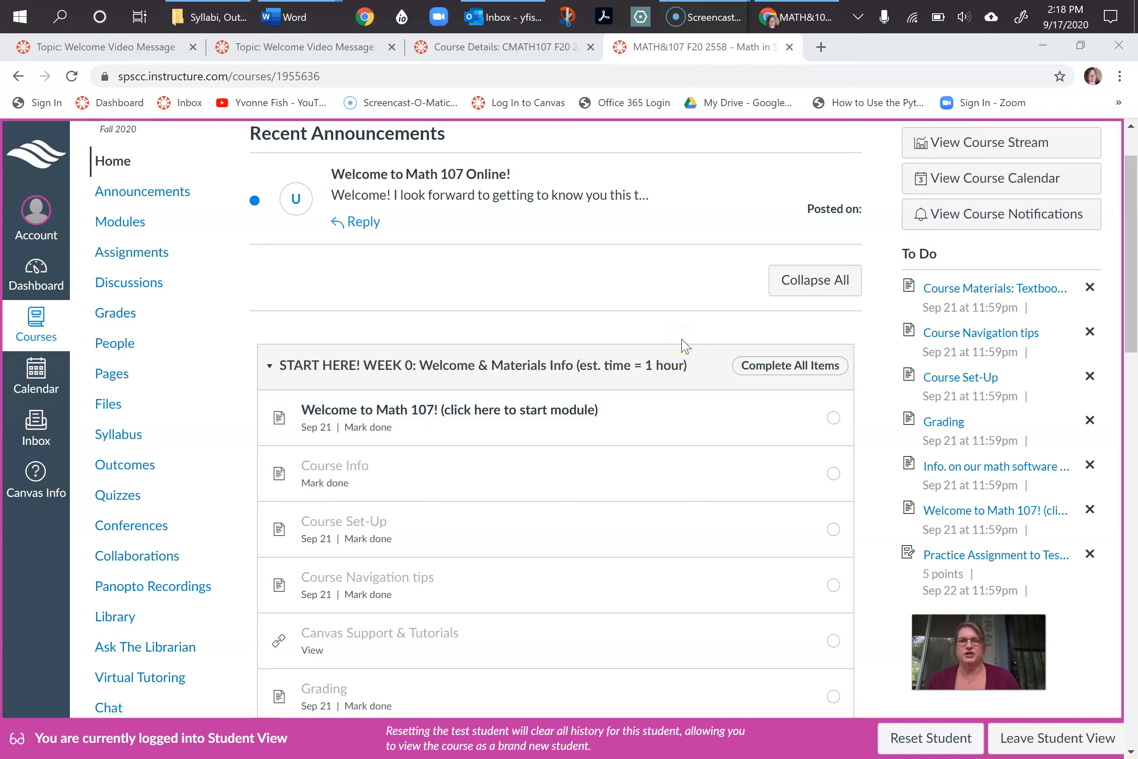
mouse_move(694, 287)
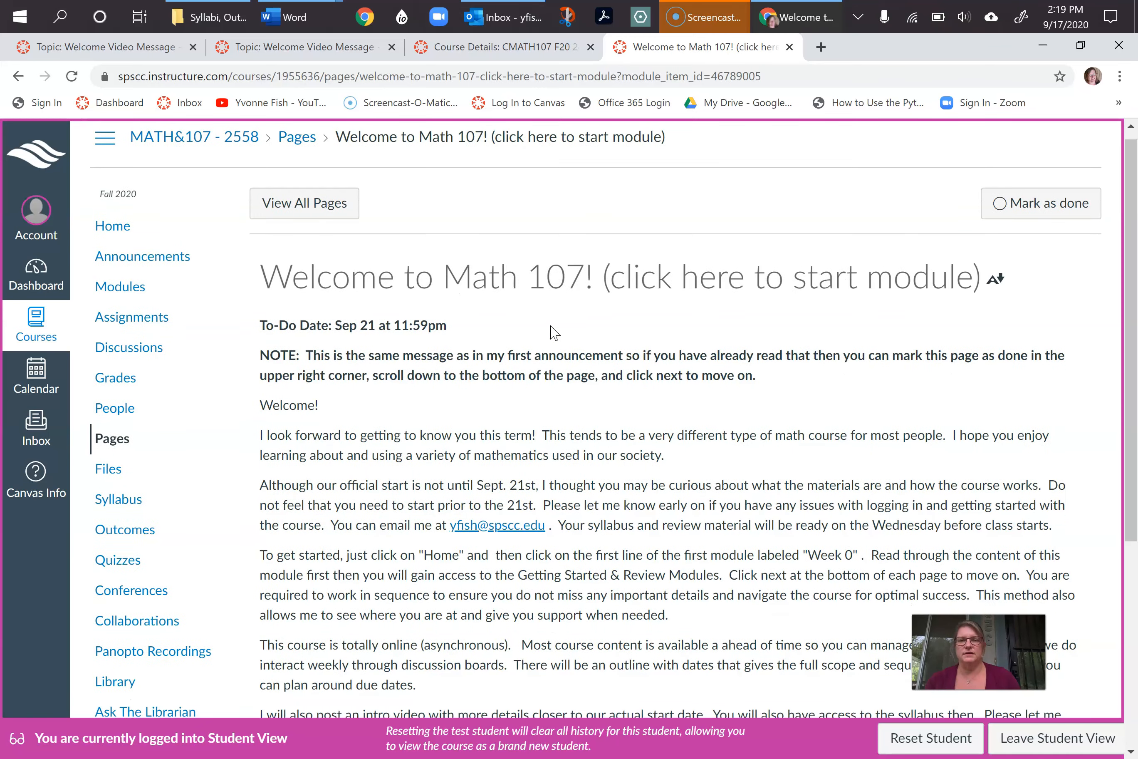
Mark the Welcome to Math 107 page as done
scroll(down, 3)
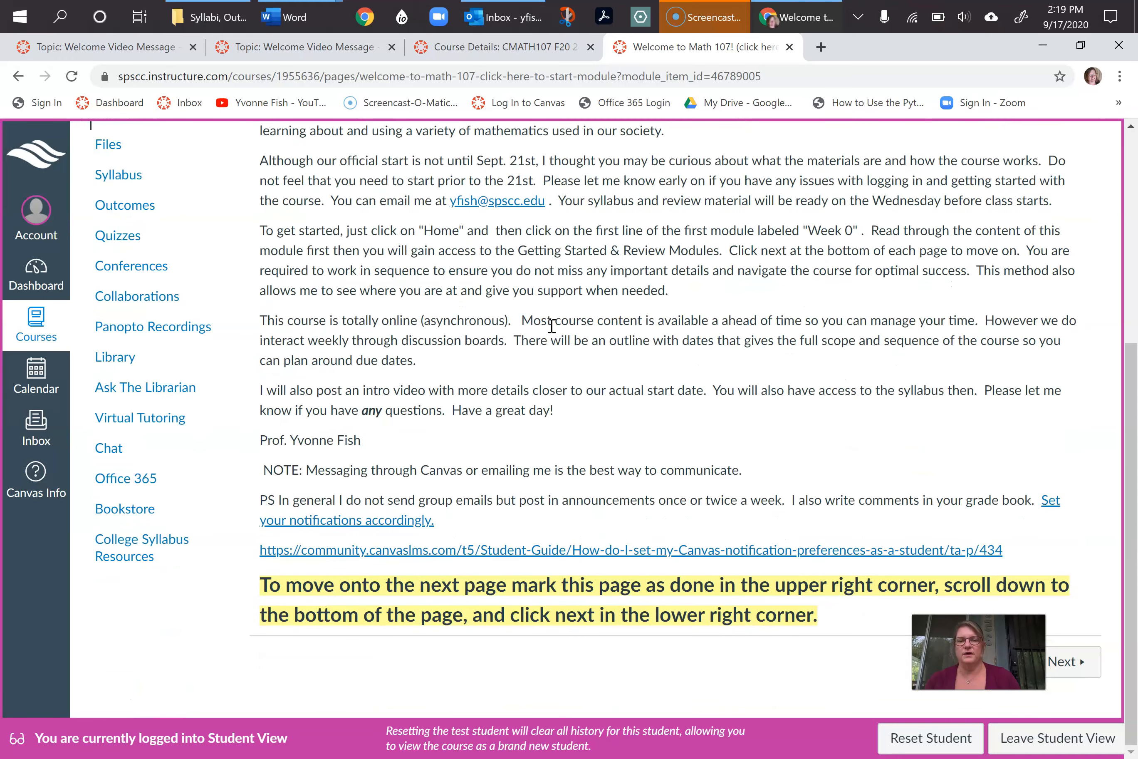
scroll(up, 3)
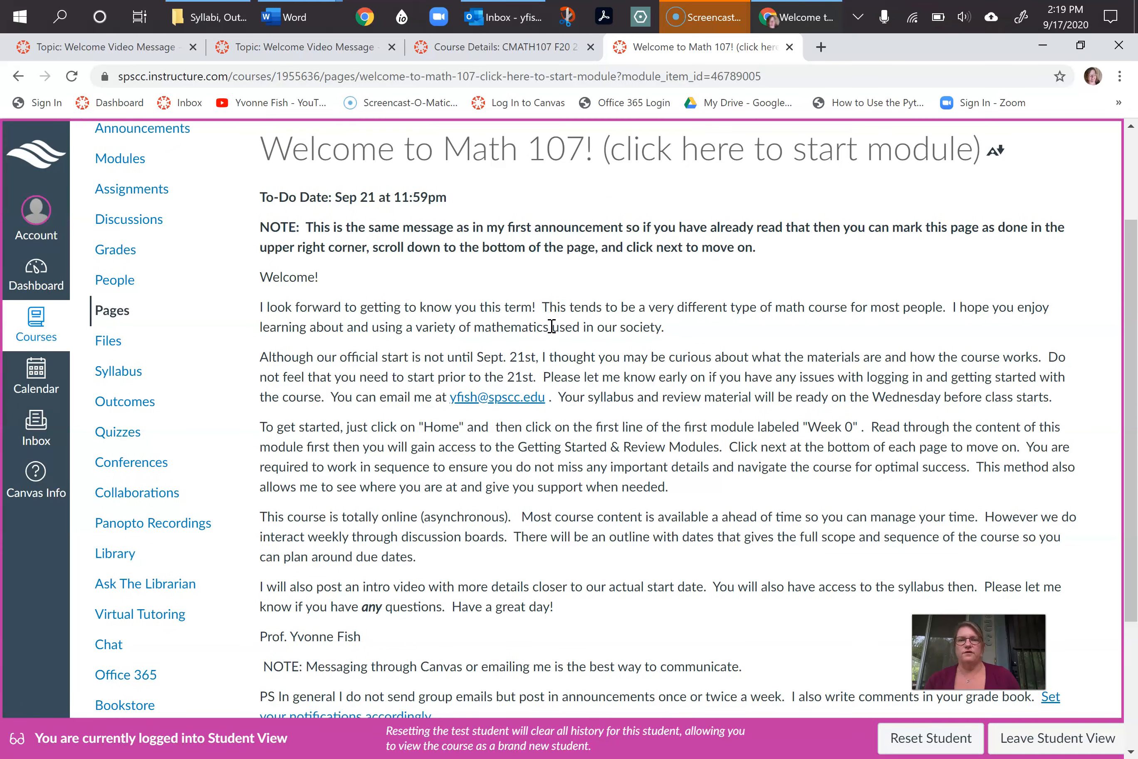
scroll(up, 3)
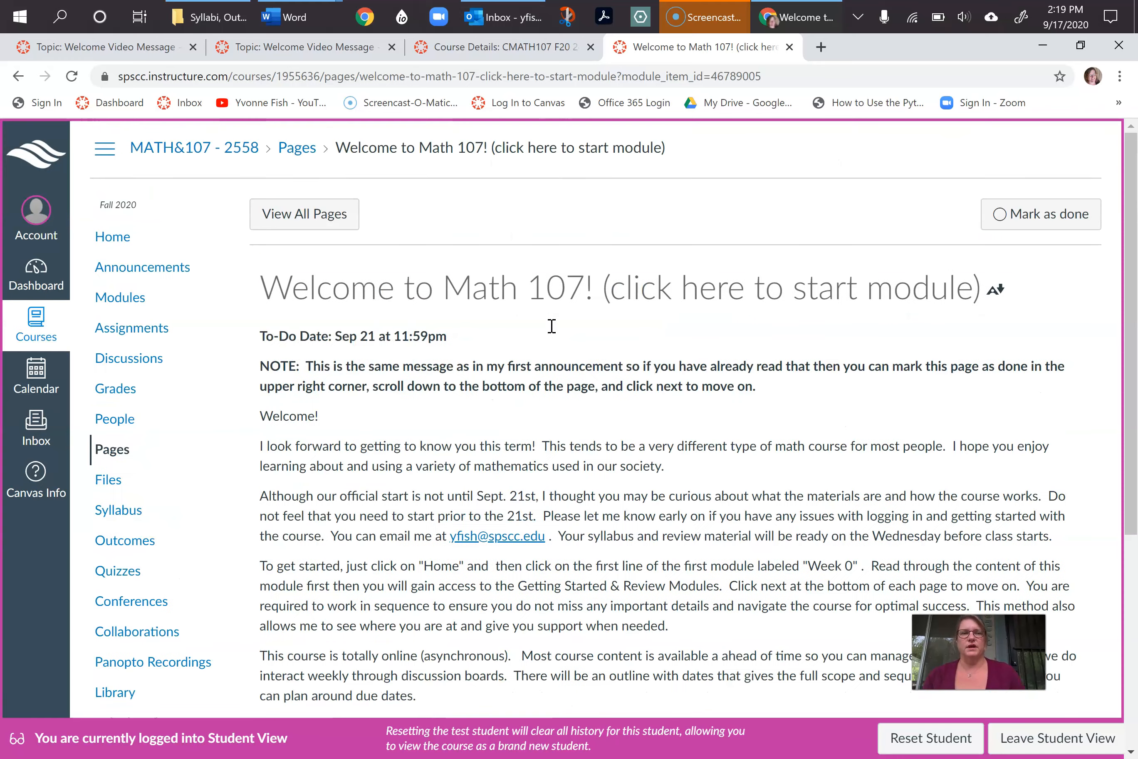
mouse_move(1034, 222)
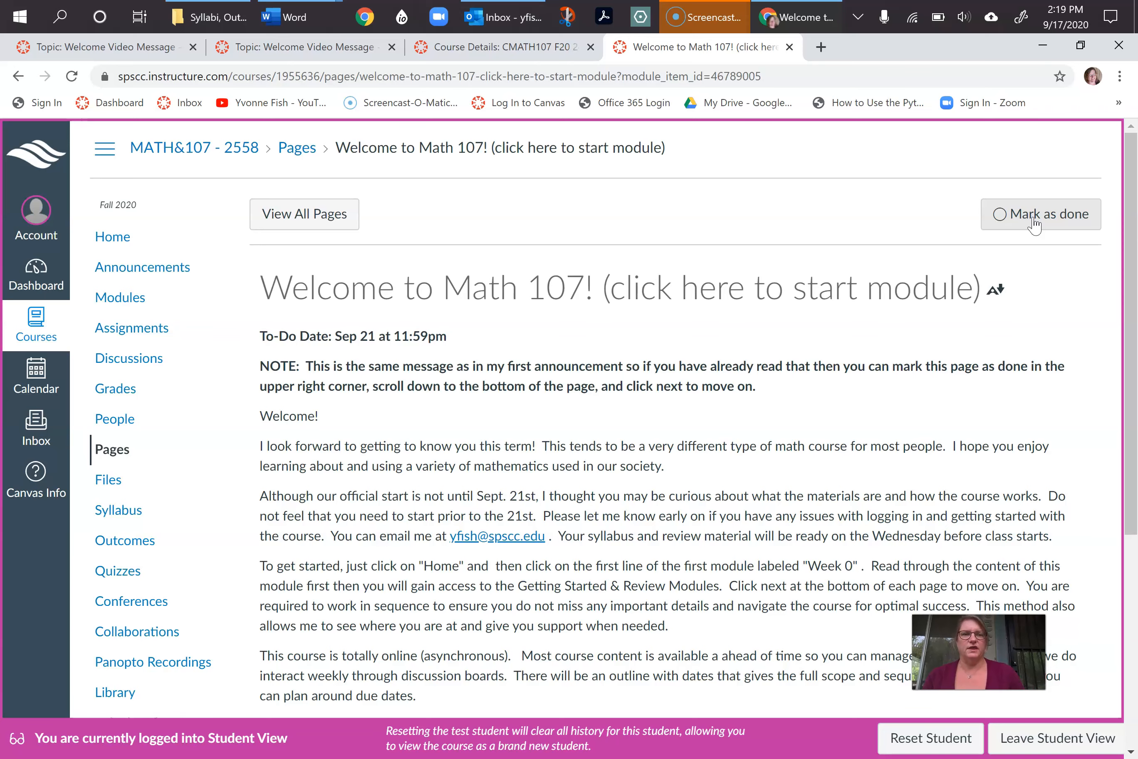
click(1040, 214)
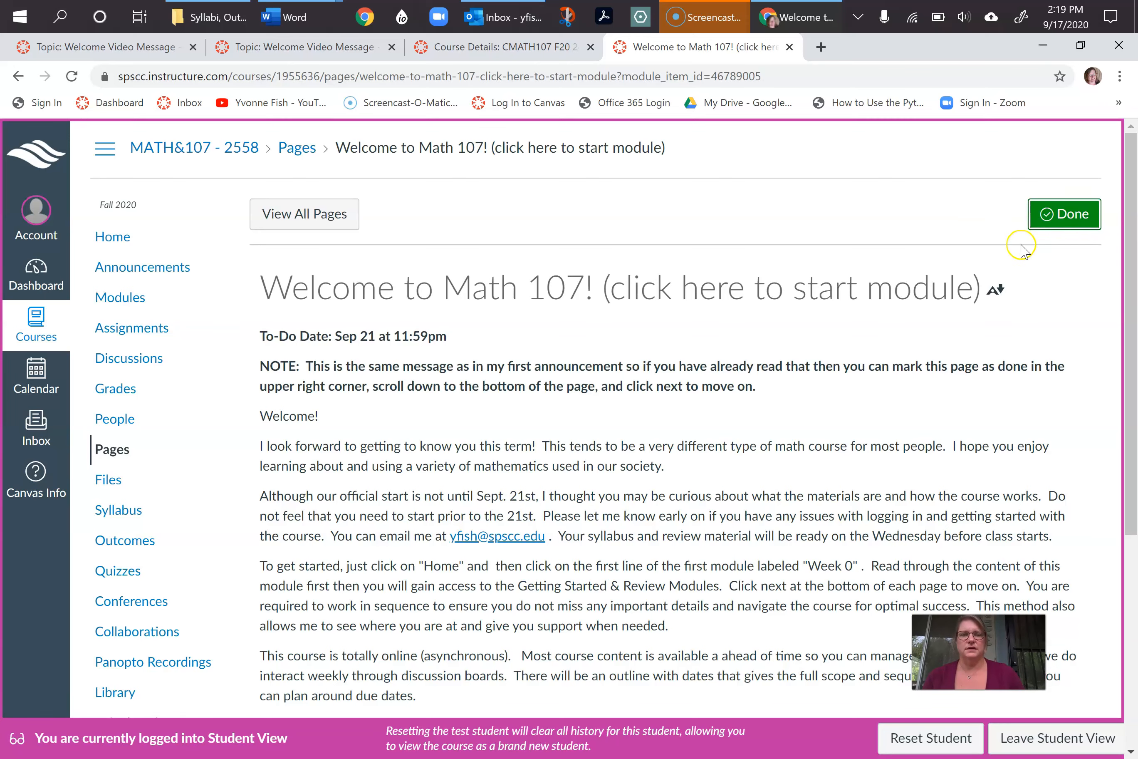
Advance to the next Week 0 item, the Course Info page
scroll(down, 3)
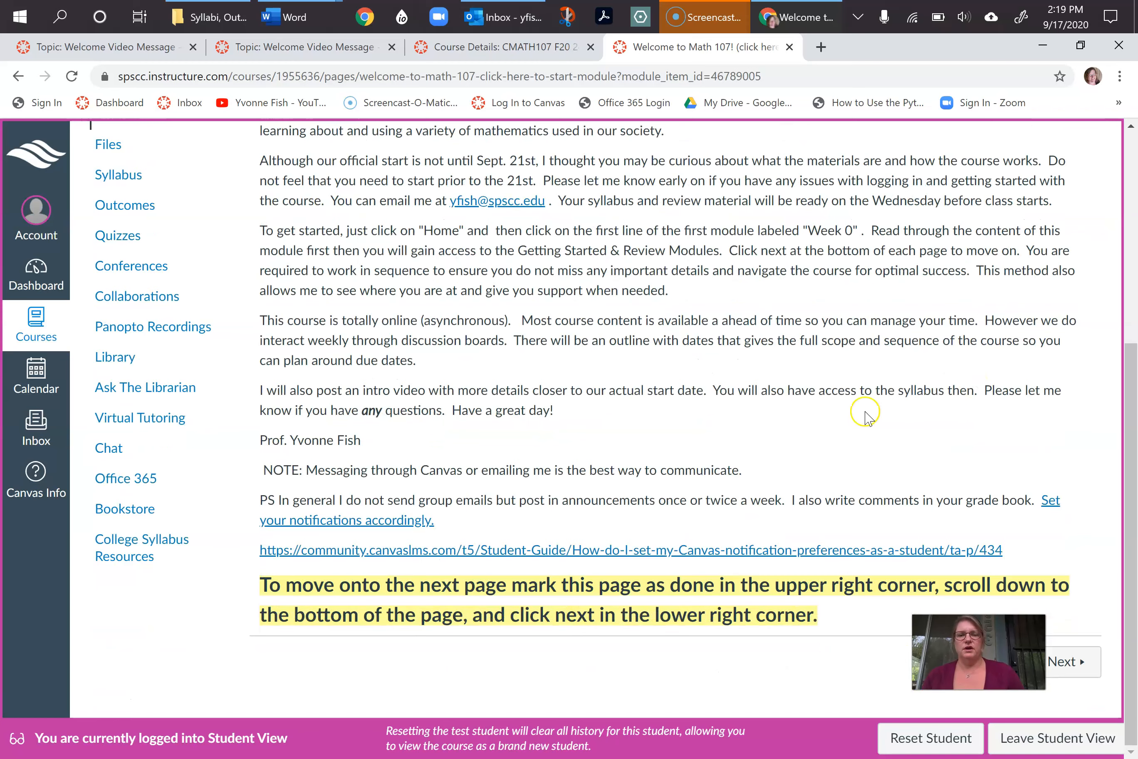
click(1067, 661)
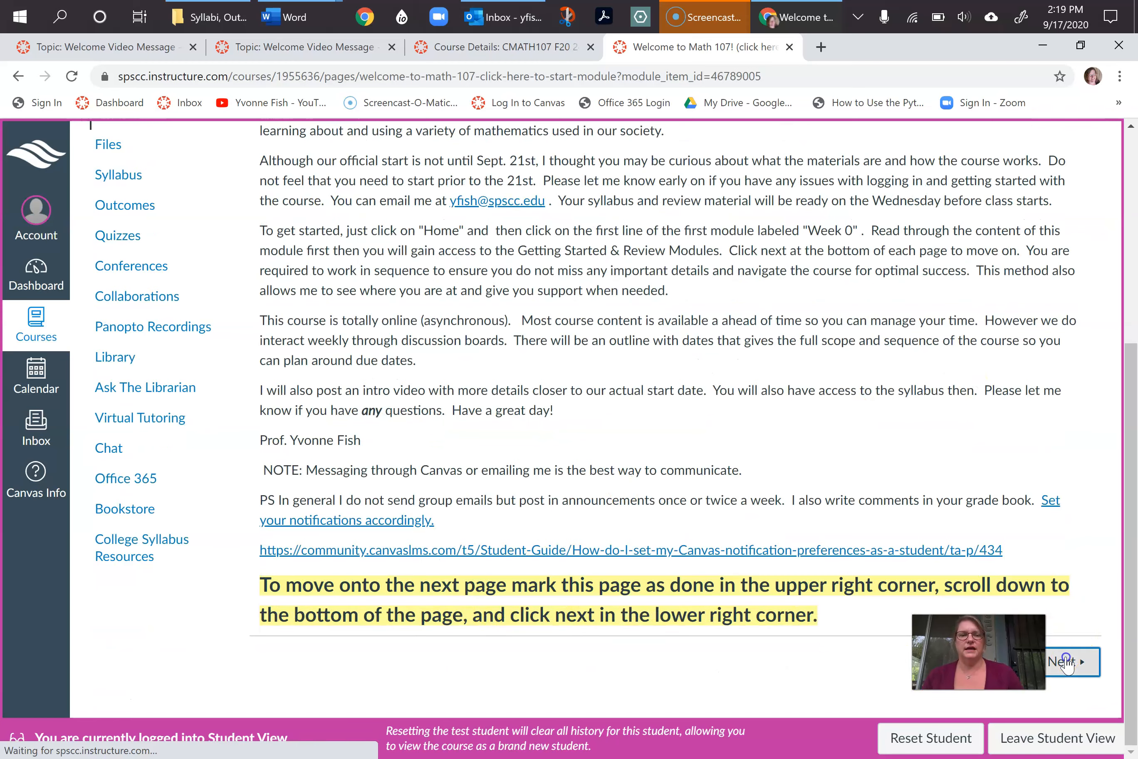
click(1068, 662)
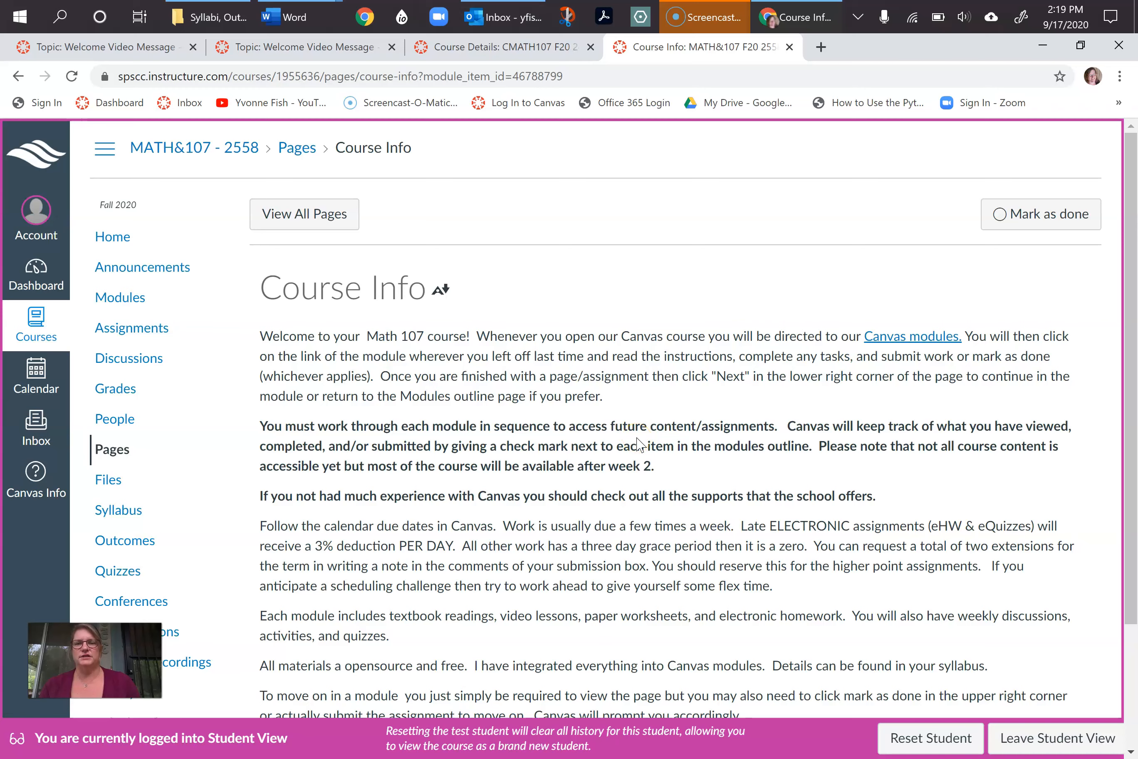
Scroll down through the Course Info page content to read it
scroll(down, 3)
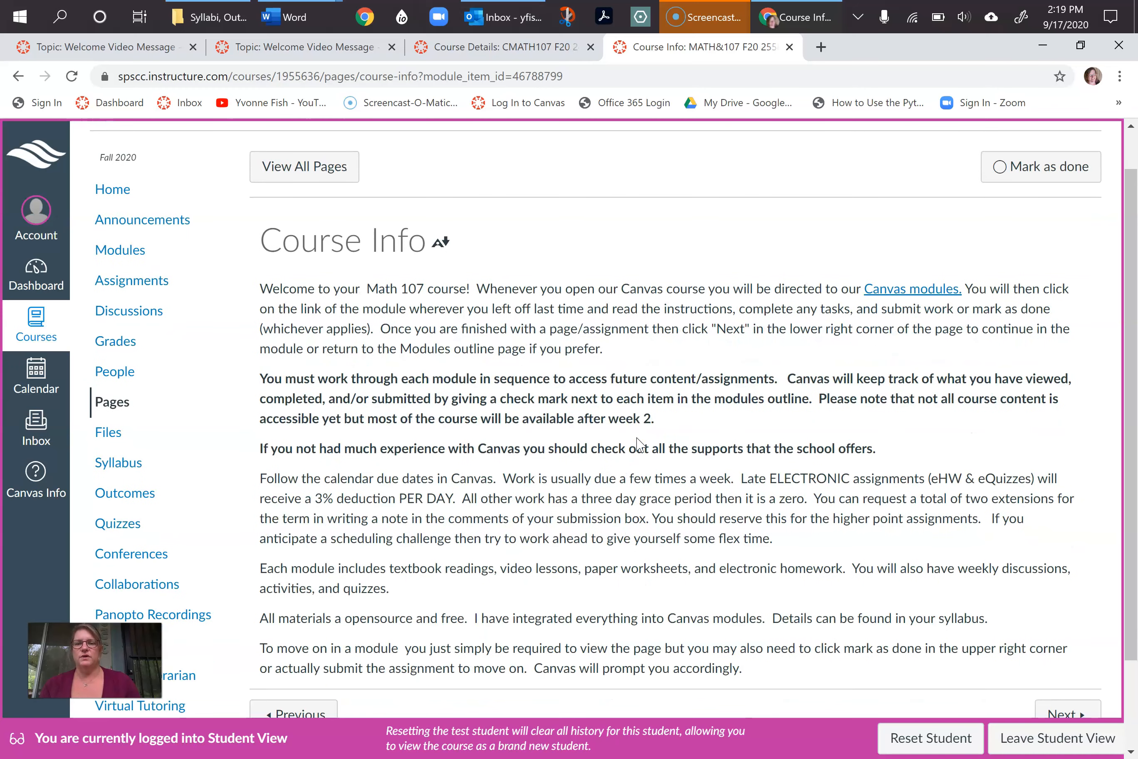
scroll(down, 3)
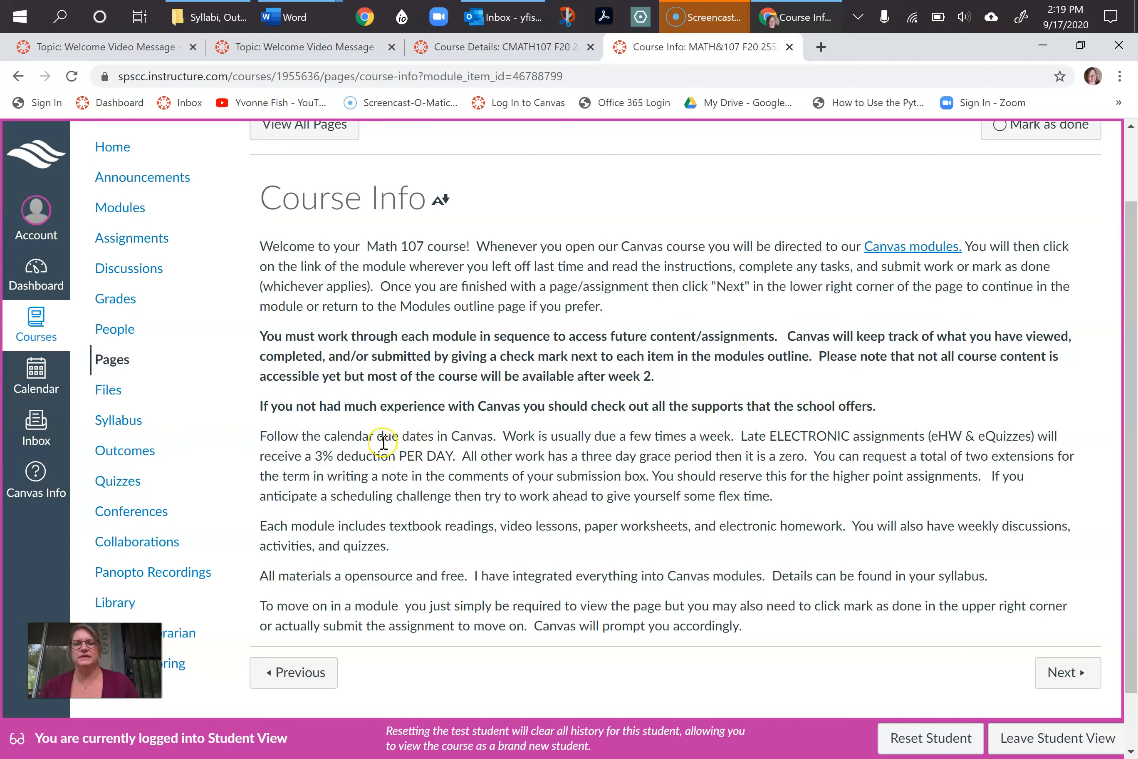
mouse_move(818, 563)
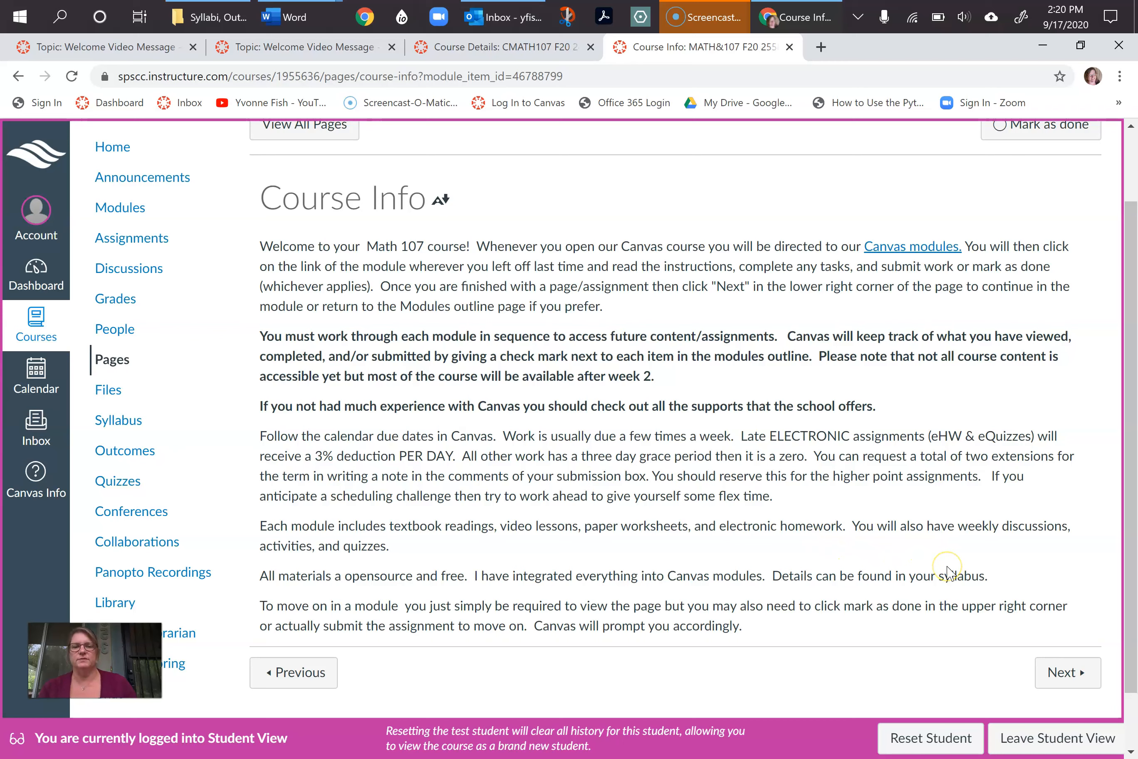
mouse_move(947, 570)
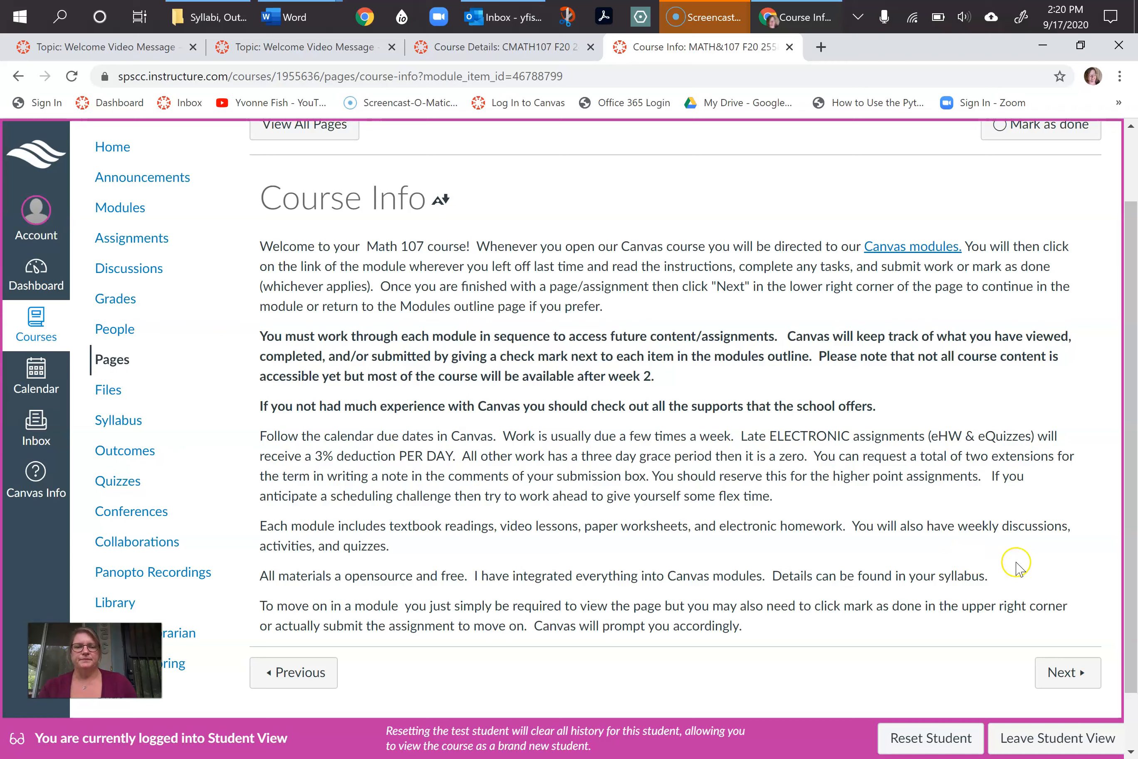
mouse_move(1028, 570)
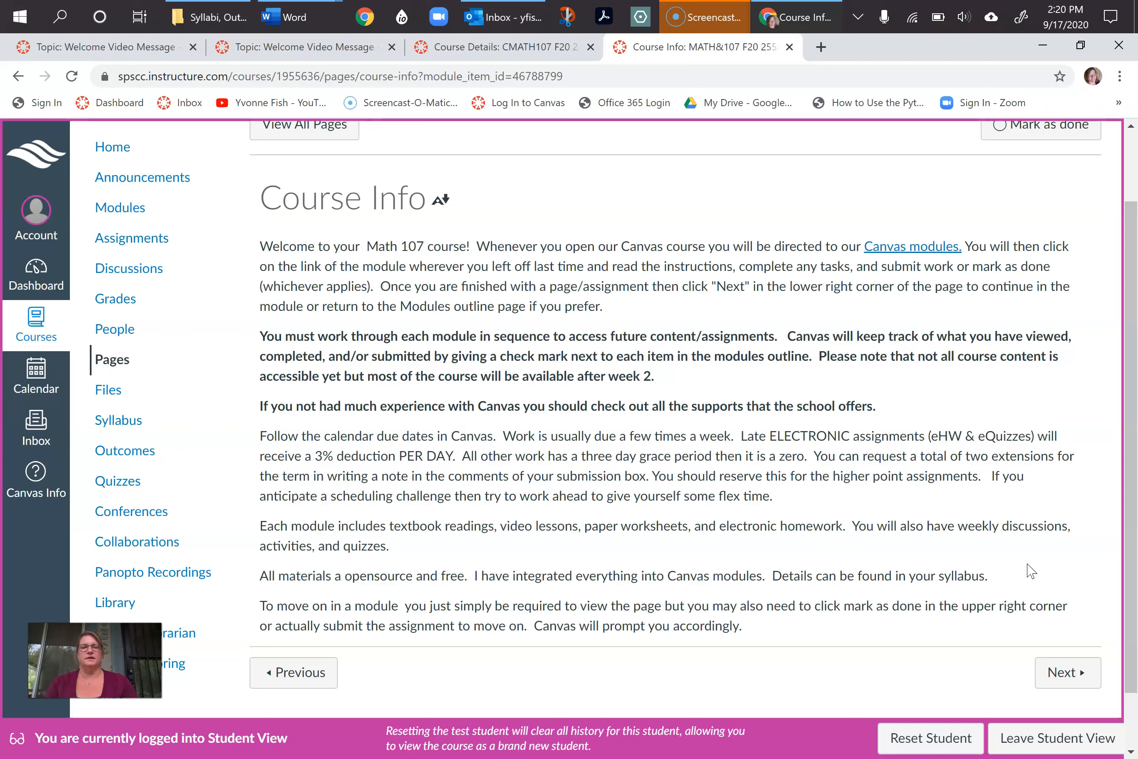
mouse_move(1040, 576)
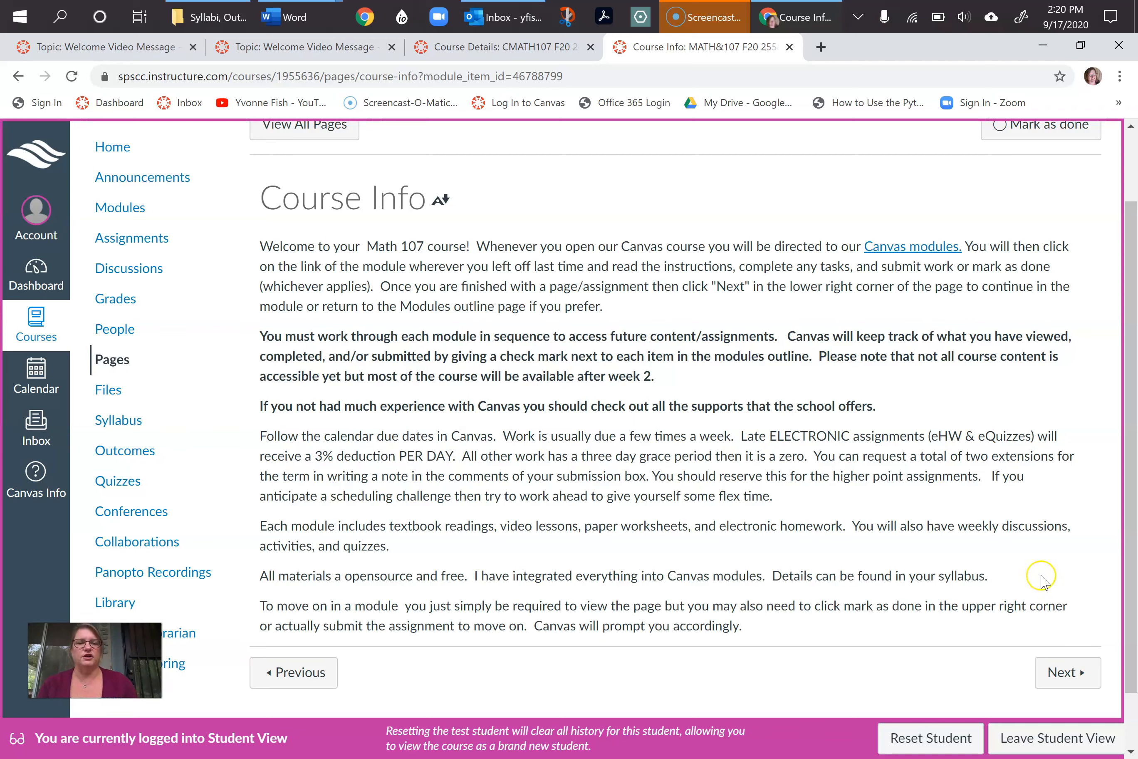
mouse_move(1068, 671)
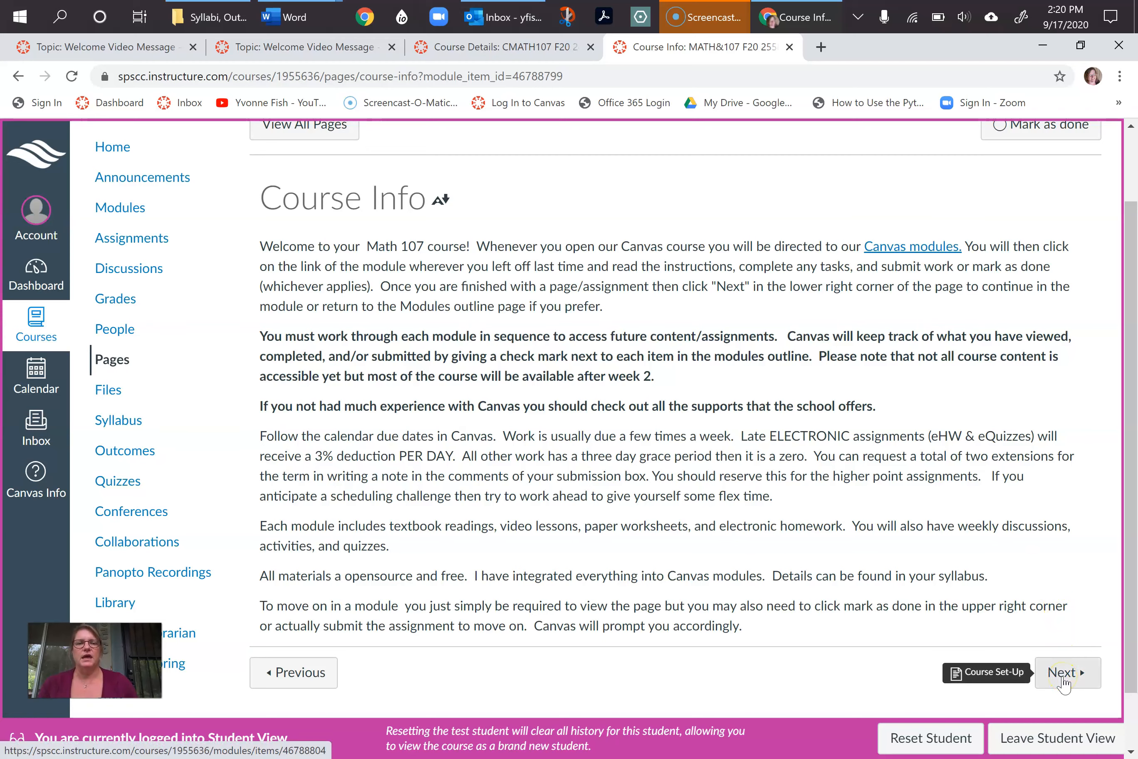
Reach the locked Course Set-Up page and go back to Course Info
click(1066, 672)
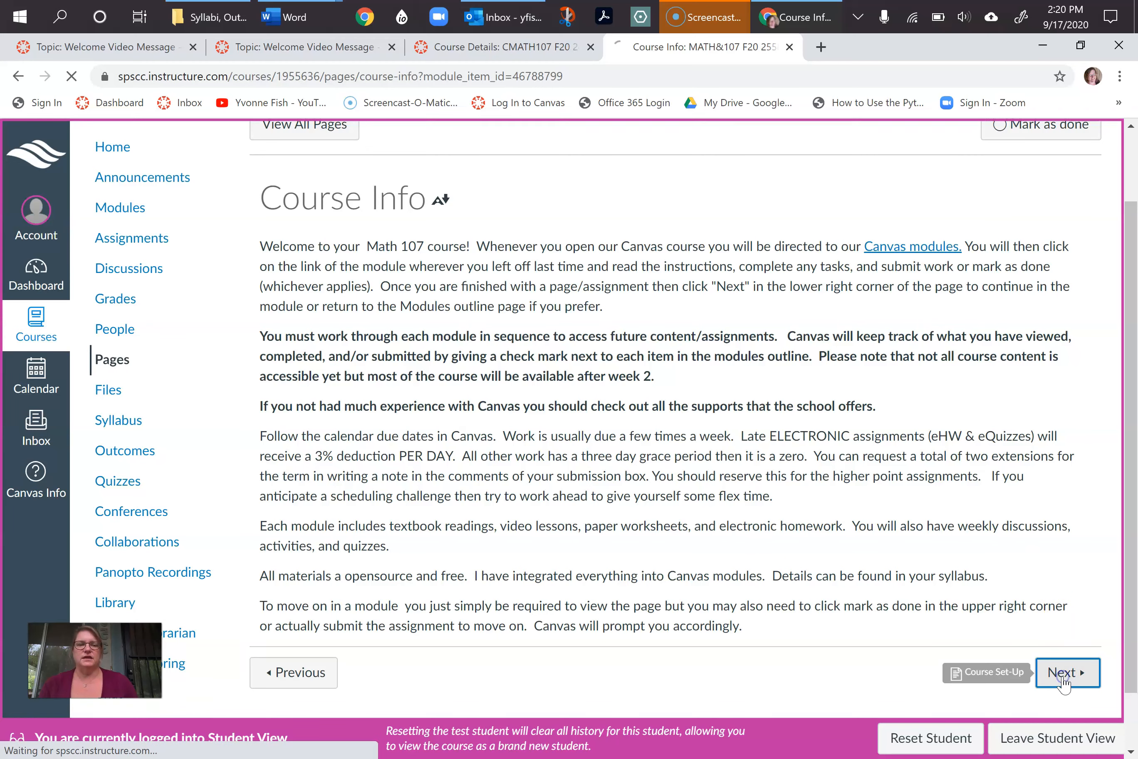
click(1067, 672)
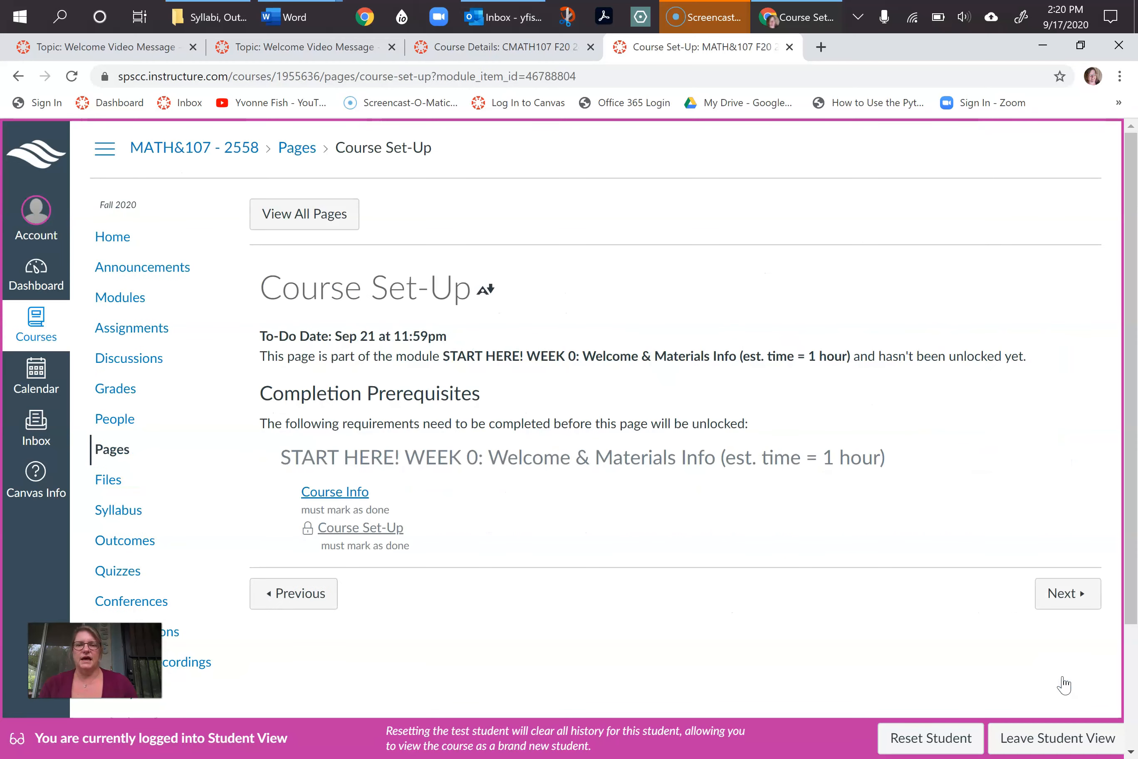
mouse_move(310, 477)
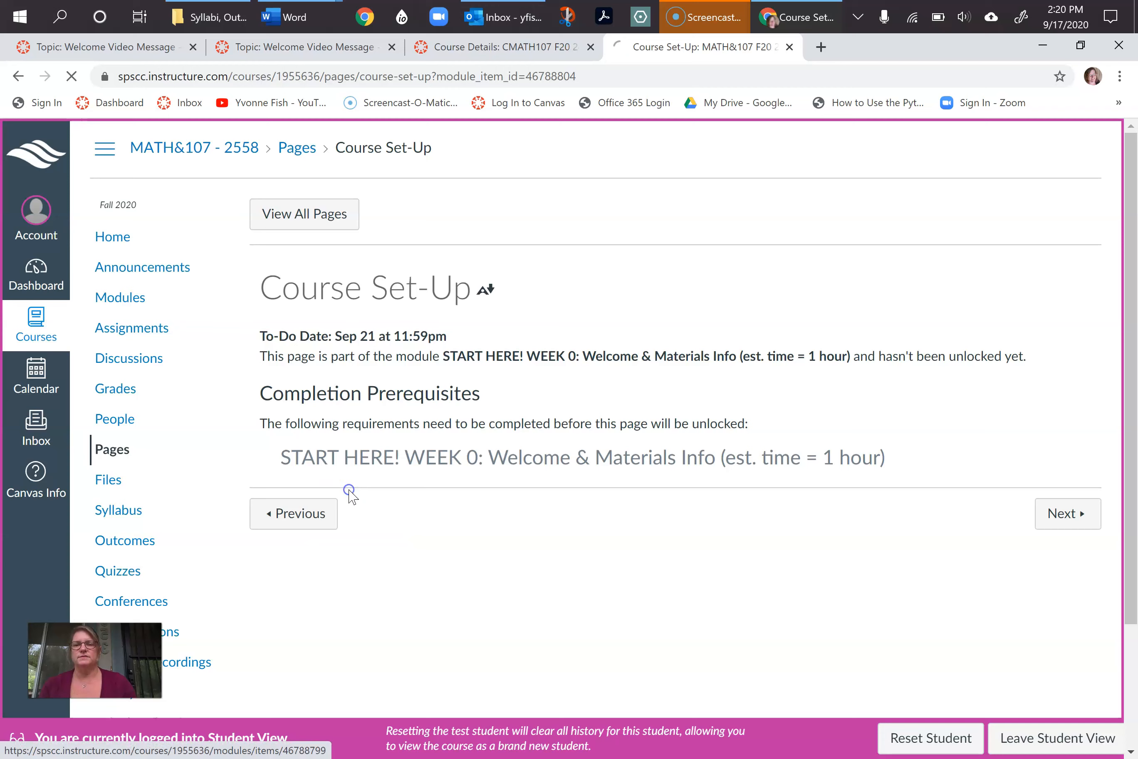
click(293, 513)
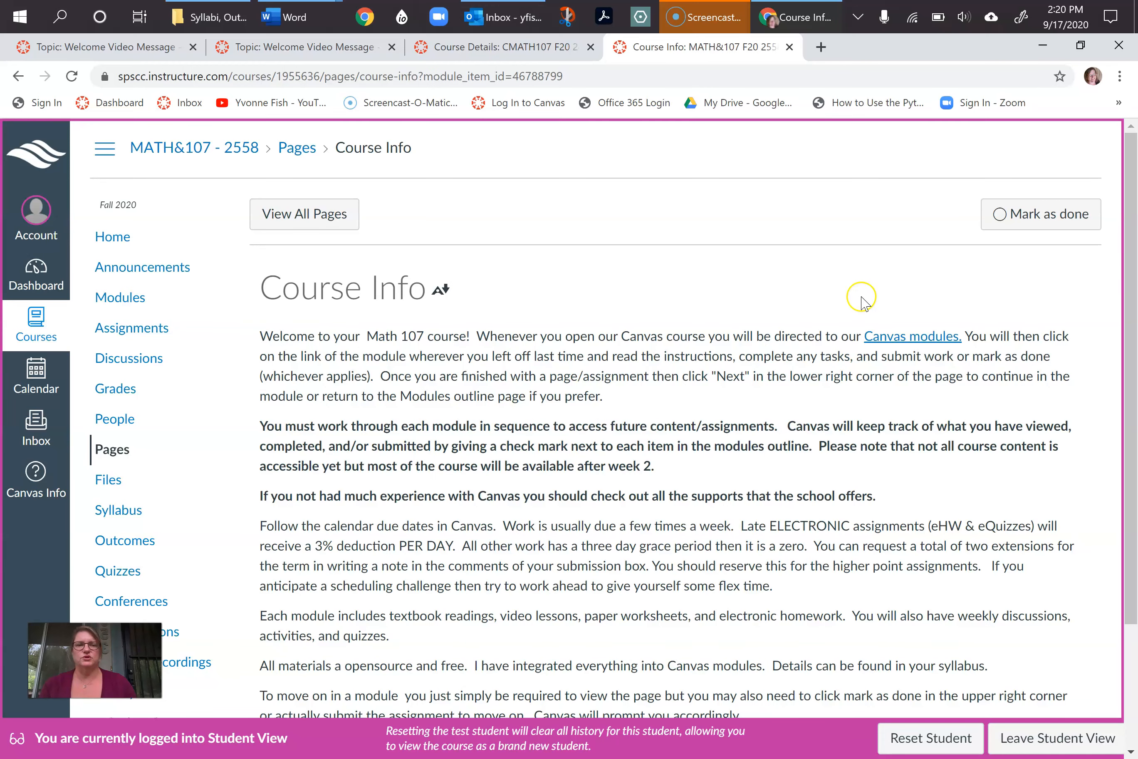
mouse_move(1030, 208)
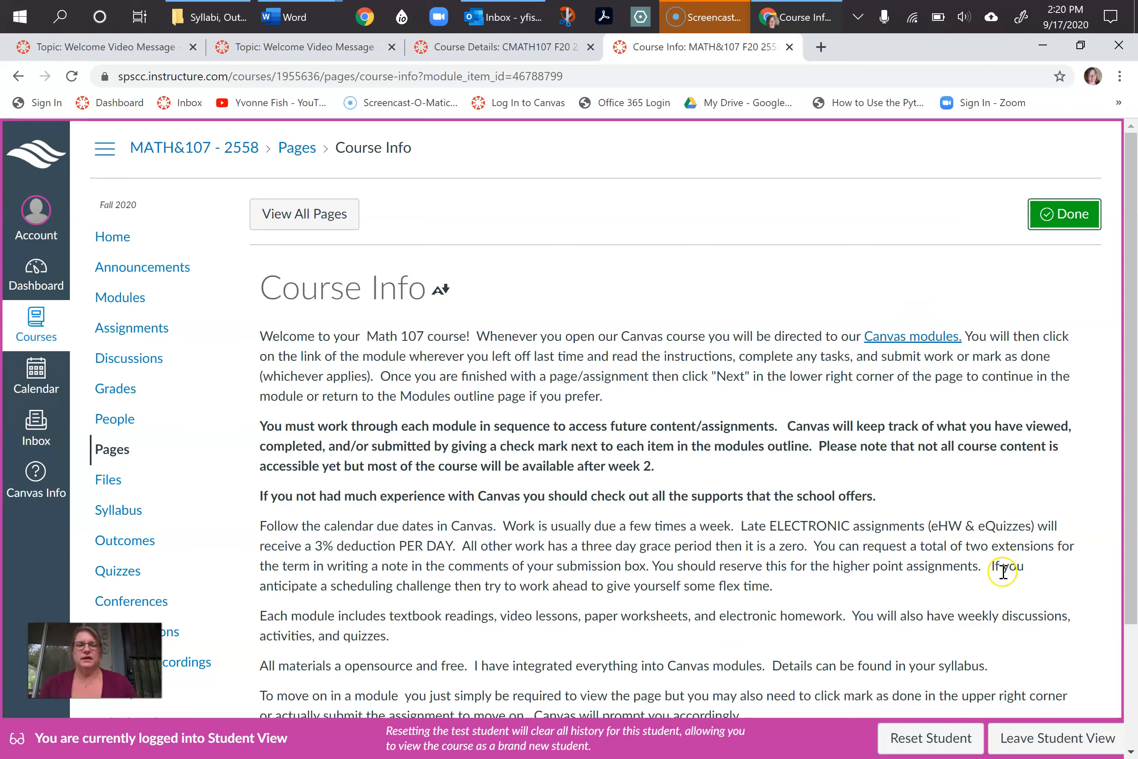
With Course Info marked done, advance again to the Course Set-Up page
scroll(down, 3)
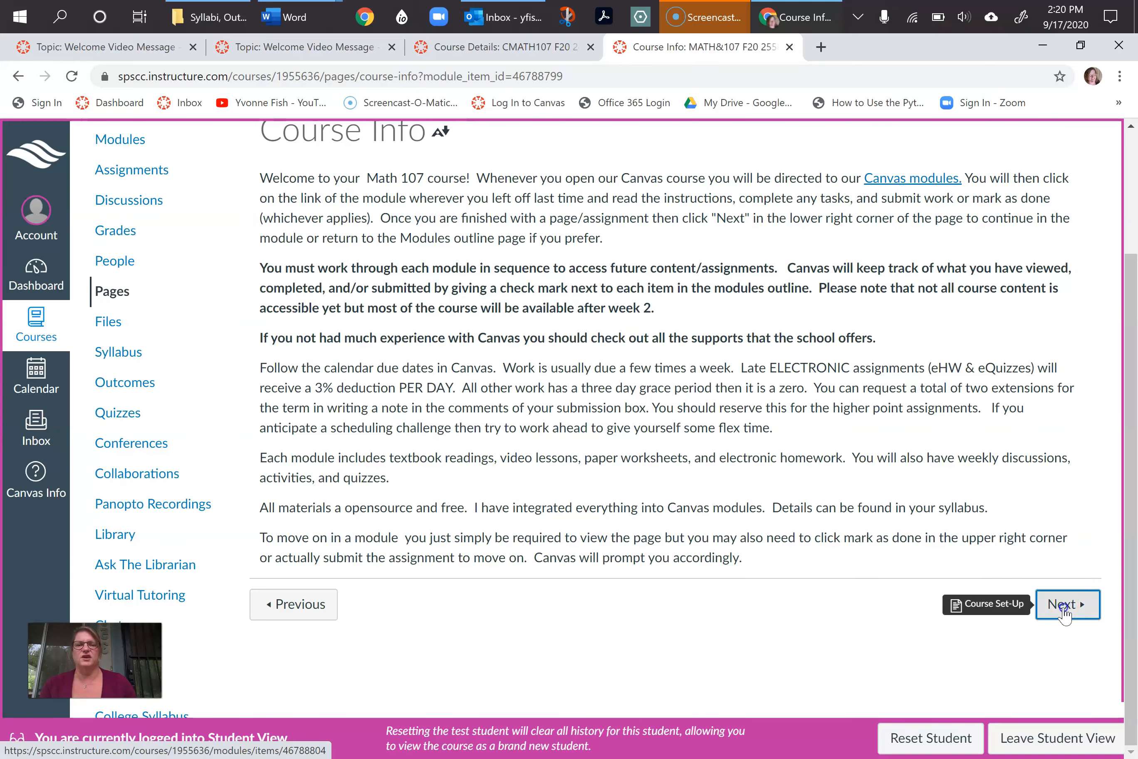
click(1062, 604)
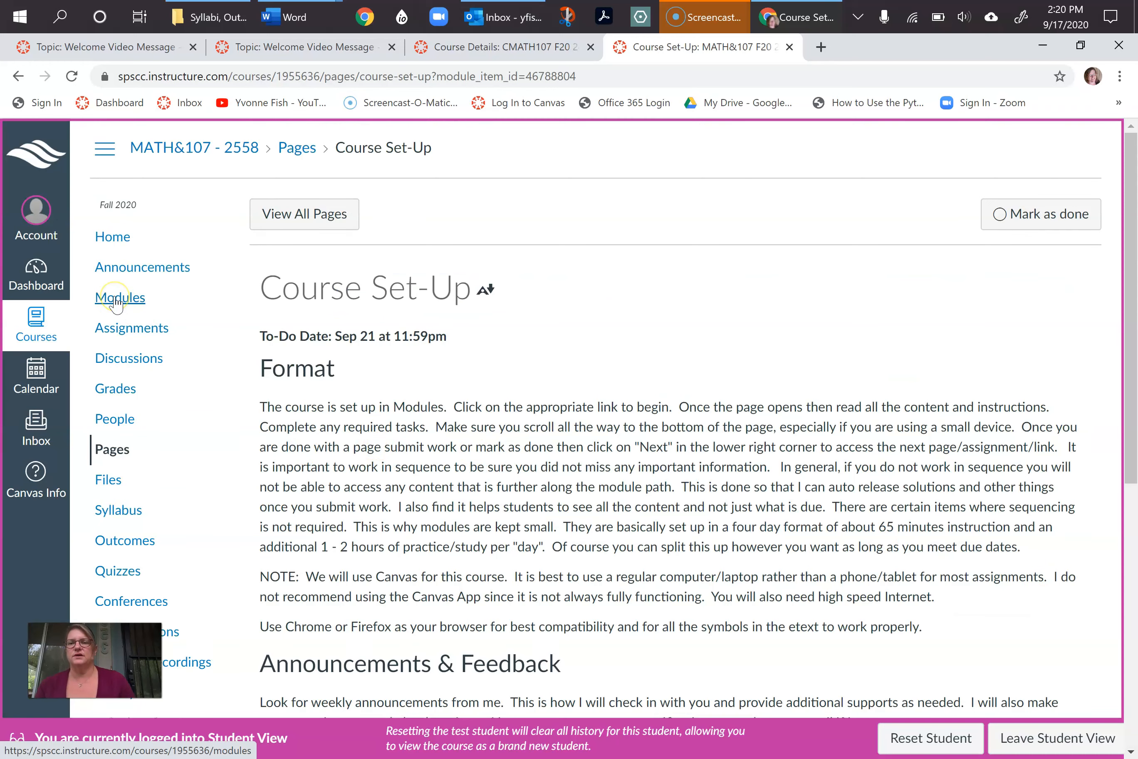
Return to the course Modules list
click(120, 298)
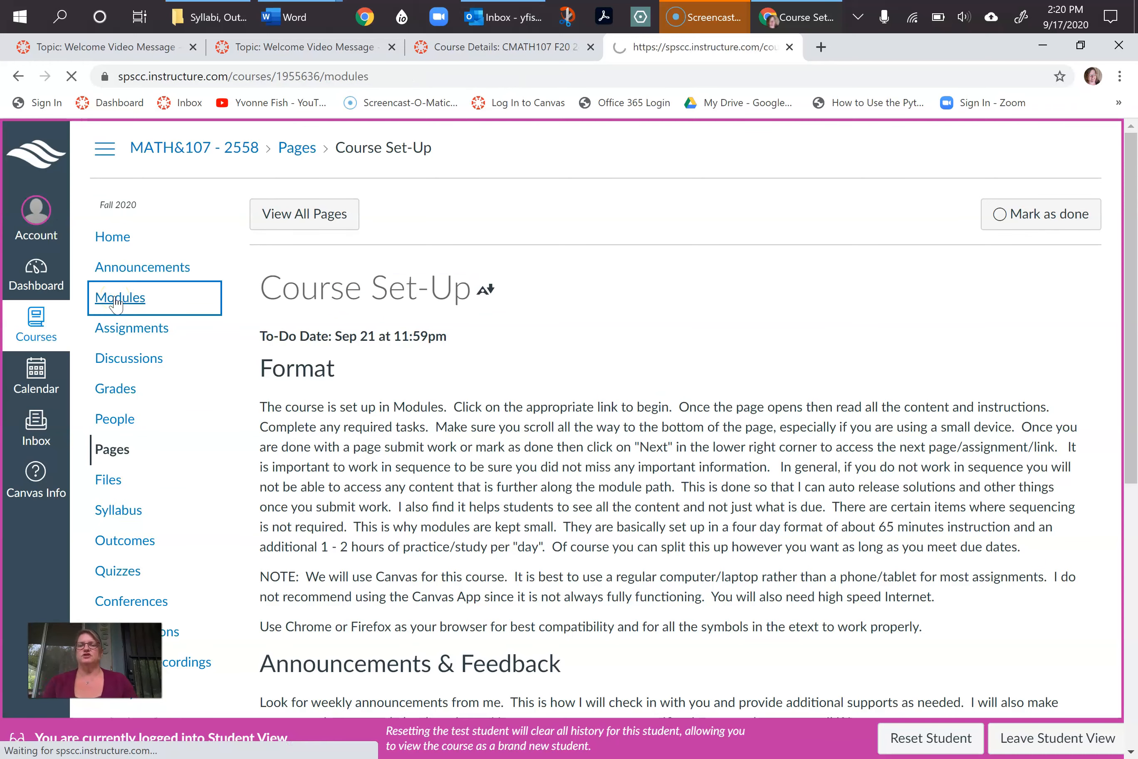
click(120, 297)
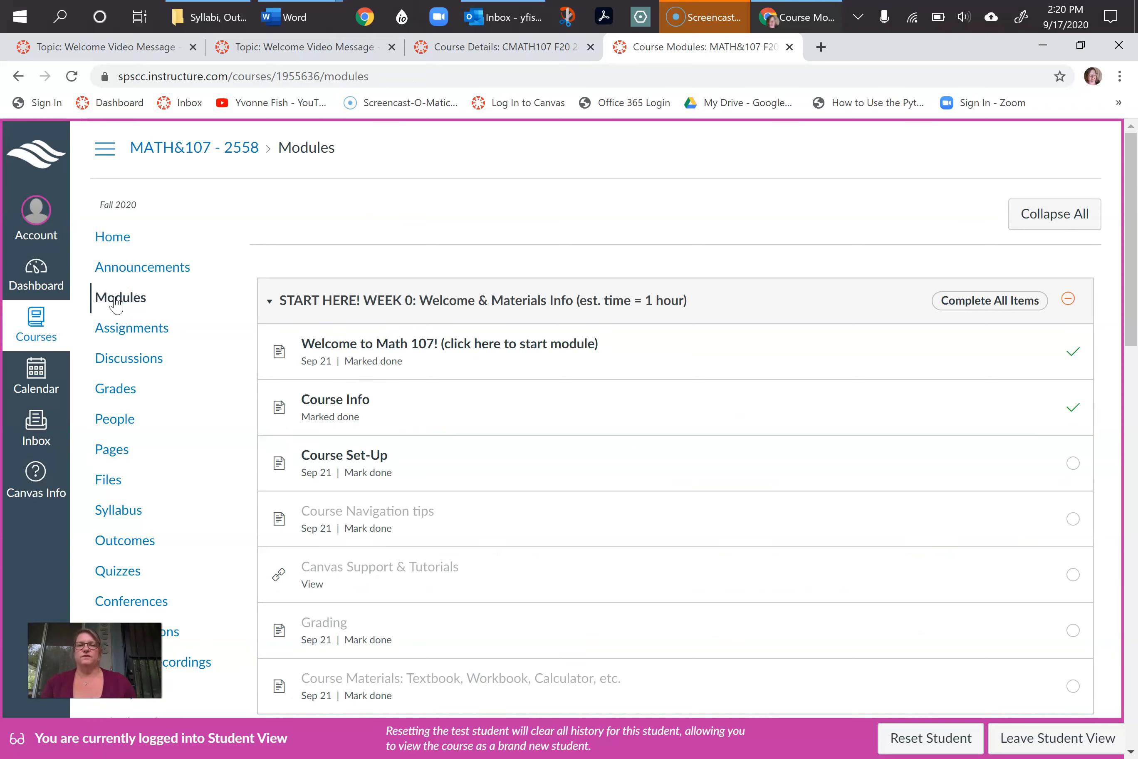
mouse_move(592, 479)
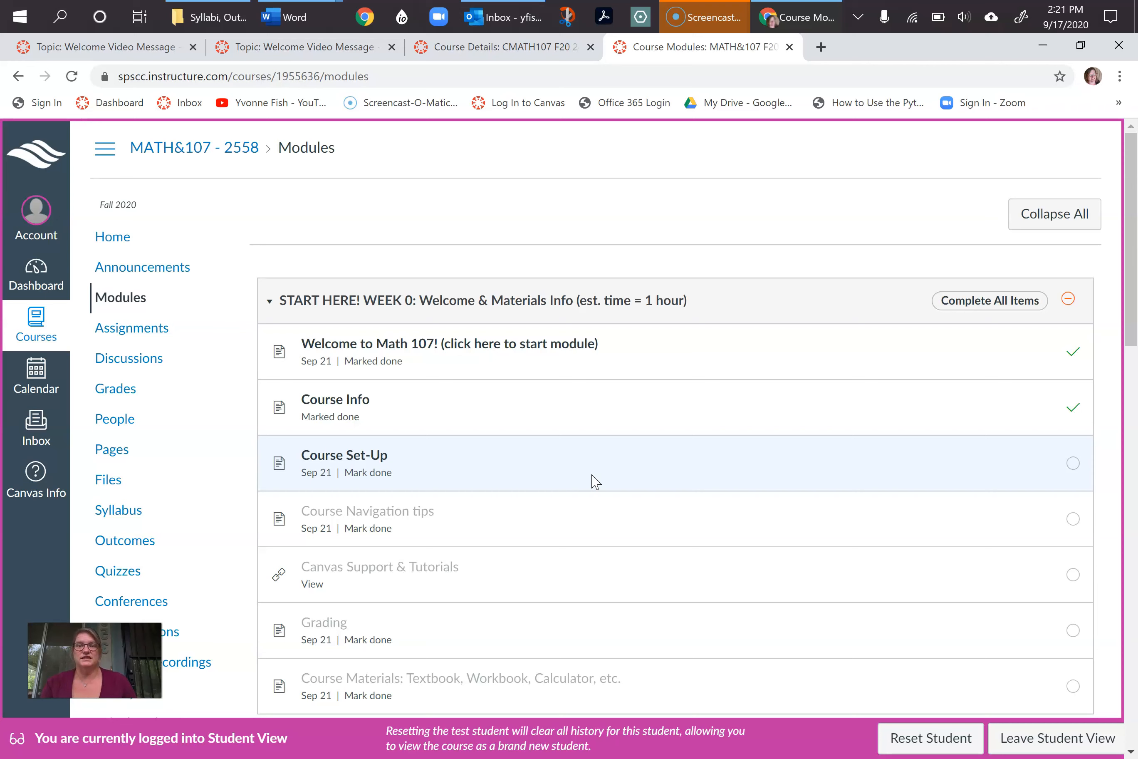
mouse_move(852, 621)
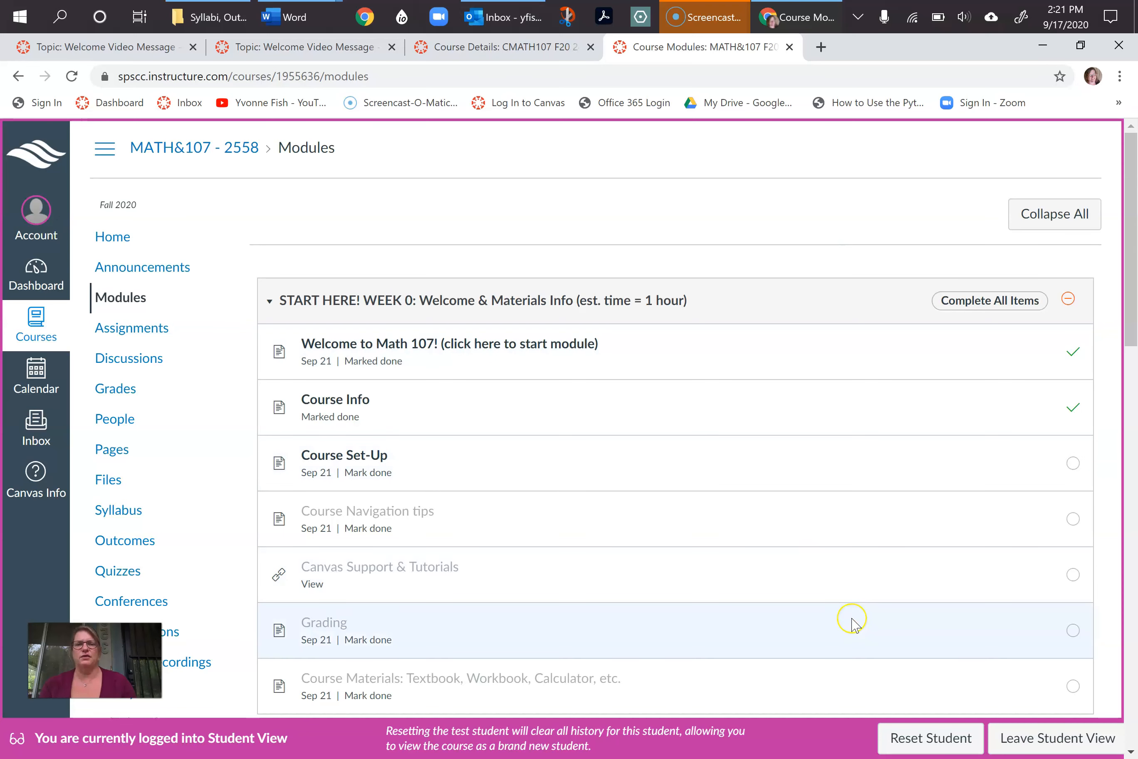
mouse_move(856, 625)
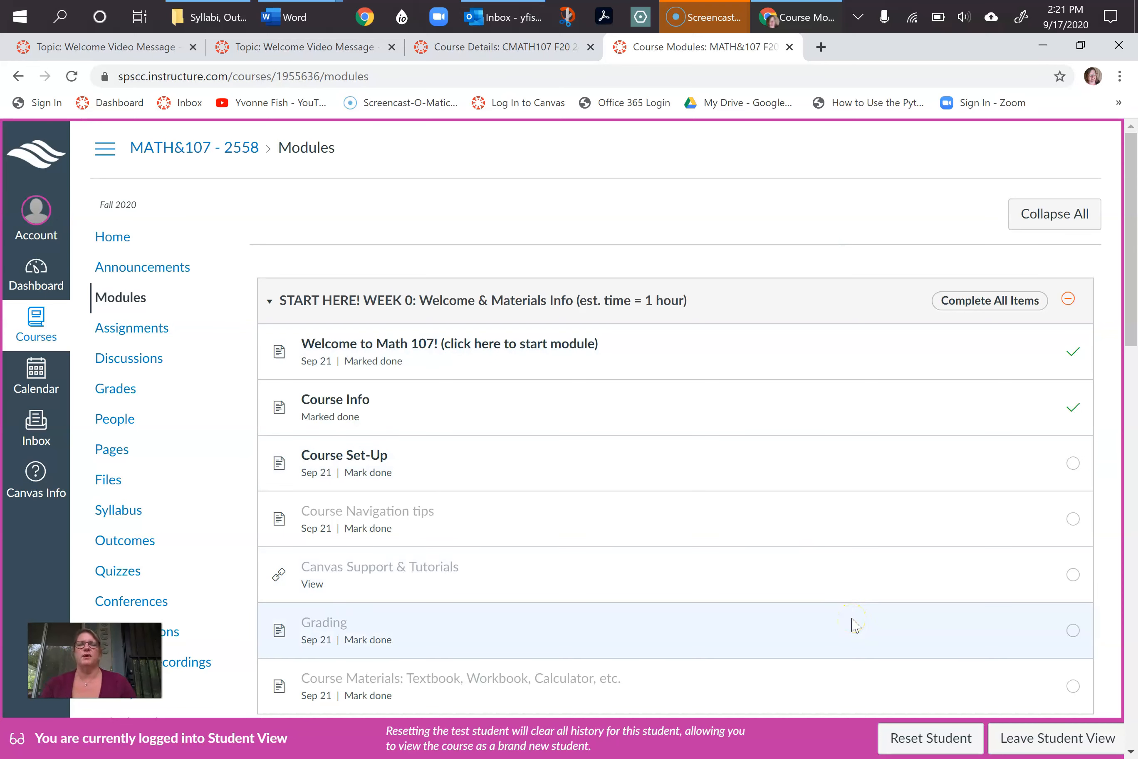
mouse_move(817, 615)
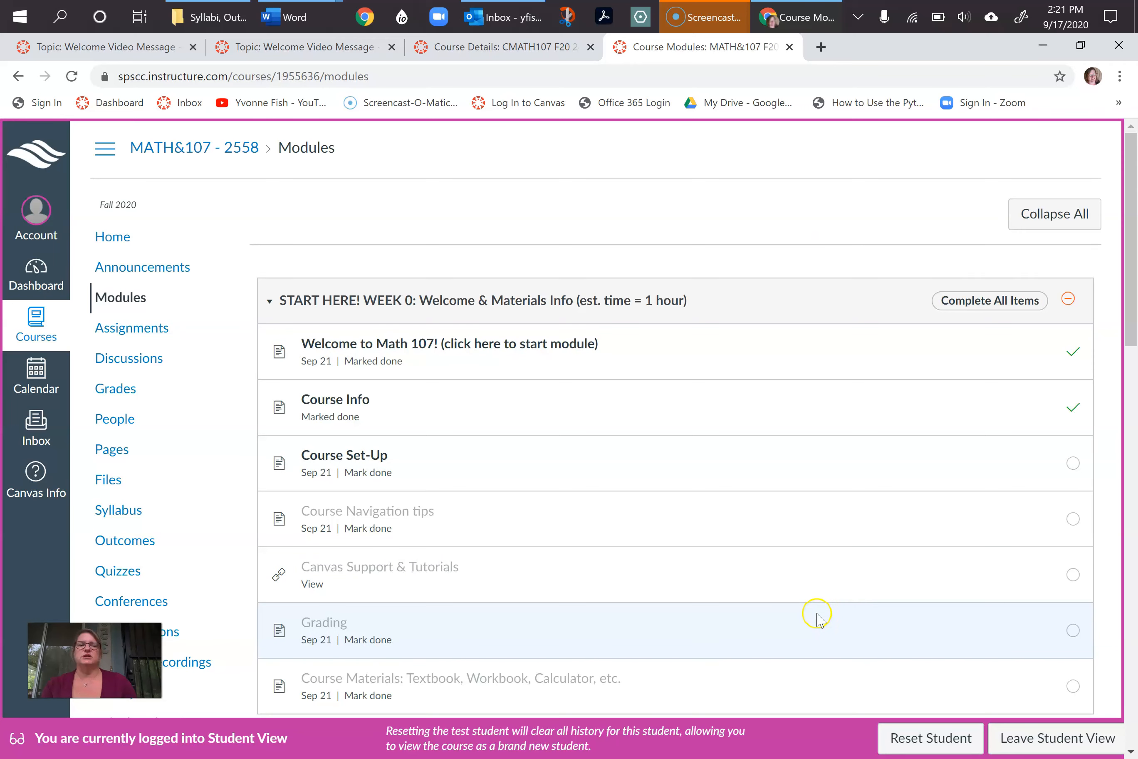
mouse_move(651, 659)
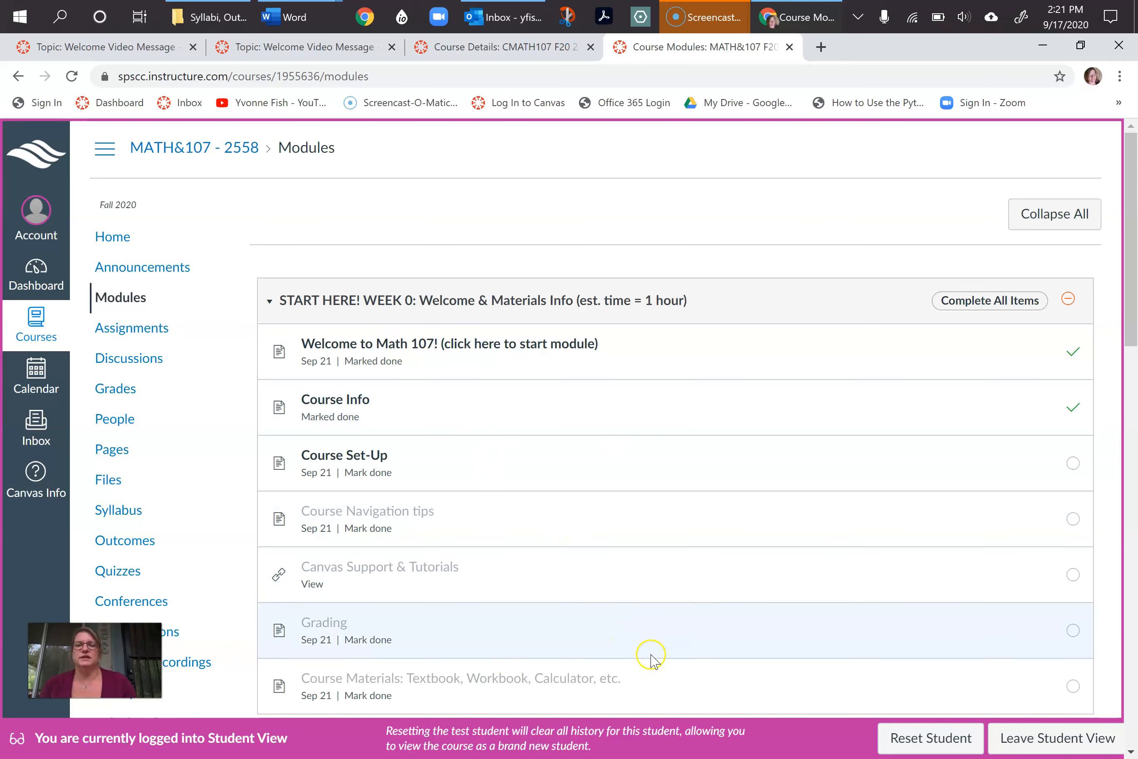
mouse_move(655, 666)
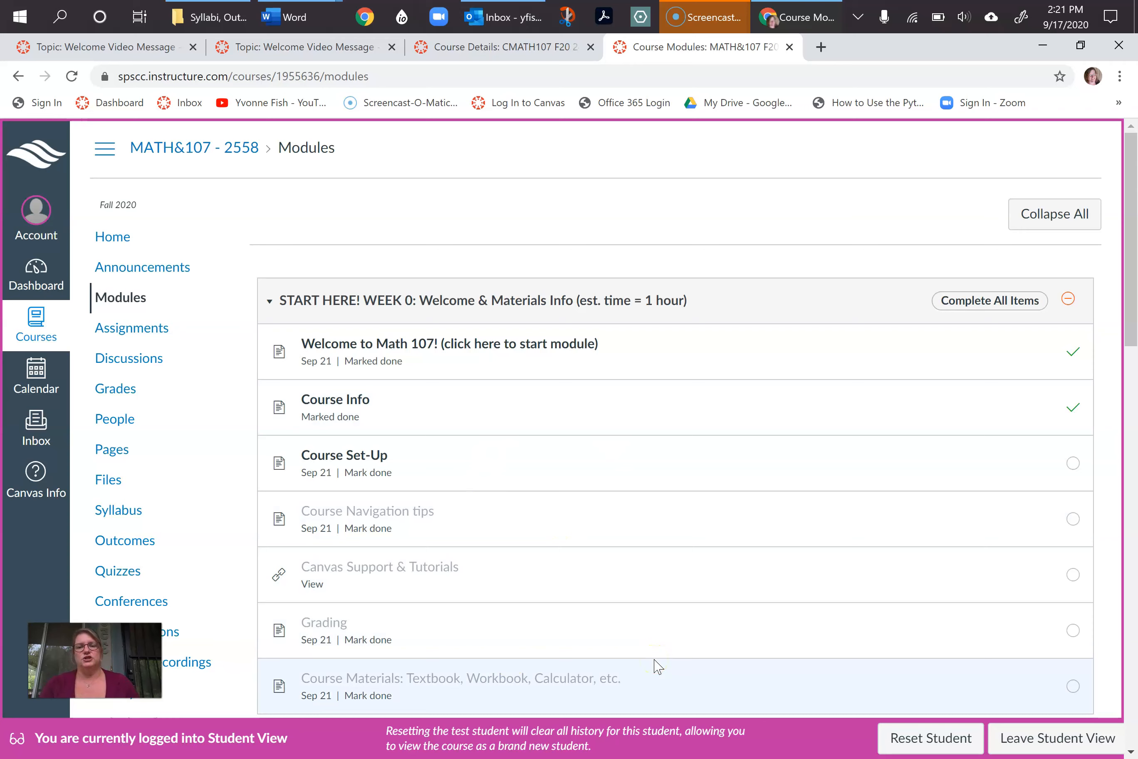
mouse_move(901, 445)
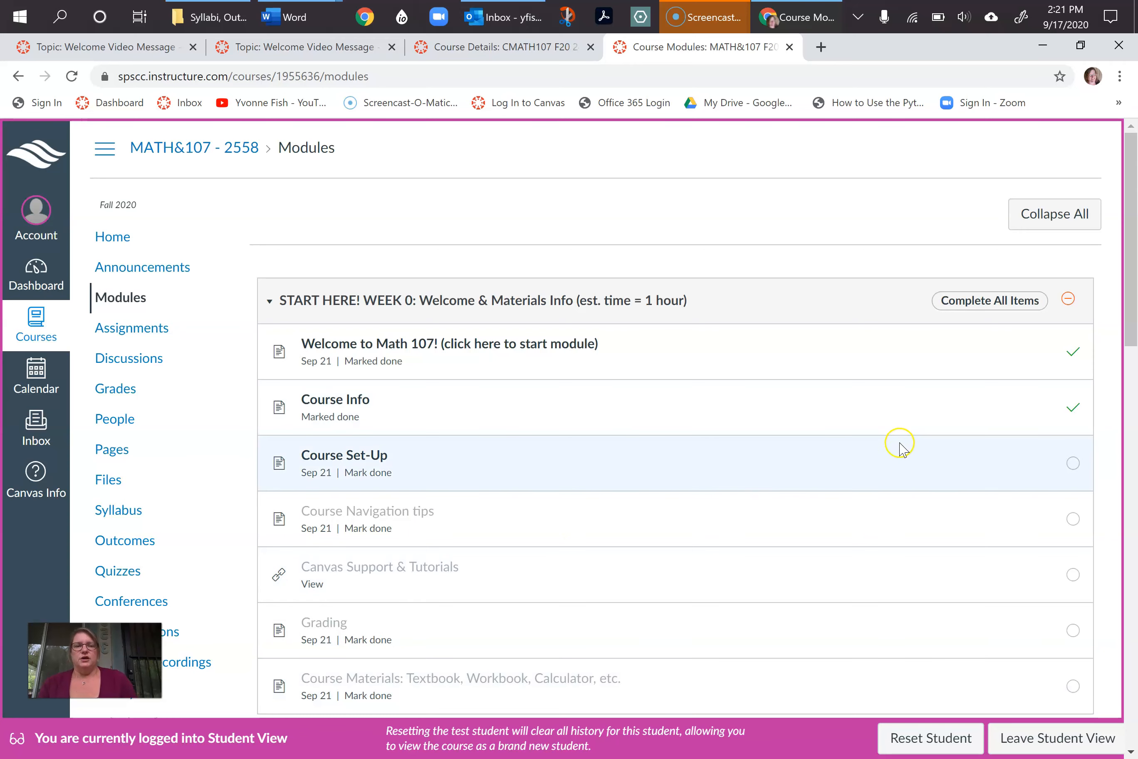
mouse_move(909, 465)
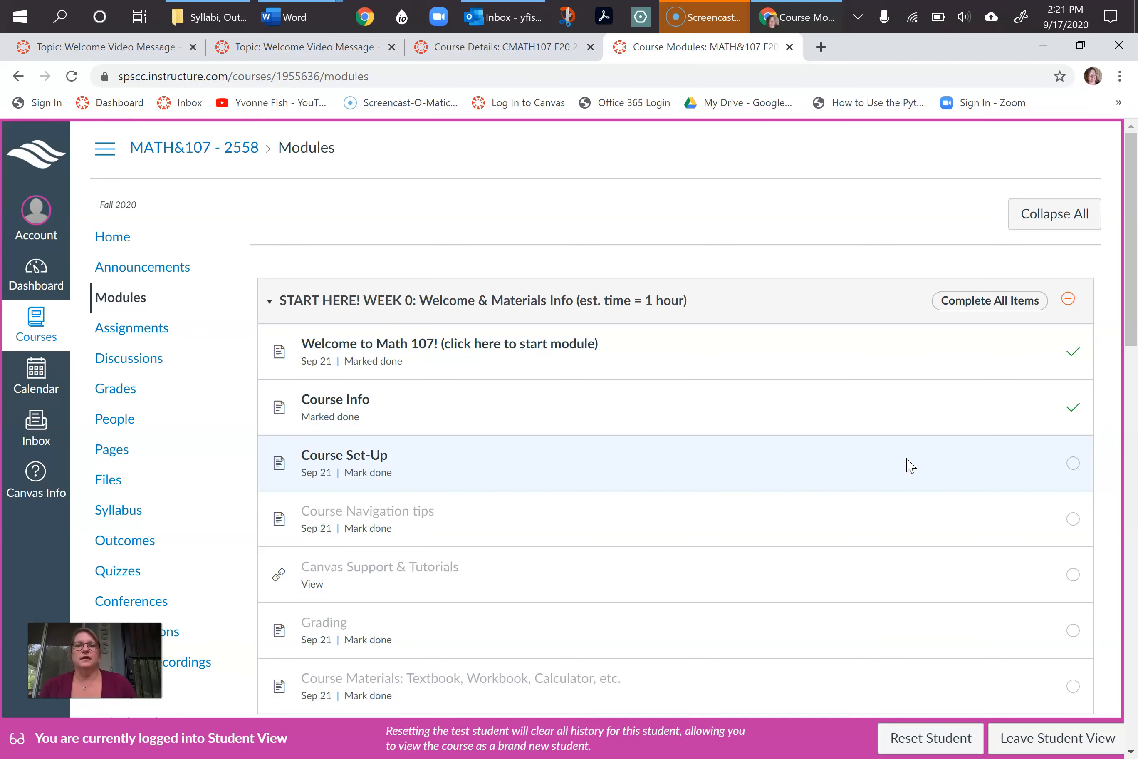
mouse_move(886, 504)
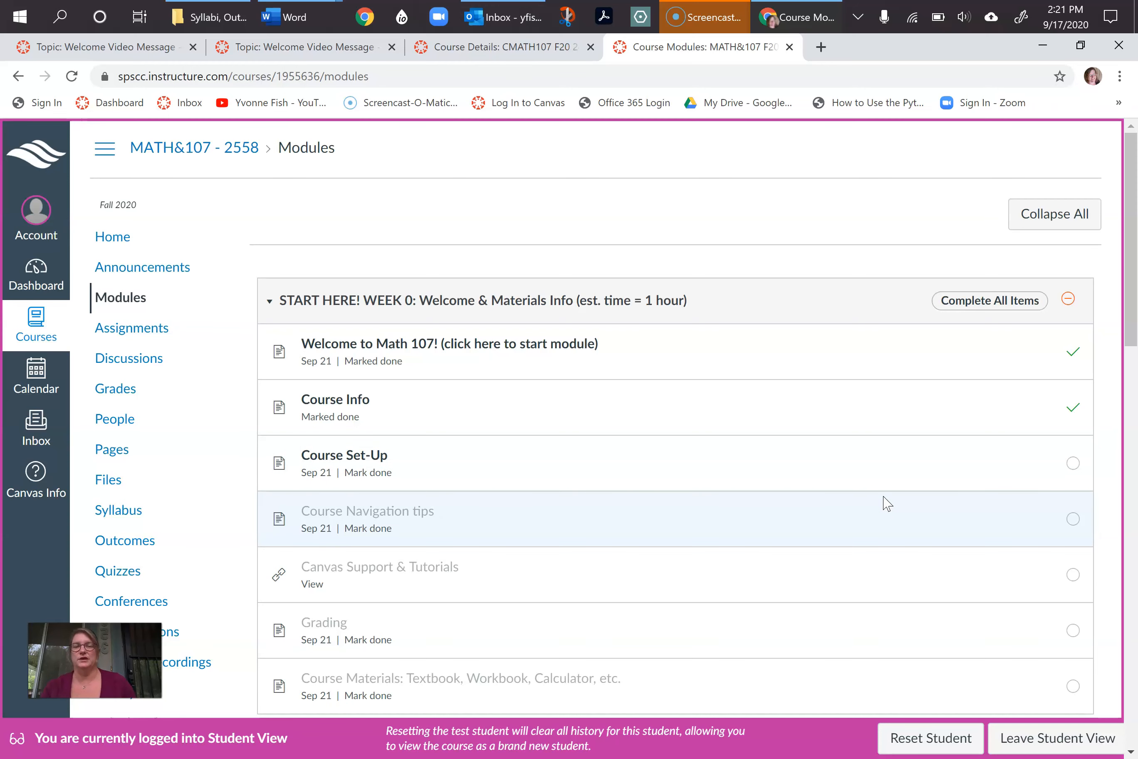
Scroll through the Week 0 and Week 1A modules to review which items are done or locked
scroll(down, 3)
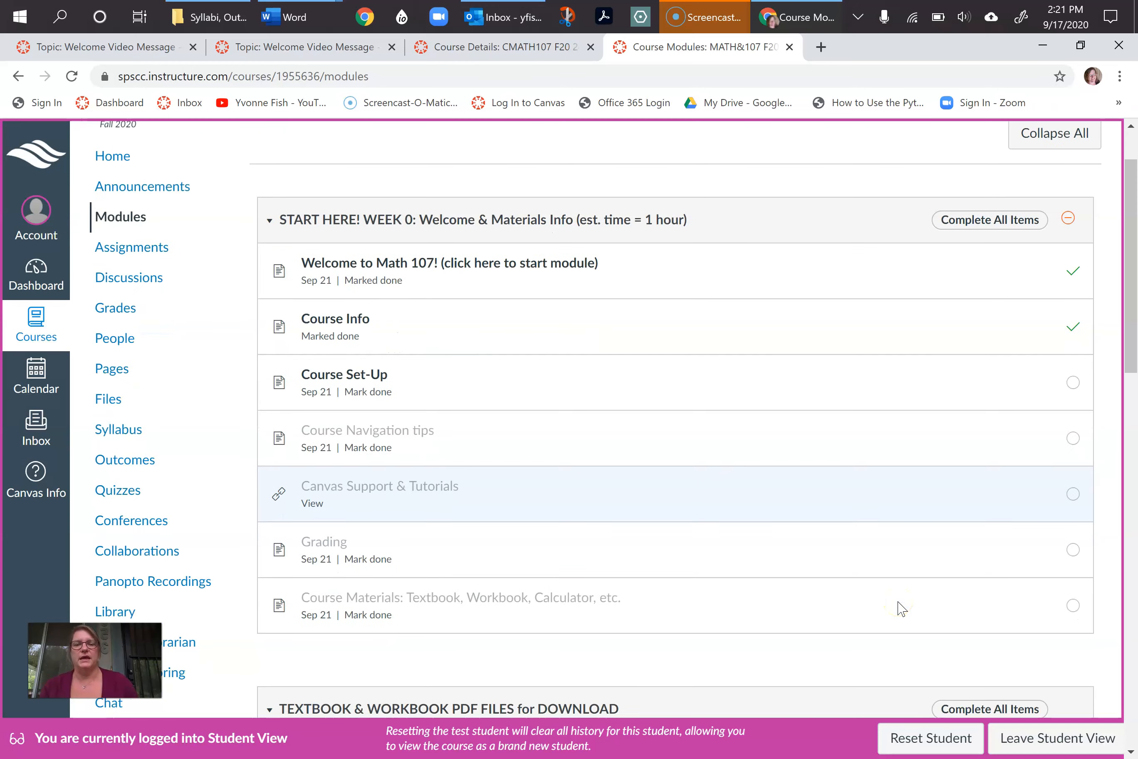
mouse_move(900, 605)
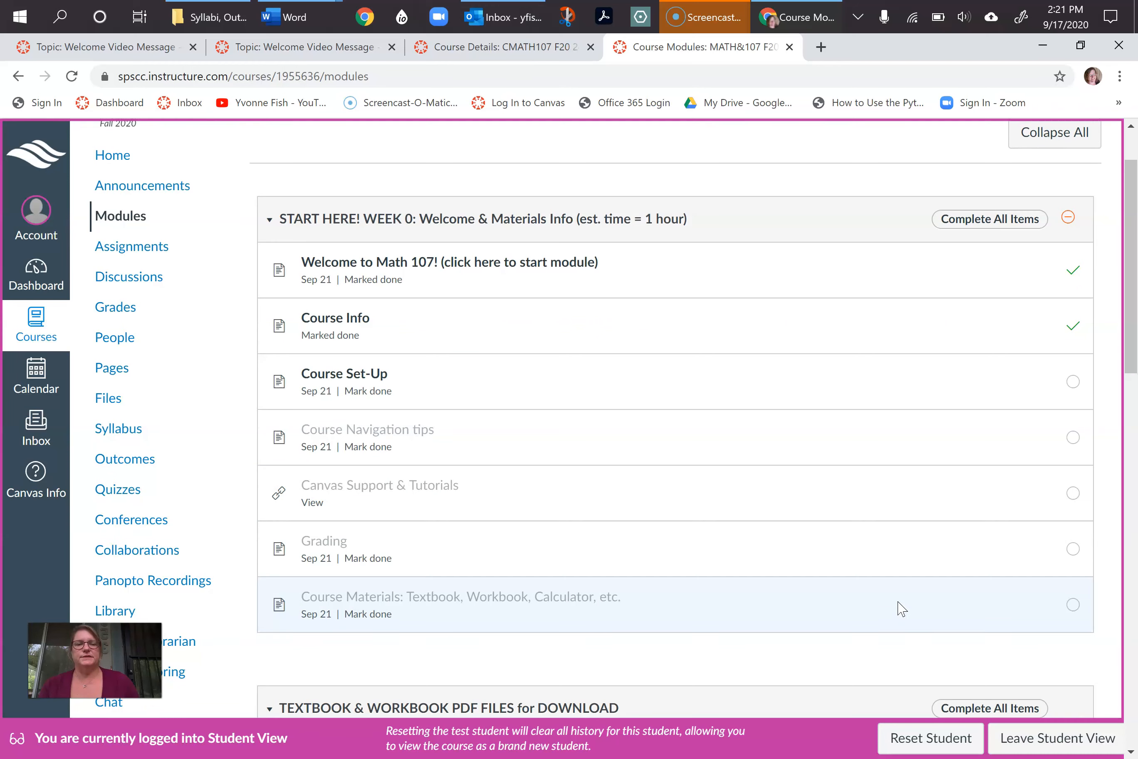
scroll(down, 3)
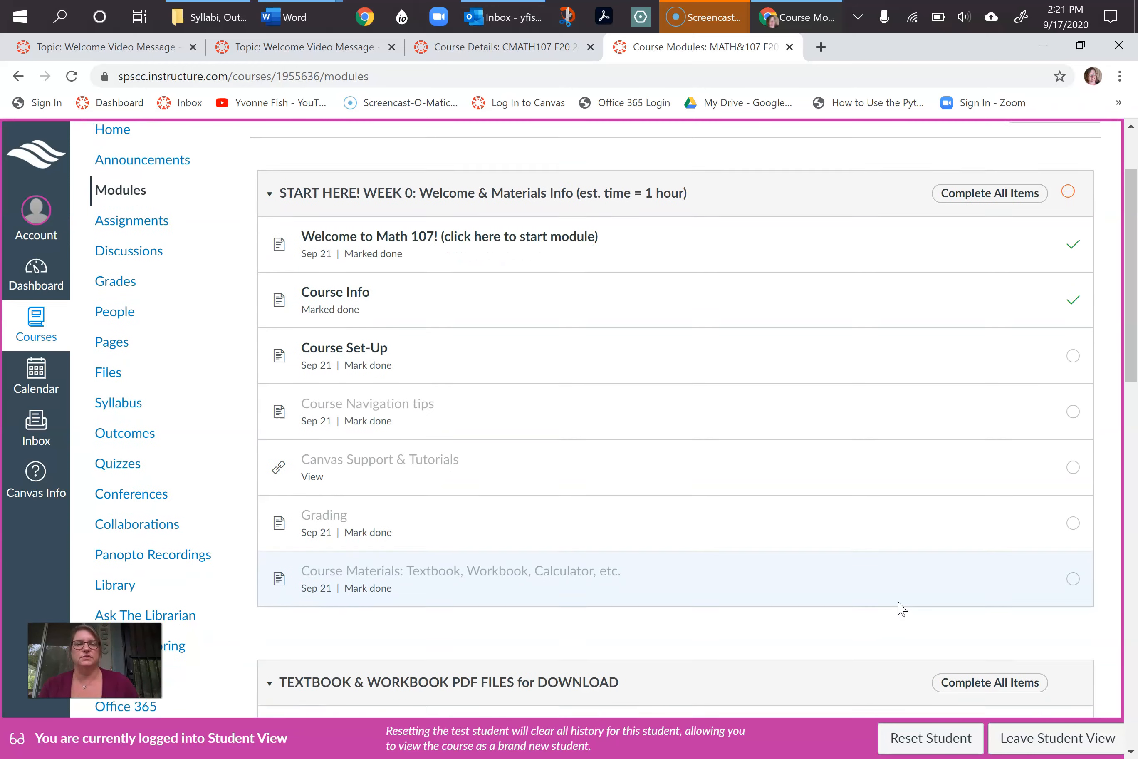
scroll(down, 3)
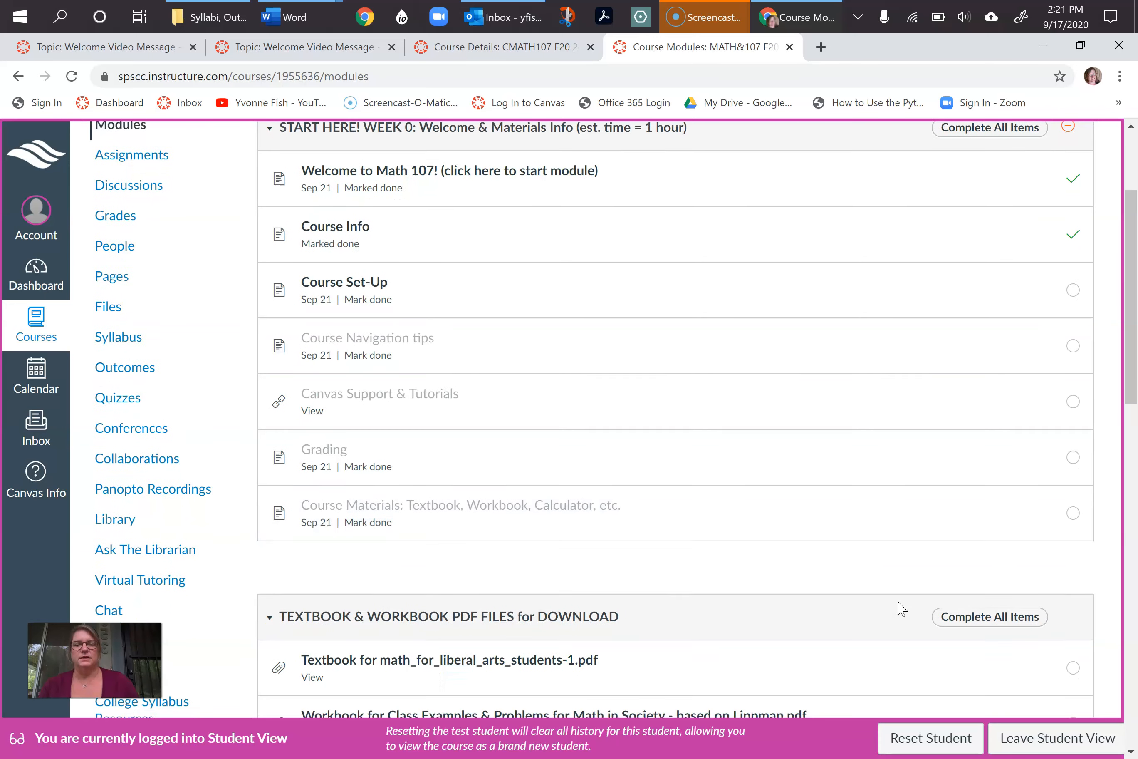
scroll(down, 3)
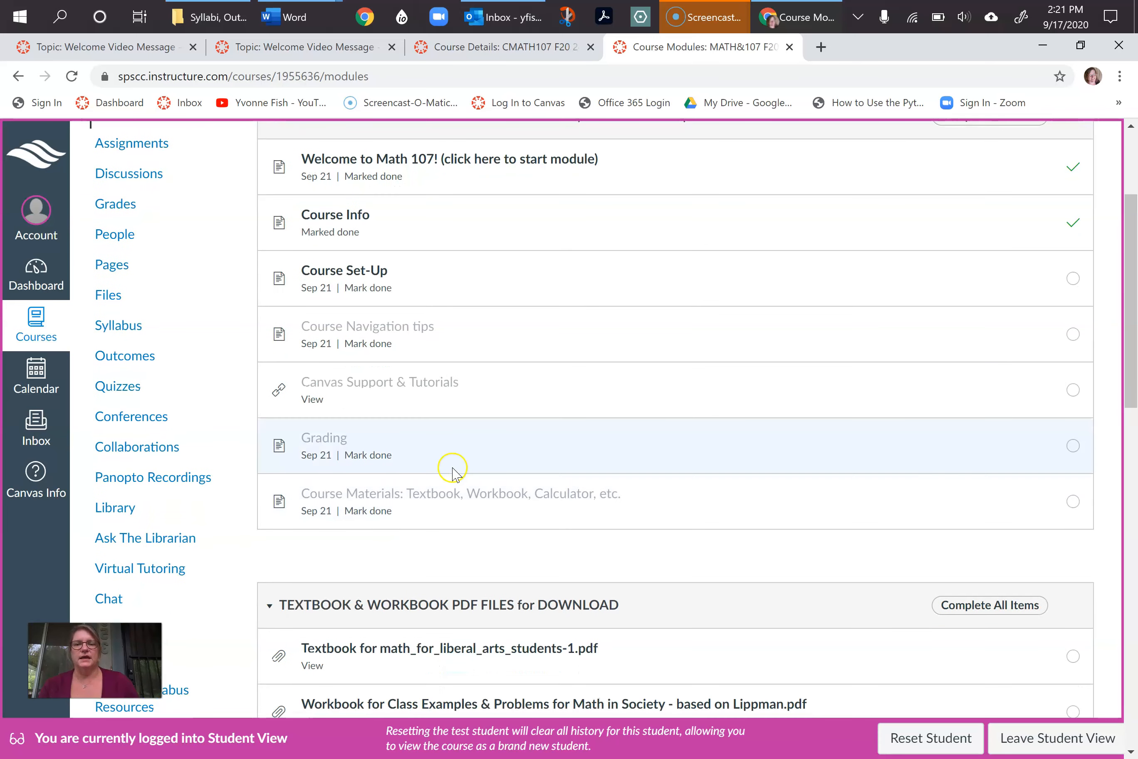
mouse_move(641, 567)
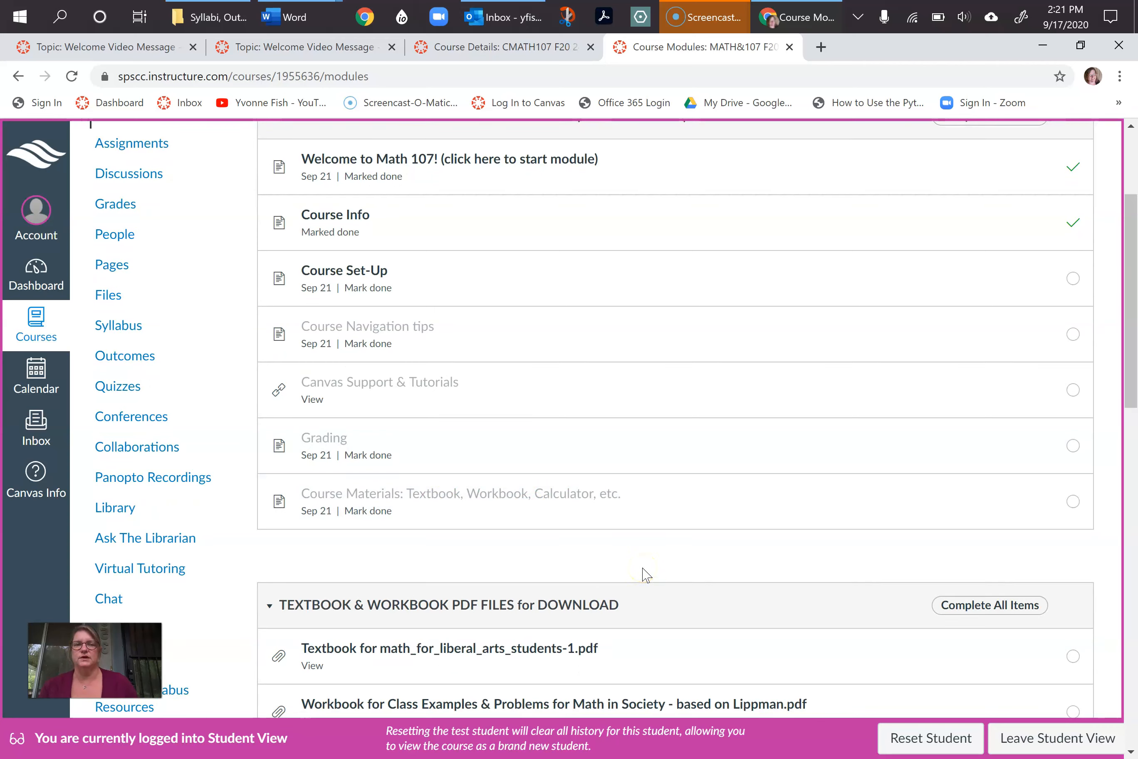
mouse_move(344, 271)
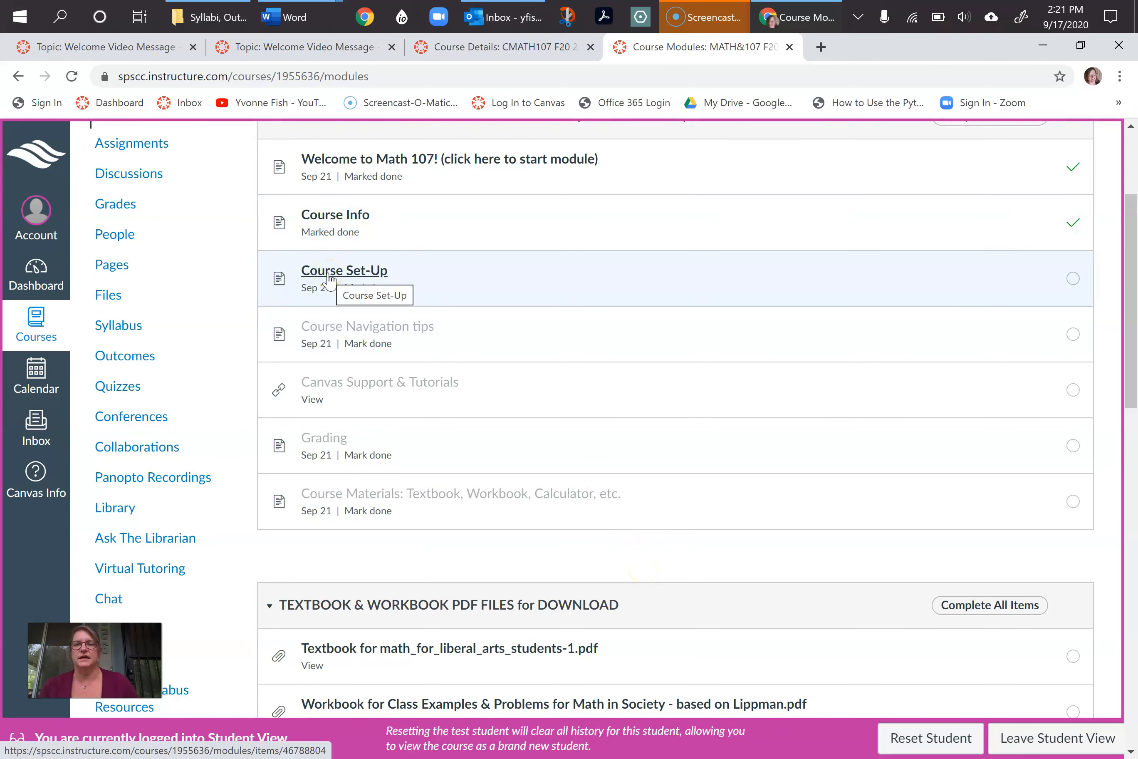
scroll(down, 3)
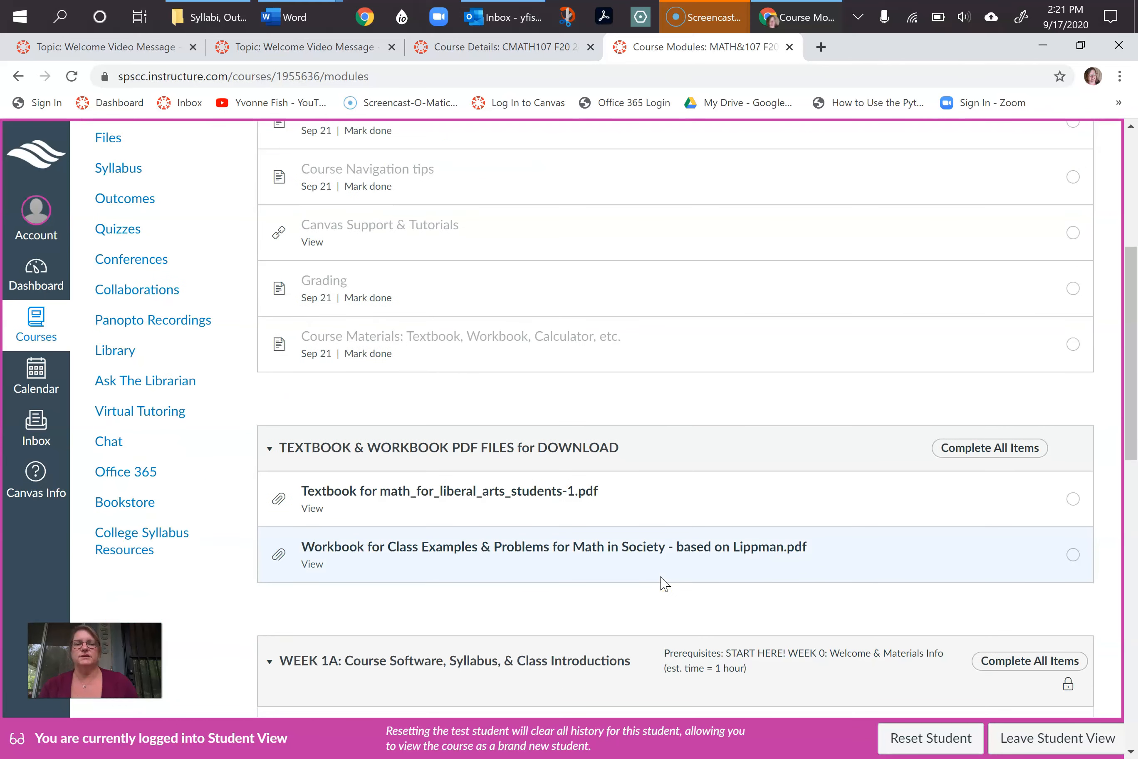
mouse_move(669, 613)
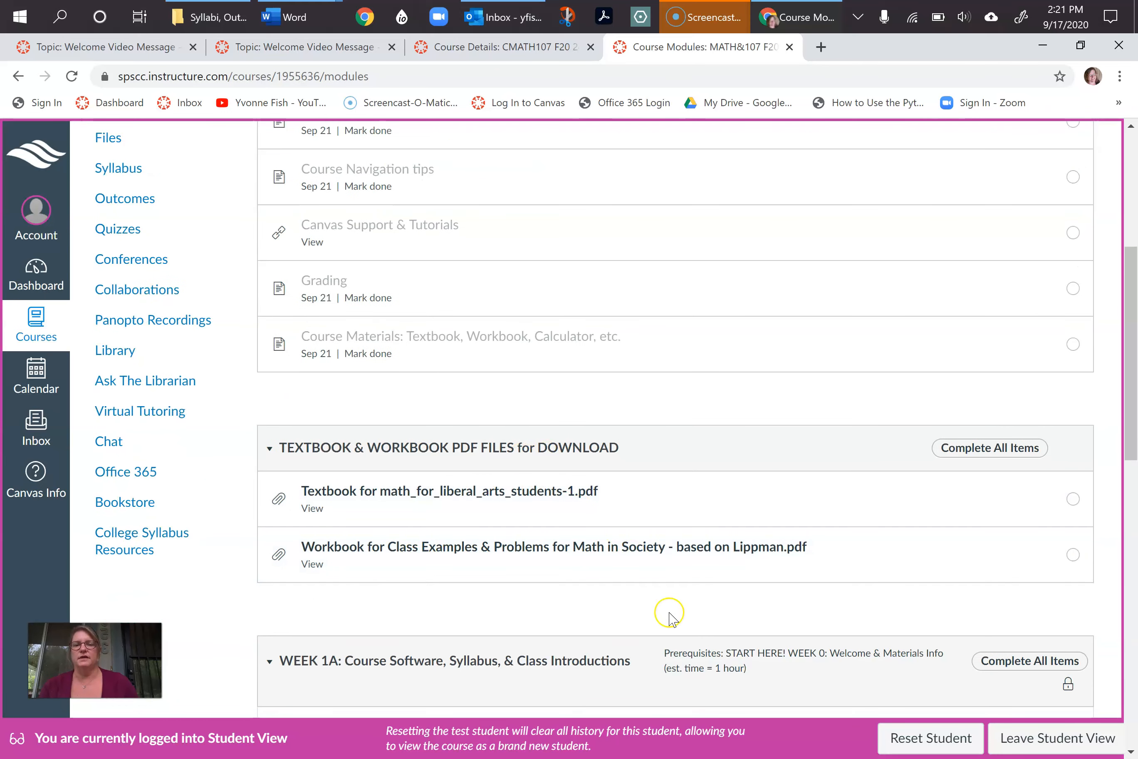
mouse_move(668, 619)
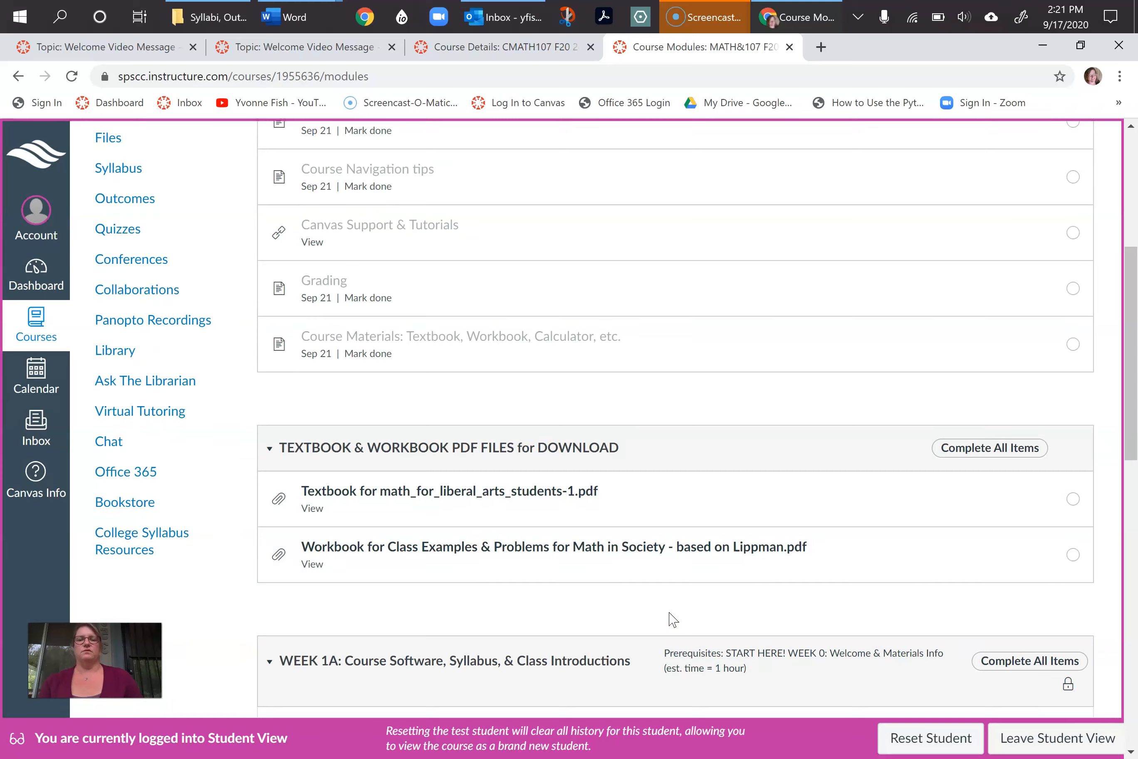
scroll(down, 3)
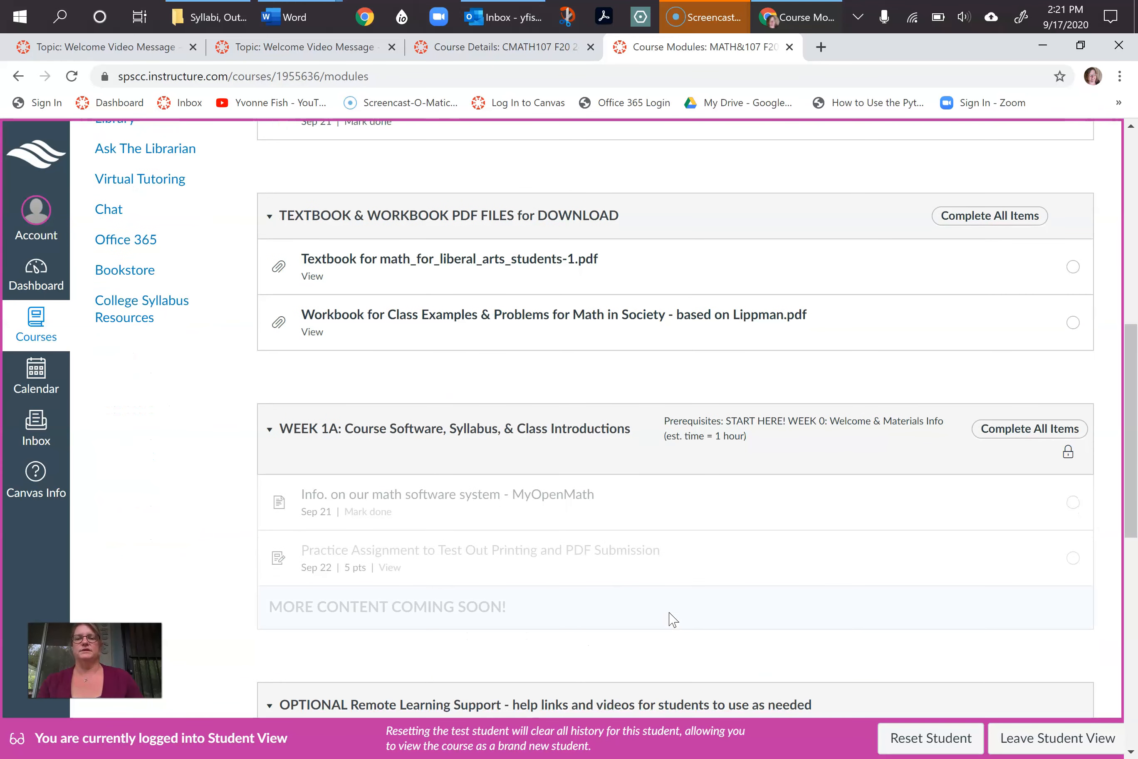
mouse_move(632, 647)
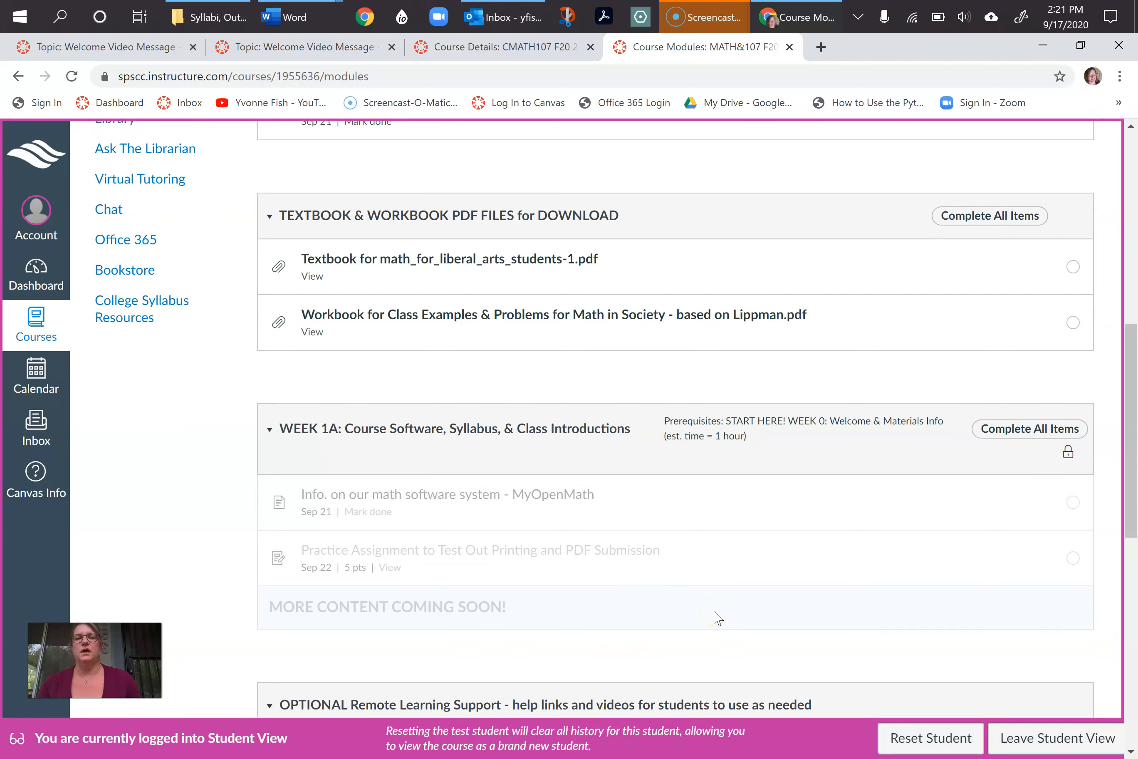
mouse_move(621, 588)
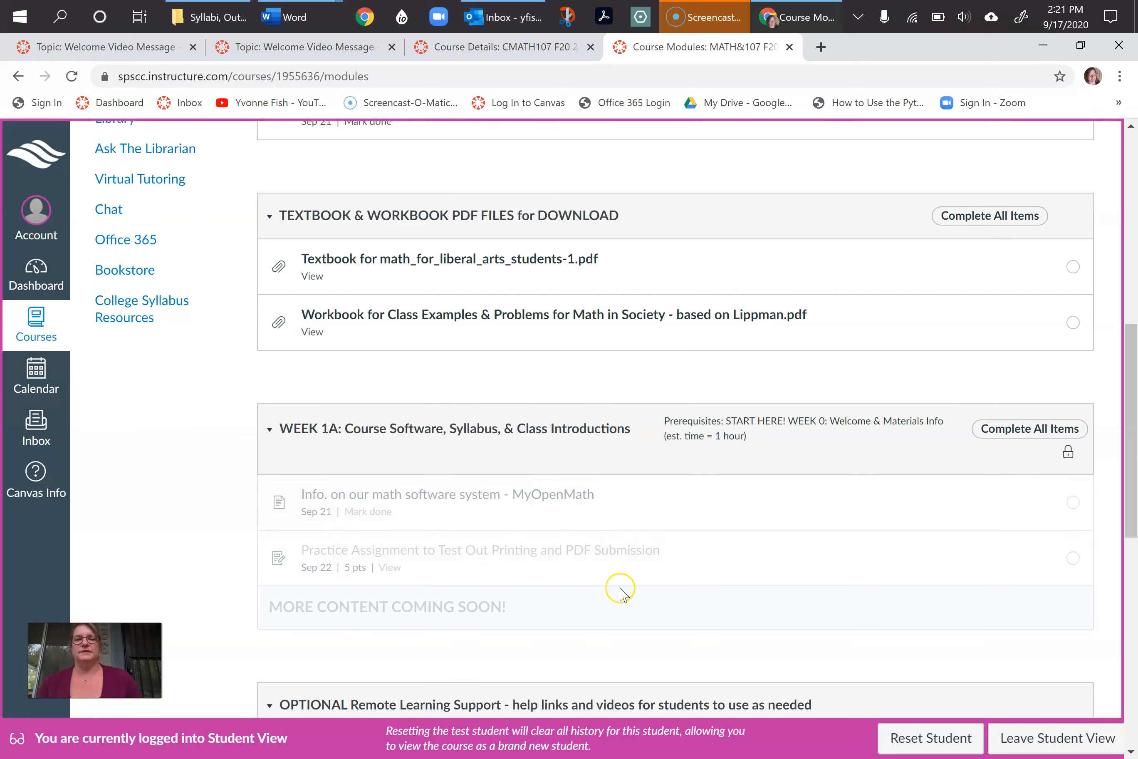
mouse_move(737, 450)
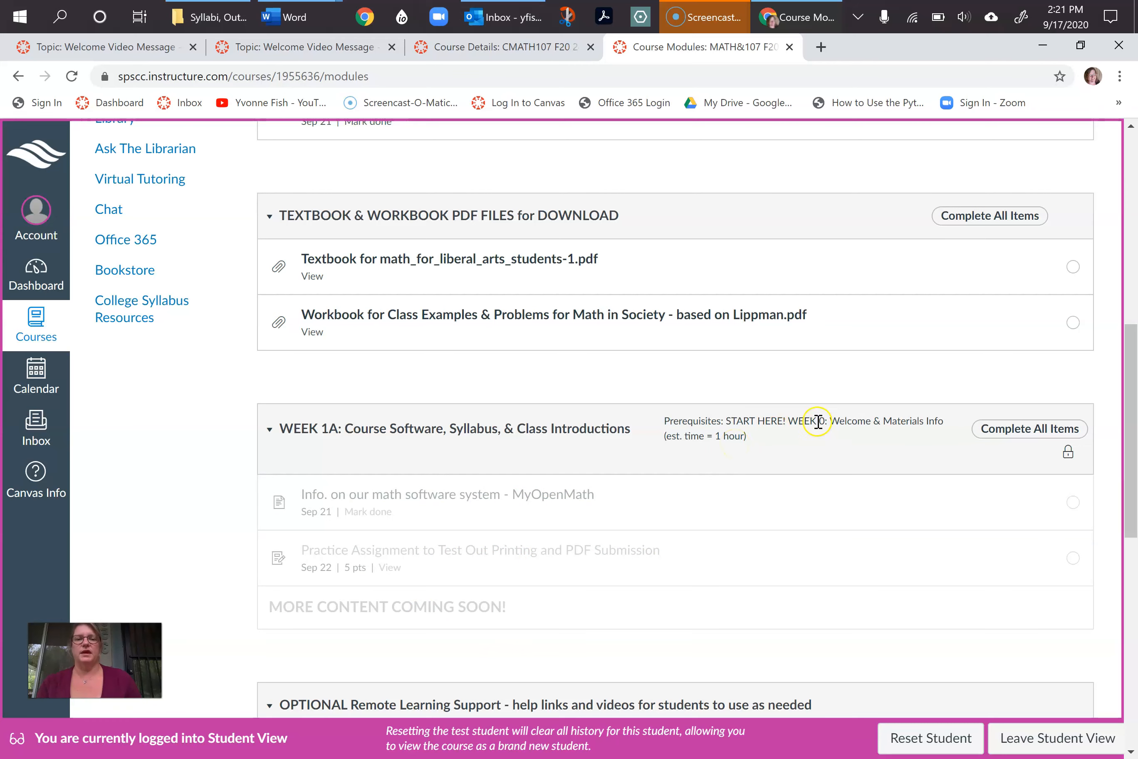
mouse_move(813, 436)
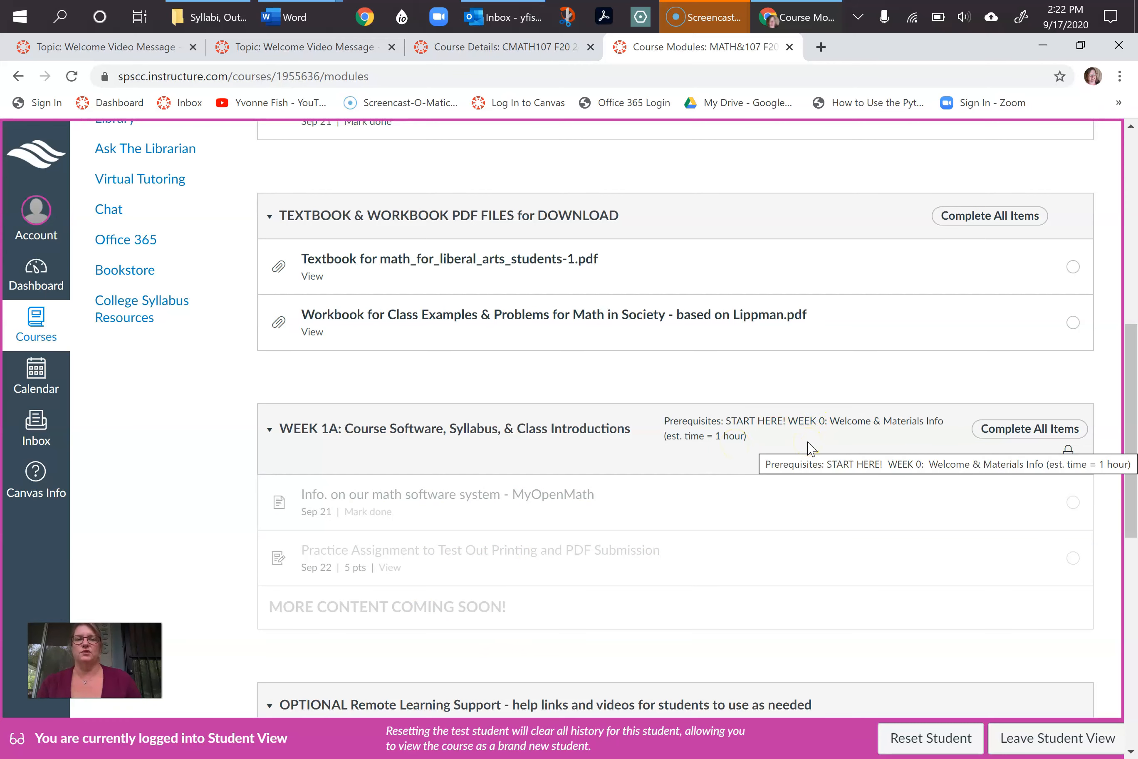
scroll(up, 3)
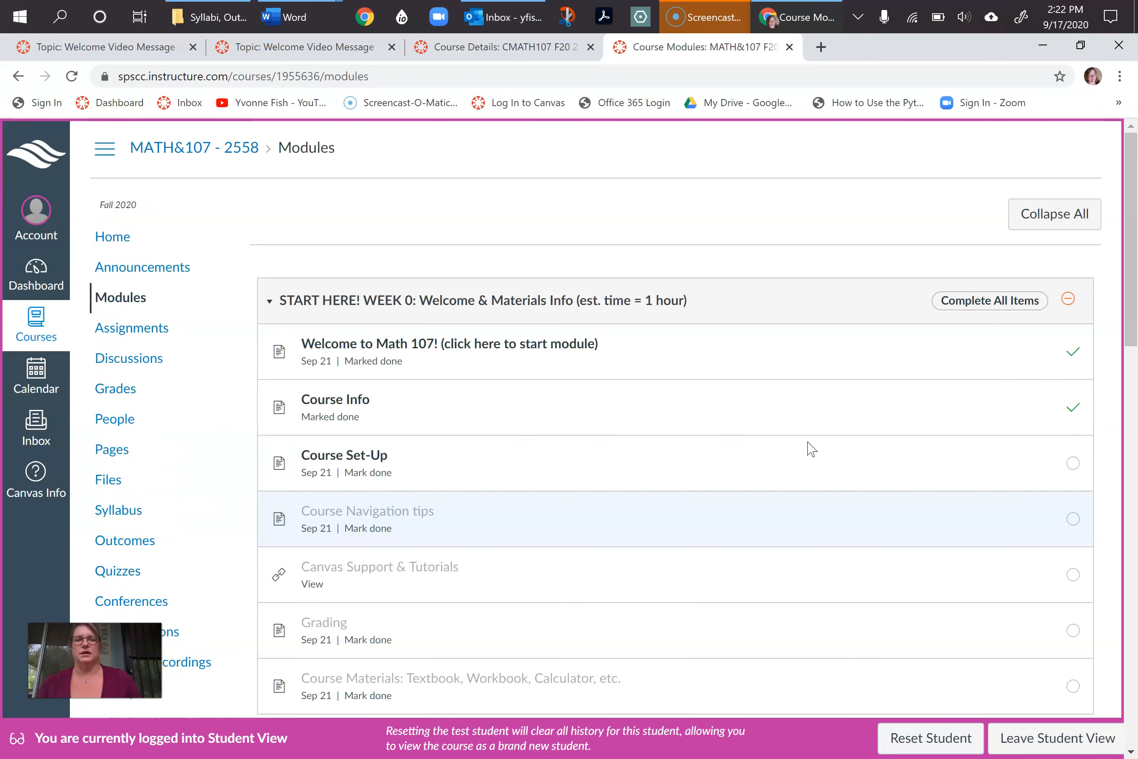
mouse_move(771, 401)
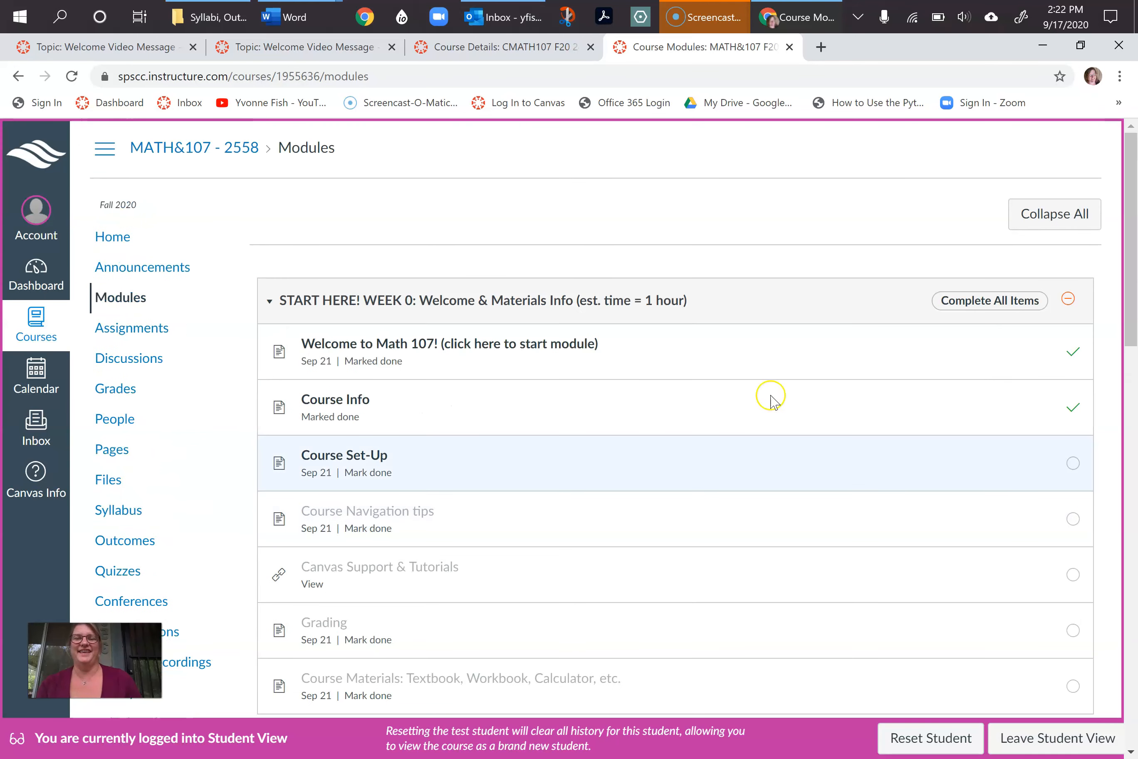
mouse_move(345, 454)
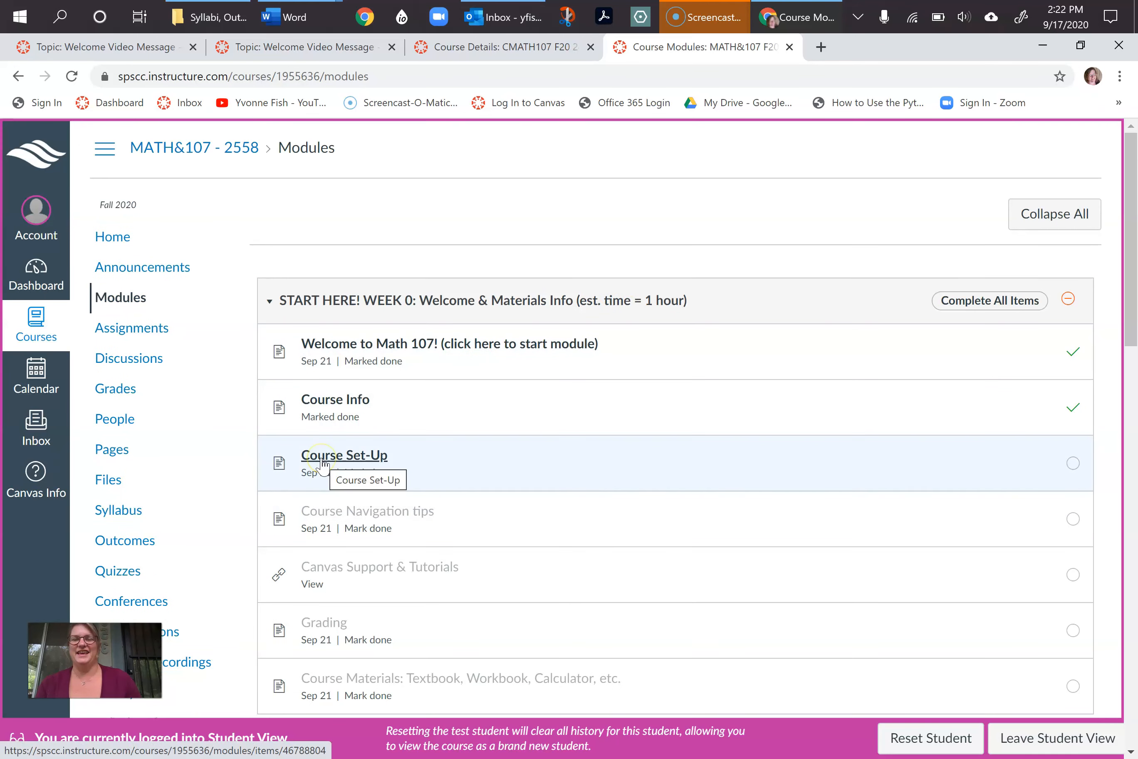
Reopen the Course Set-Up page from the Modules list and read it to the end
click(344, 455)
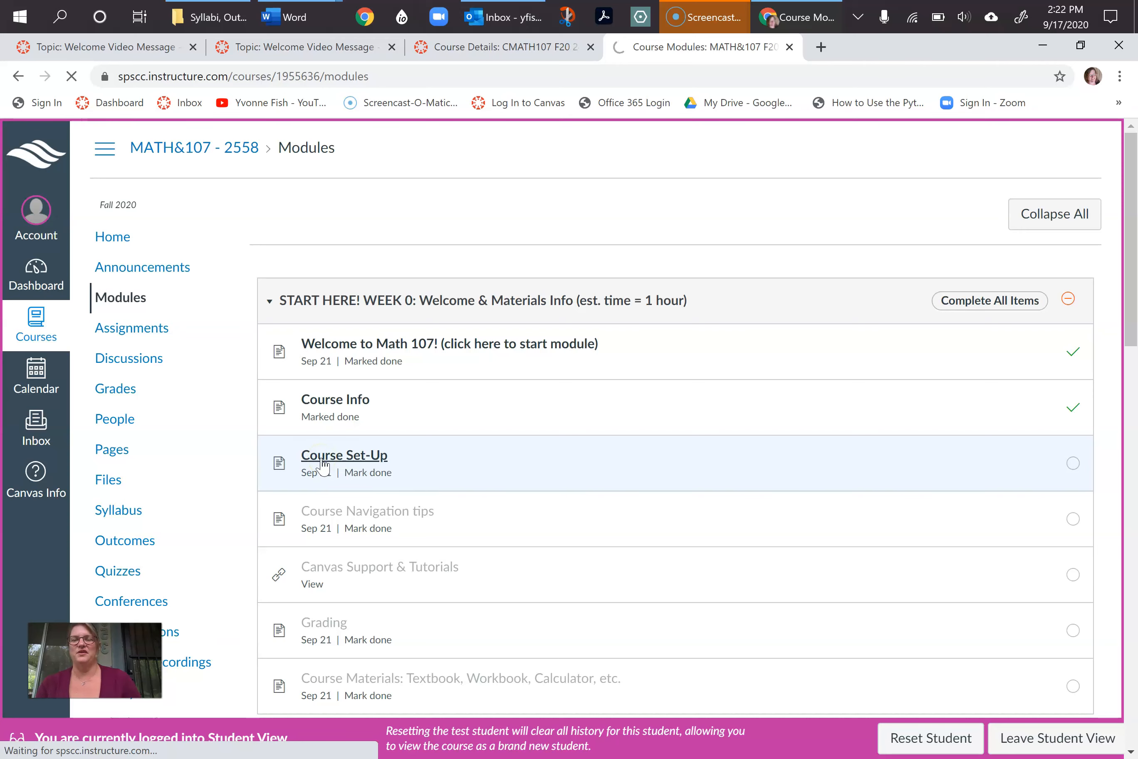
click(344, 455)
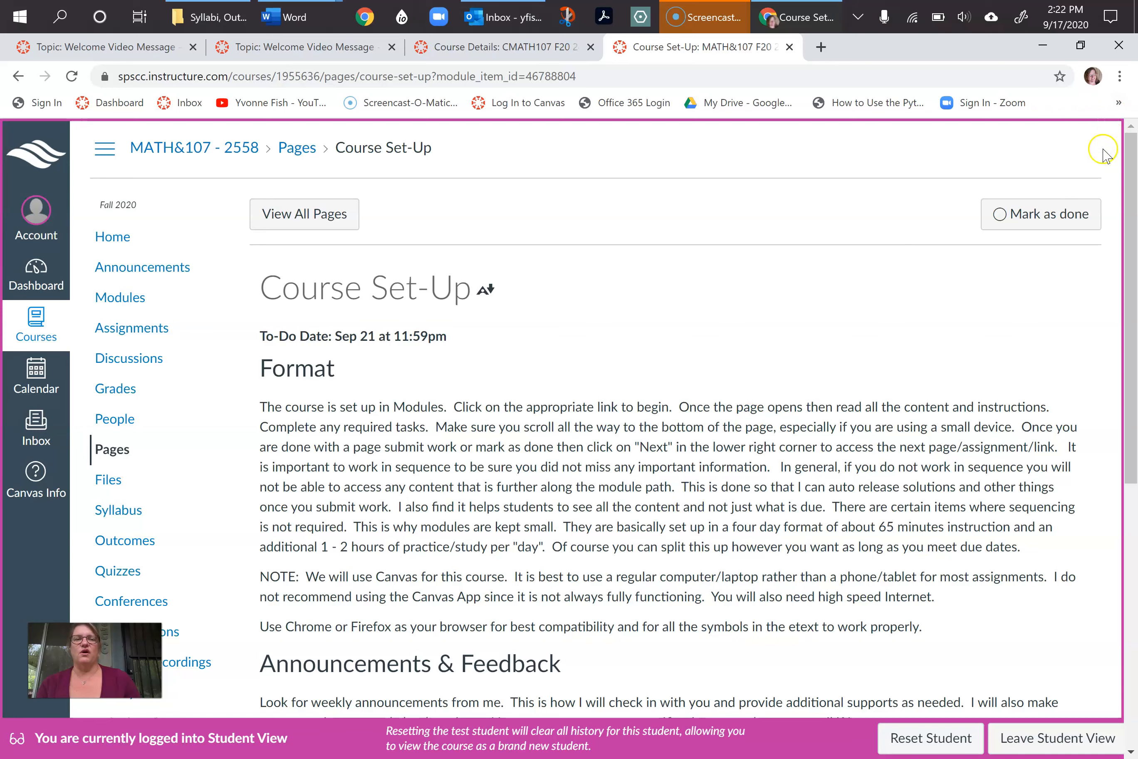
scroll(down, 3)
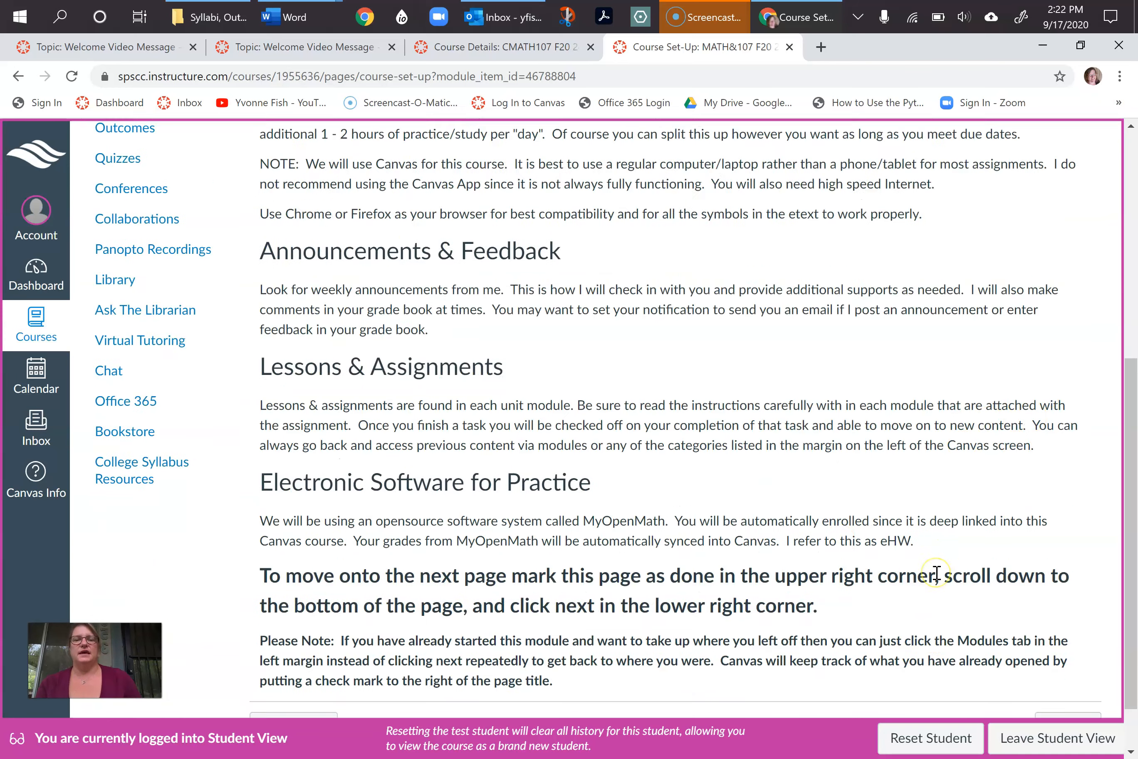
scroll(up, 3)
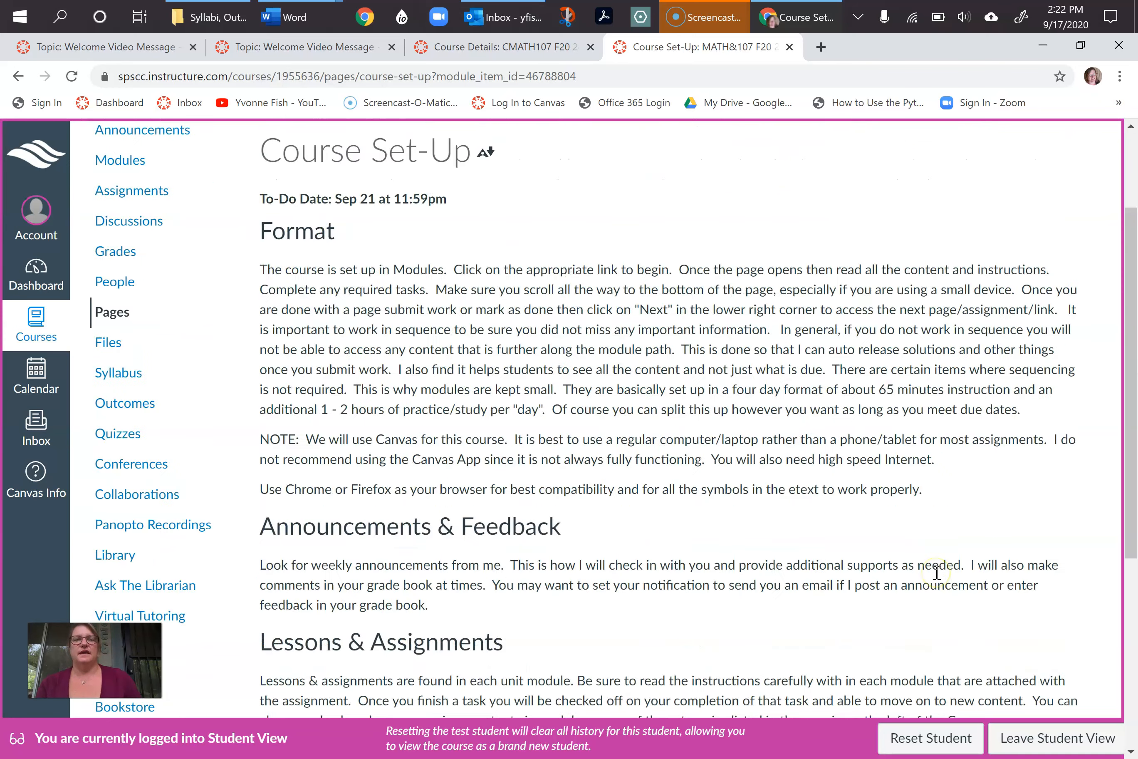
scroll(down, 3)
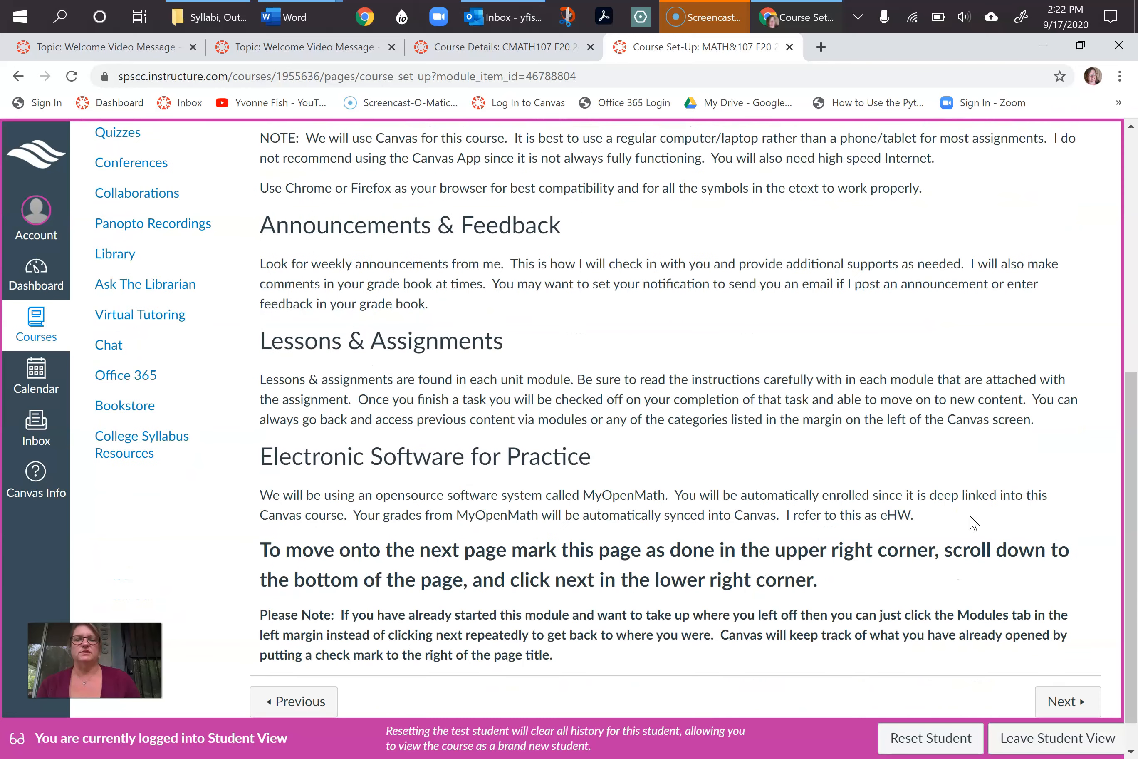
scroll(down, 3)
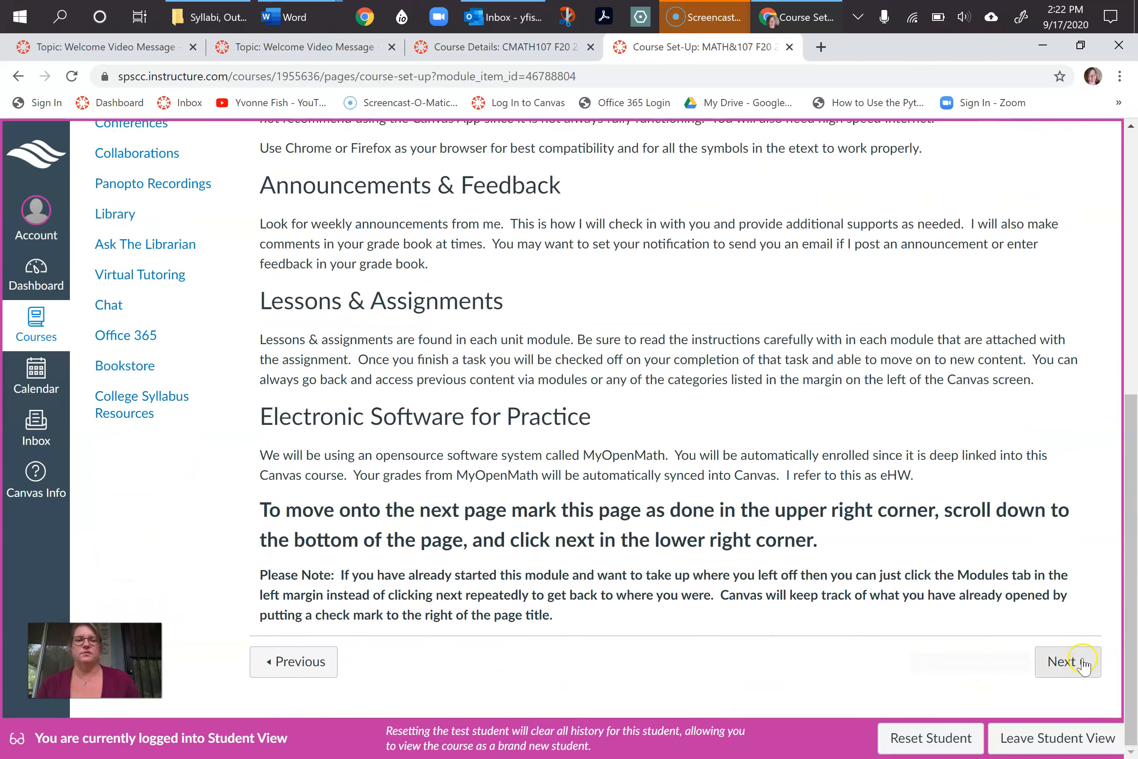
Continue from Course Set-Up to the next Week 0 item
click(1067, 662)
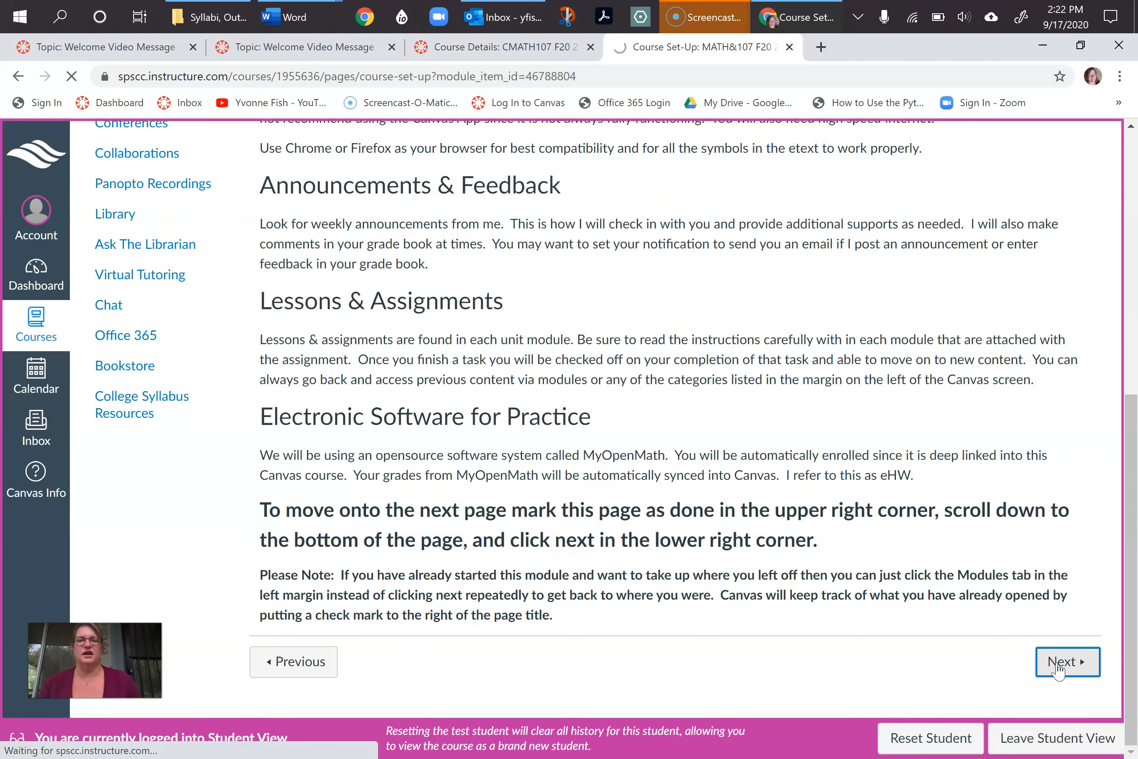
Read the Course Navigation tips page down to its Notes section
click(1066, 662)
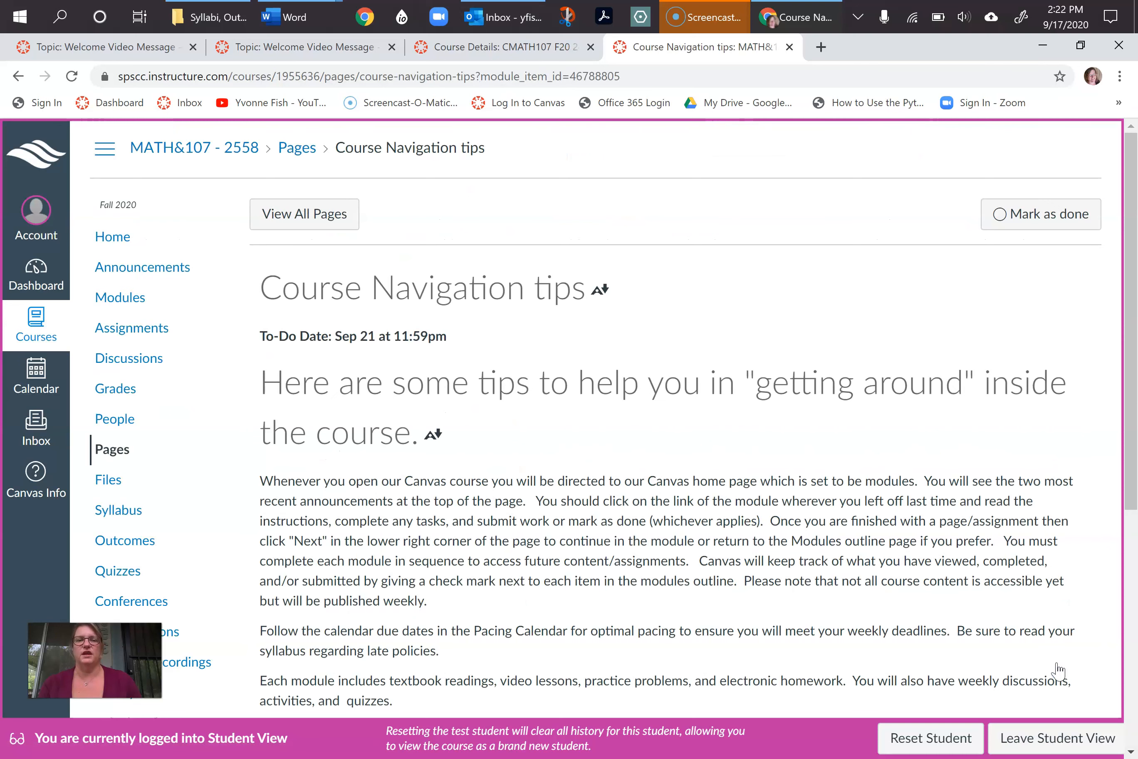
mouse_move(857, 477)
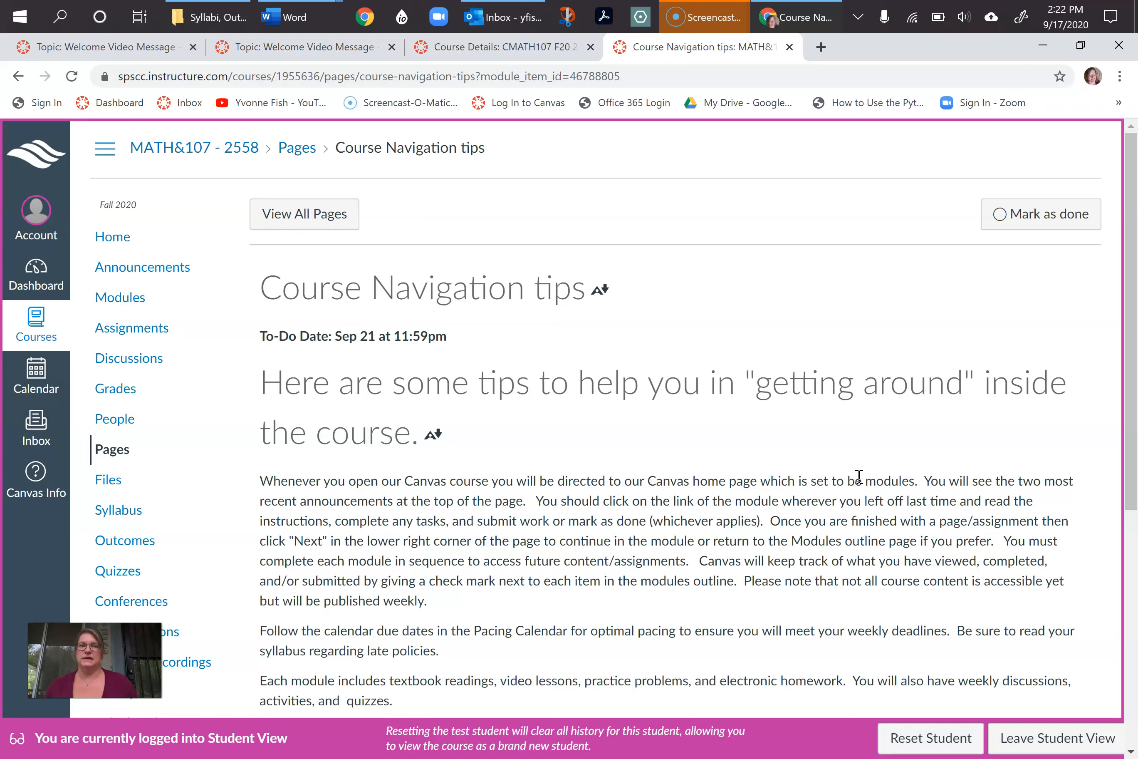
mouse_move(712, 578)
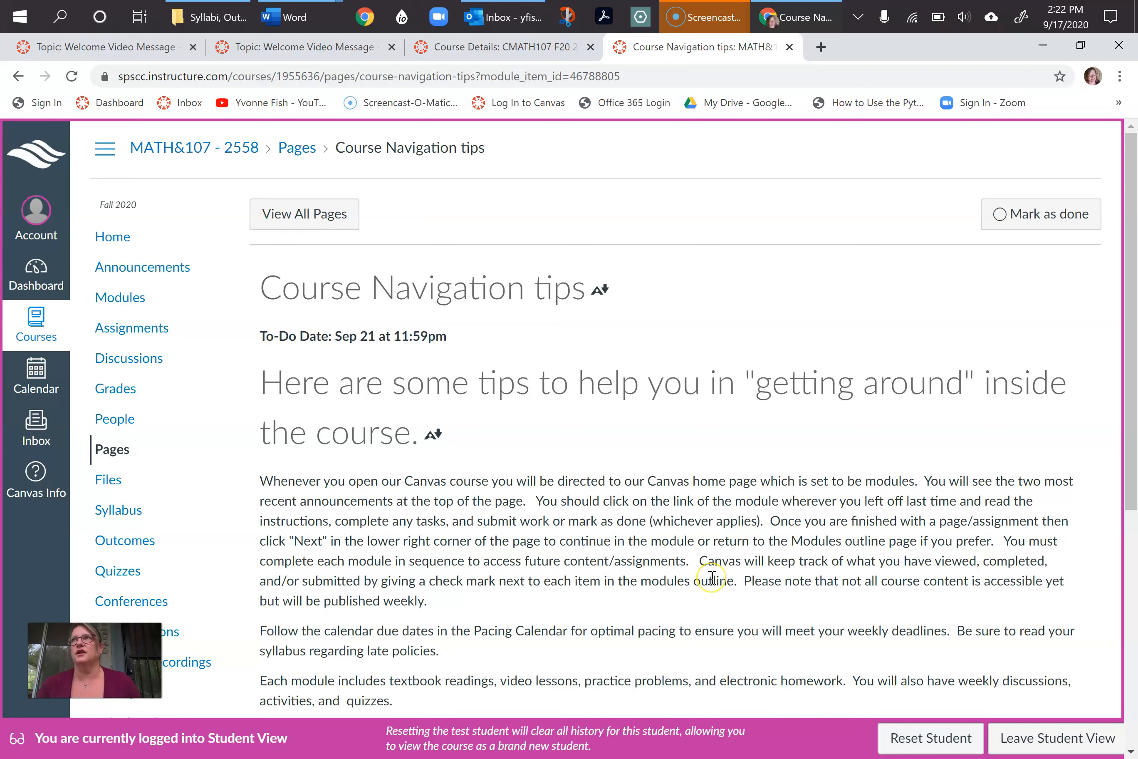
mouse_move(794, 628)
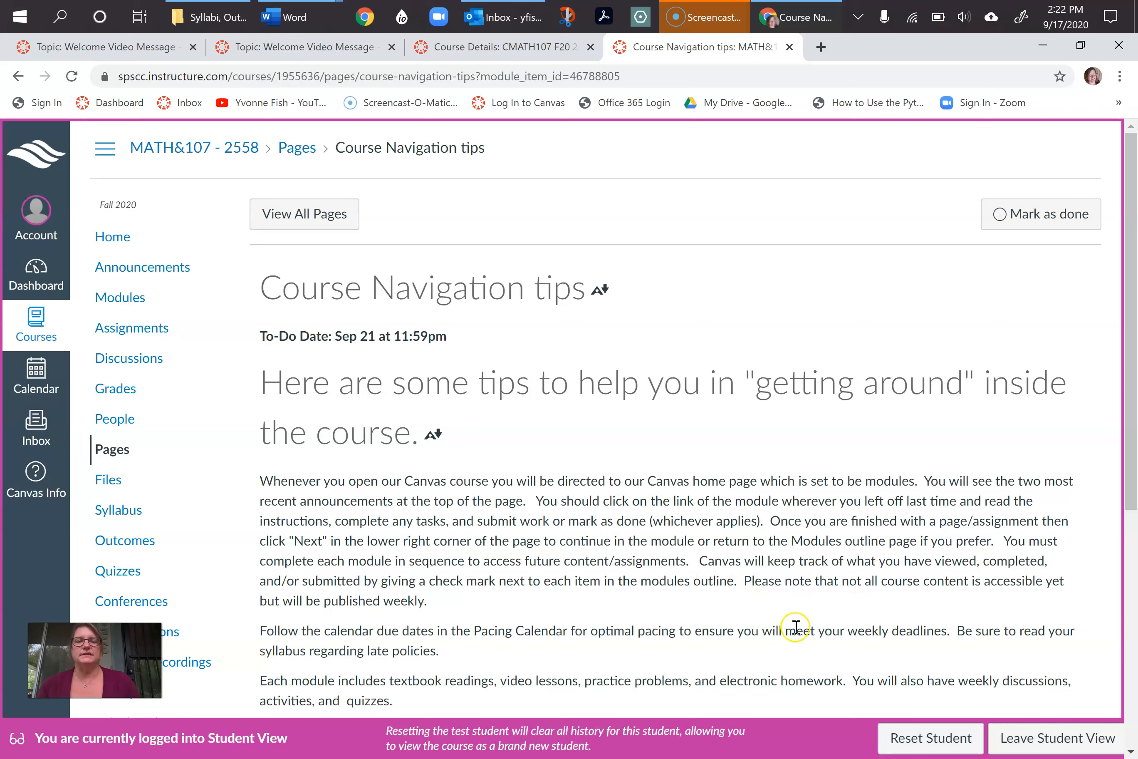
scroll(down, 3)
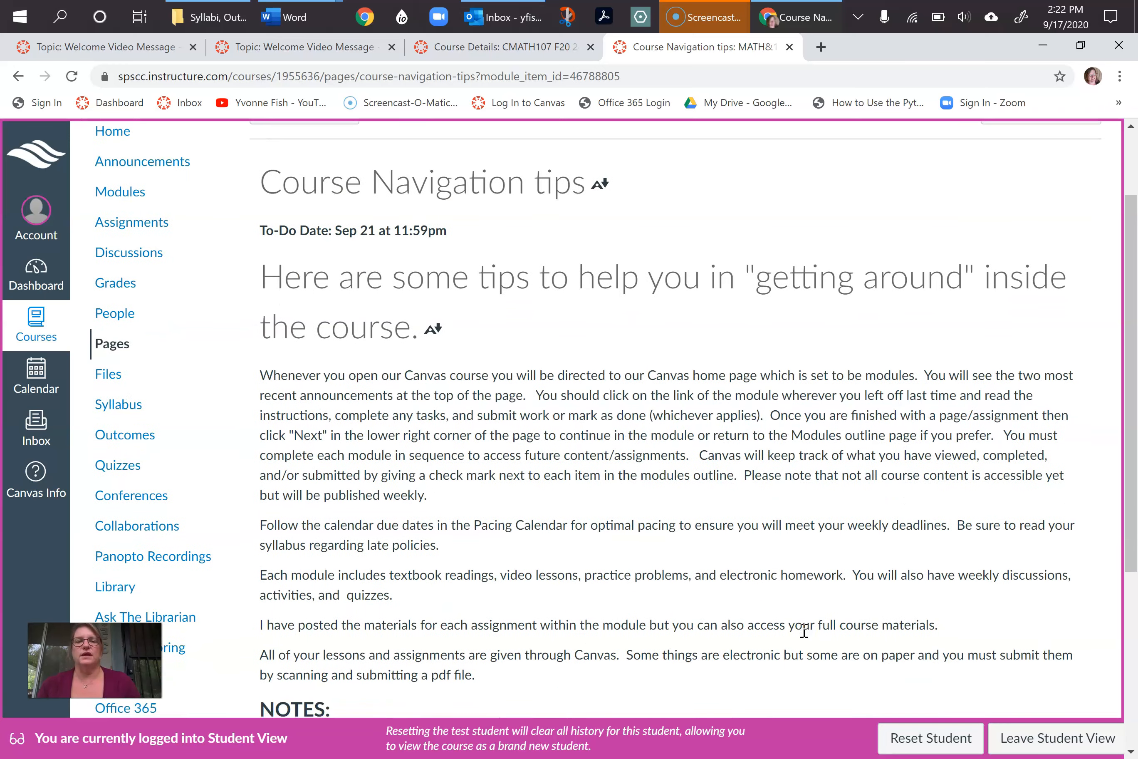
scroll(down, 3)
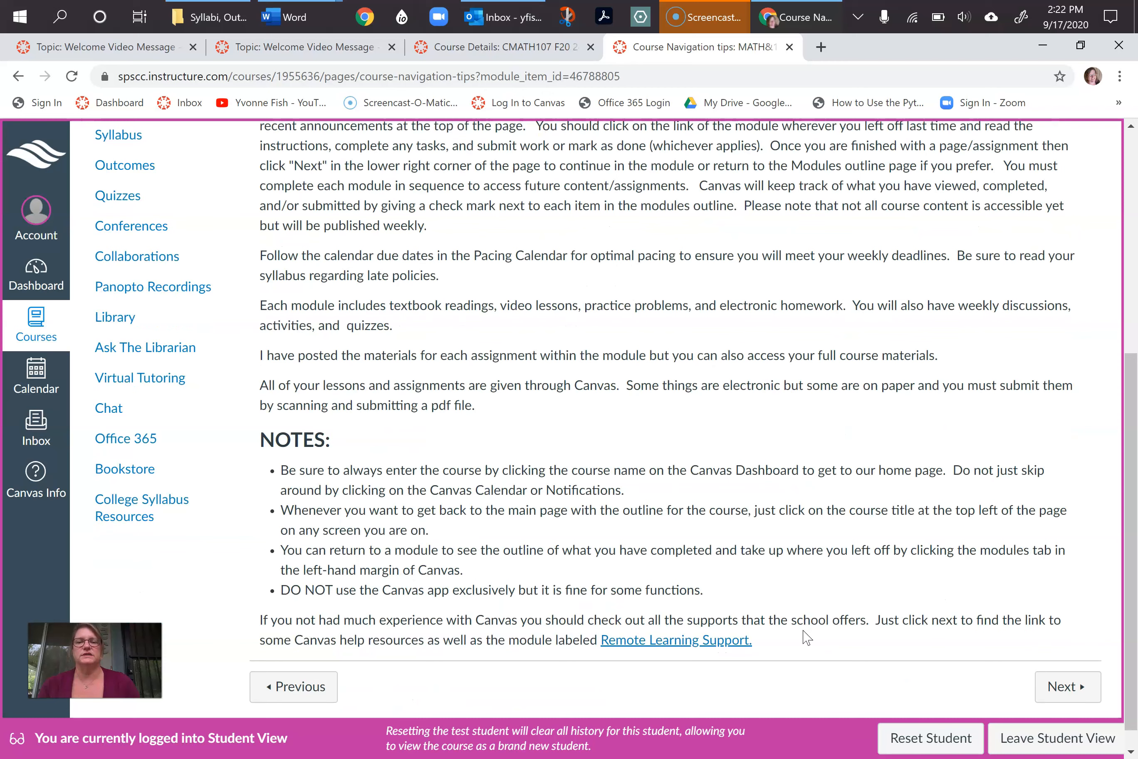
mouse_move(1066, 687)
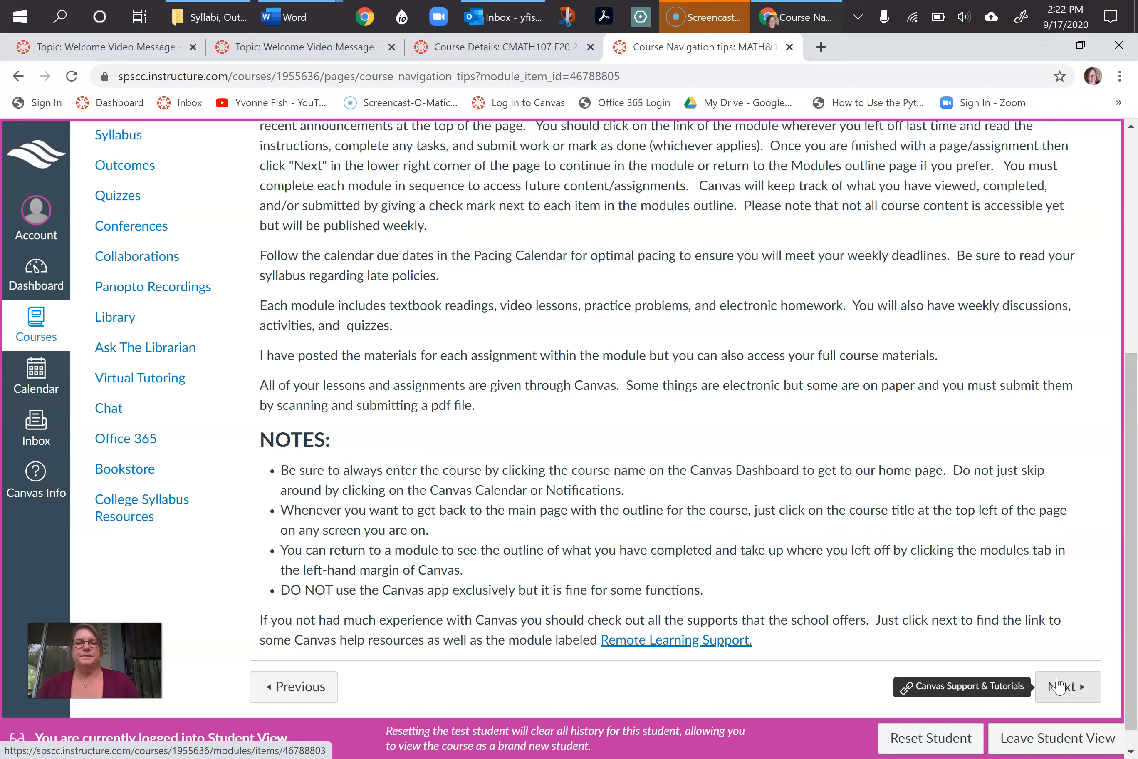
After the prerequisite notice, return to Course Navigation tips and mark it done
click(1067, 687)
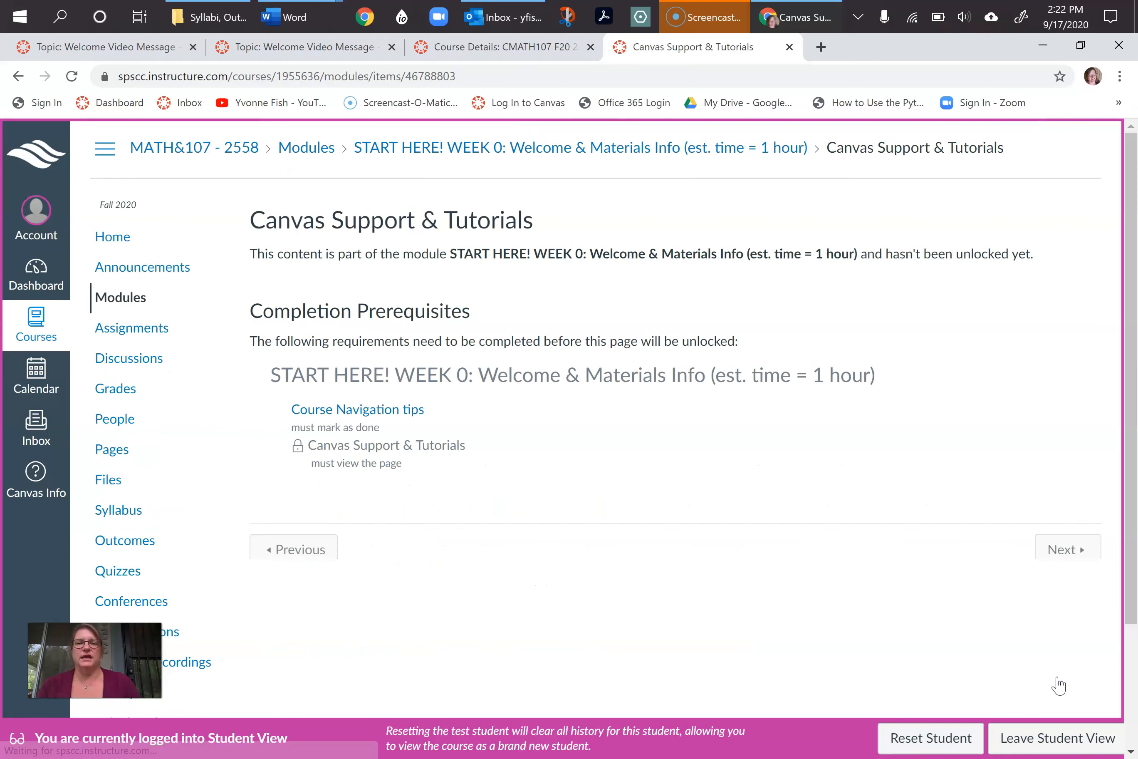
click(357, 409)
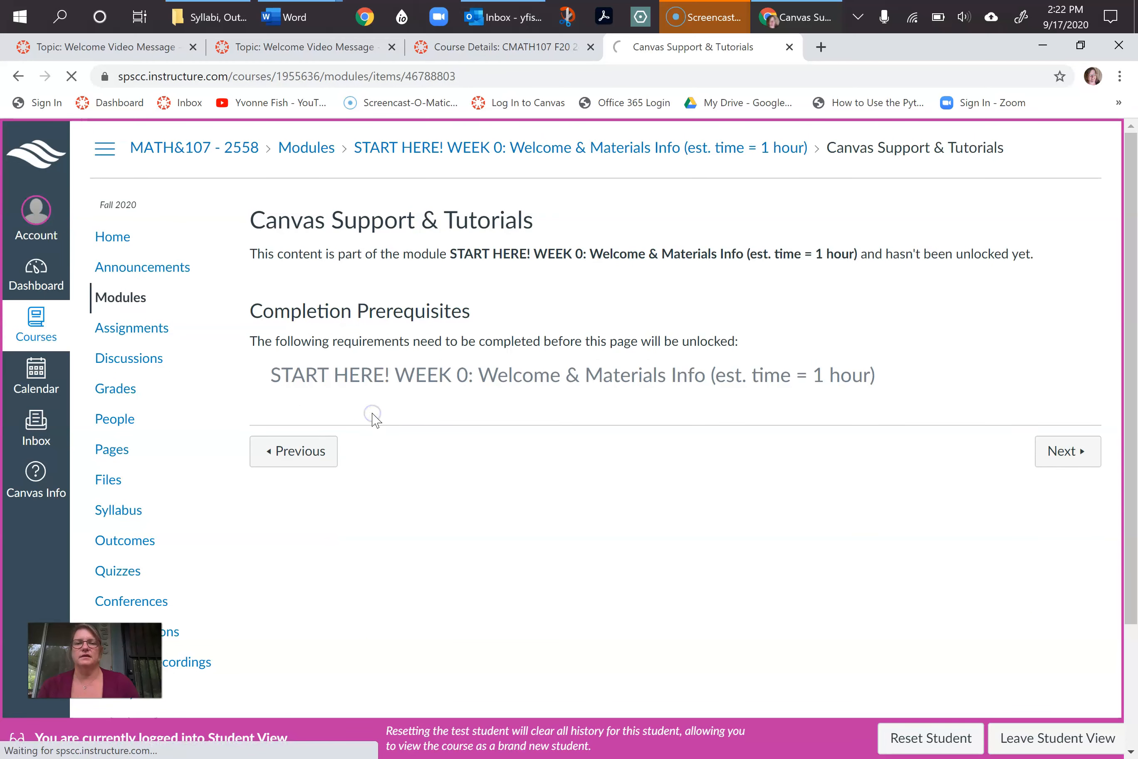
click(1066, 451)
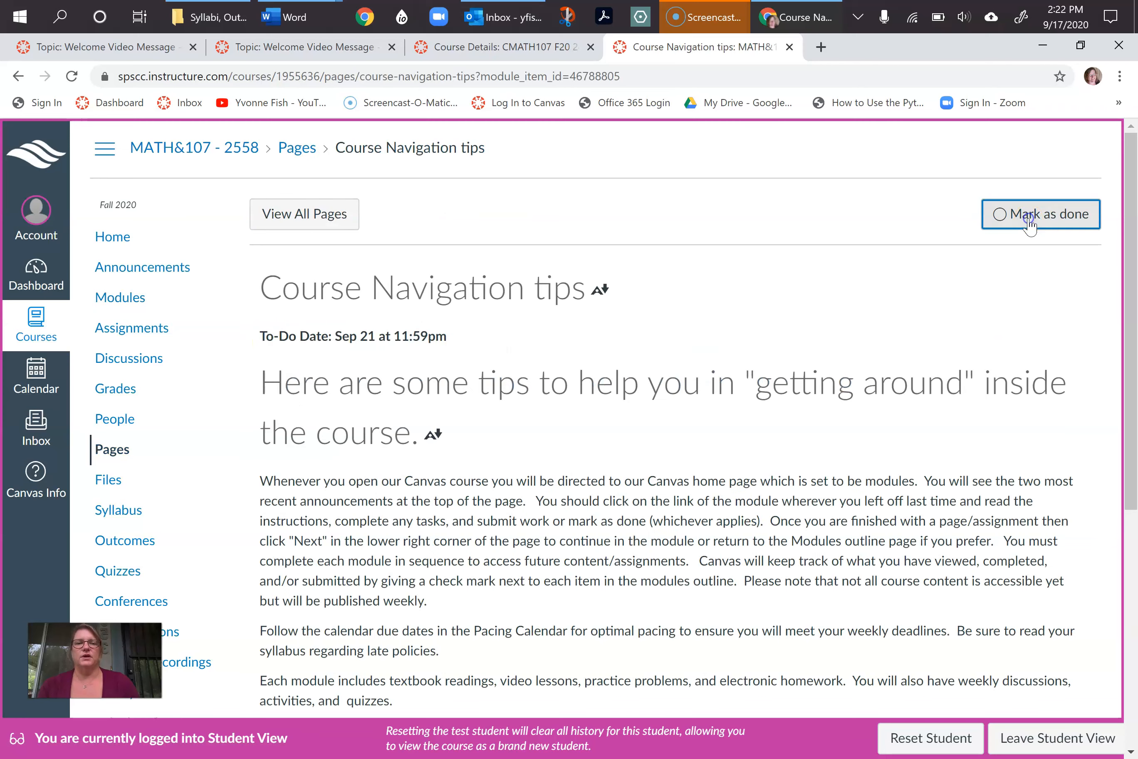
Open the optional Remote Learning Support module
scroll(down, 3)
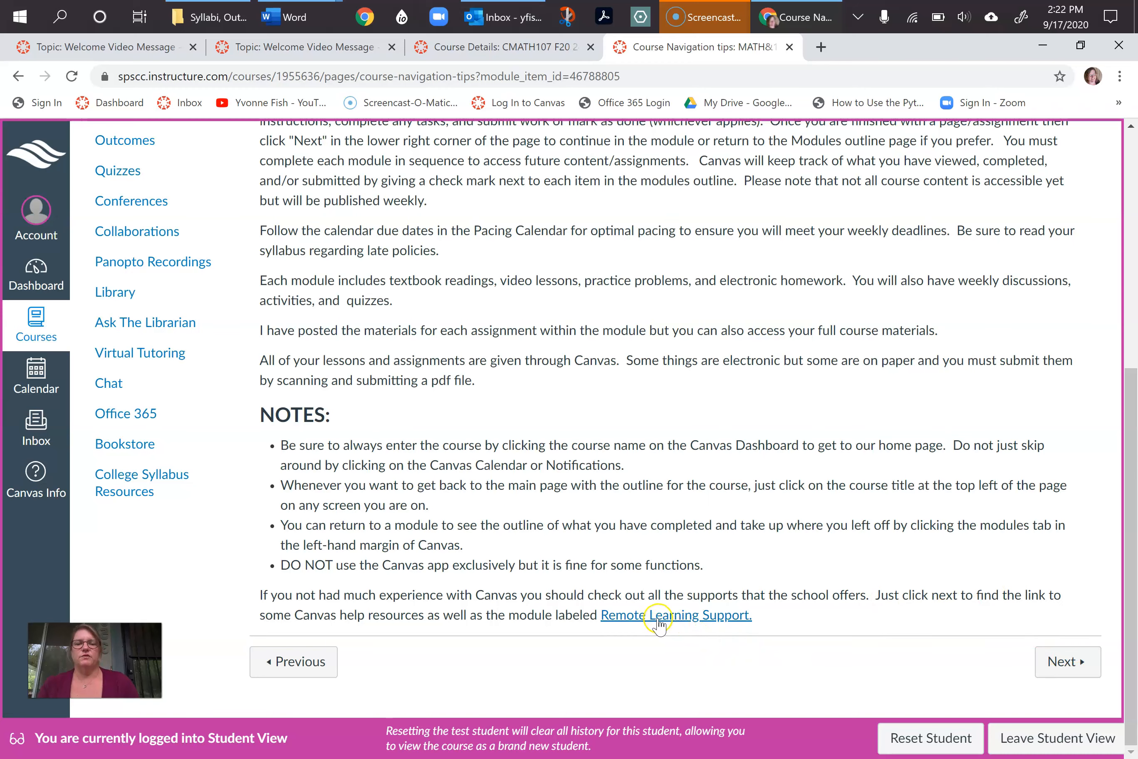
click(675, 614)
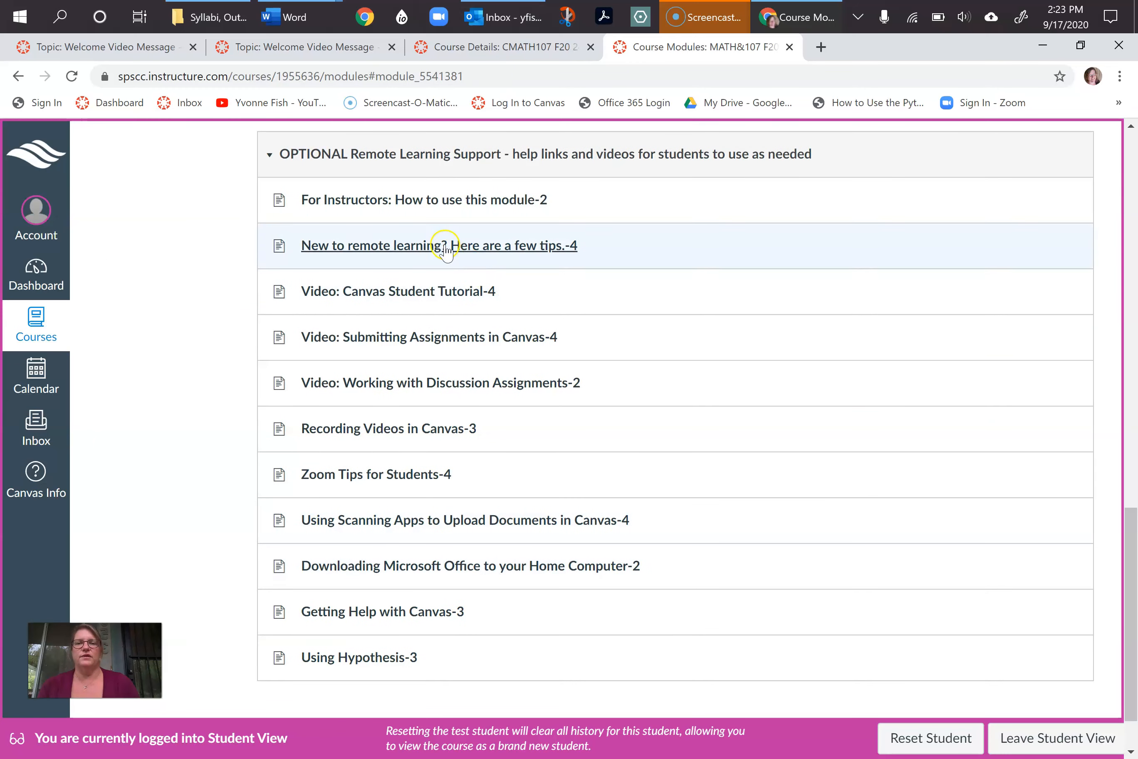
mouse_move(478, 616)
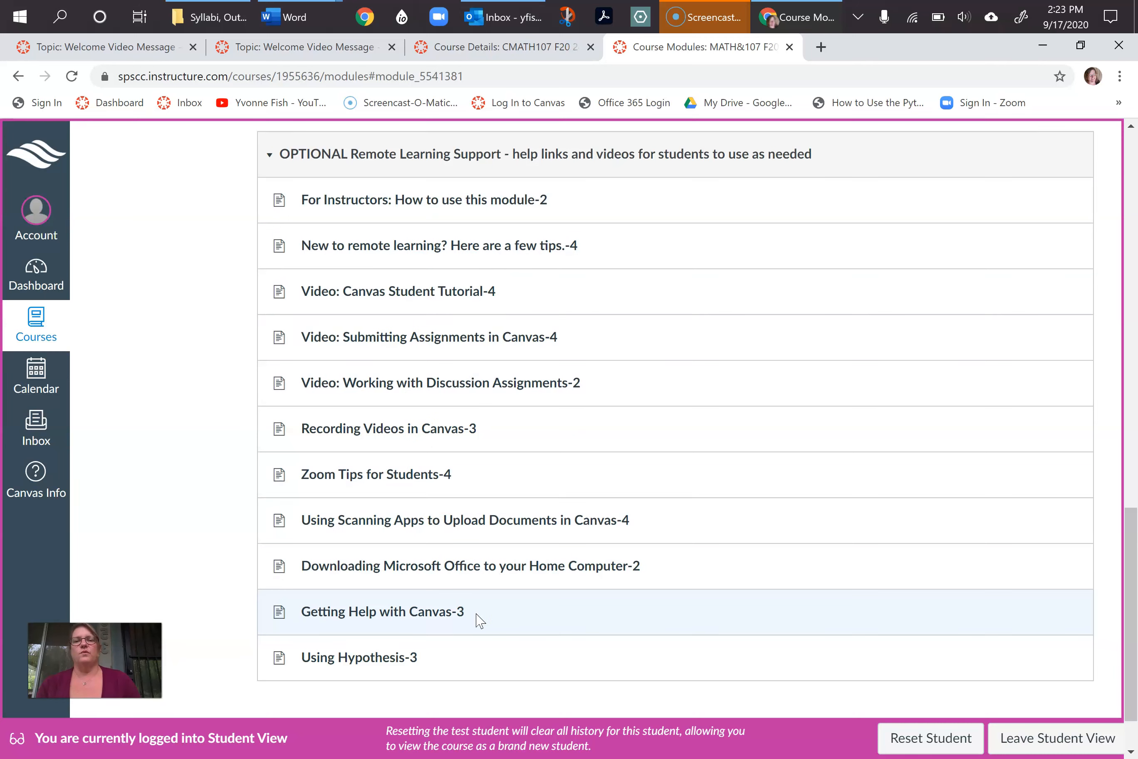
mouse_move(650, 661)
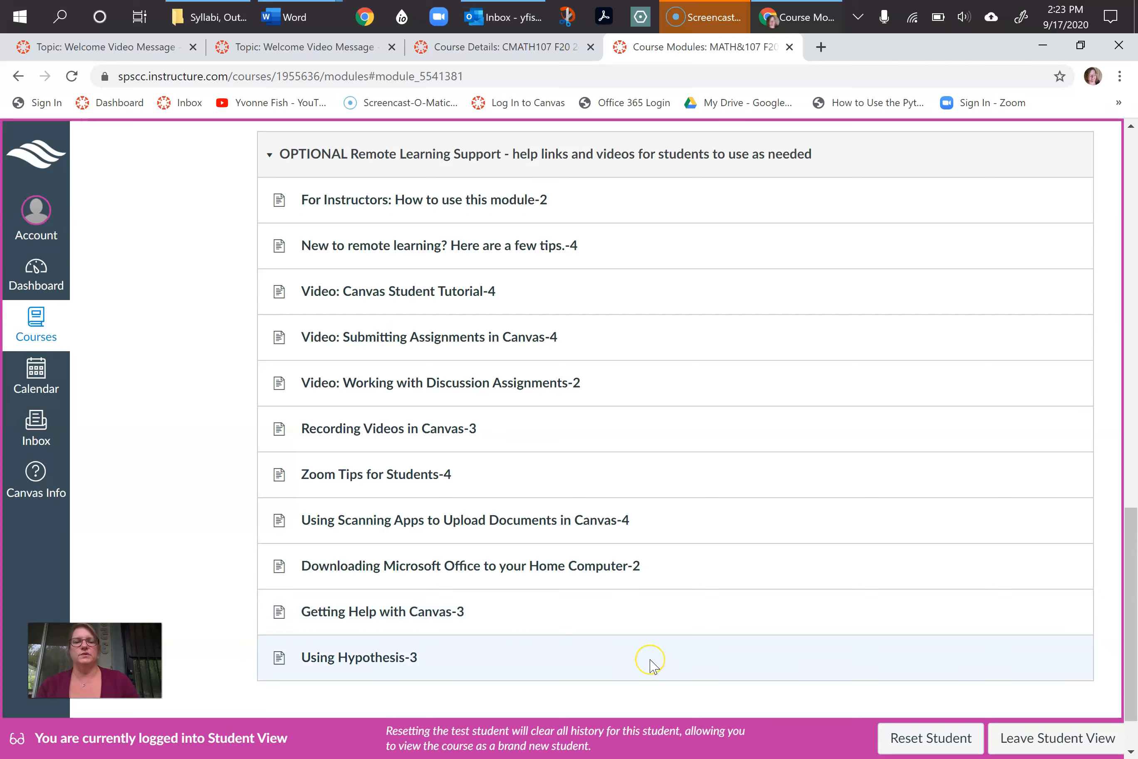
mouse_move(856, 290)
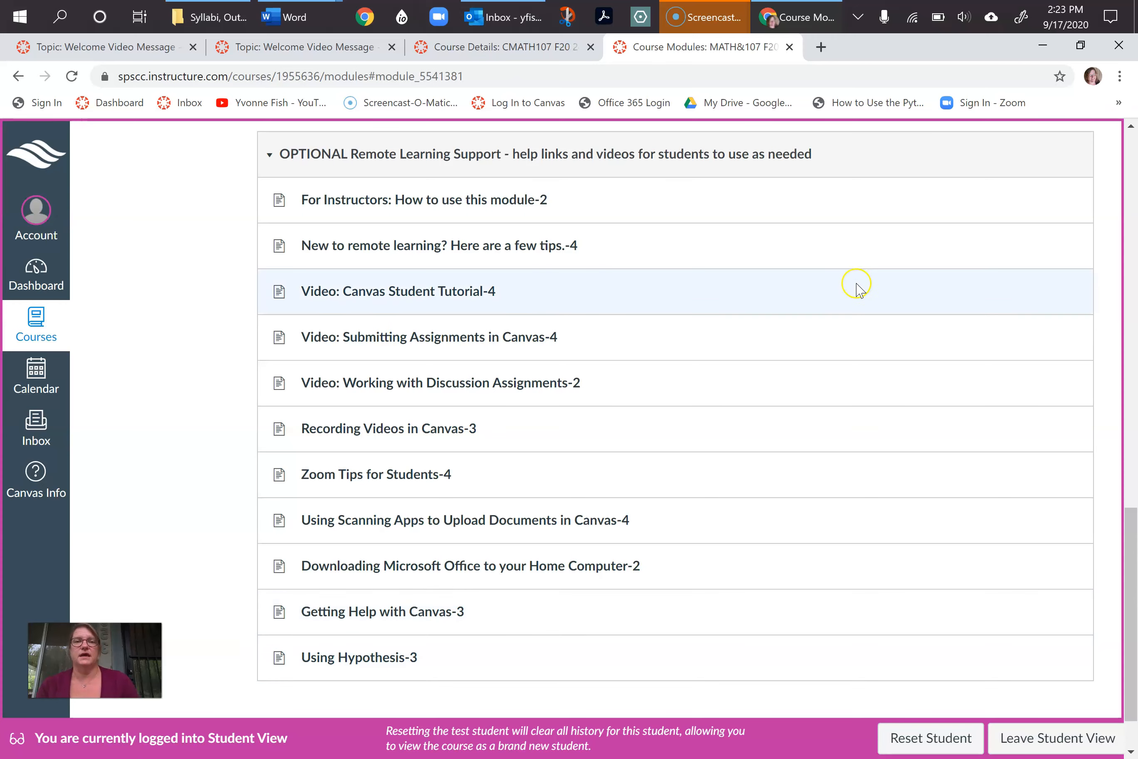
Open the Week 0 Canvas Support & Tutorials item from the Modules page
scroll(up, 3)
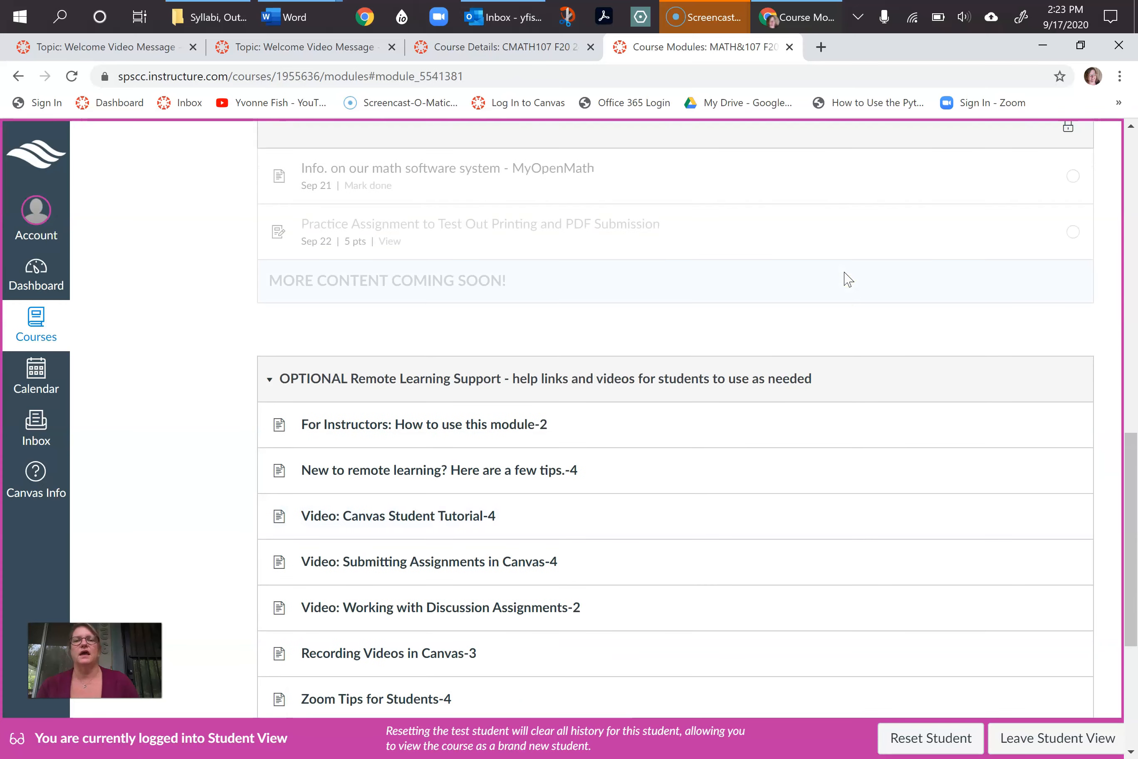
scroll(up, 3)
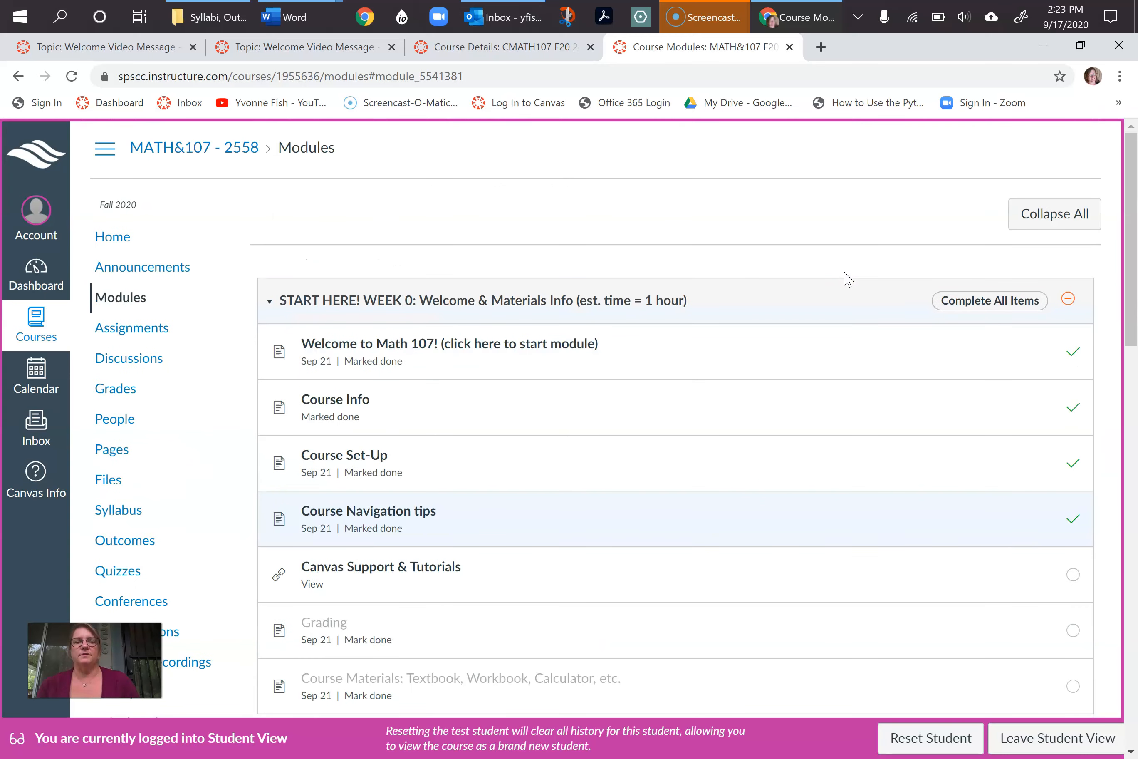
scroll(down, 3)
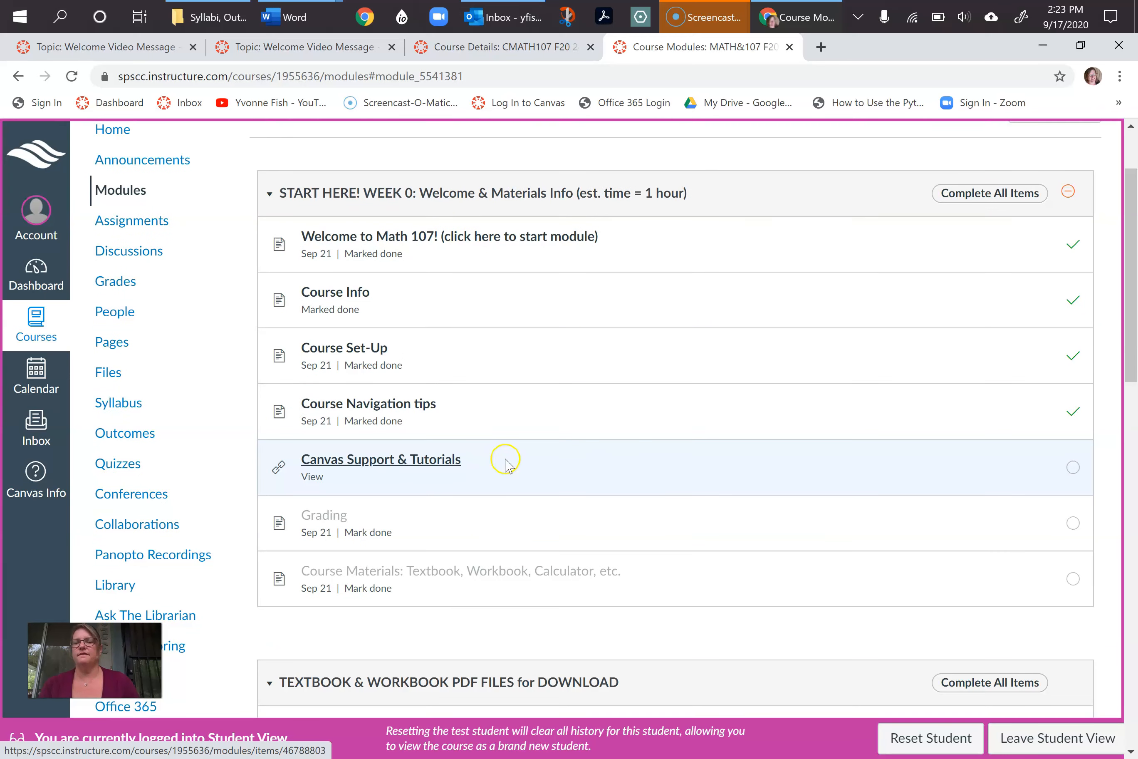
mouse_move(664, 497)
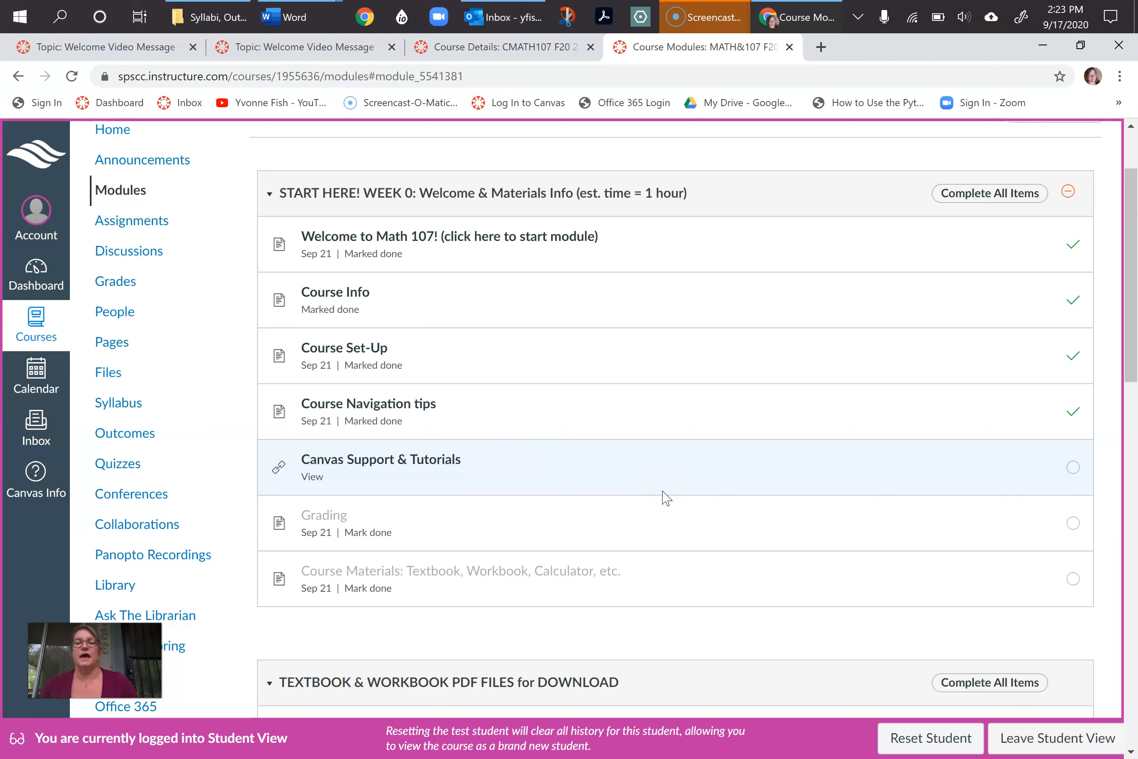
mouse_move(511, 490)
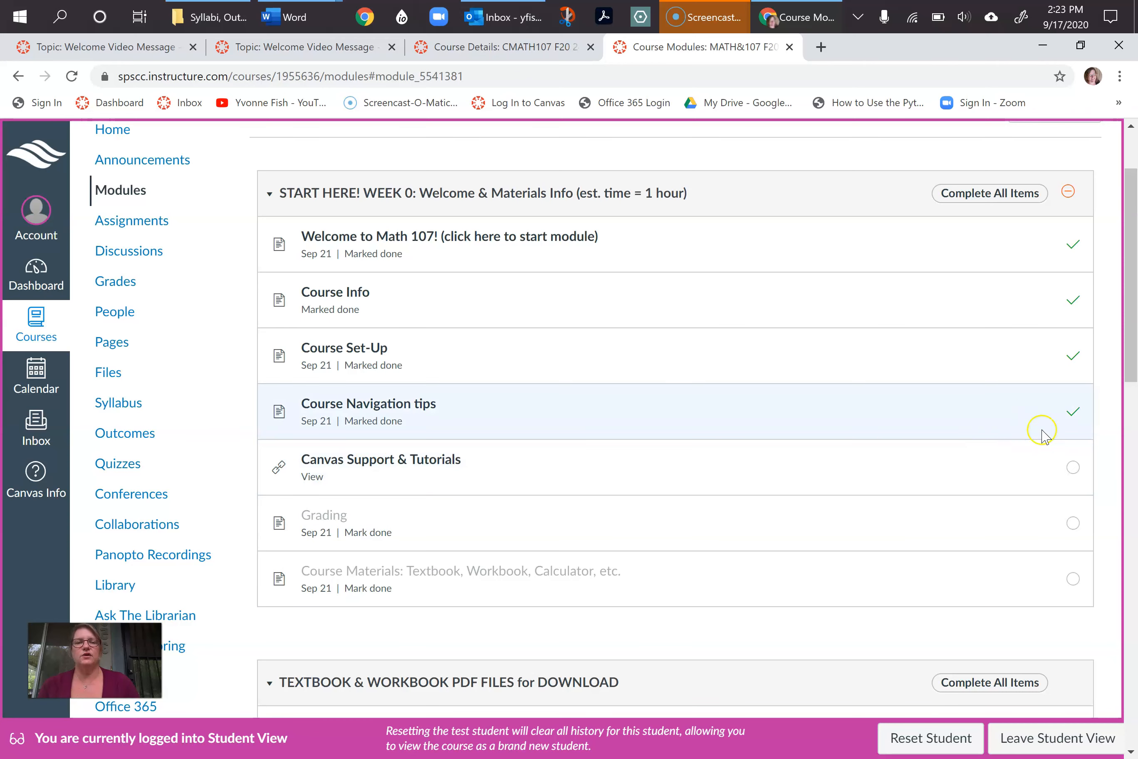
click(380, 460)
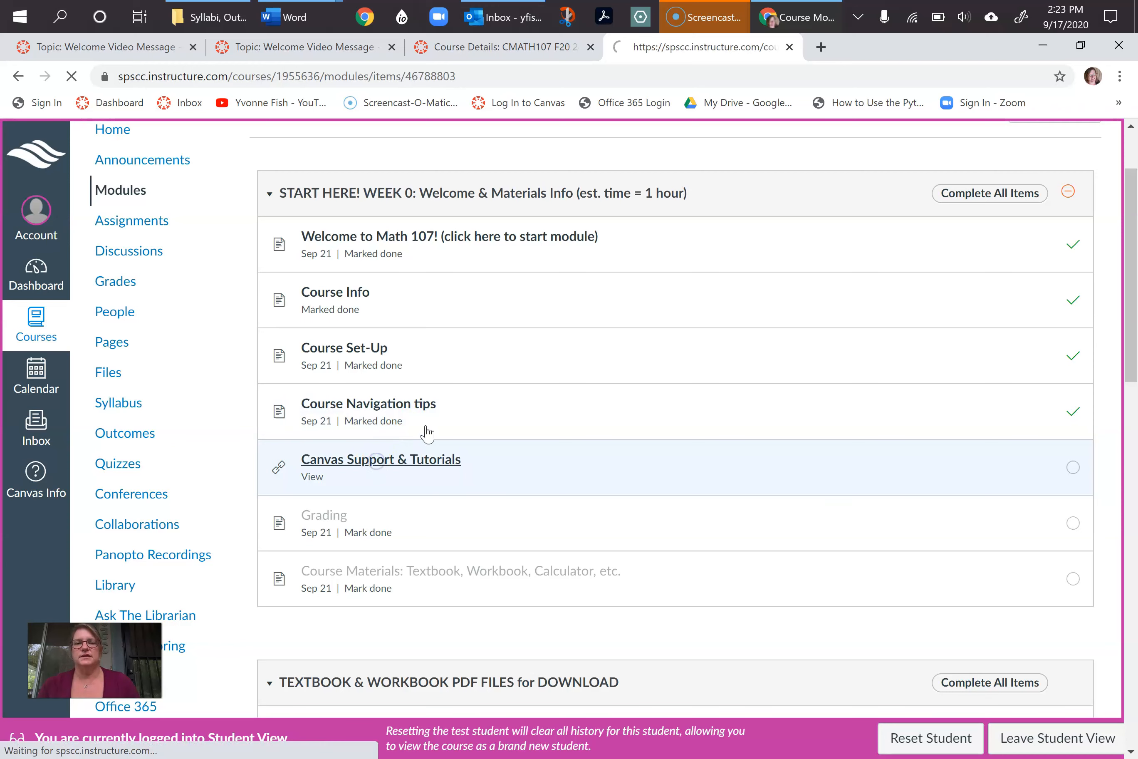
click(380, 459)
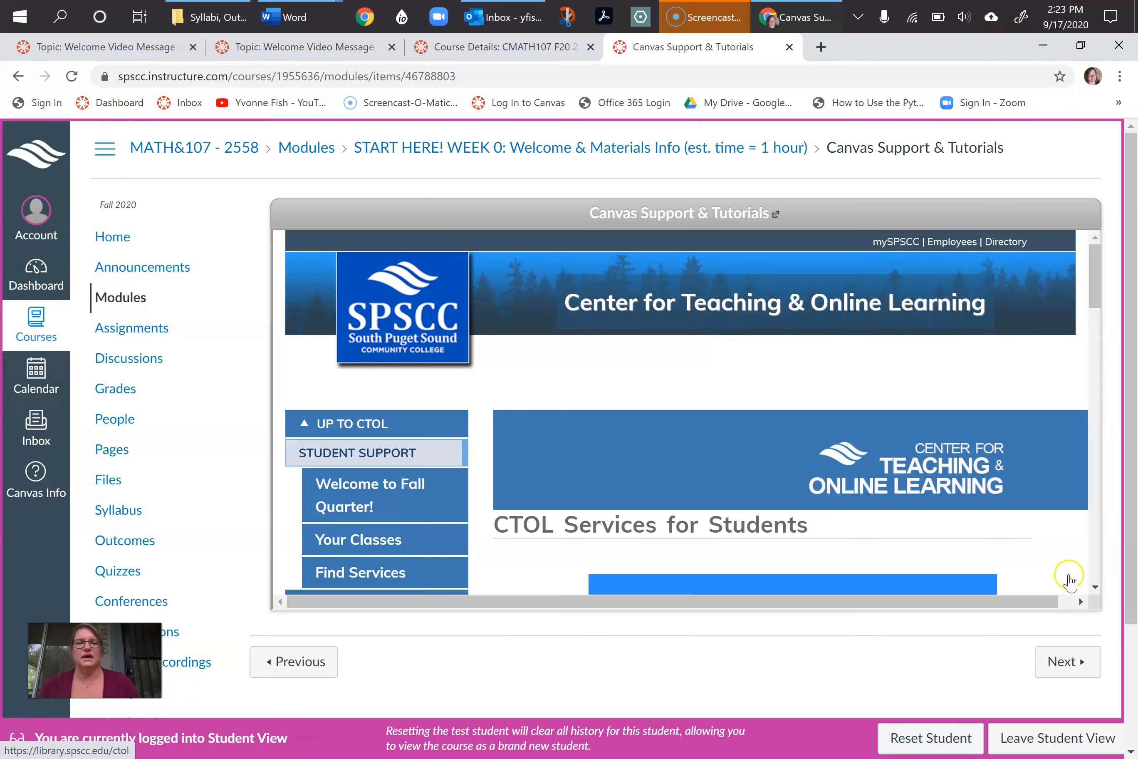
Move on from Canvas Support & Tutorials to the Grading page
click(1066, 661)
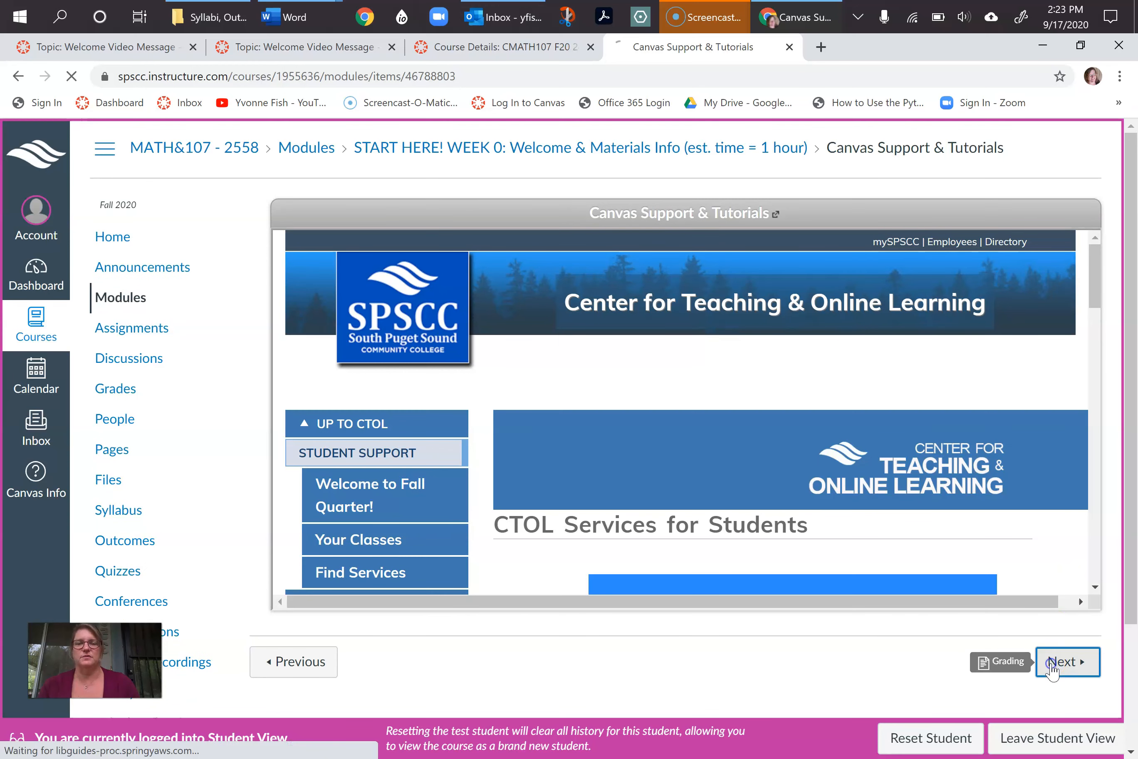
click(1067, 662)
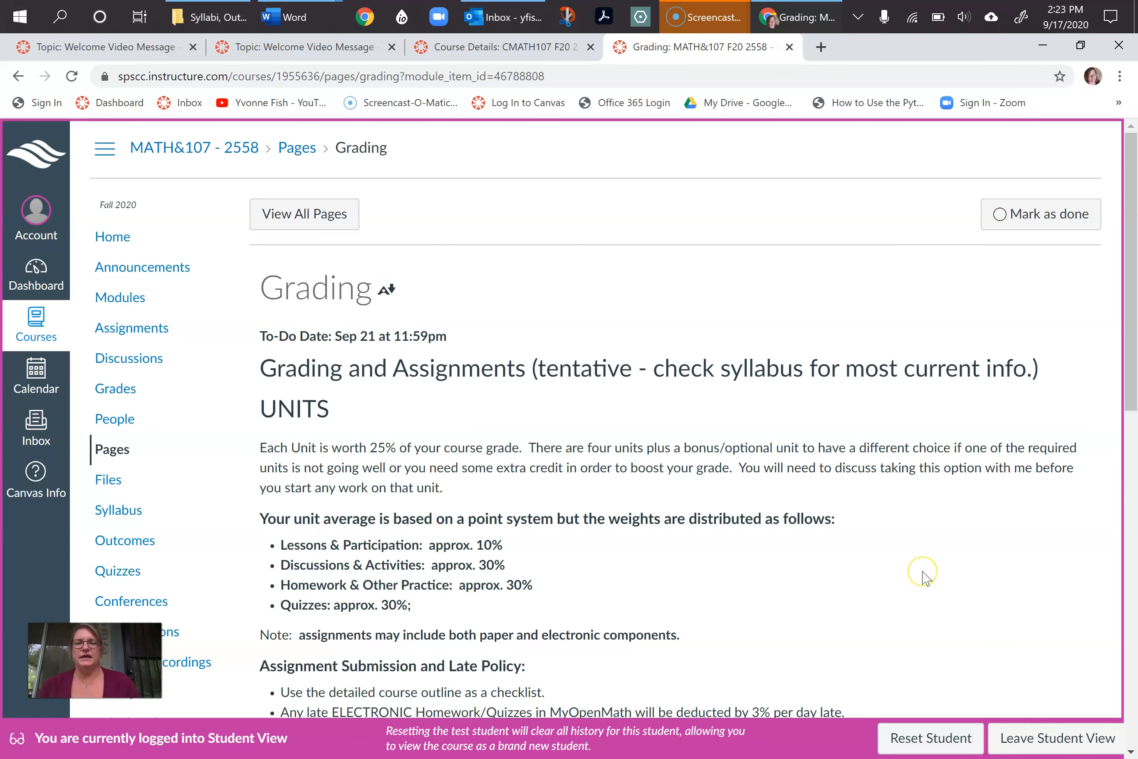
Read the Grading page's grading, late policy and extra credit info, then advance to Course Materials
scroll(down, 3)
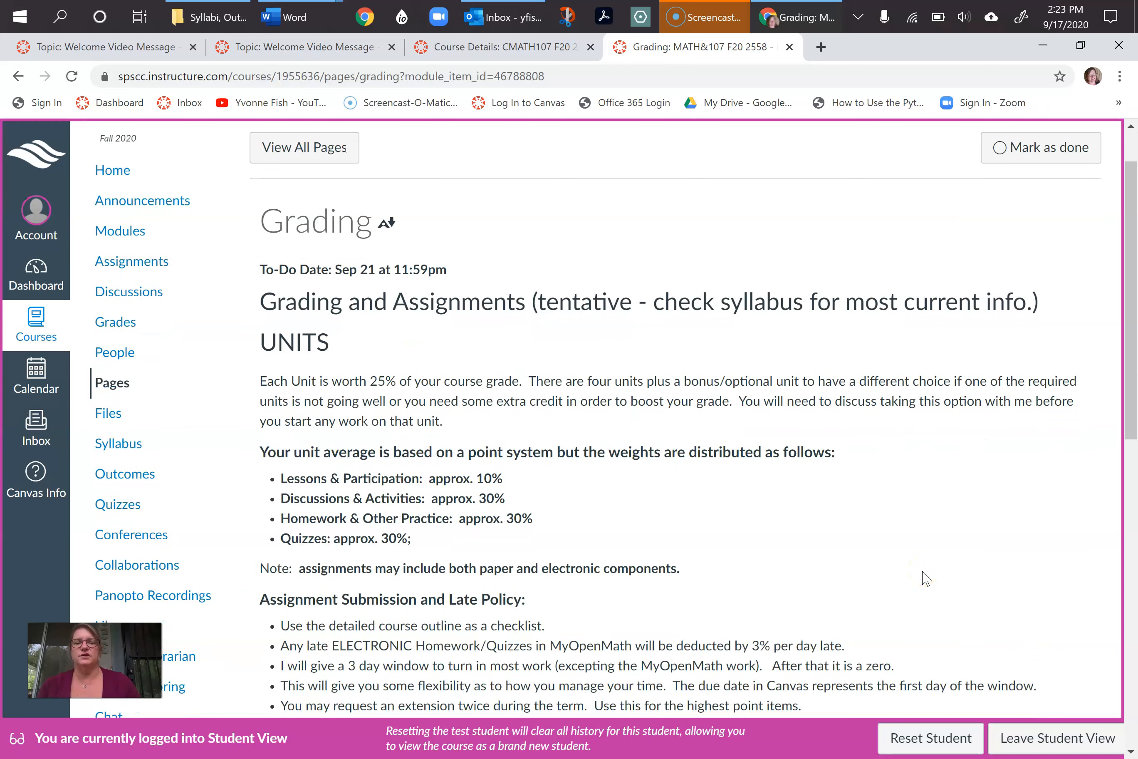
scroll(down, 3)
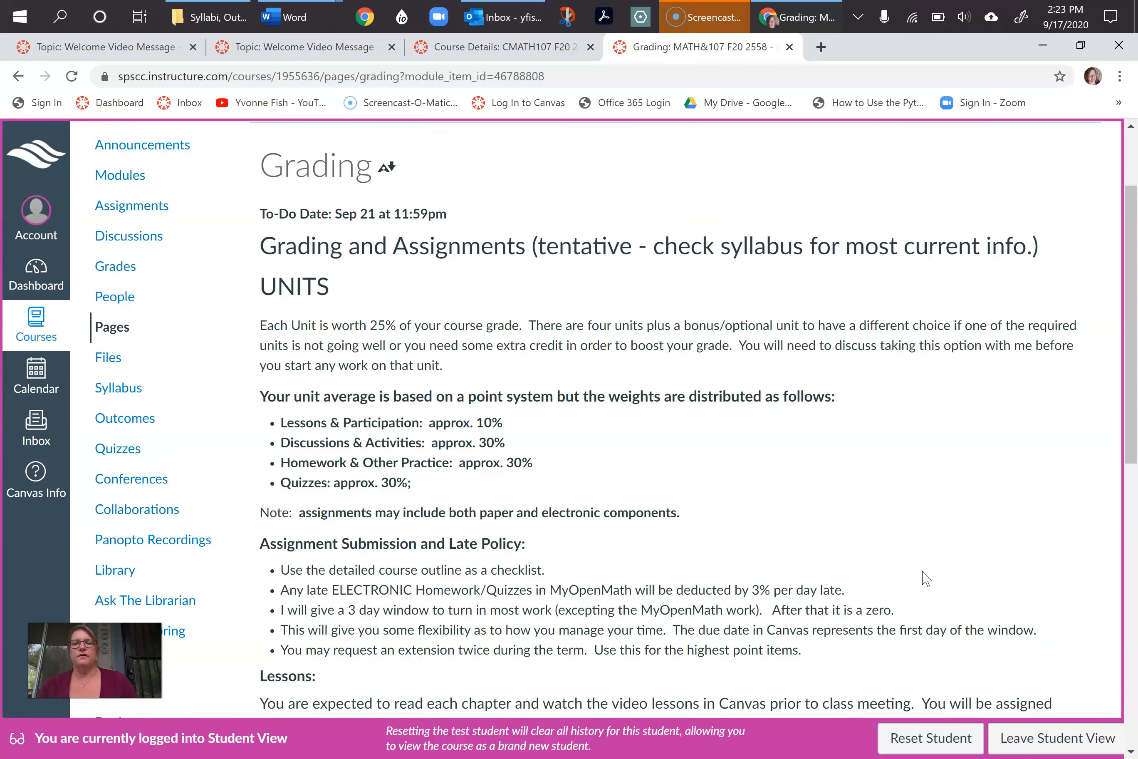
scroll(down, 3)
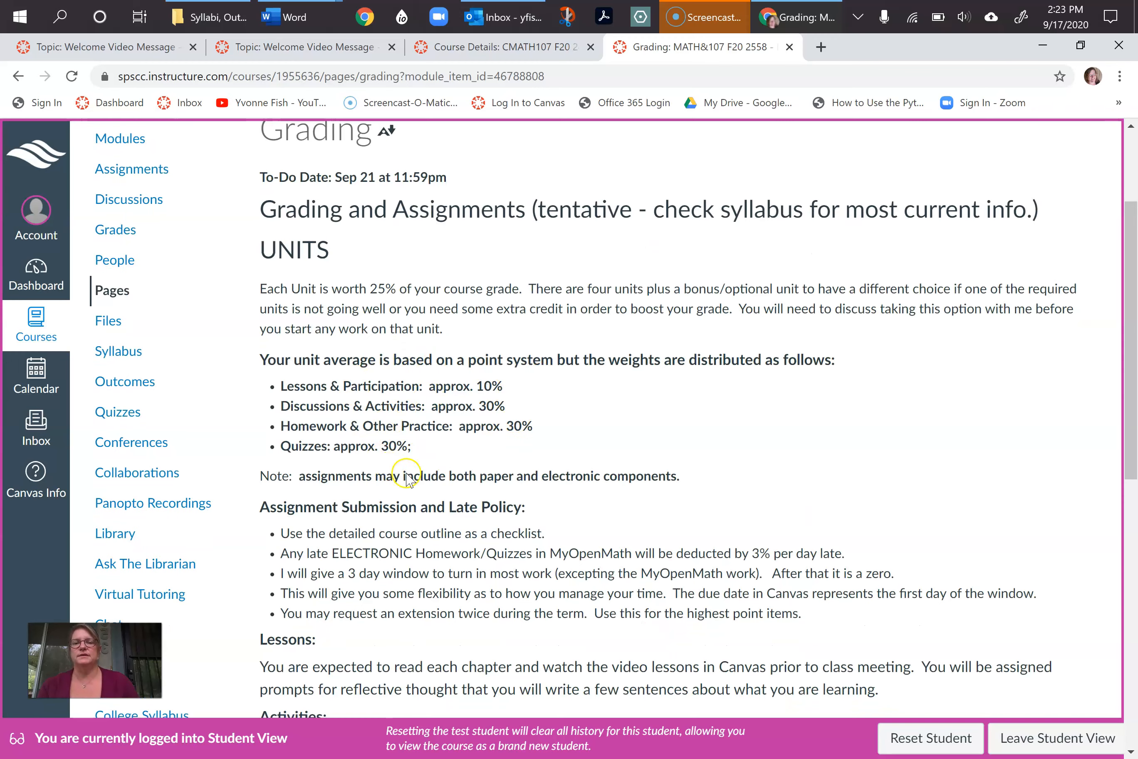
scroll(down, 3)
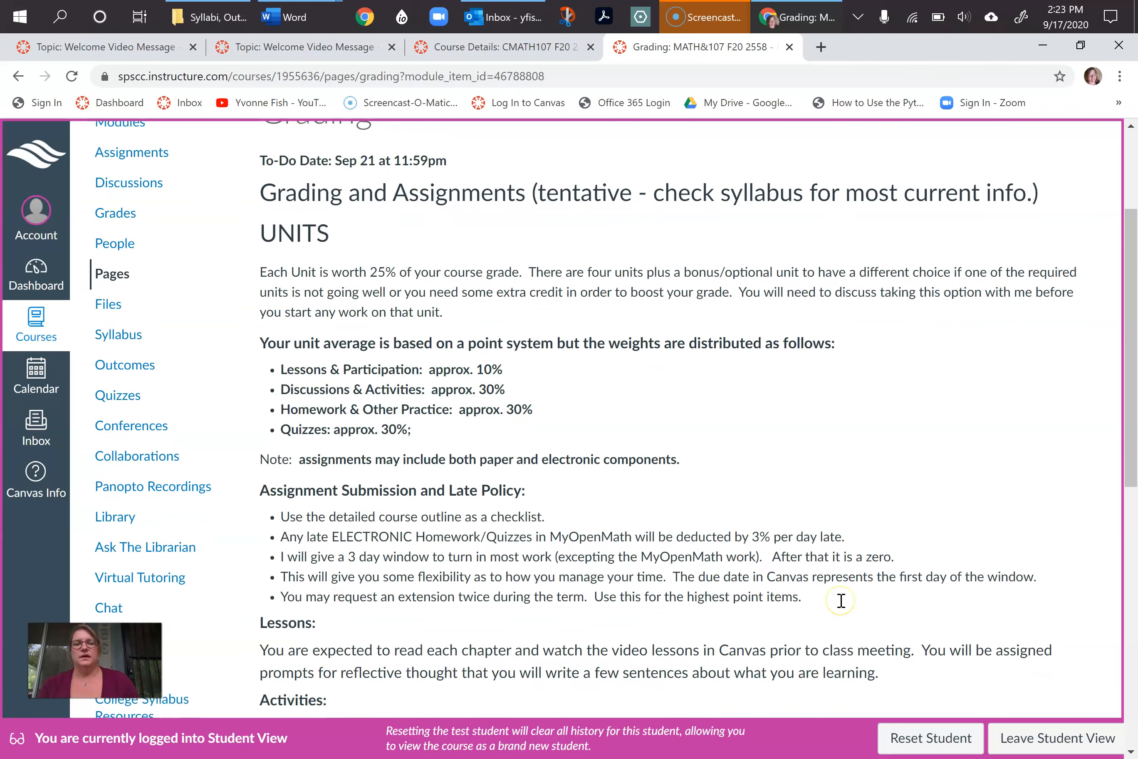
scroll(down, 3)
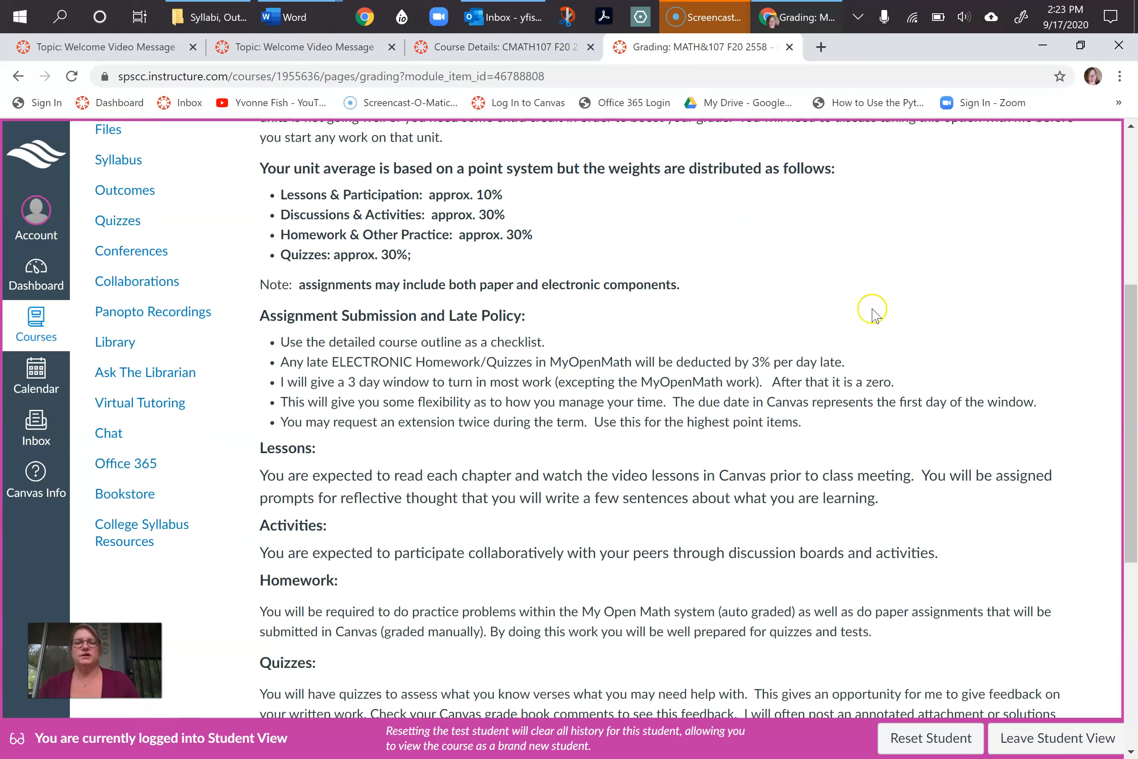
scroll(down, 3)
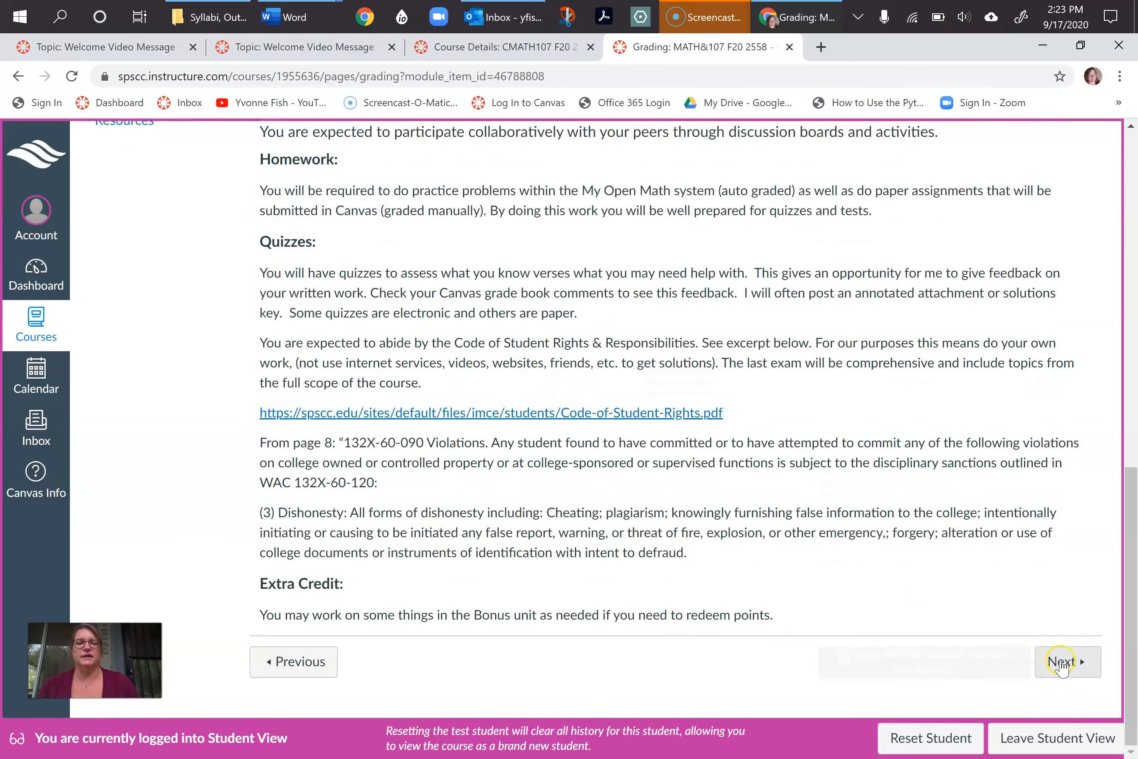
click(1063, 662)
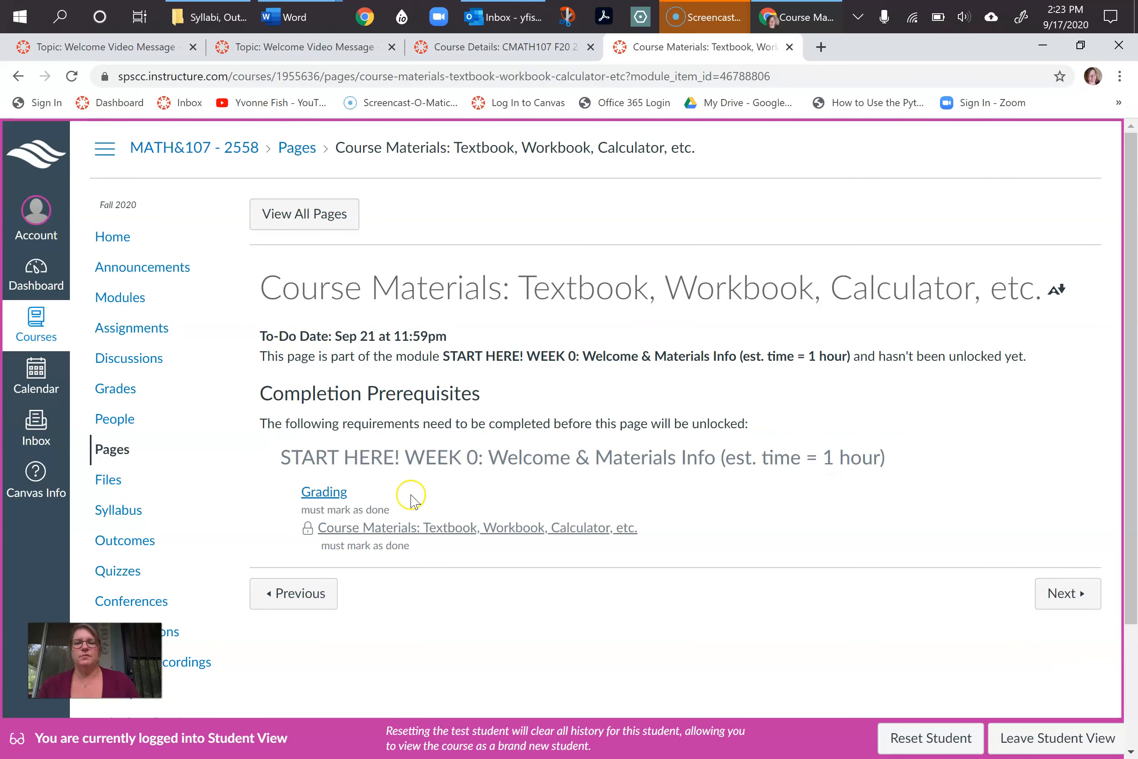
Return to the required Grading page and continue forward to the Course Materials page
click(324, 492)
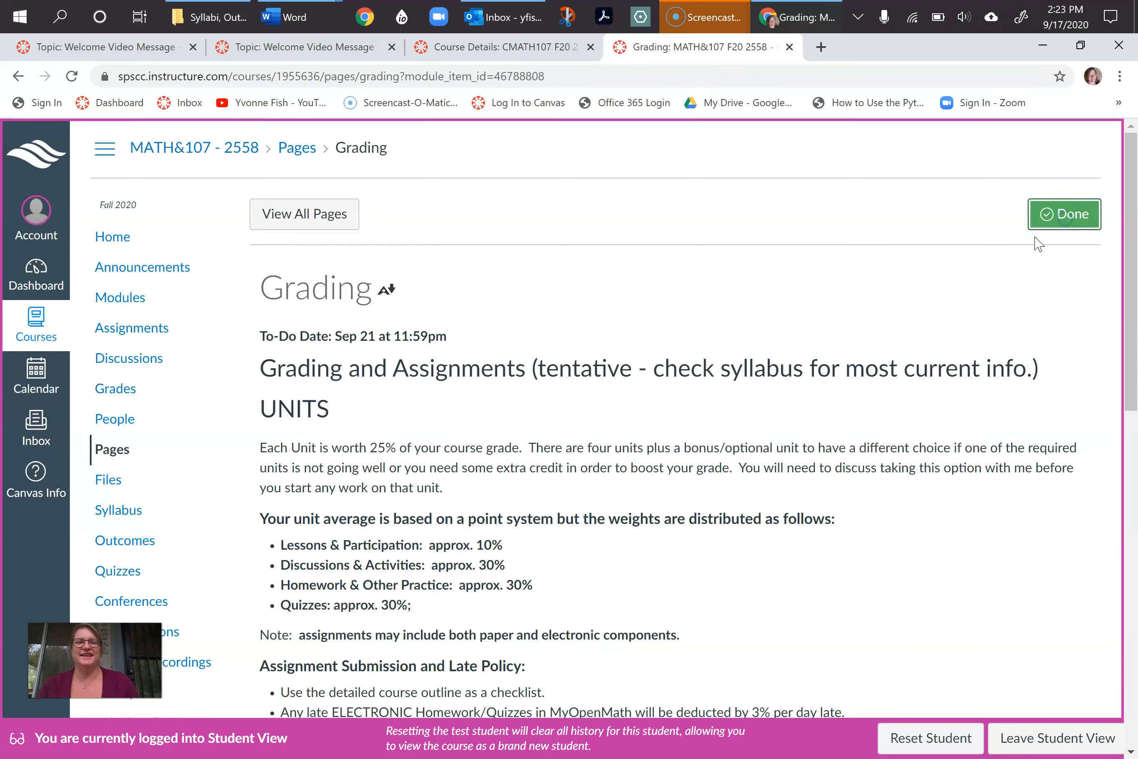
scroll(down, 3)
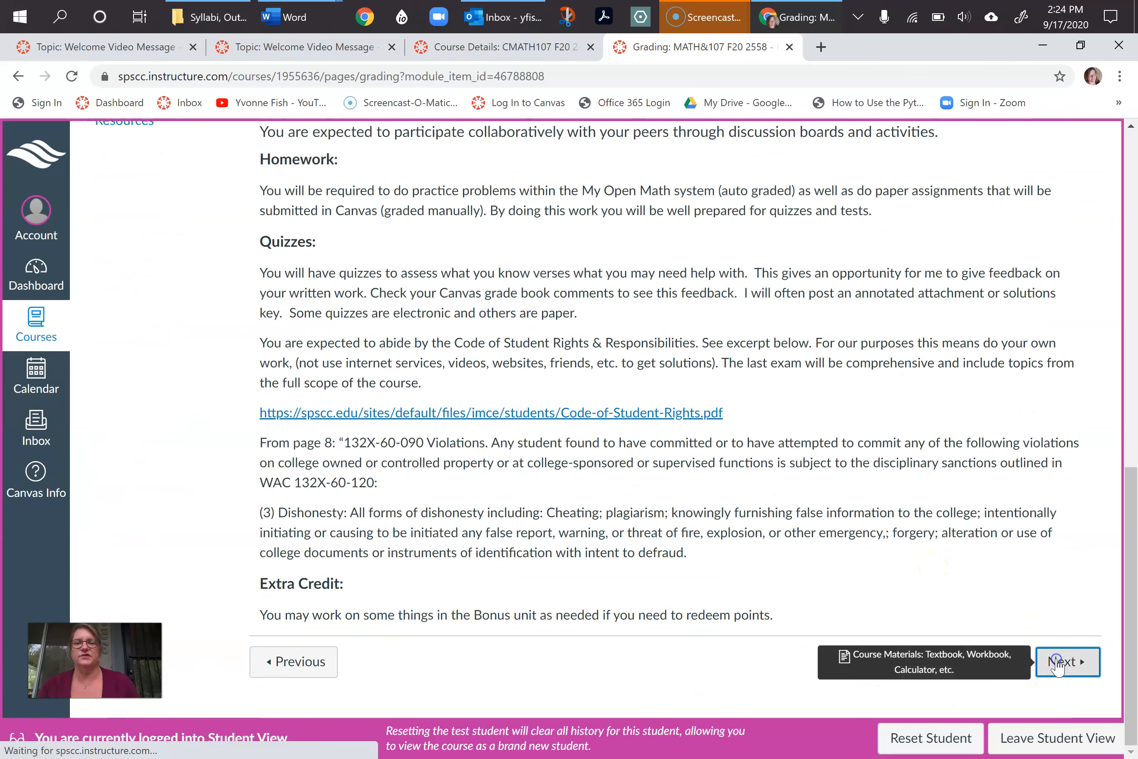
click(1063, 662)
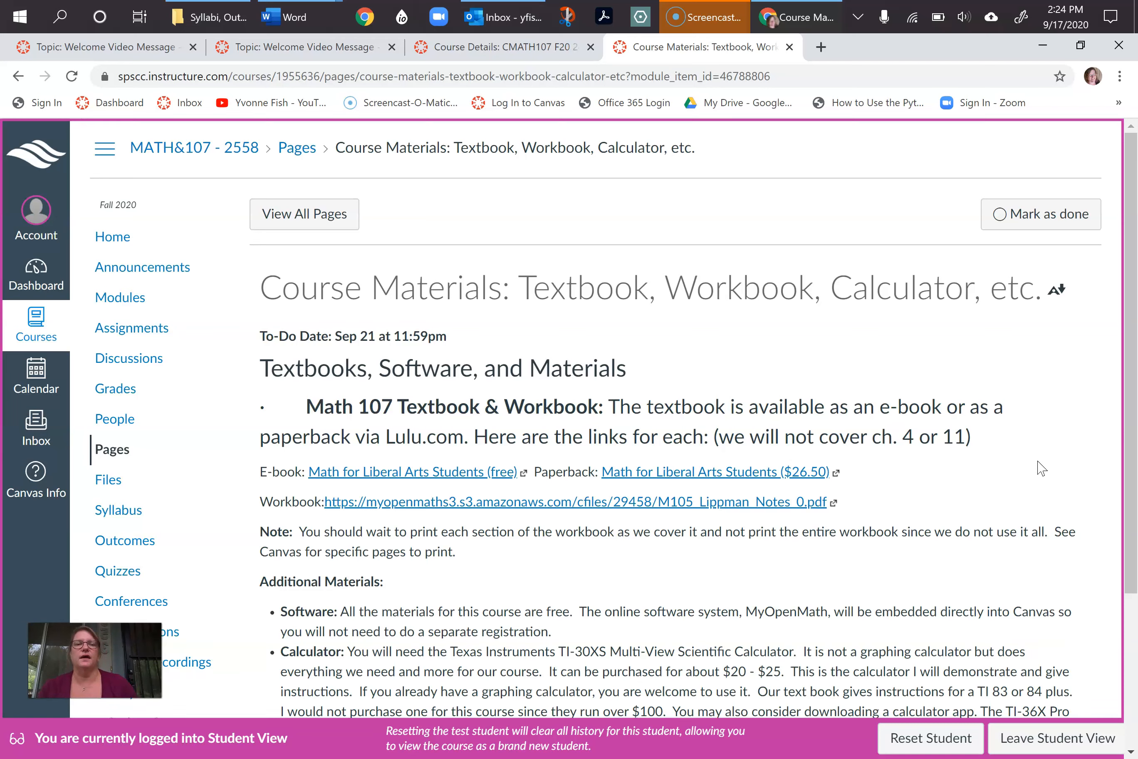
mouse_move(939, 362)
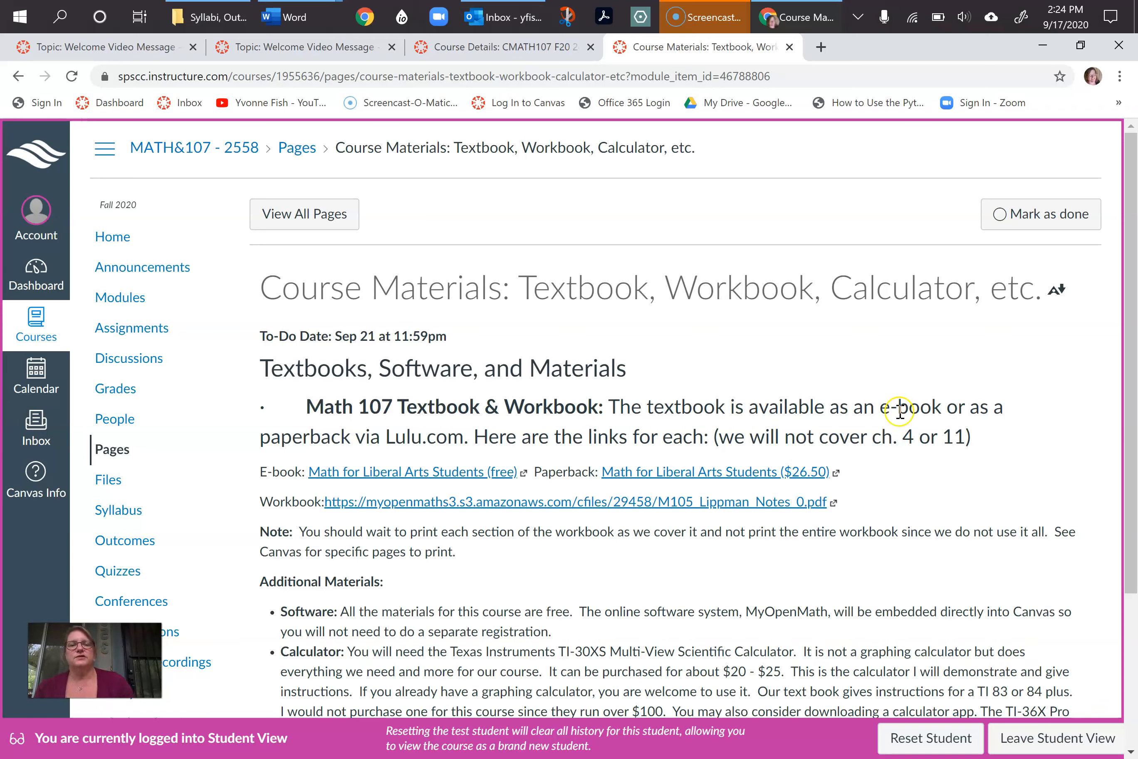
mouse_move(963, 517)
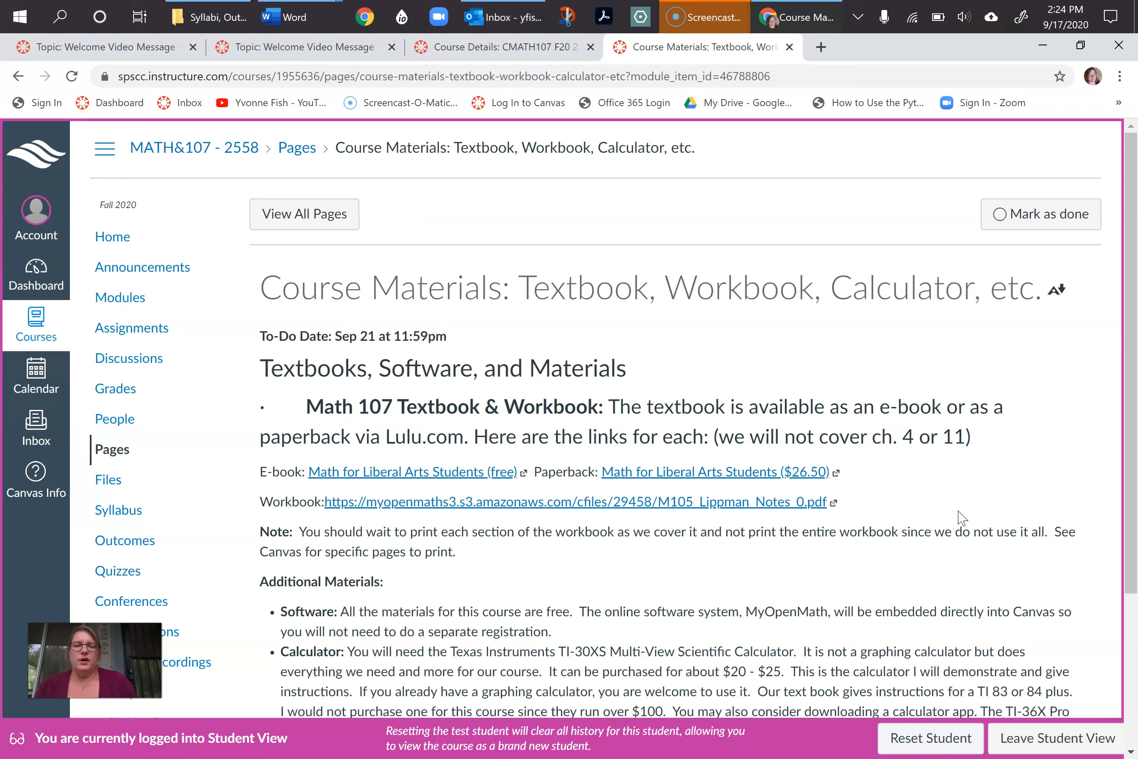
Scroll down the Course Materials page to read the textbook and calculator details
scroll(down, 3)
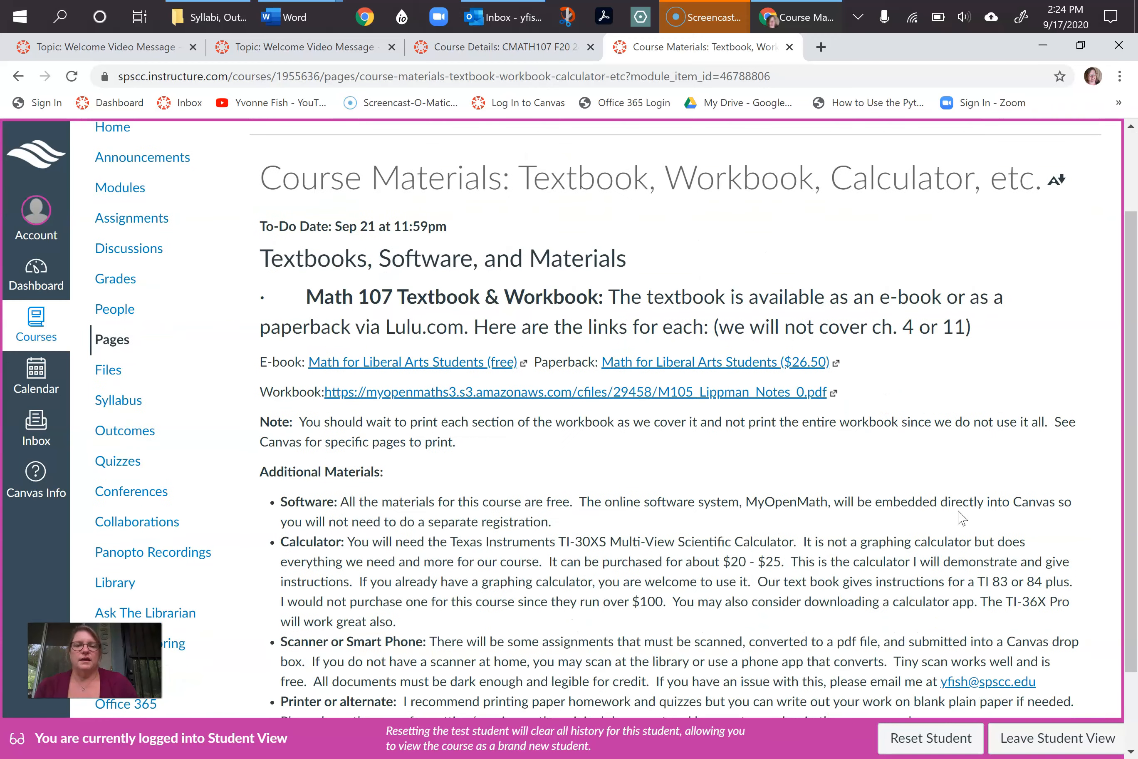
scroll(down, 3)
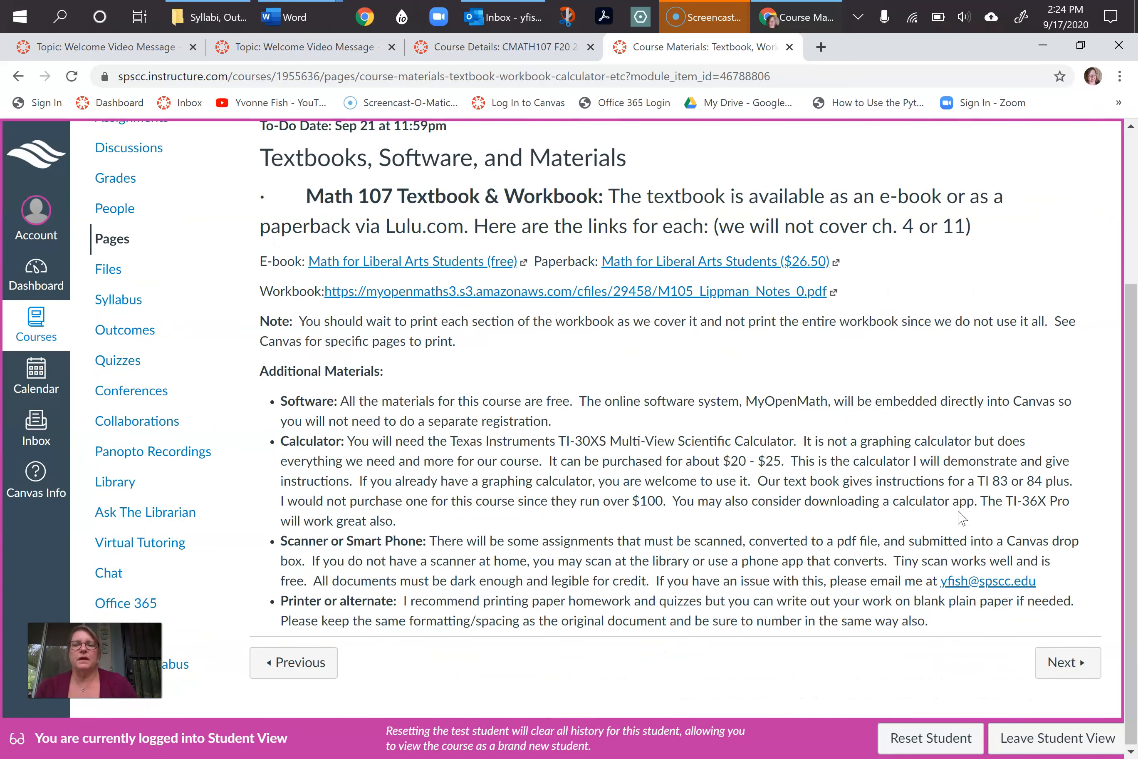
mouse_move(688, 278)
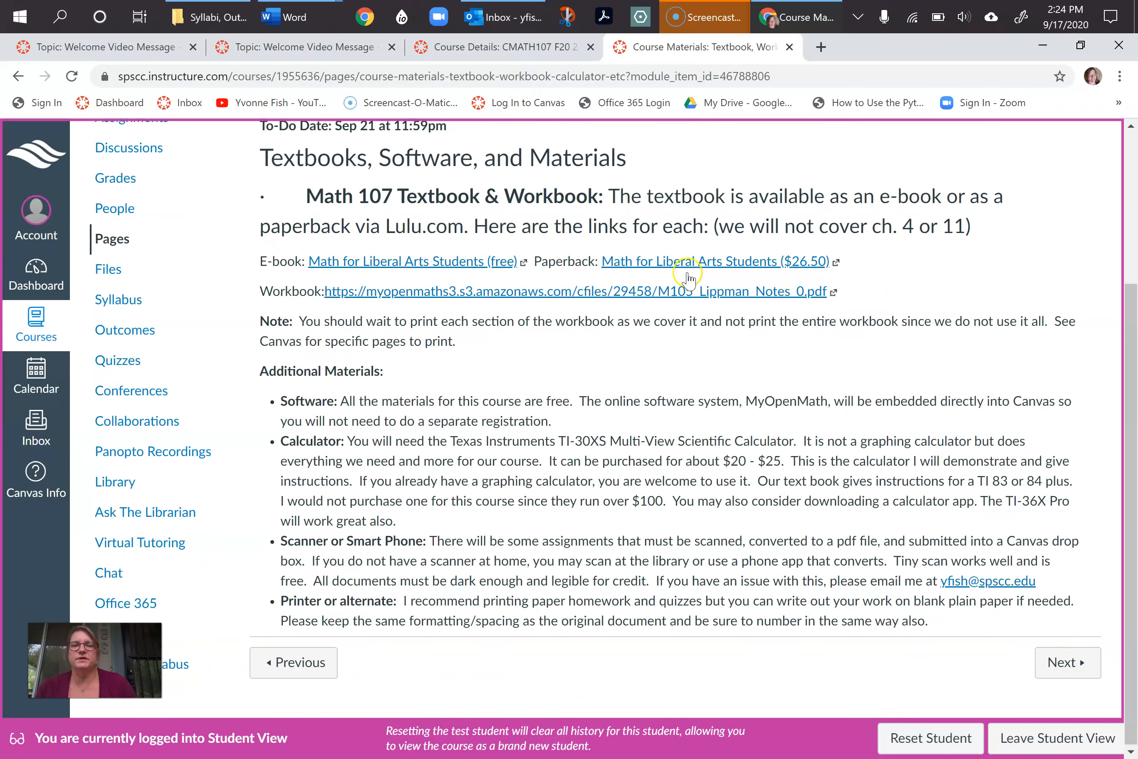
mouse_move(479, 281)
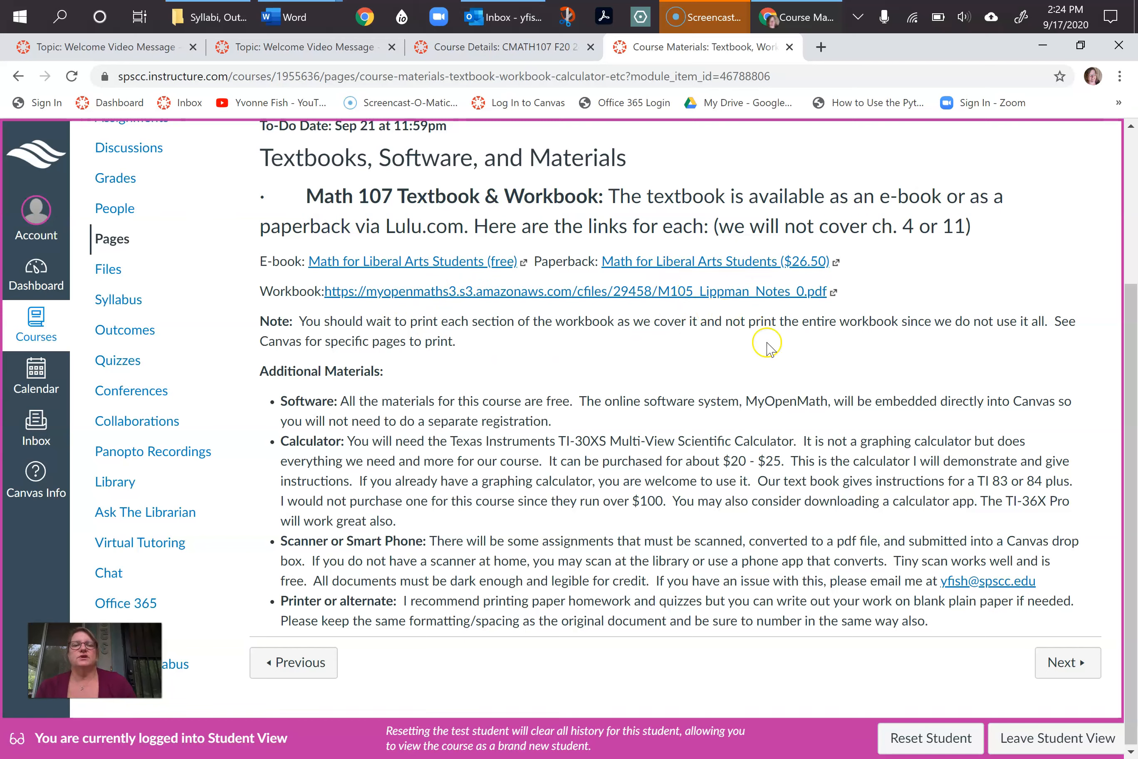
mouse_move(868, 288)
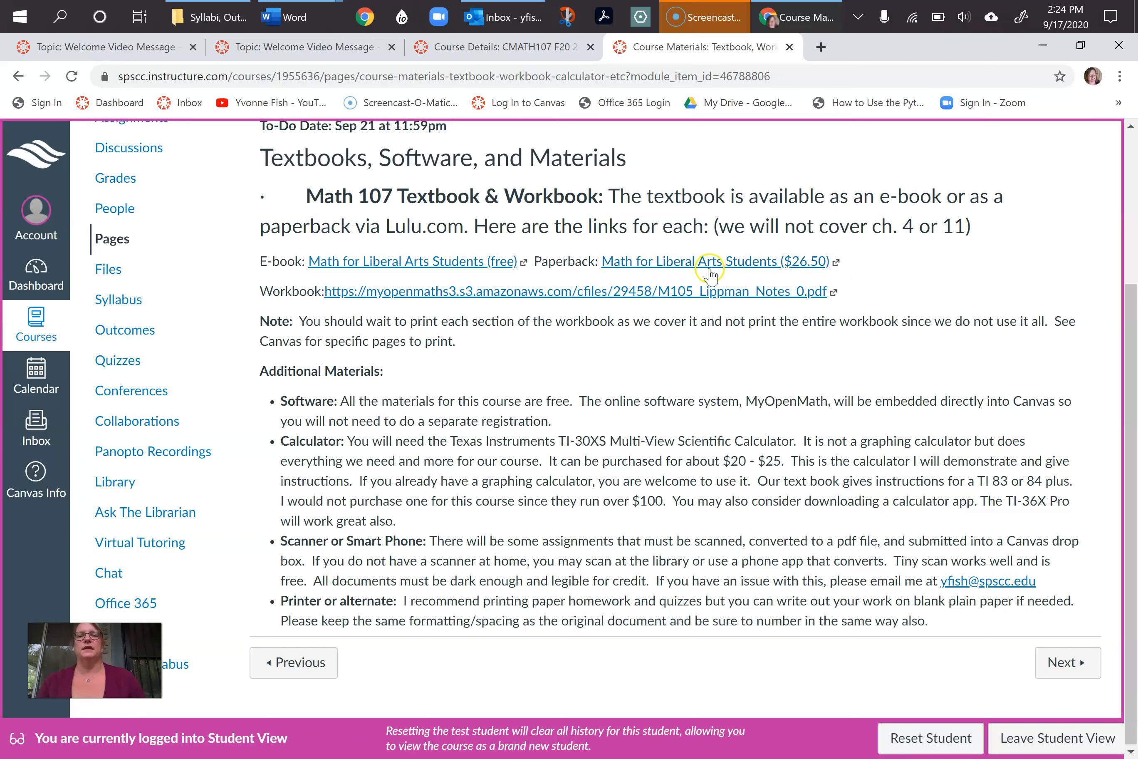
mouse_move(545, 312)
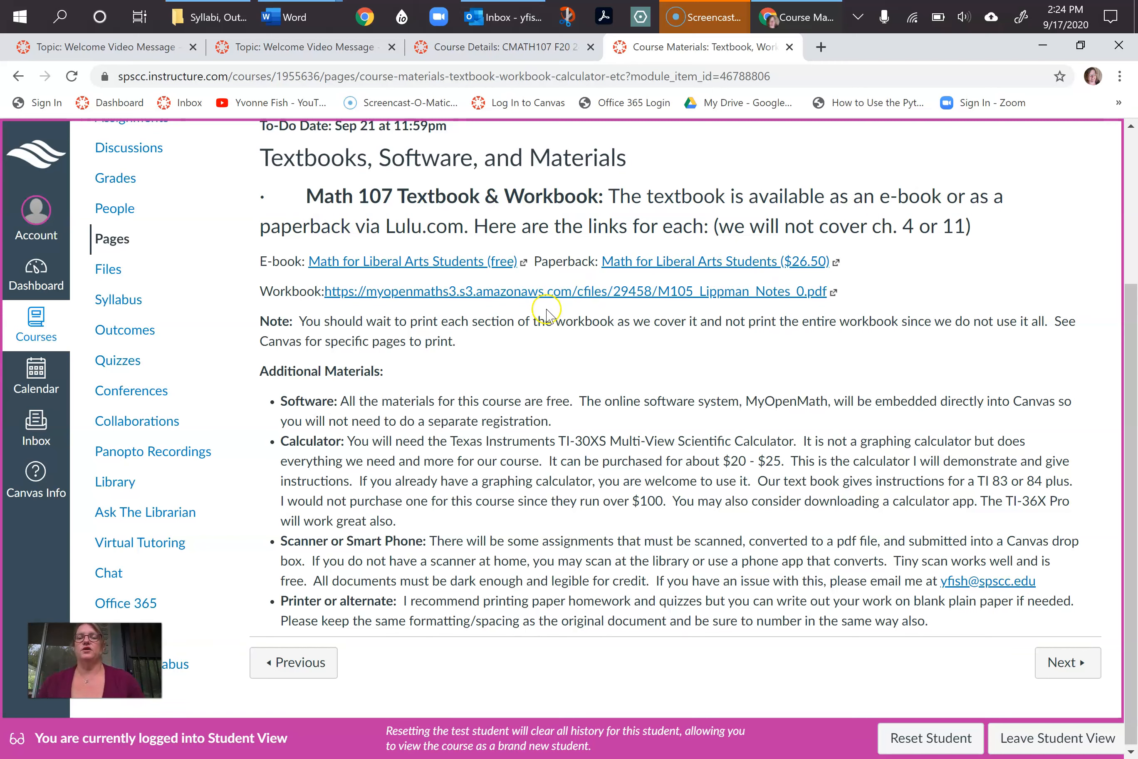
mouse_move(606, 361)
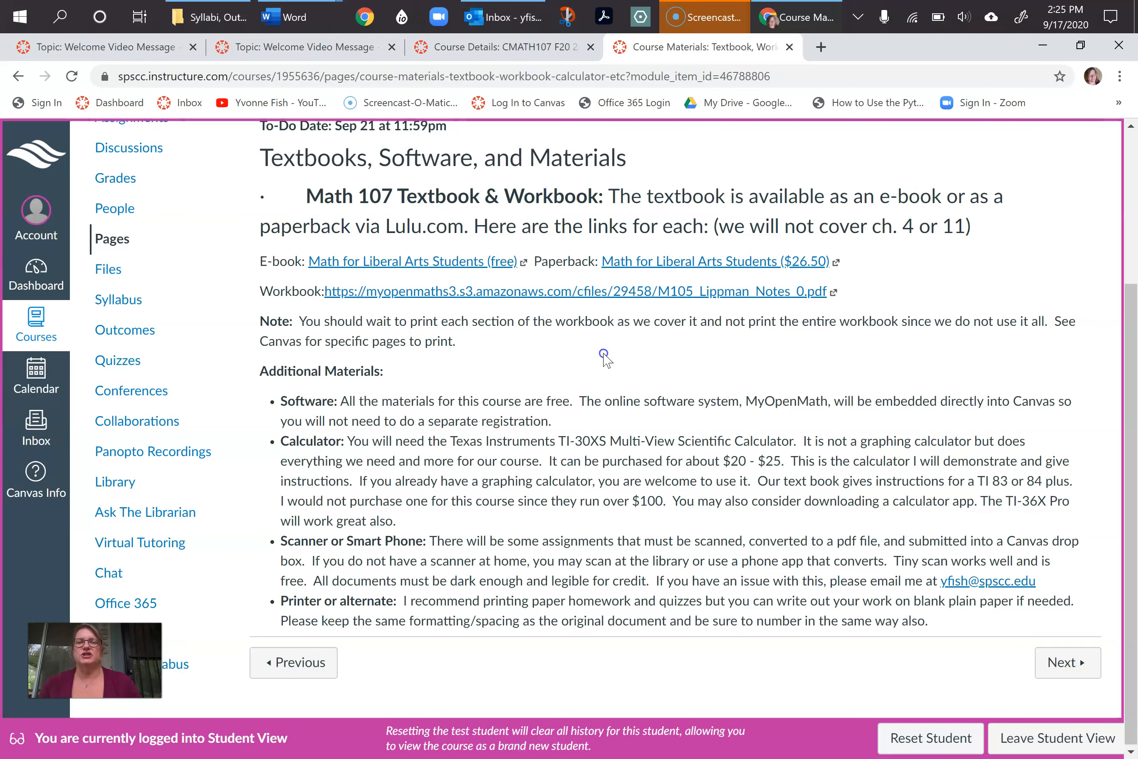
mouse_move(606, 361)
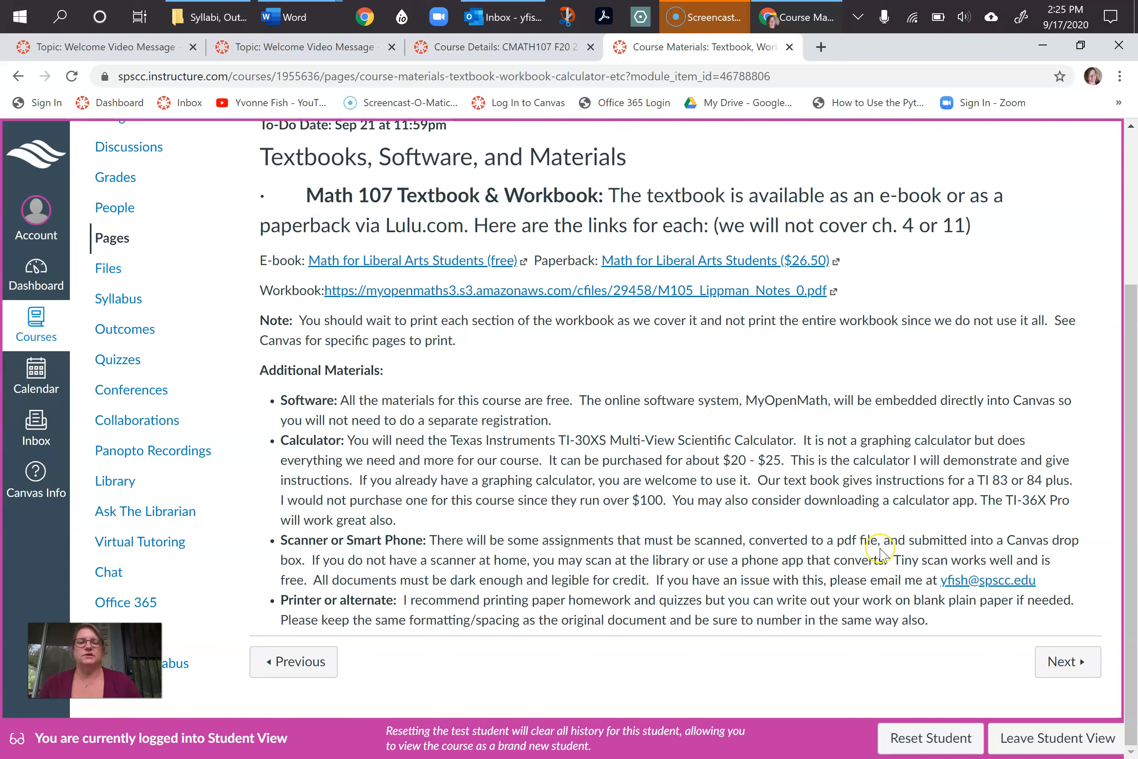
mouse_move(987, 559)
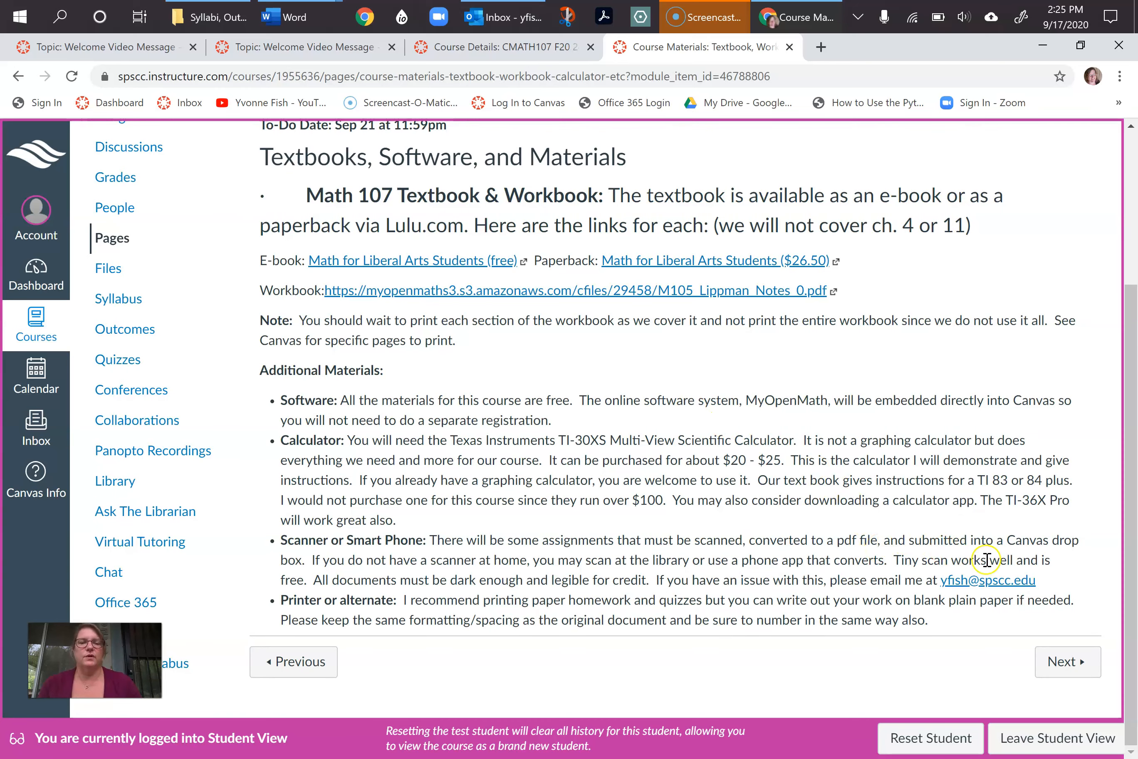
mouse_move(1082, 686)
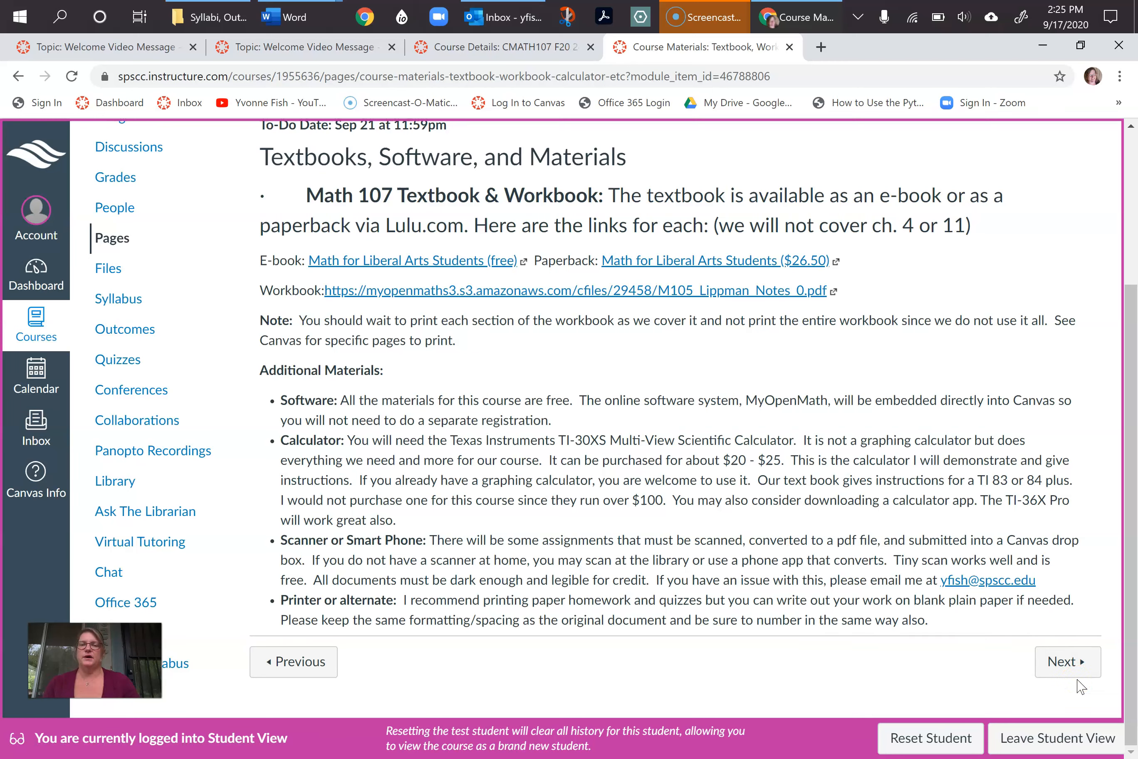
mouse_move(1036, 583)
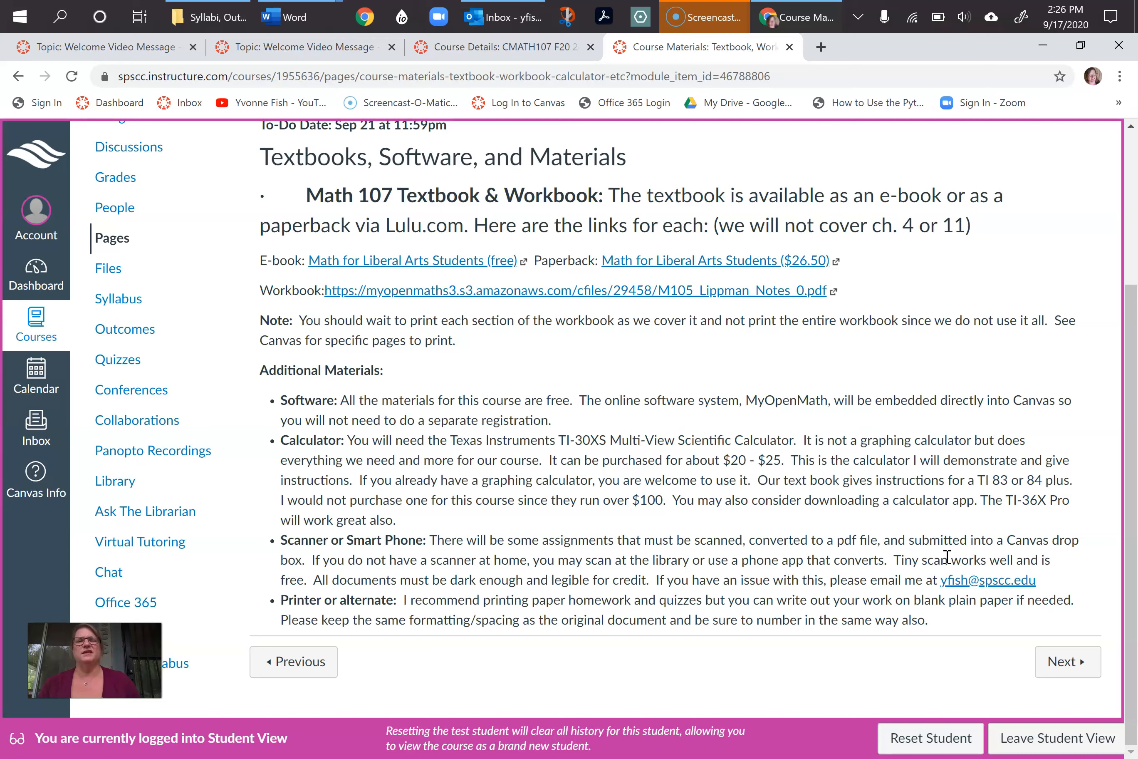
mouse_move(1067, 613)
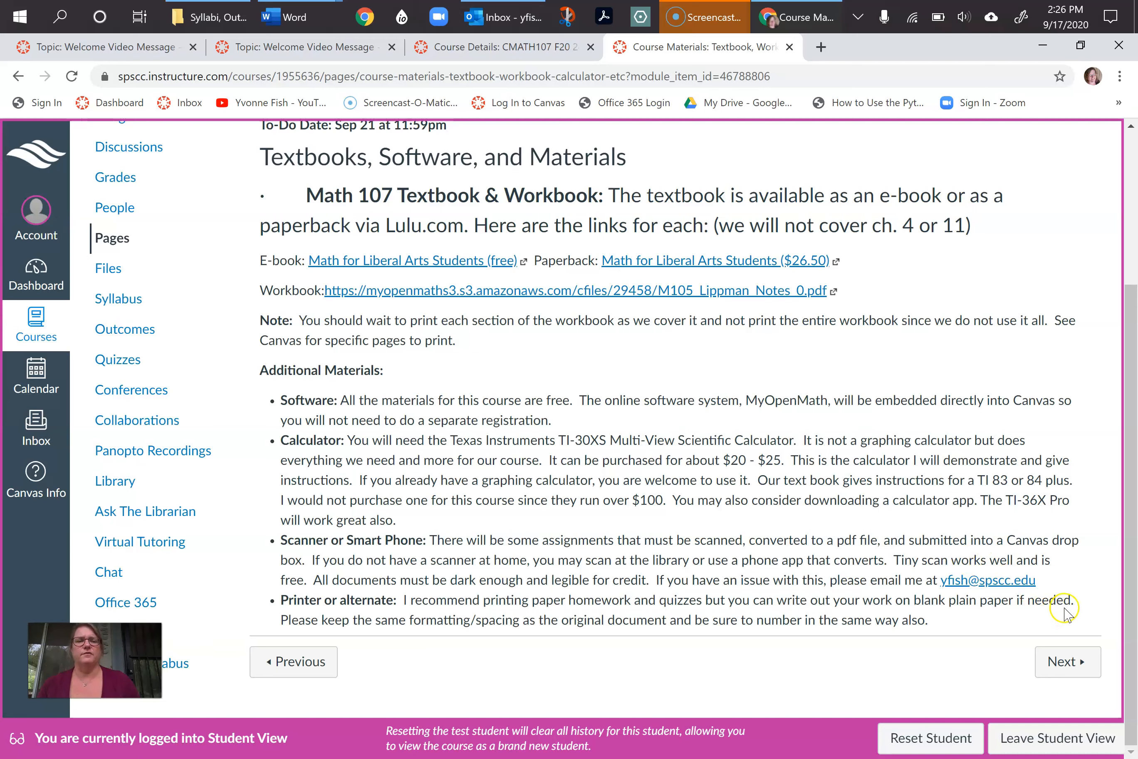
mouse_move(1068, 661)
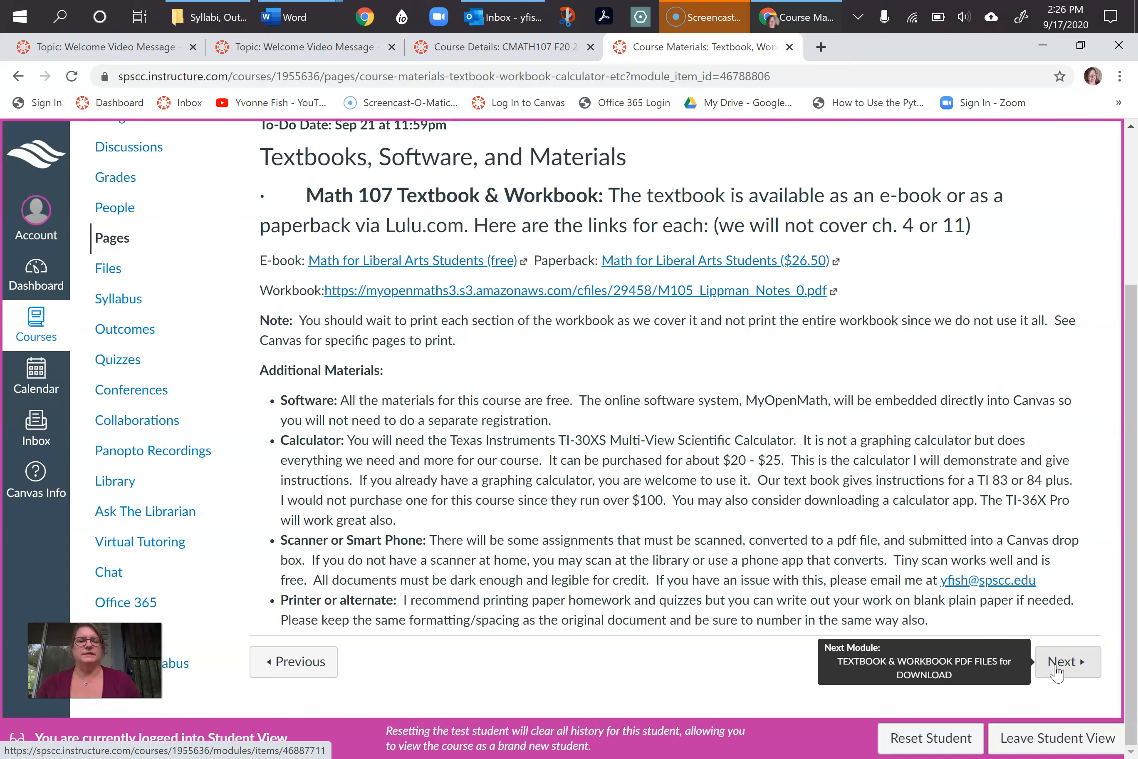
Step forward through the Textbook PDF item and the Workbook for Class Examples PDF item
scroll(up, 3)
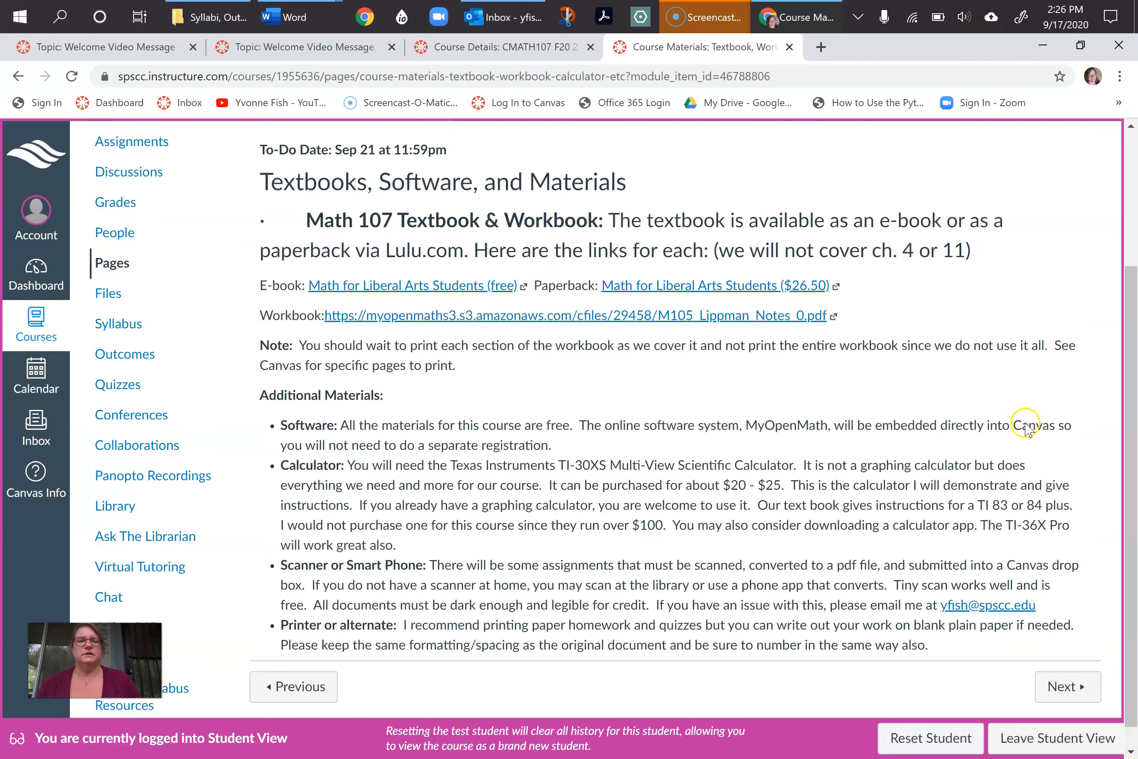
scroll(up, 3)
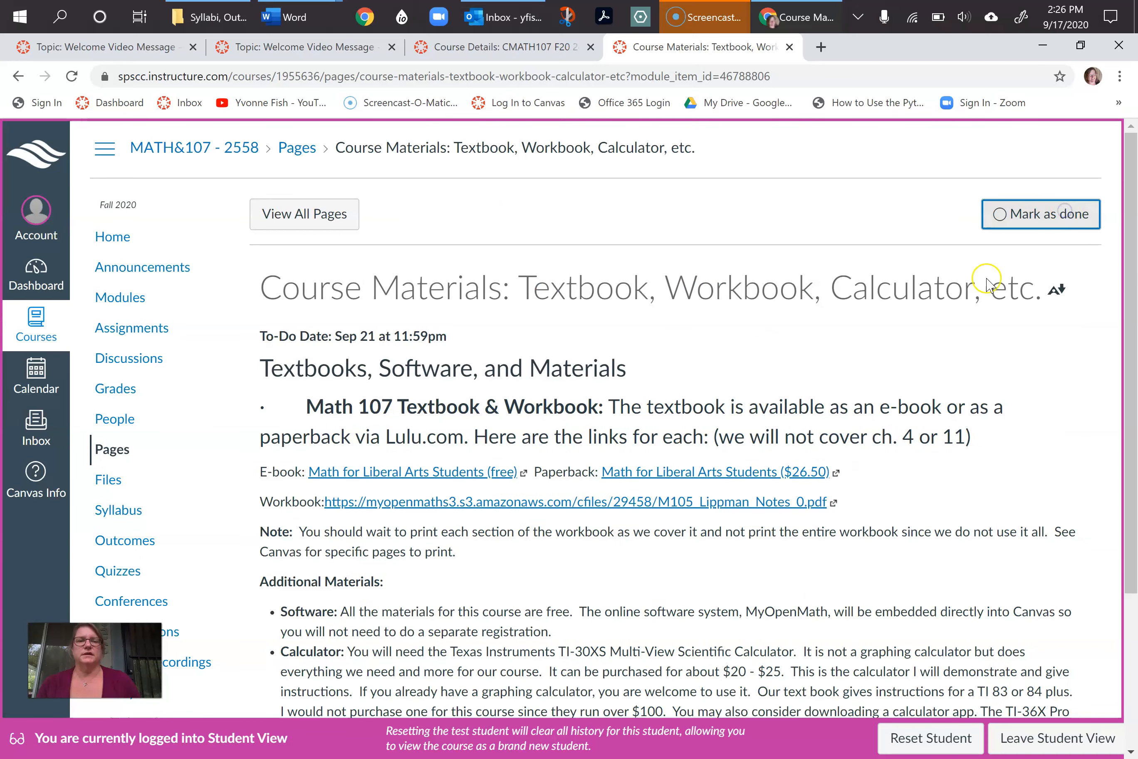
scroll(down, 3)
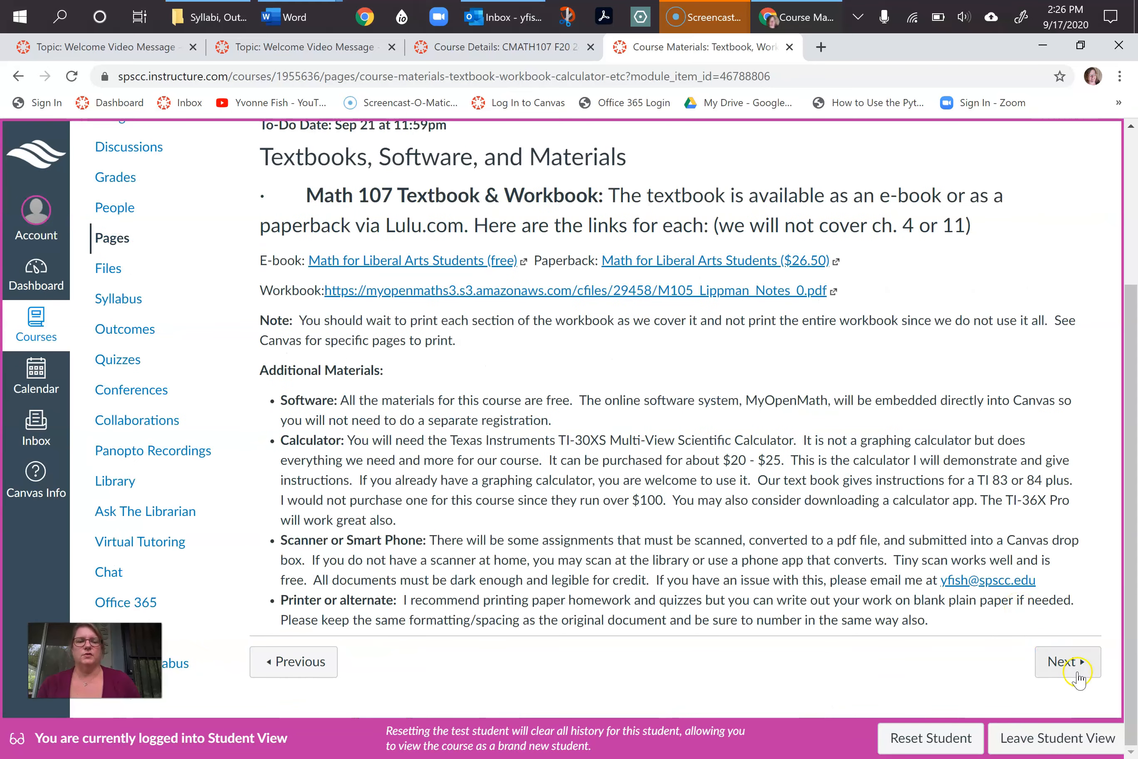
click(1067, 661)
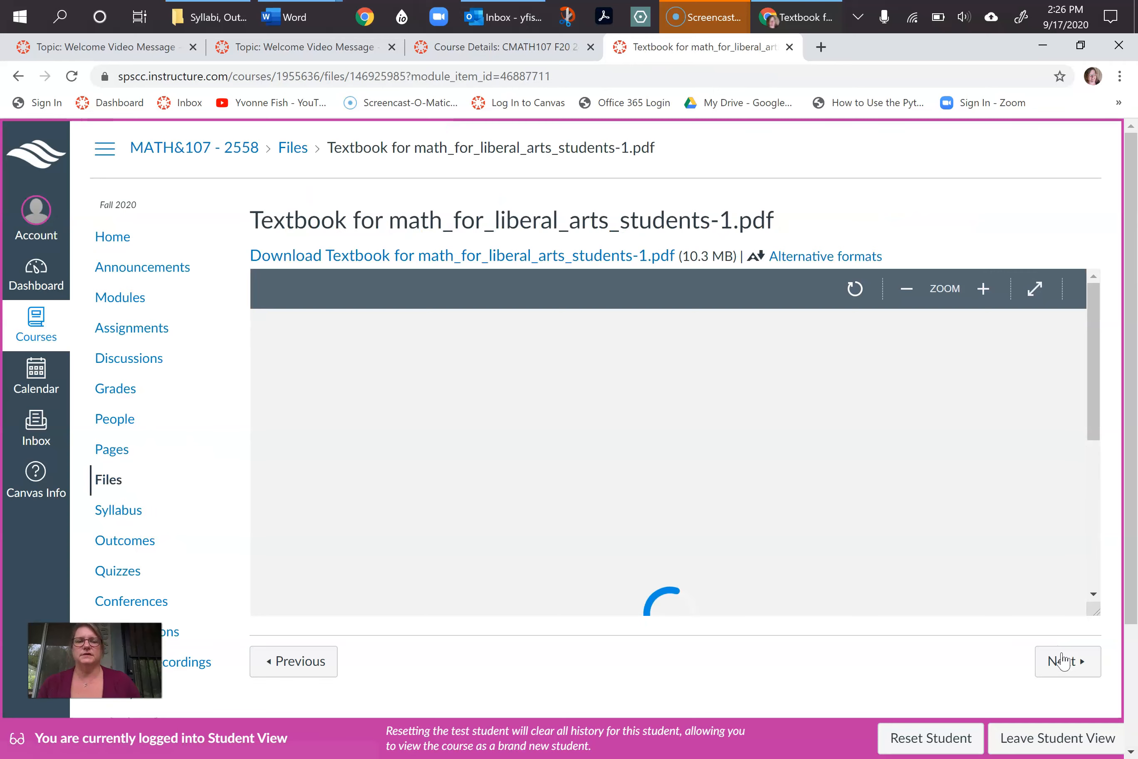
mouse_move(951, 251)
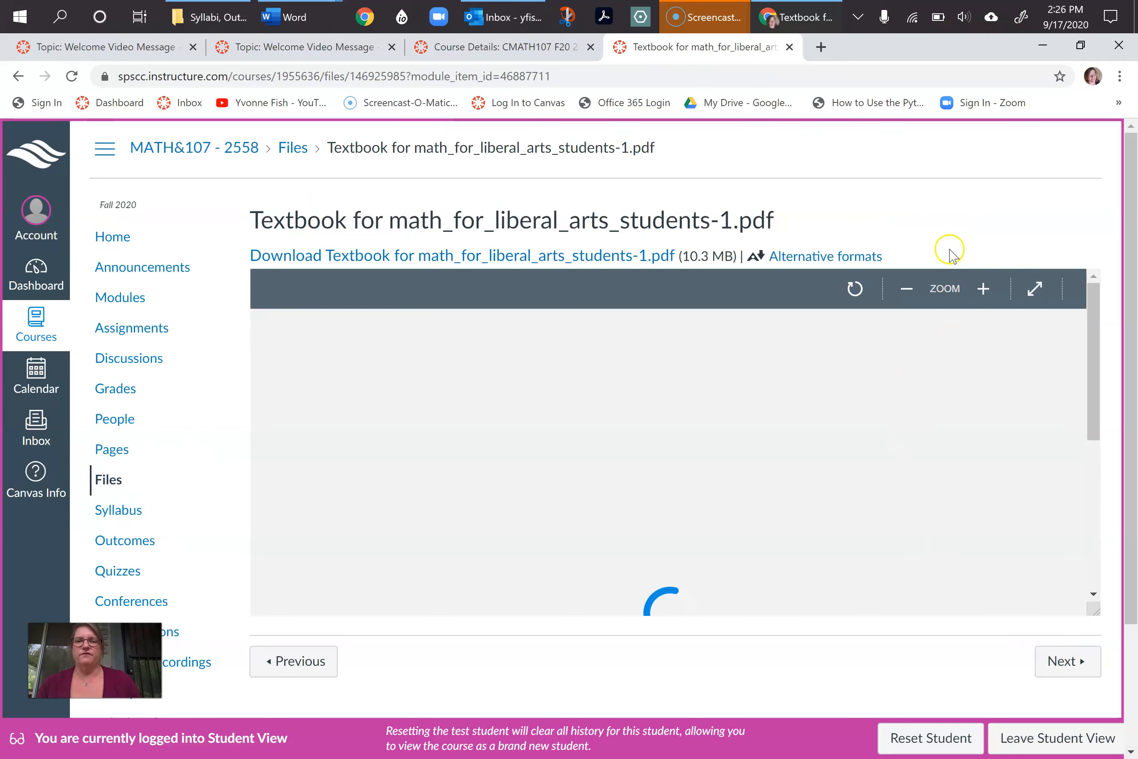
click(1067, 660)
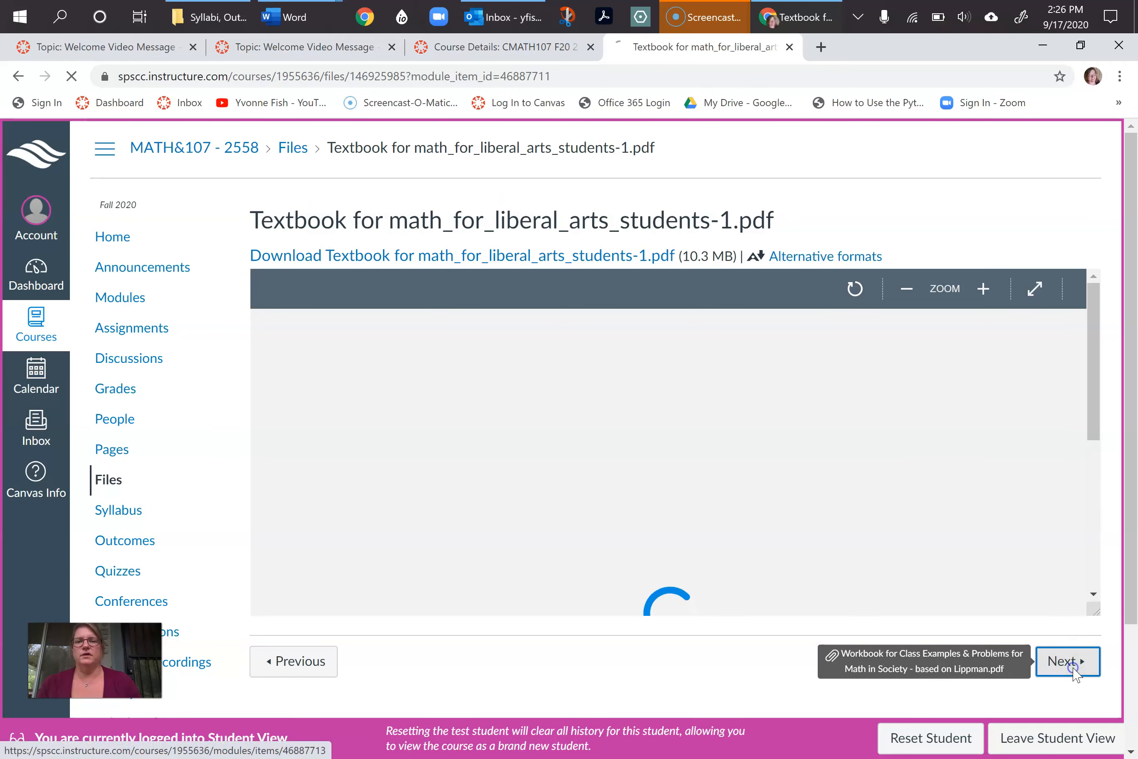
click(1066, 661)
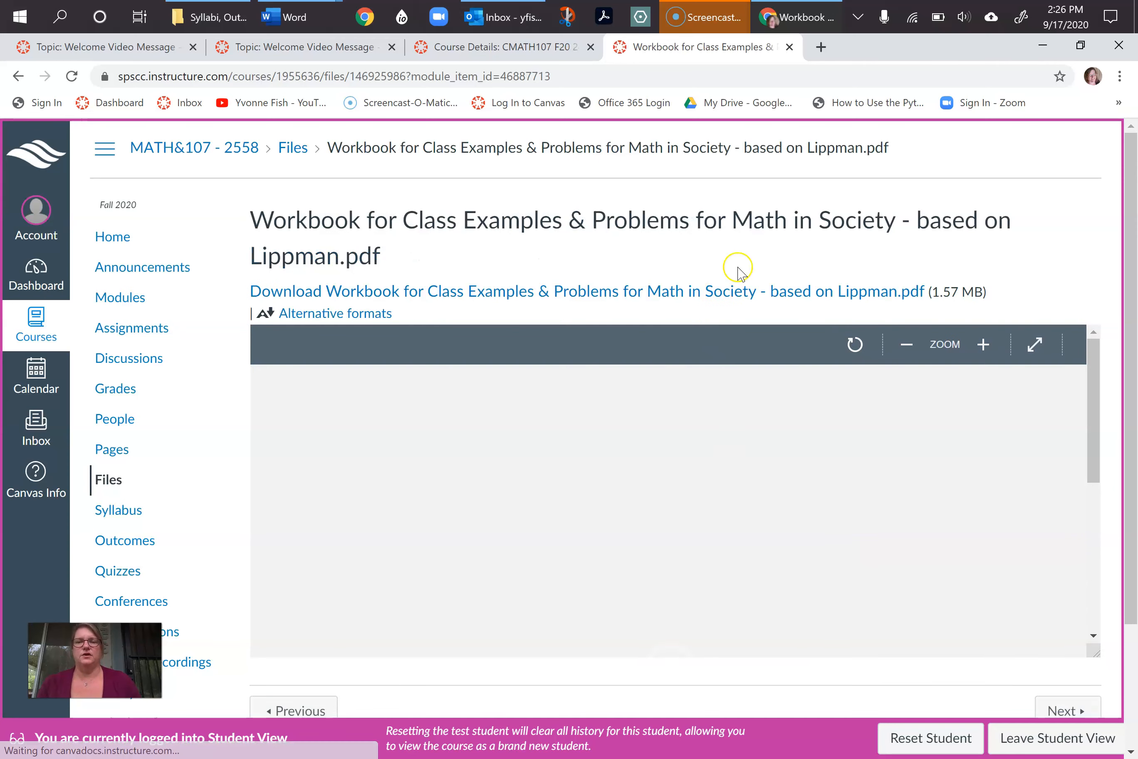
mouse_move(983, 614)
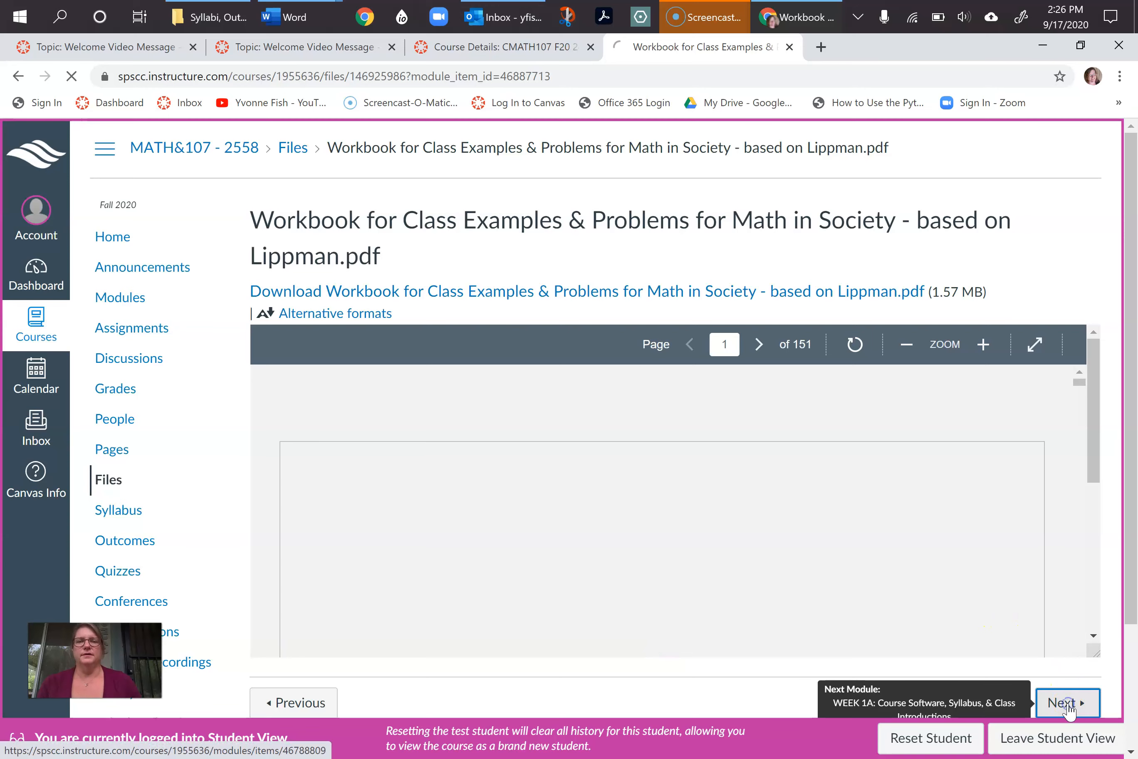
click(1063, 703)
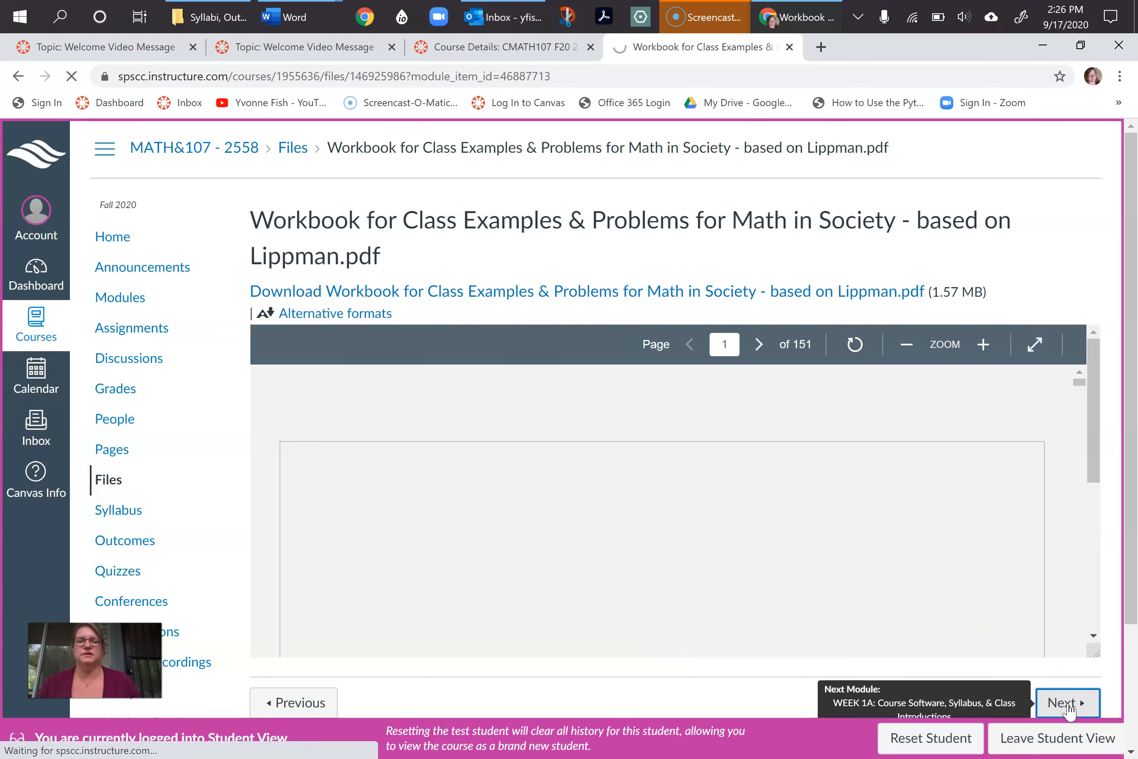
Read the MyOpenMath info page, mark it as done, and continue to the practice PDF assignment
click(1068, 703)
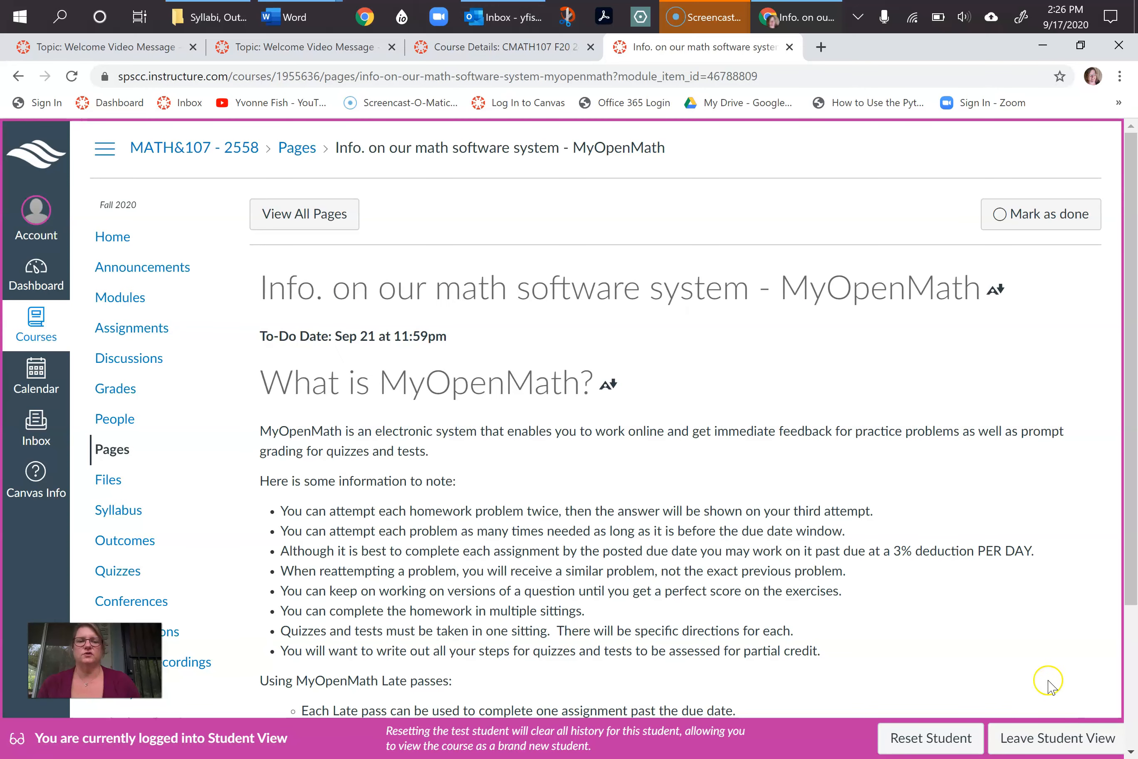
mouse_move(1024, 601)
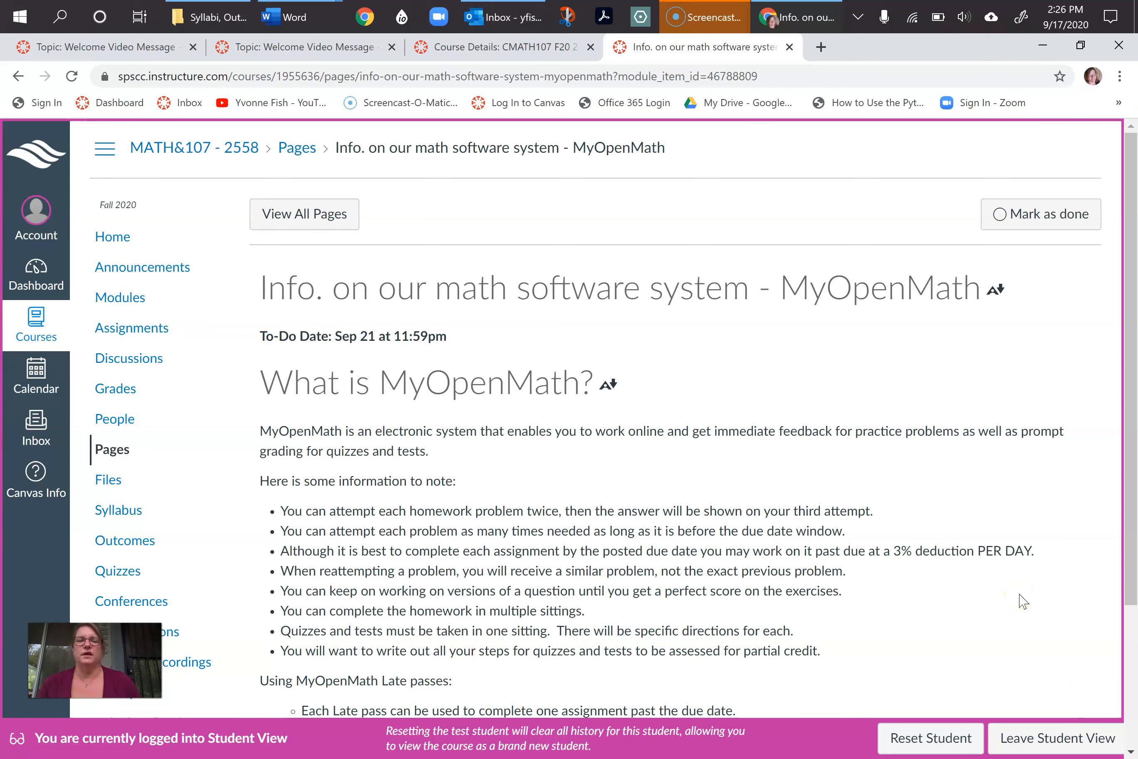
scroll(down, 3)
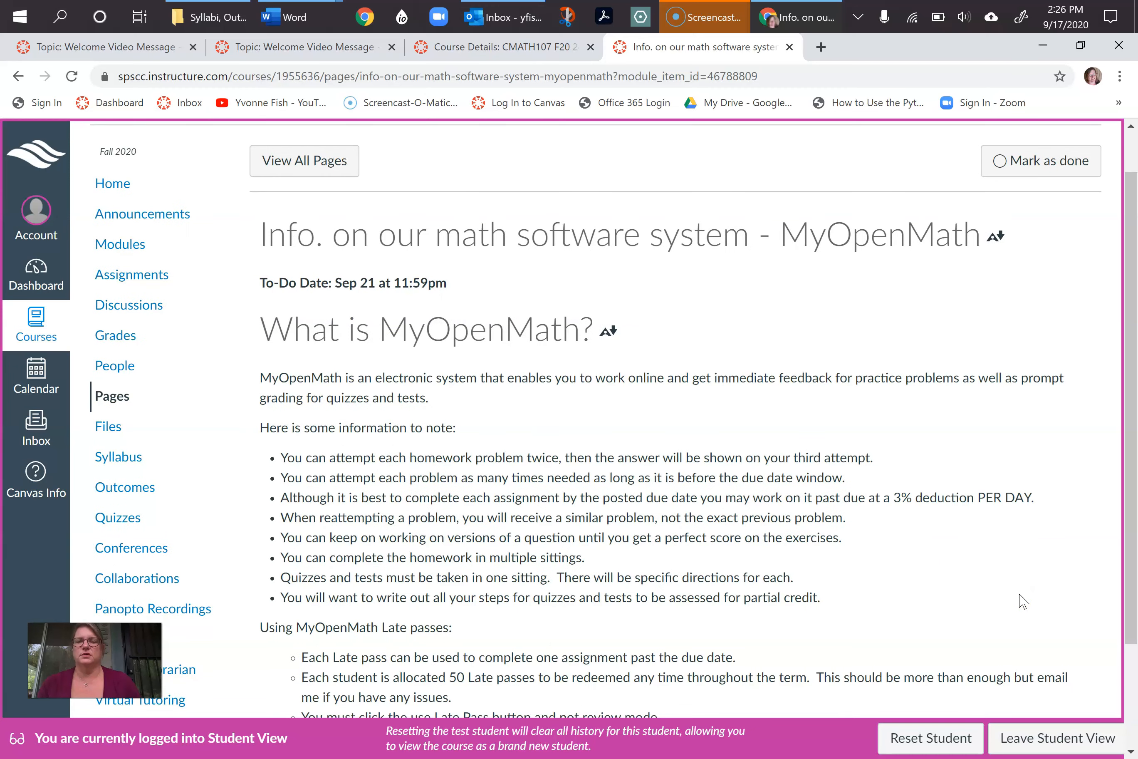
scroll(down, 3)
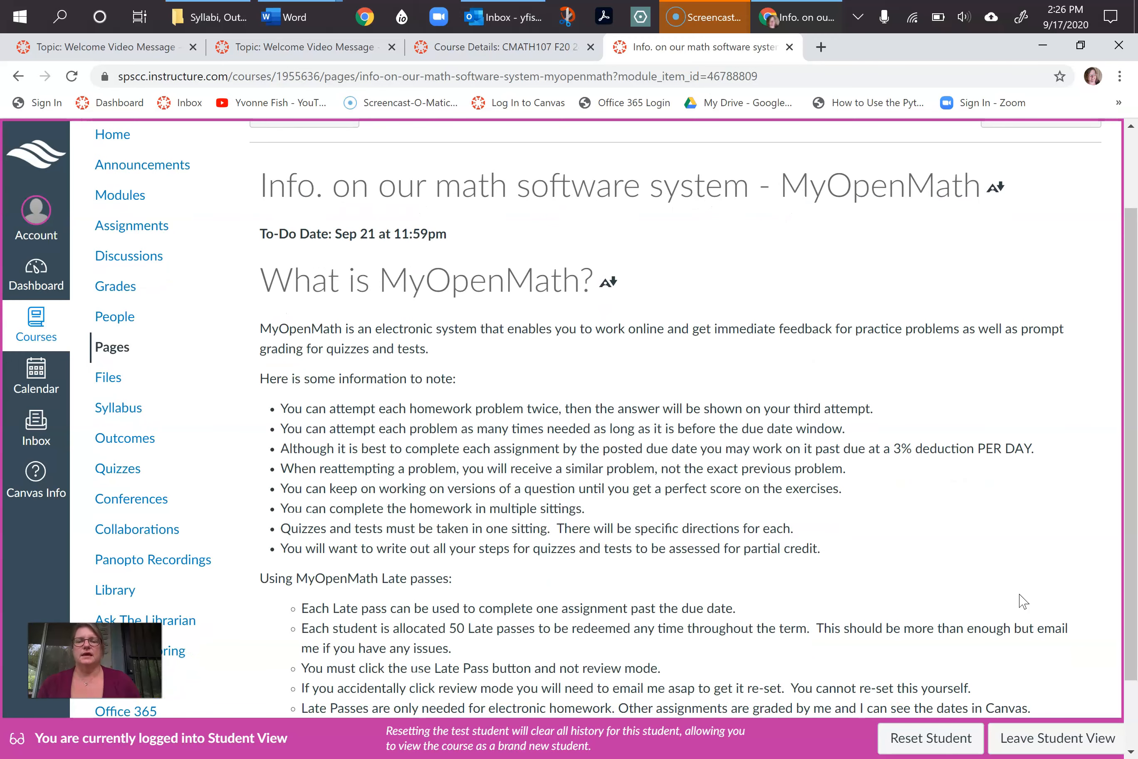
scroll(down, 3)
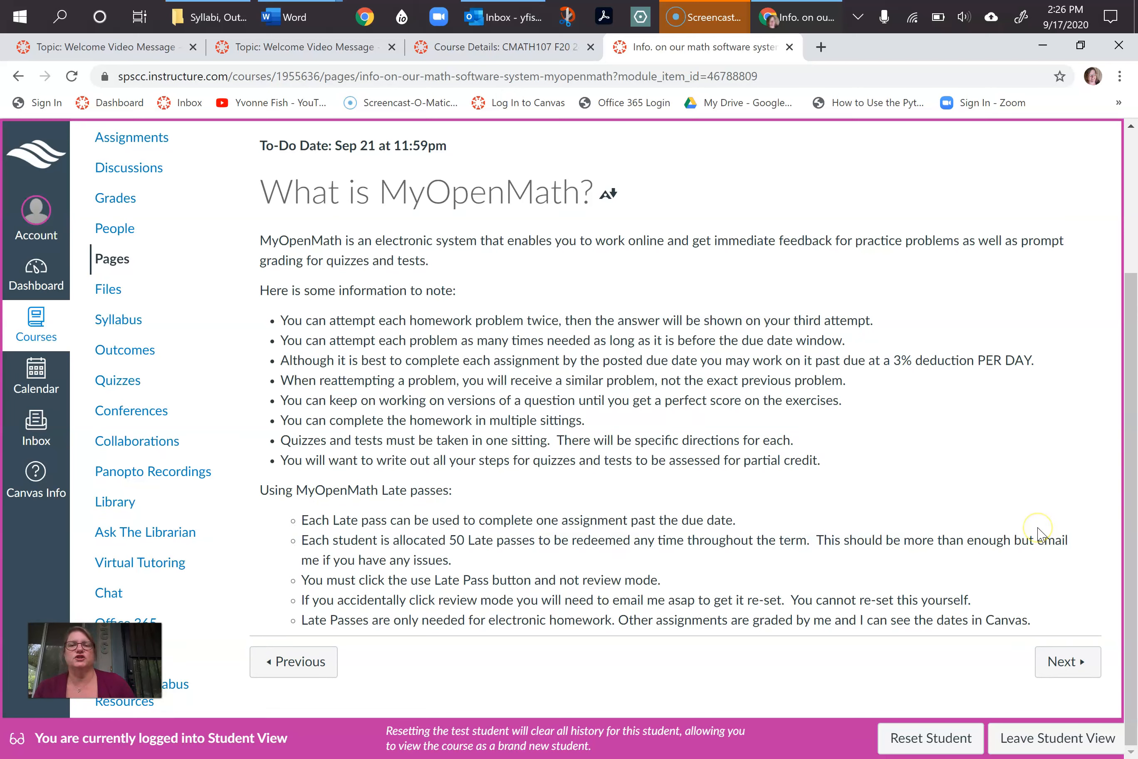
mouse_move(1065, 661)
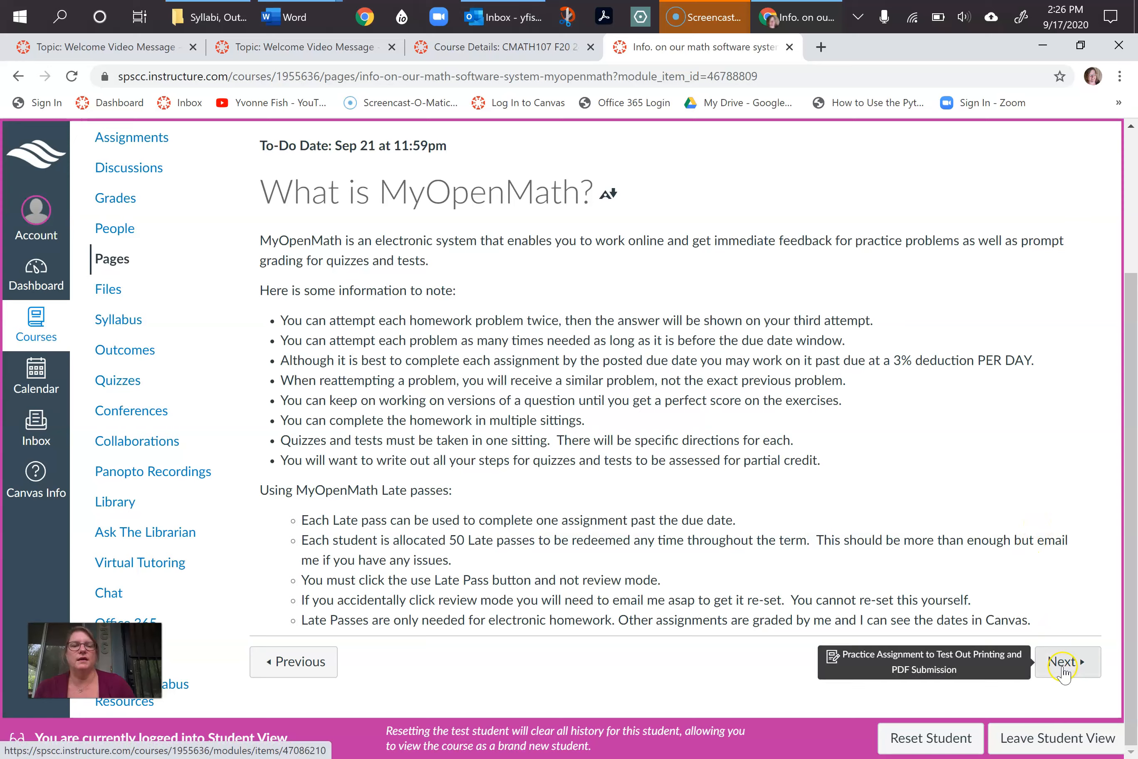
scroll(up, 3)
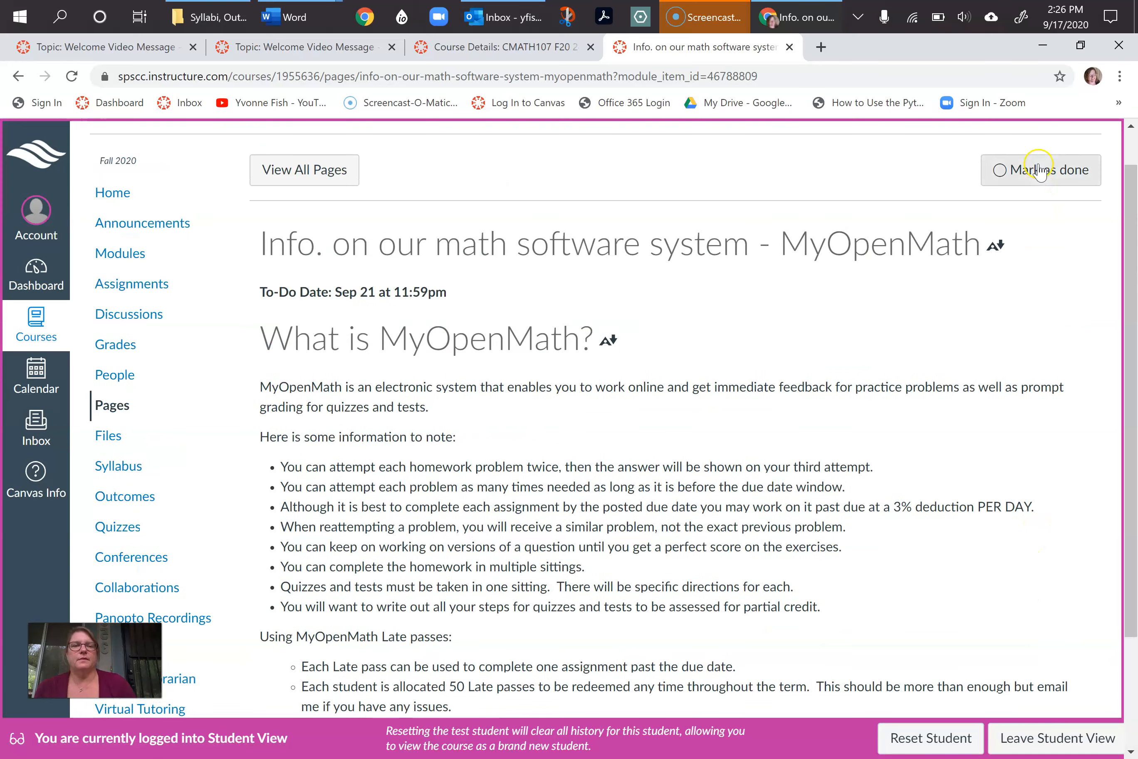
click(1040, 170)
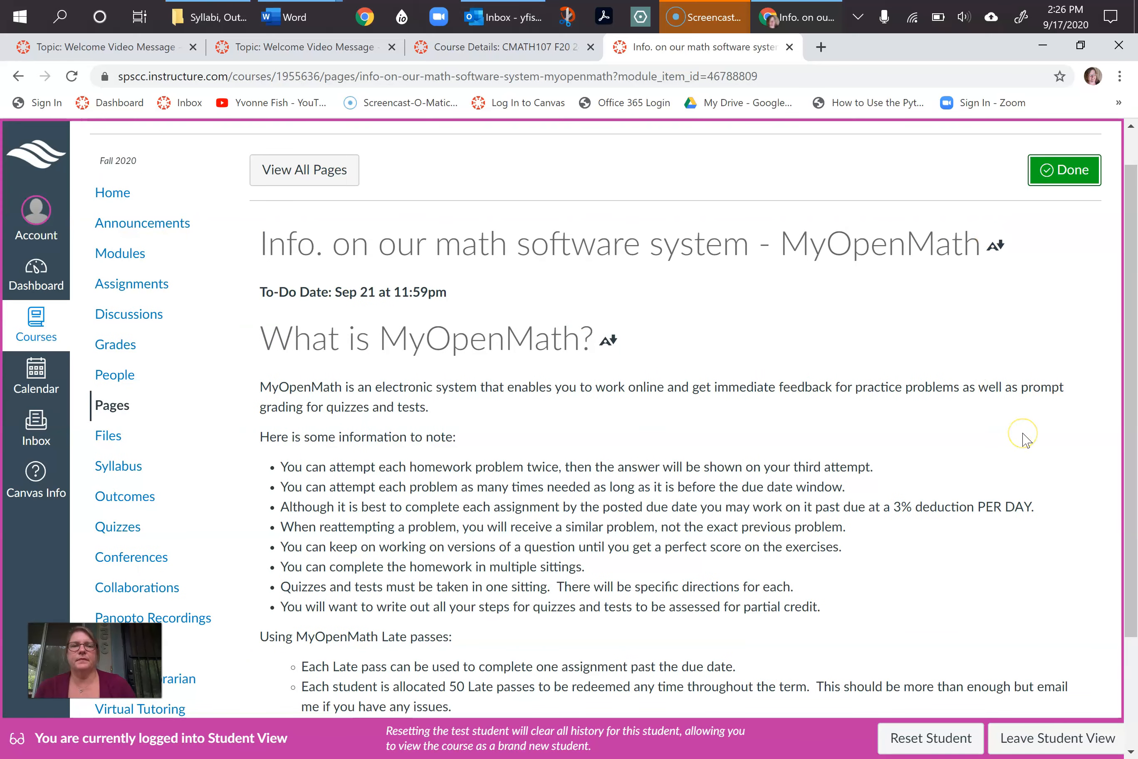
scroll(down, 3)
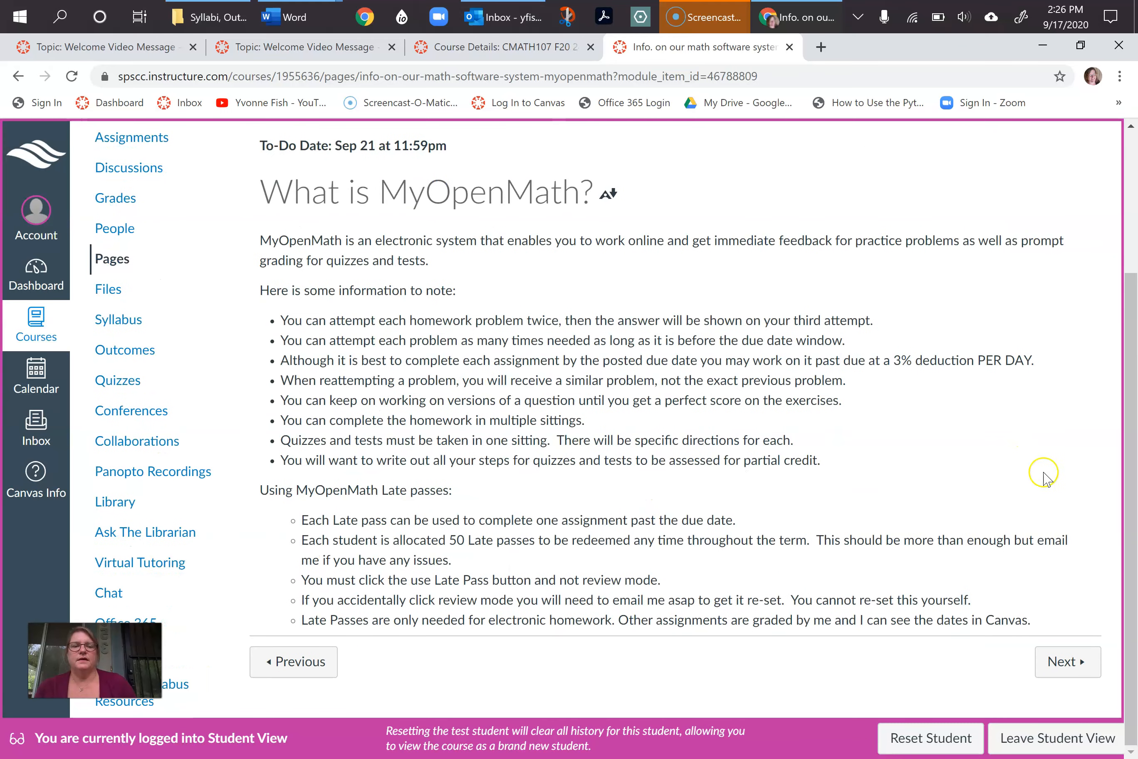
click(1066, 661)
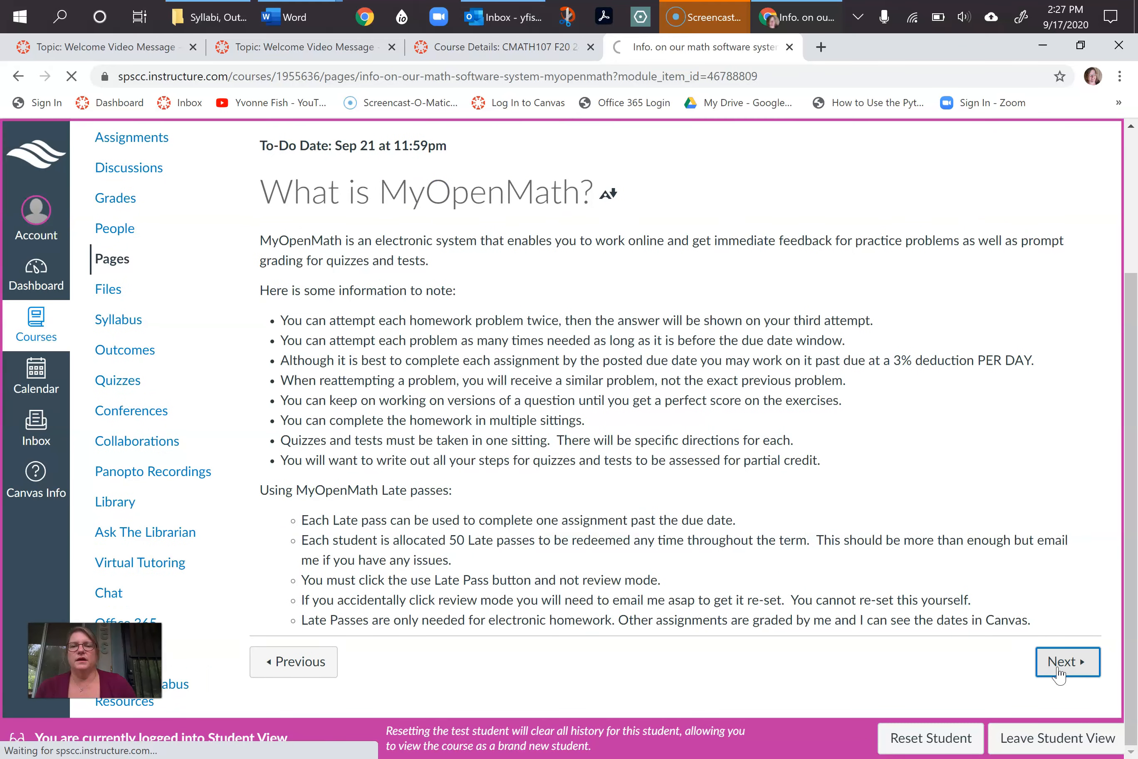
Read down the Practice Assignment to Test Out Printing and PDF Submission to its Instructions & Grading
click(1066, 661)
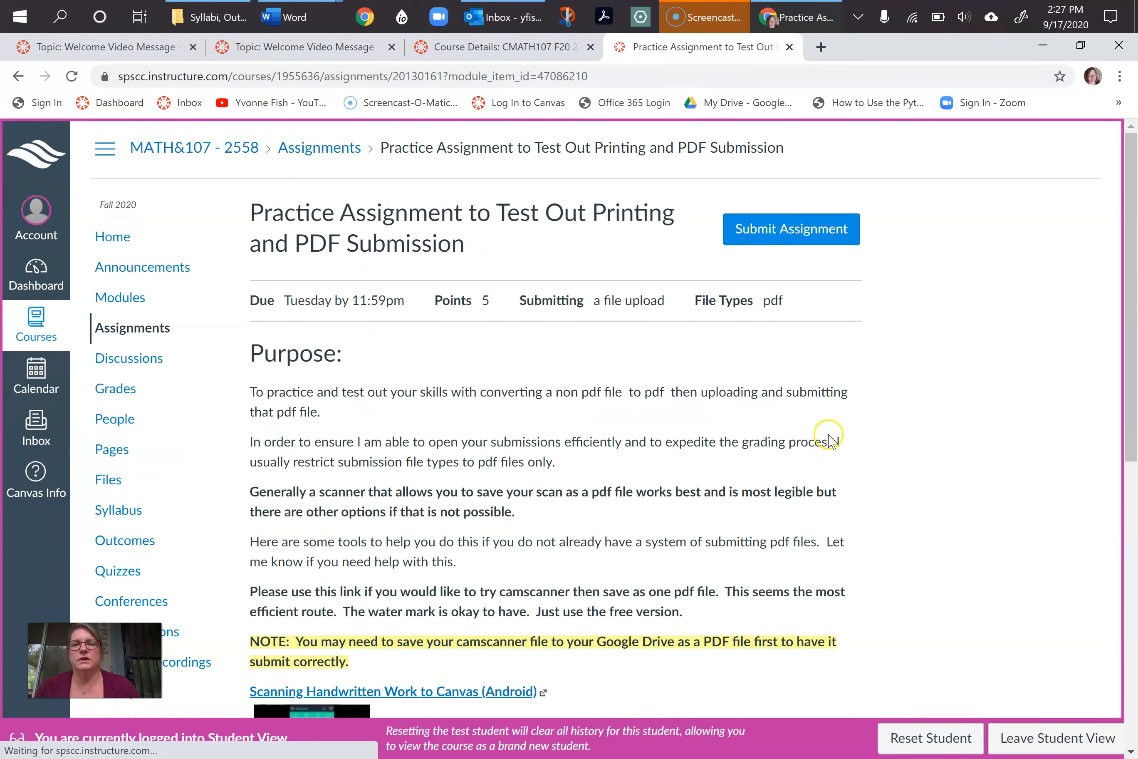
mouse_move(652, 255)
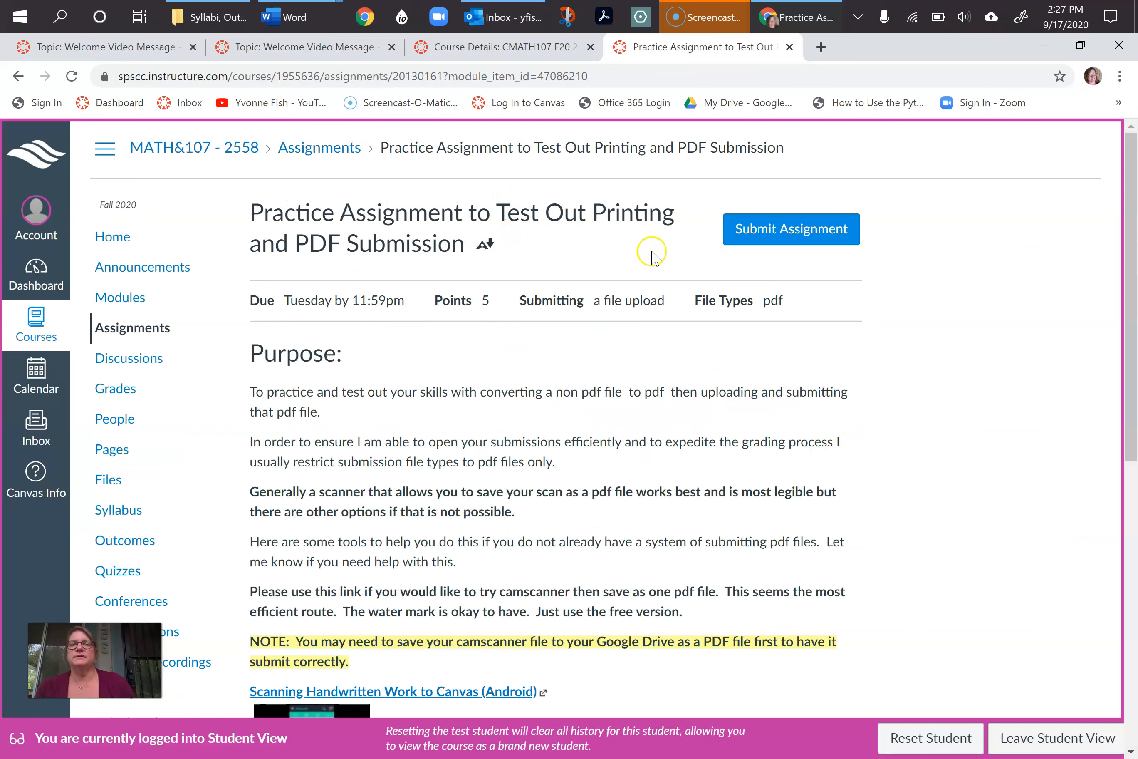
scroll(down, 3)
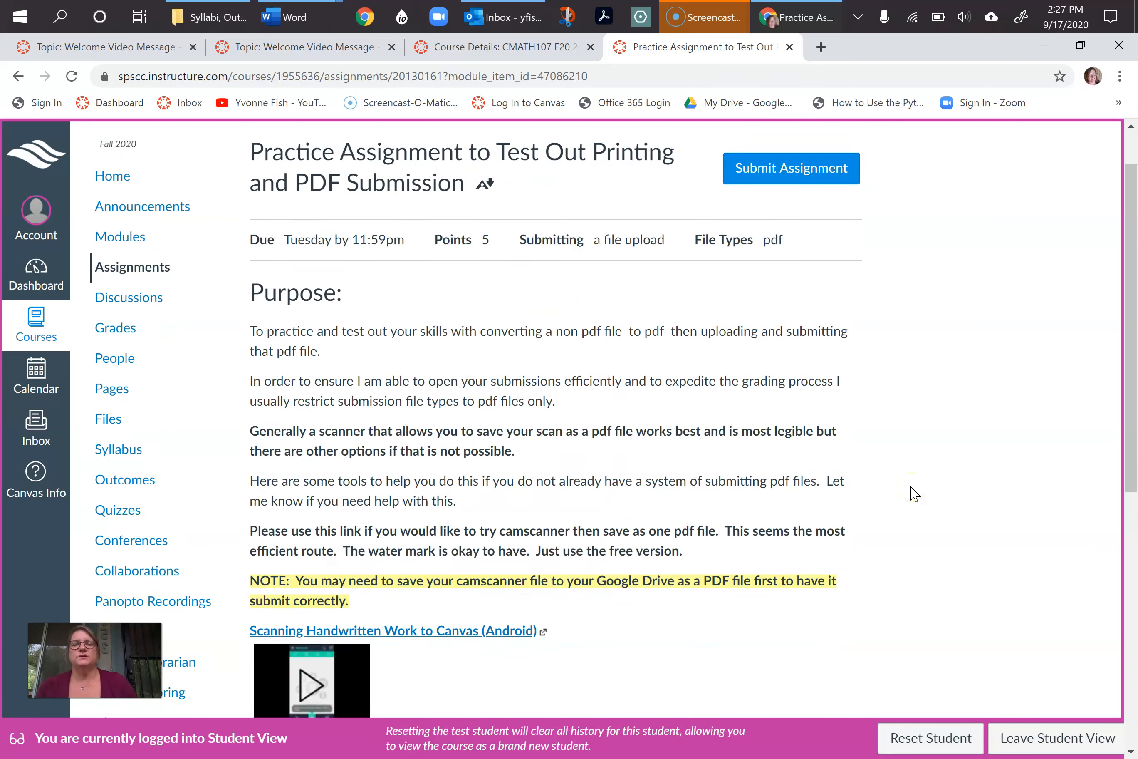
scroll(down, 3)
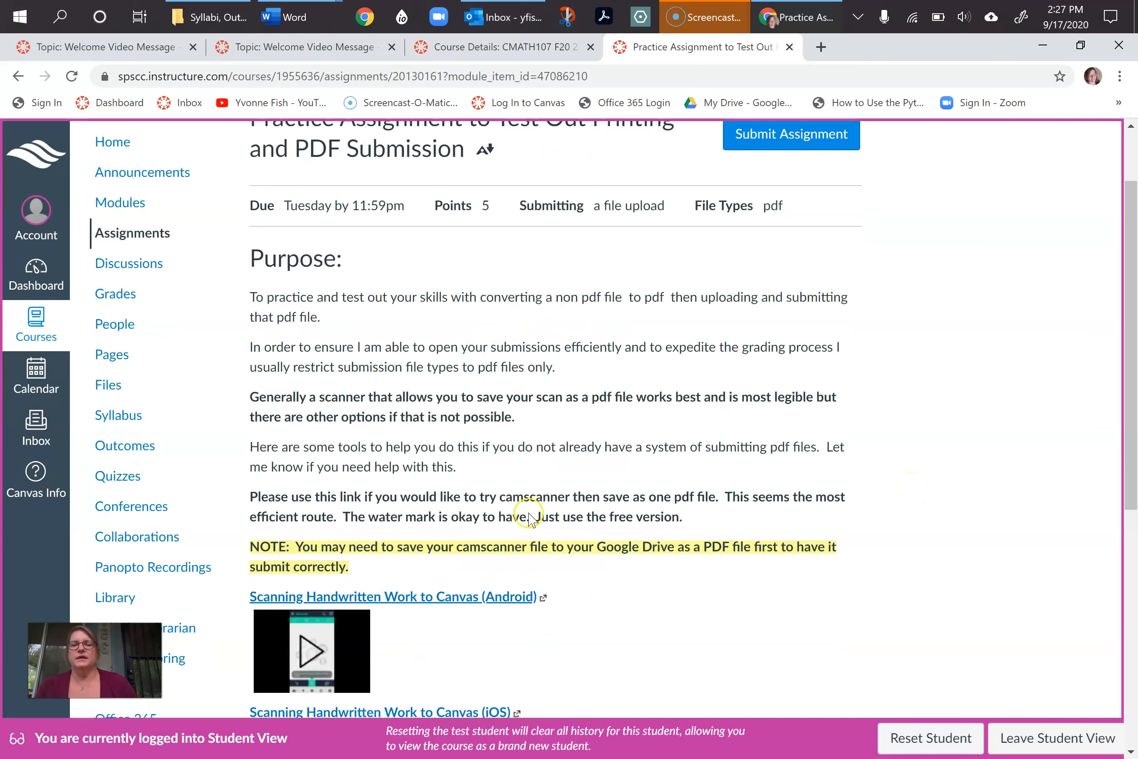
scroll(down, 3)
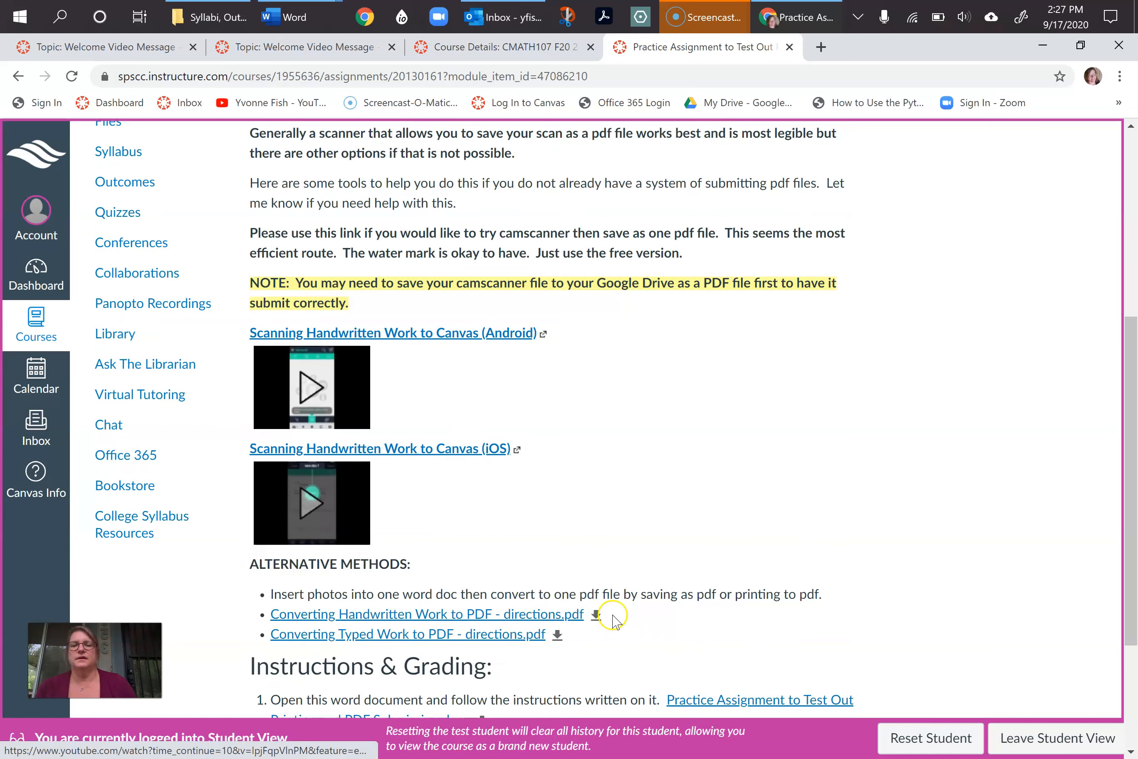
scroll(down, 3)
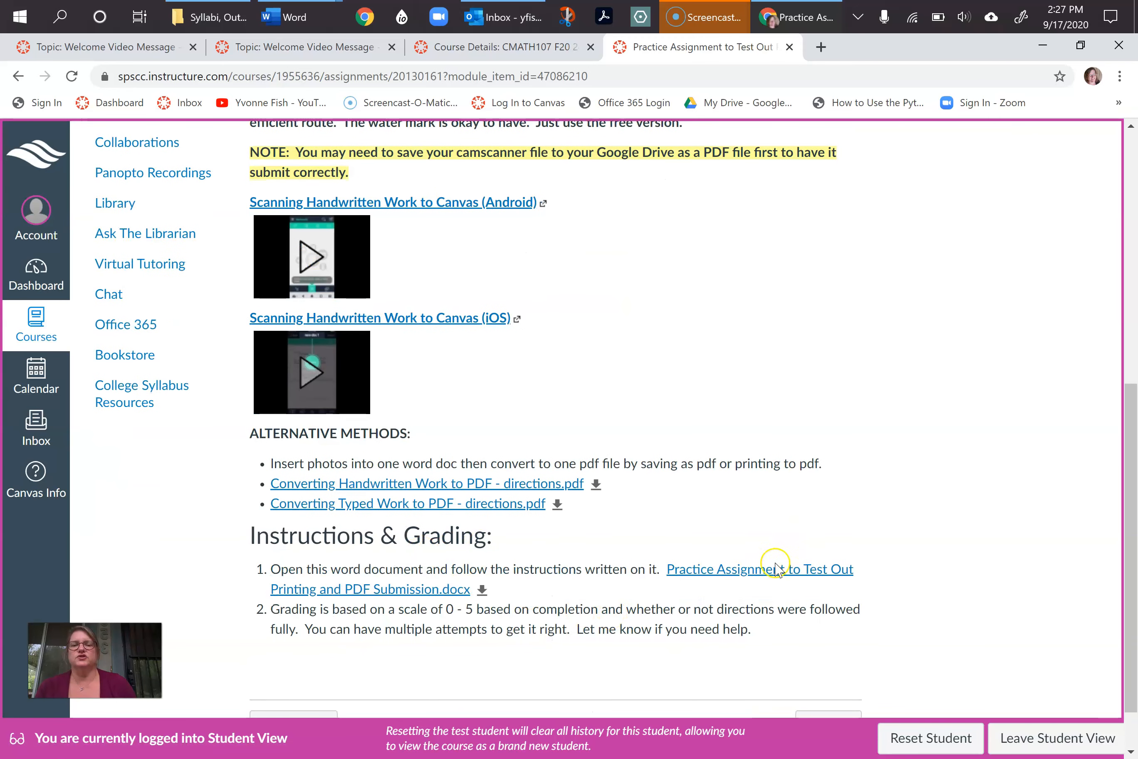
mouse_move(757, 443)
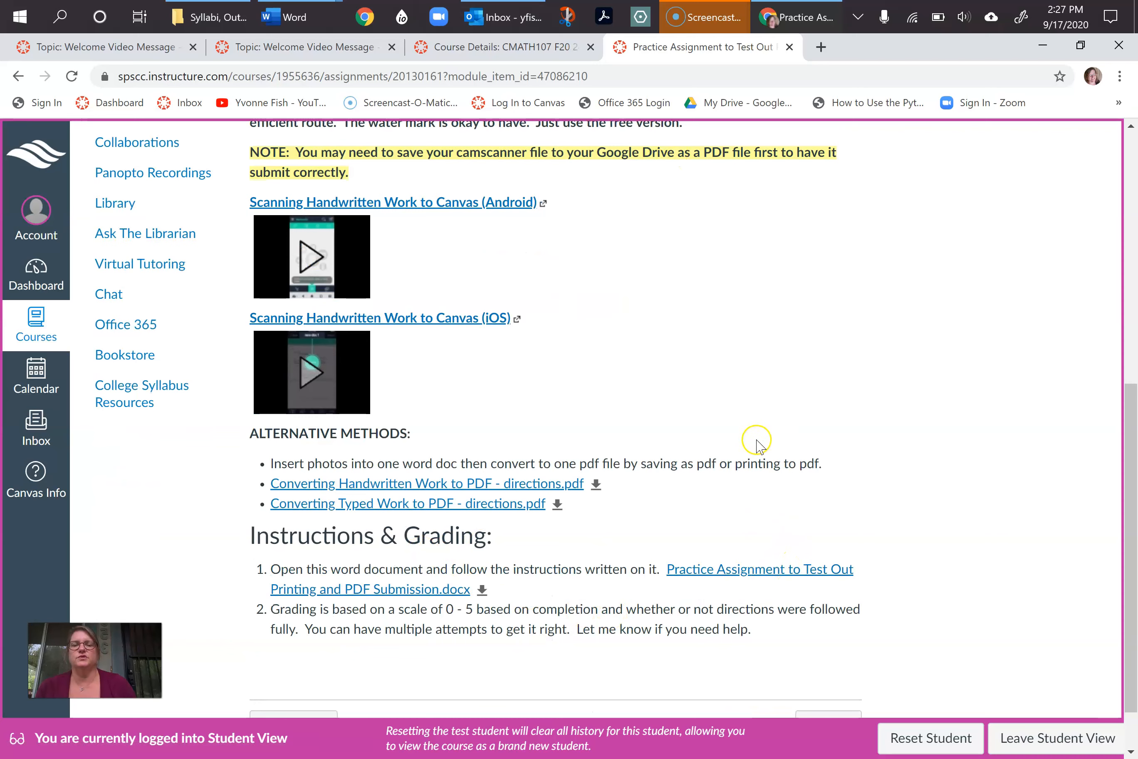
mouse_move(798, 573)
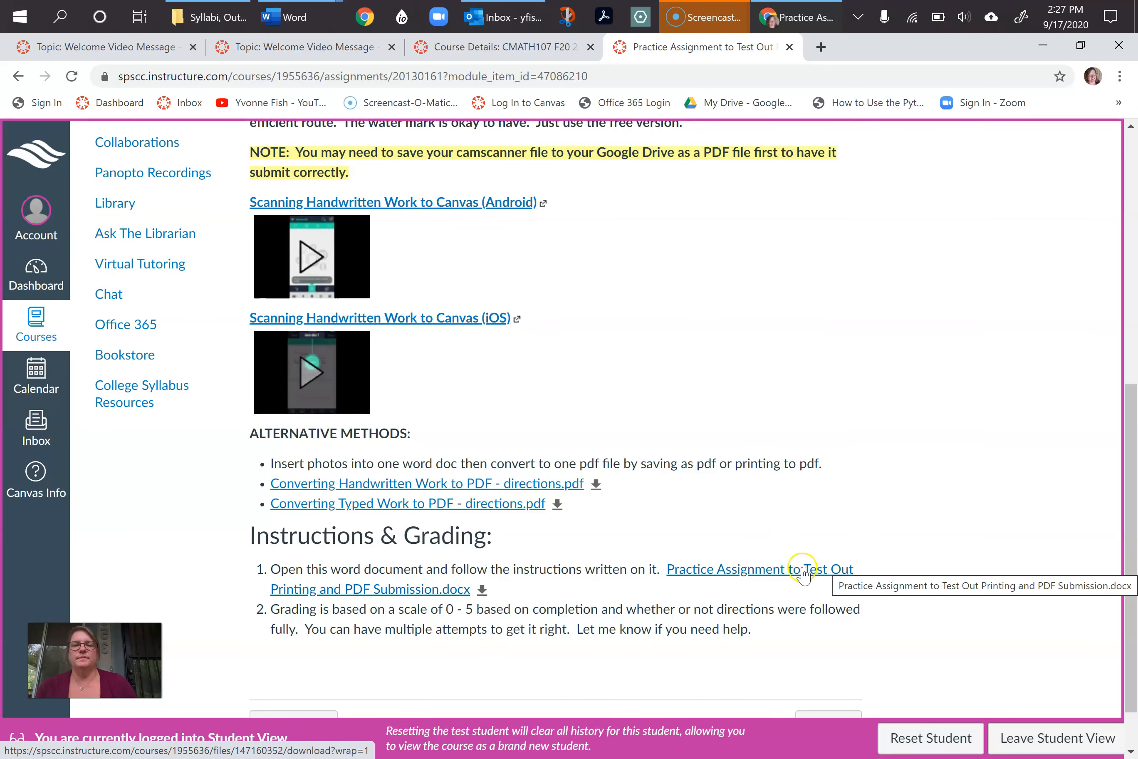
mouse_move(799, 572)
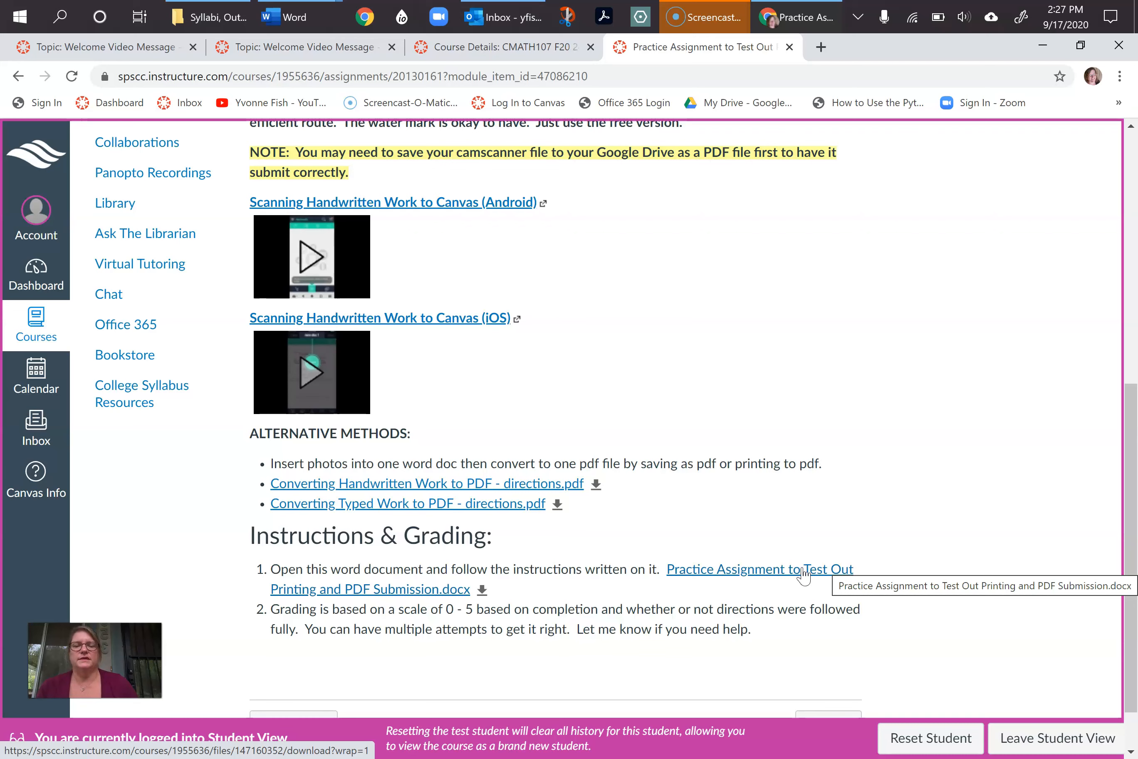
Preview the Practice Assignment .docx inline on the page and scroll through it
click(481, 590)
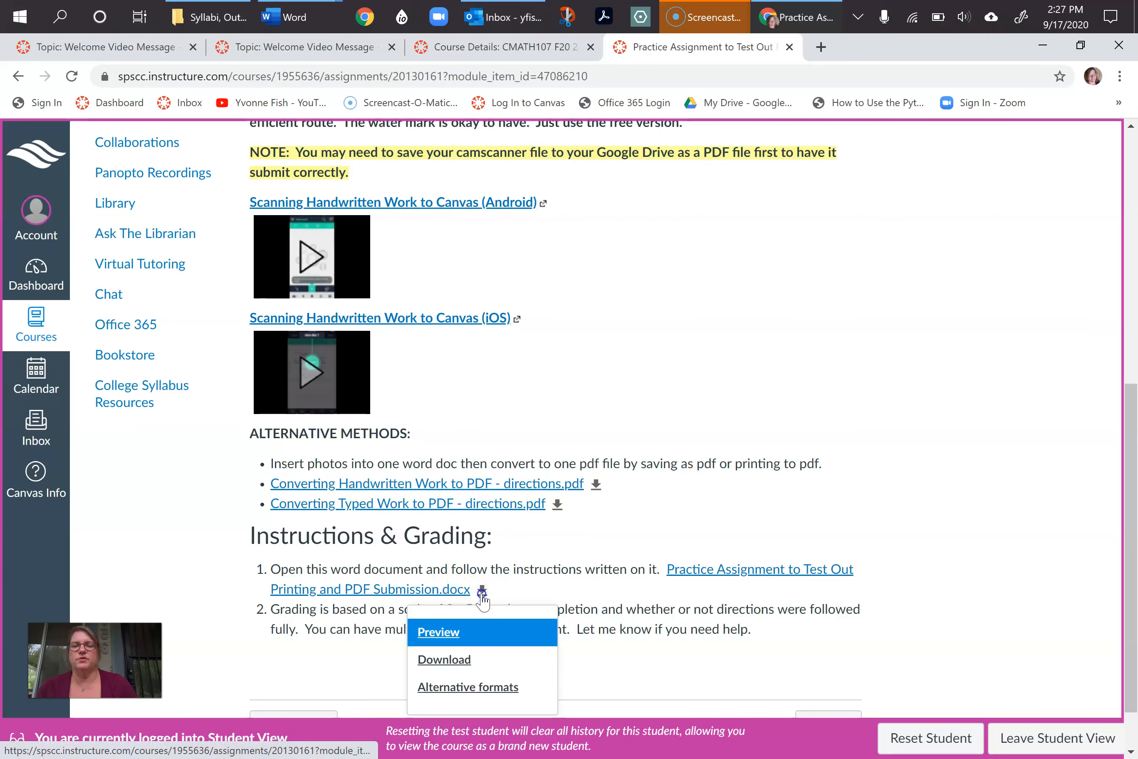
click(438, 631)
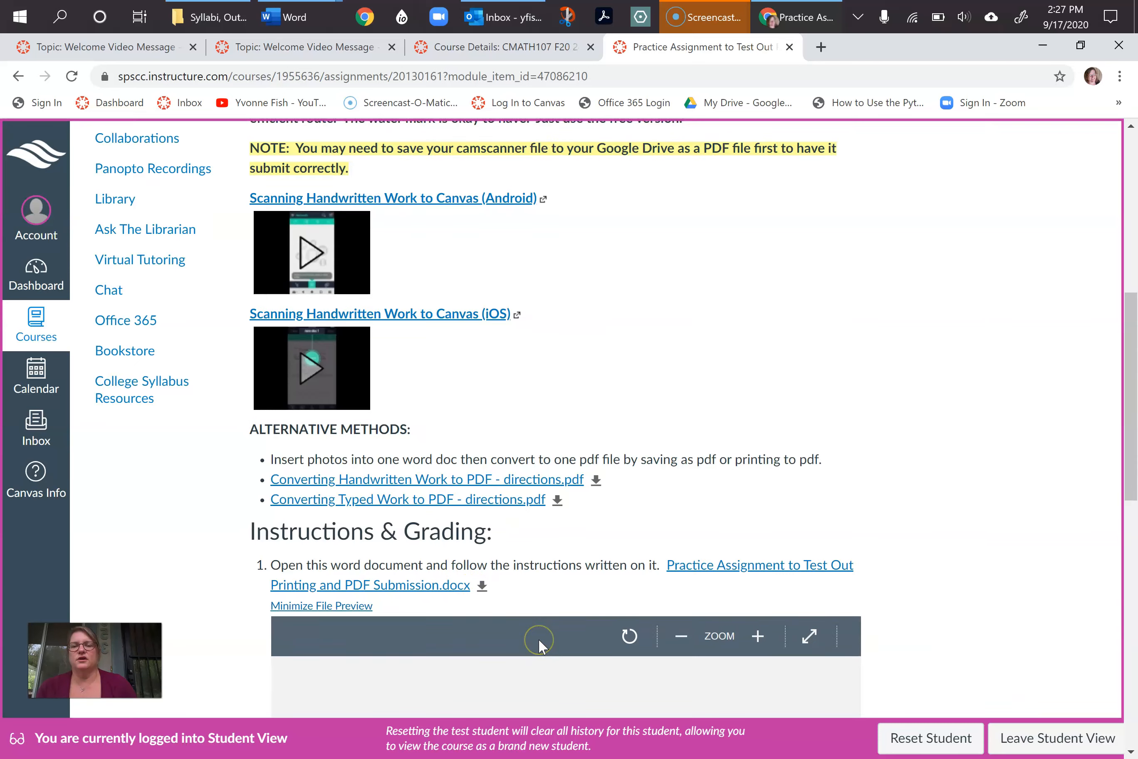
scroll(down, 3)
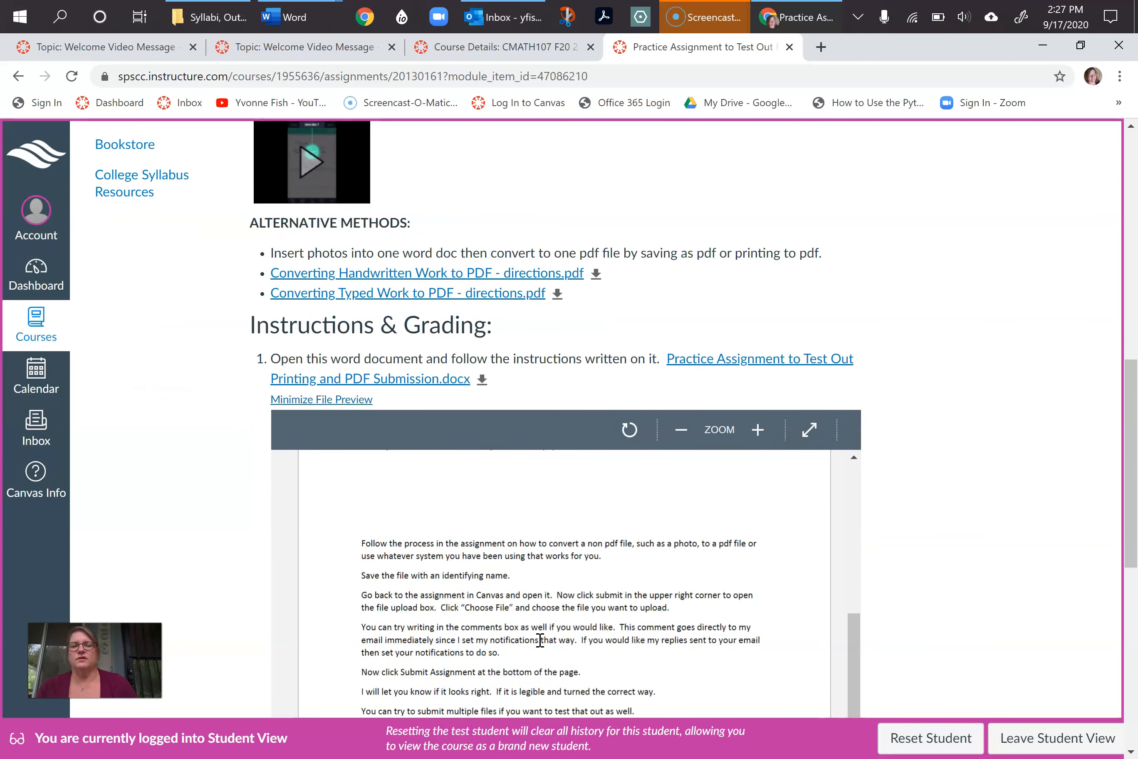
scroll(up, 3)
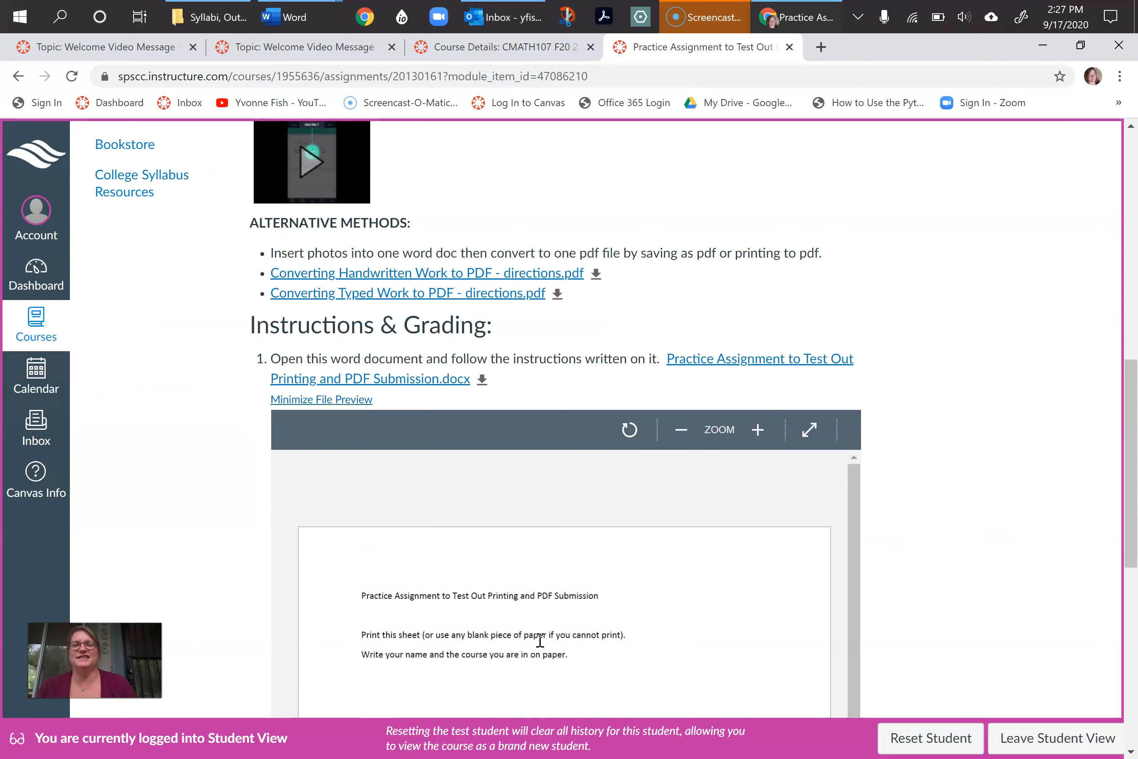
scroll(up, 3)
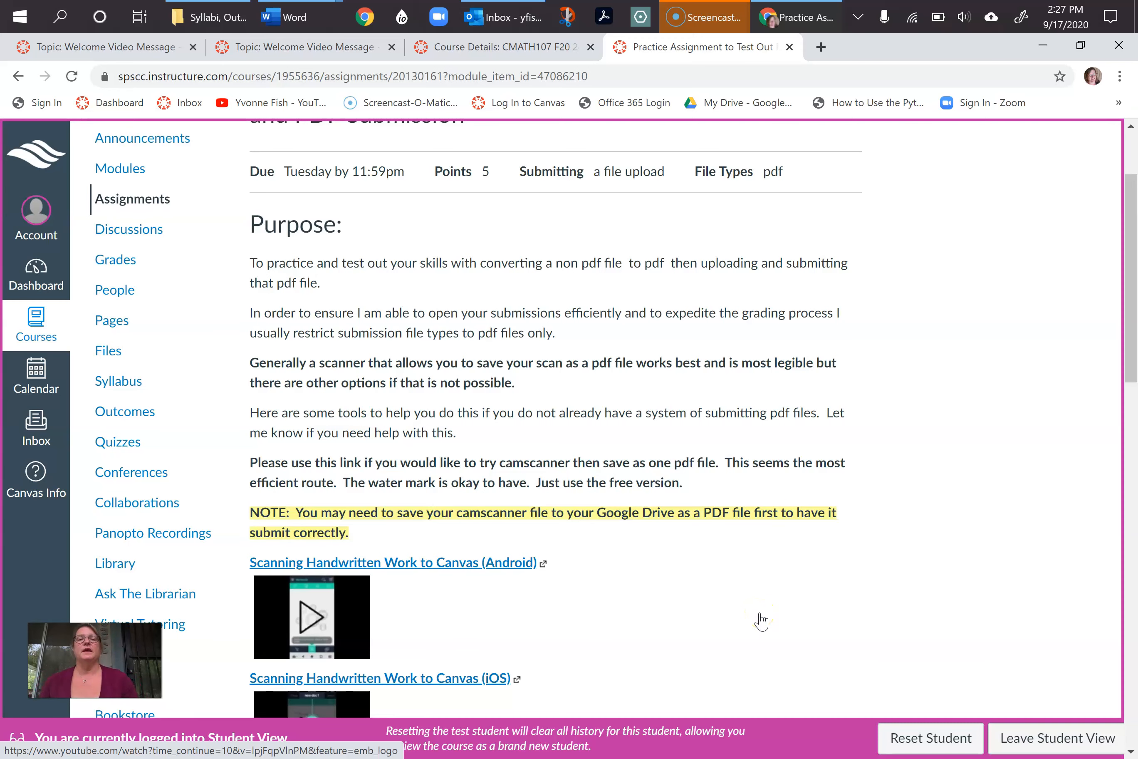
scroll(up, 3)
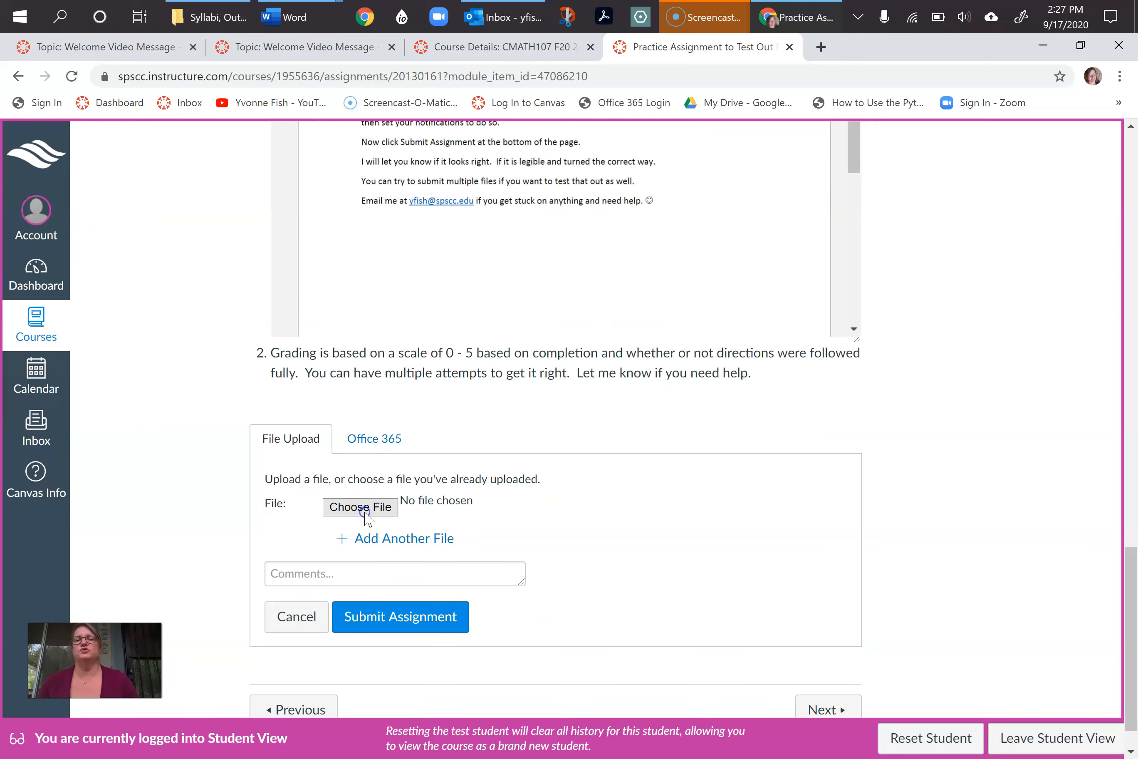
Try Choose File and the Comments box on the File Upload submission form without choosing anything
click(360, 506)
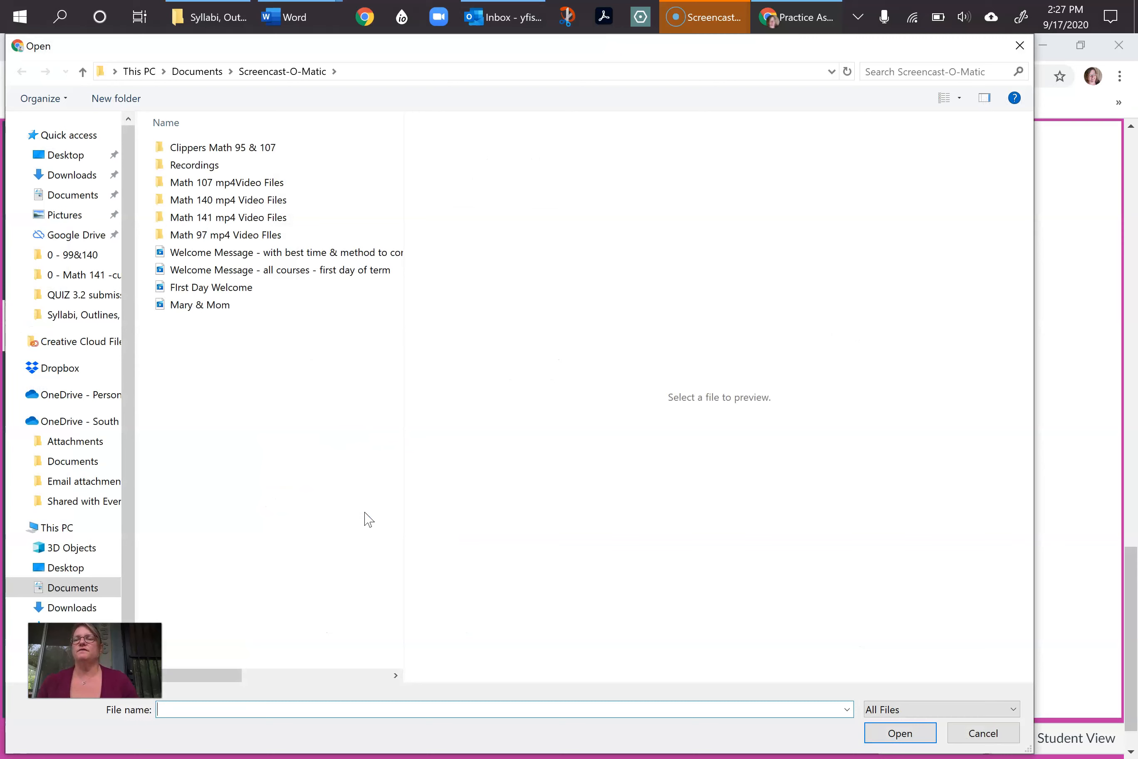
mouse_move(196, 72)
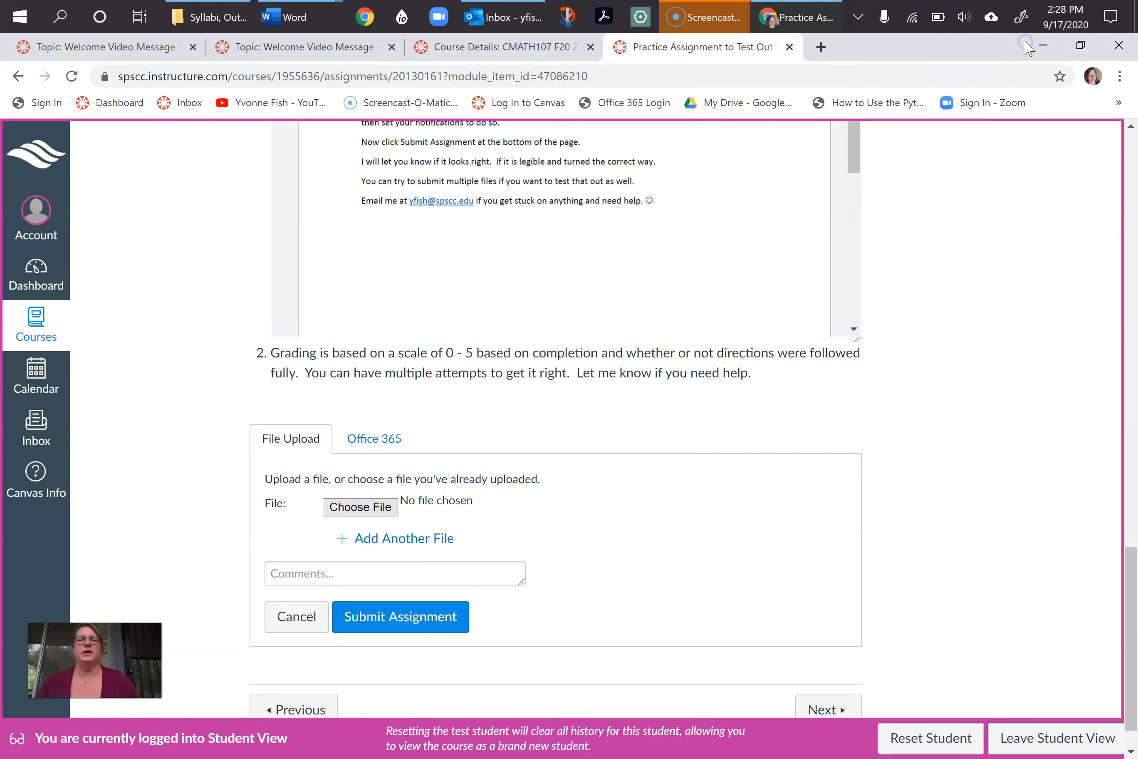
mouse_move(811, 432)
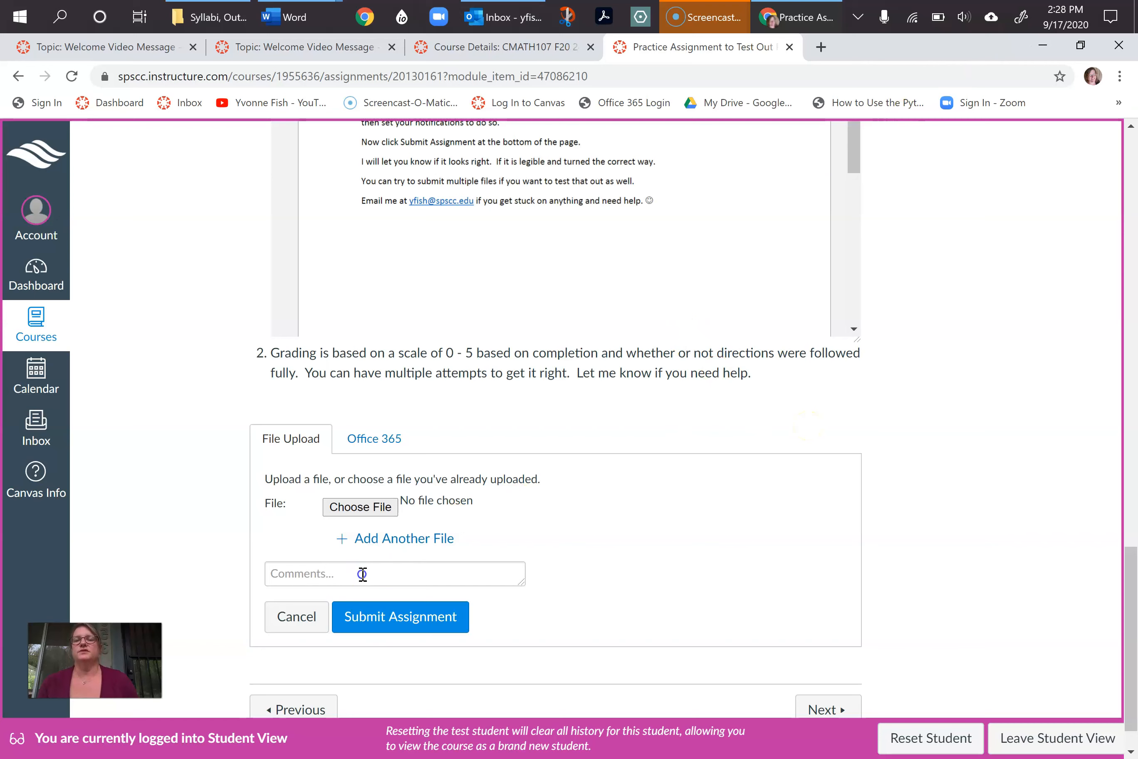
click(394, 573)
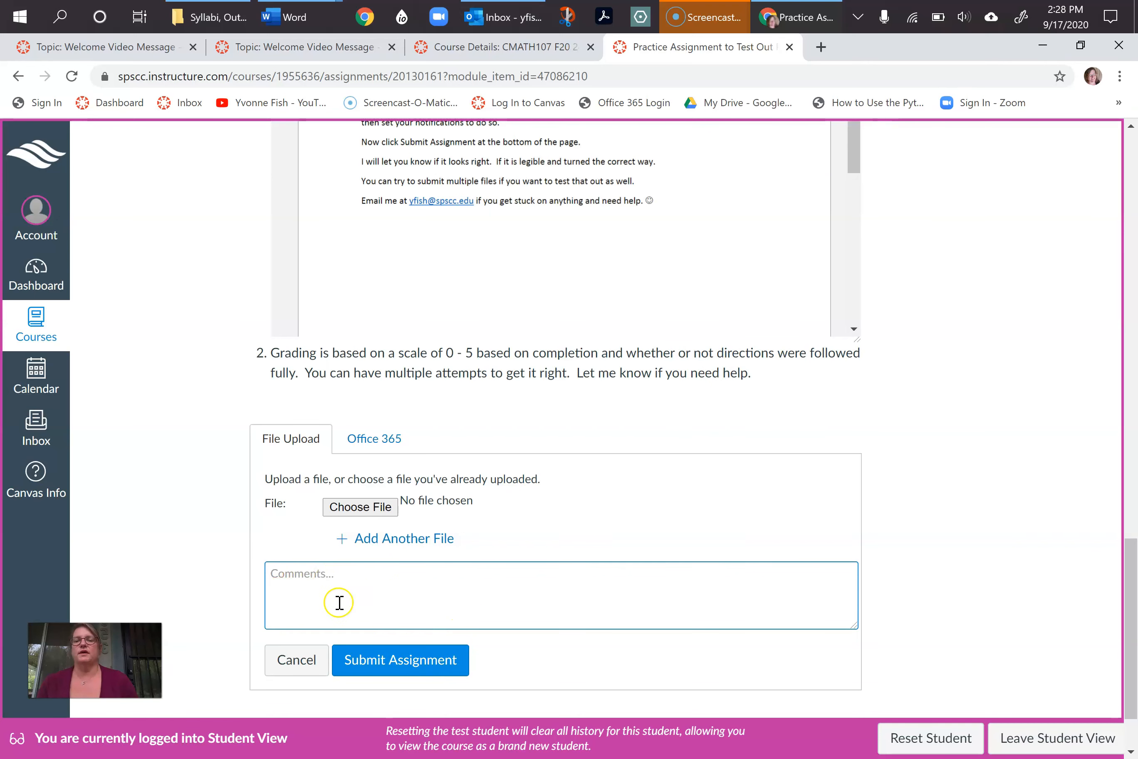
mouse_move(532, 620)
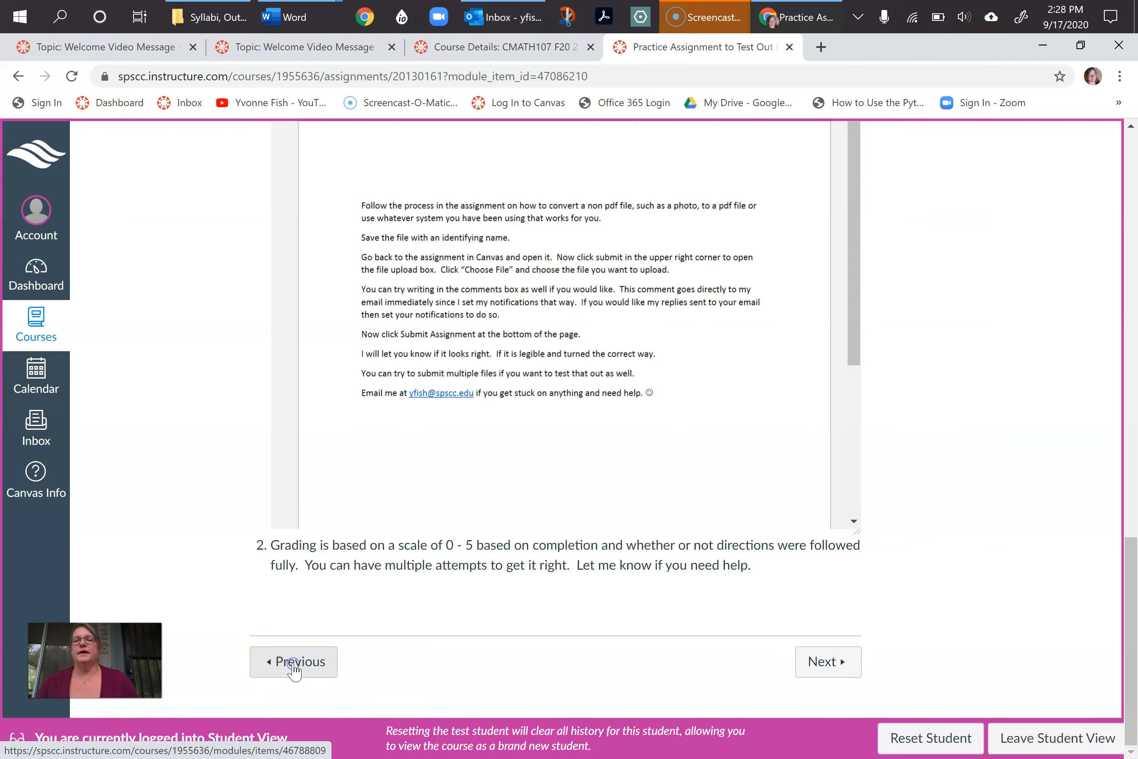
mouse_move(696, 459)
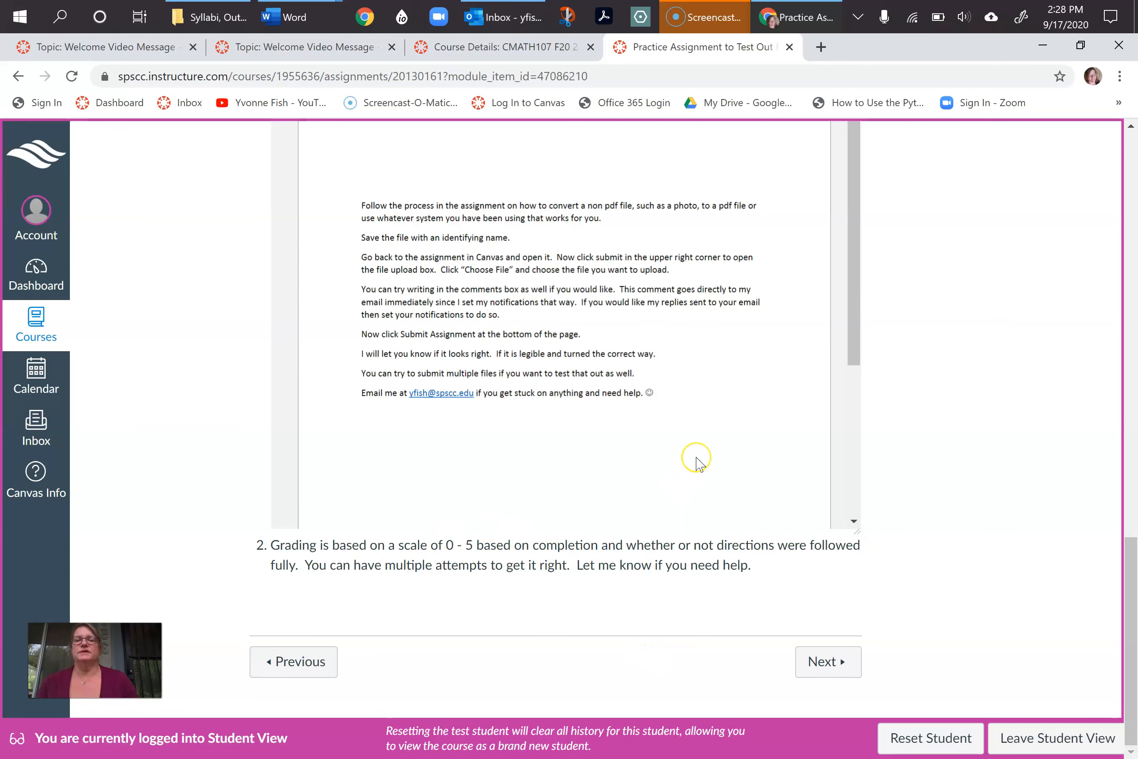
scroll(up, 3)
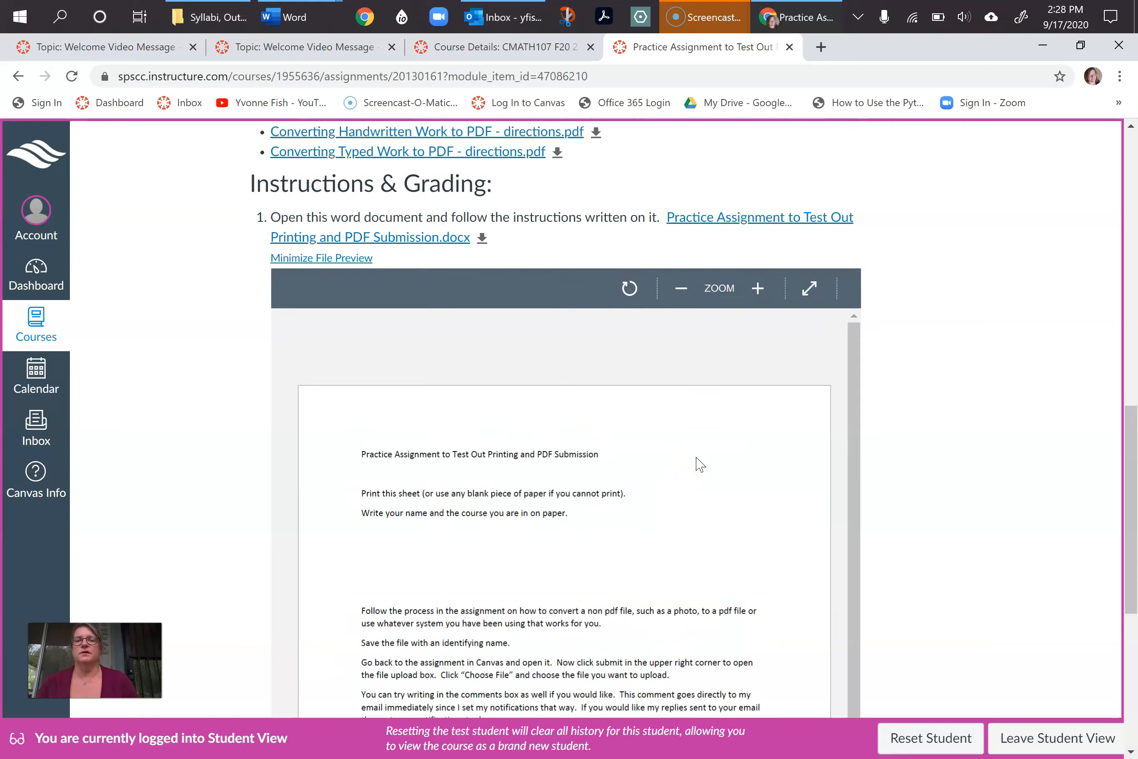
scroll(up, 3)
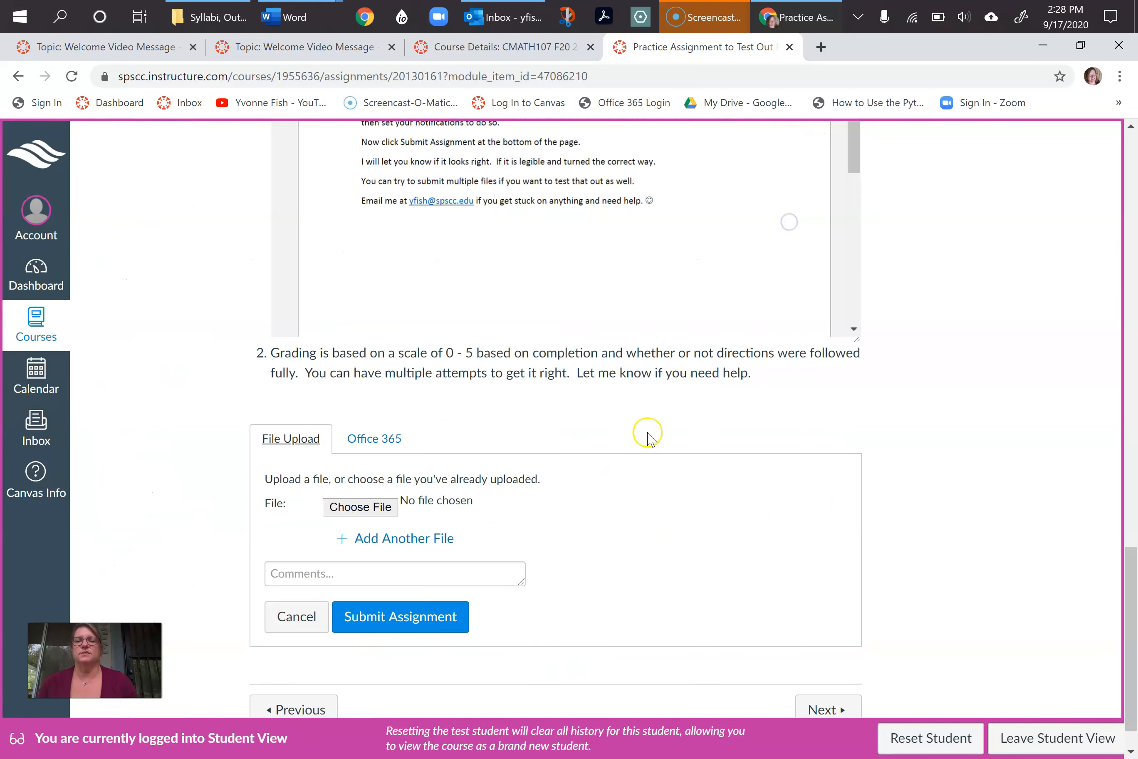
mouse_move(443, 668)
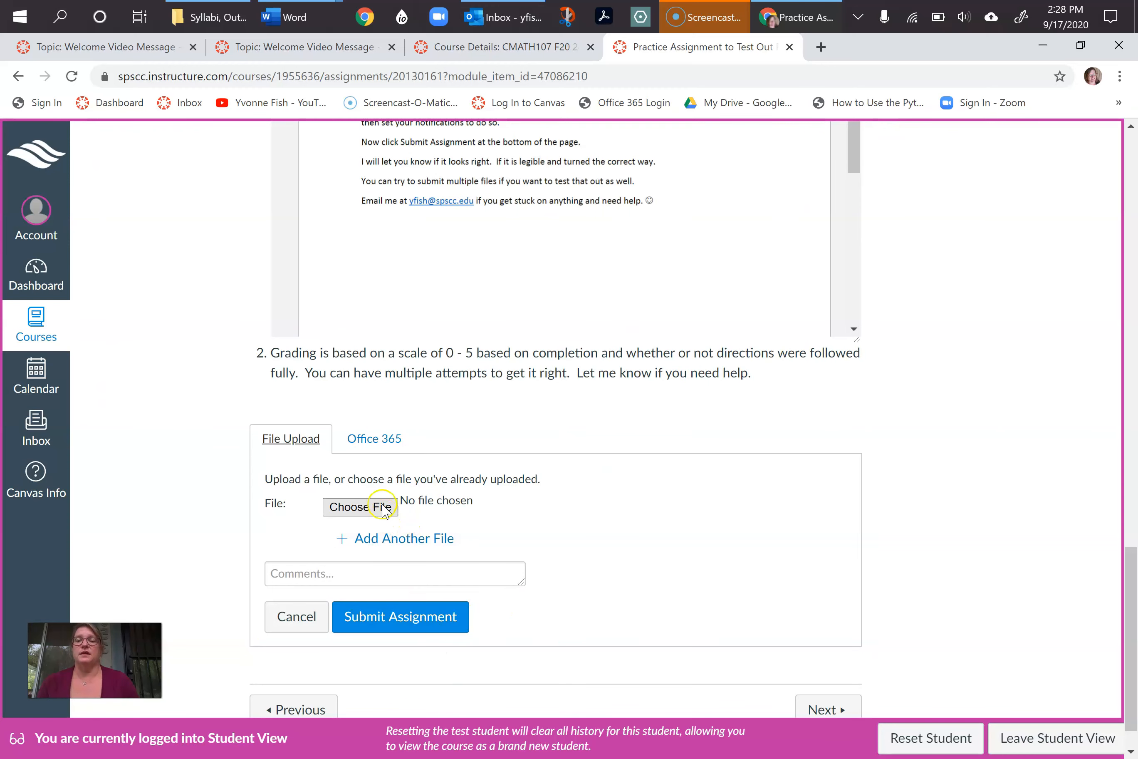
Attach 1.1 - 1.3 Paper HW M140 S19.pdf from the Documents folder to the submission form
click(361, 507)
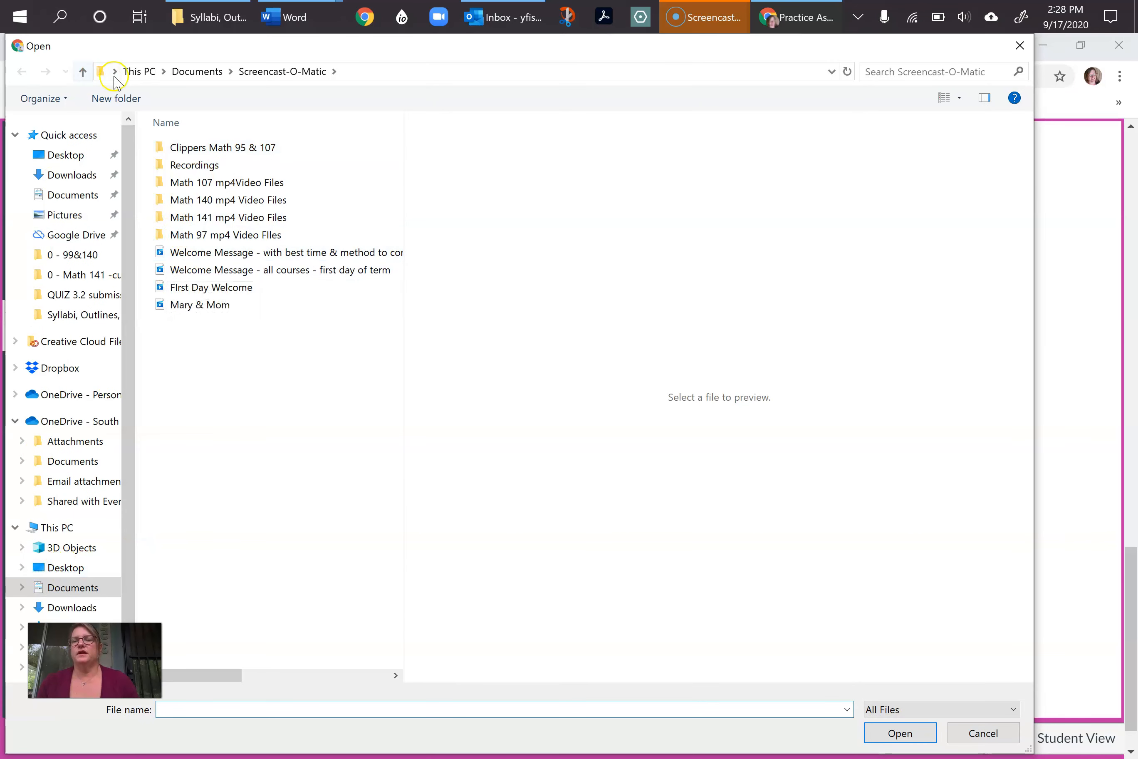
click(196, 72)
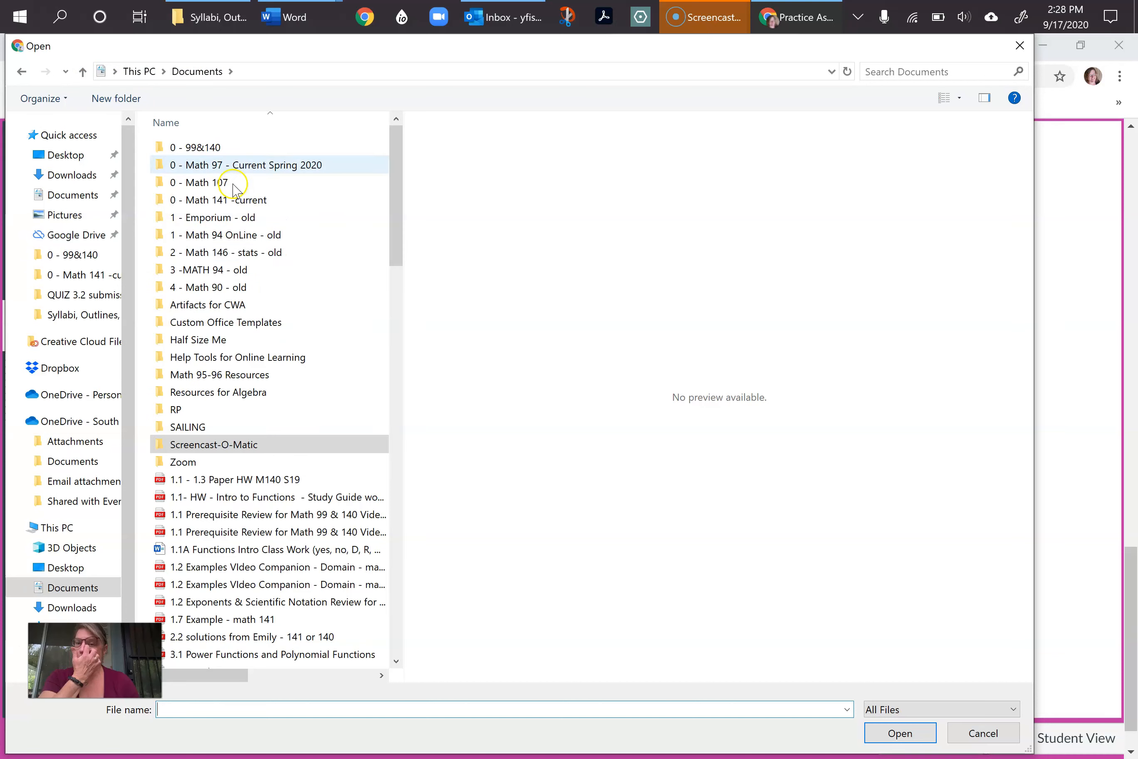
click(234, 480)
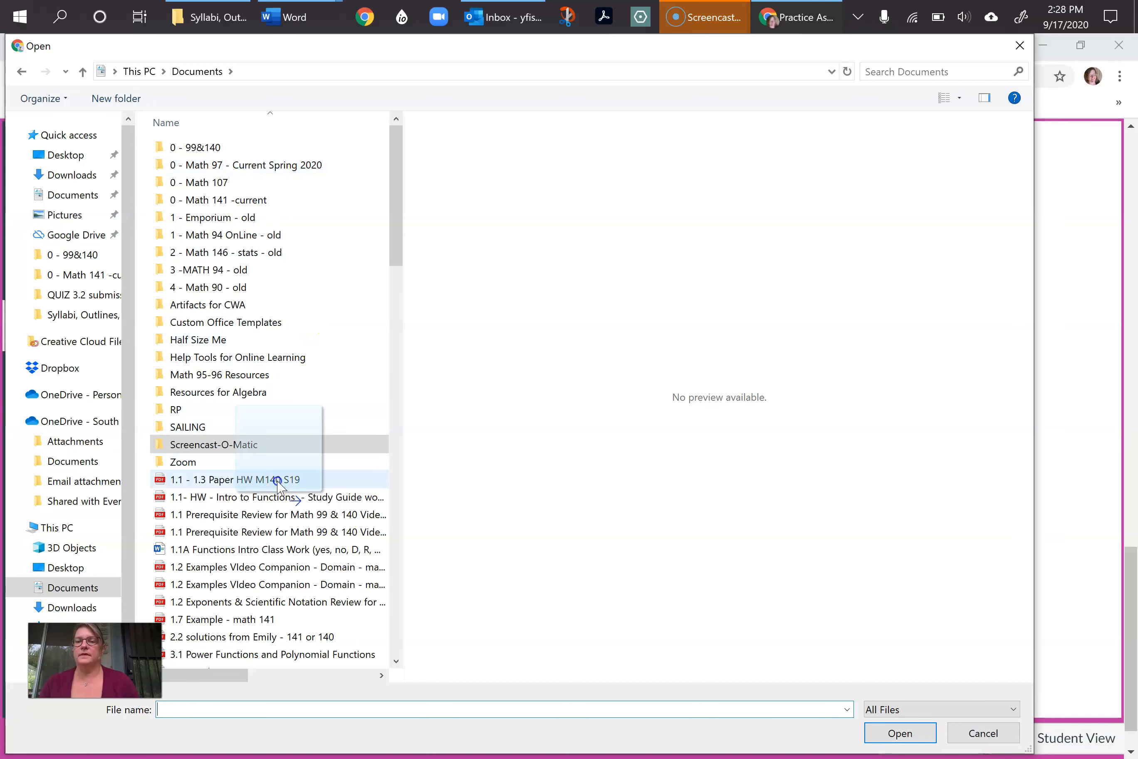
click(234, 480)
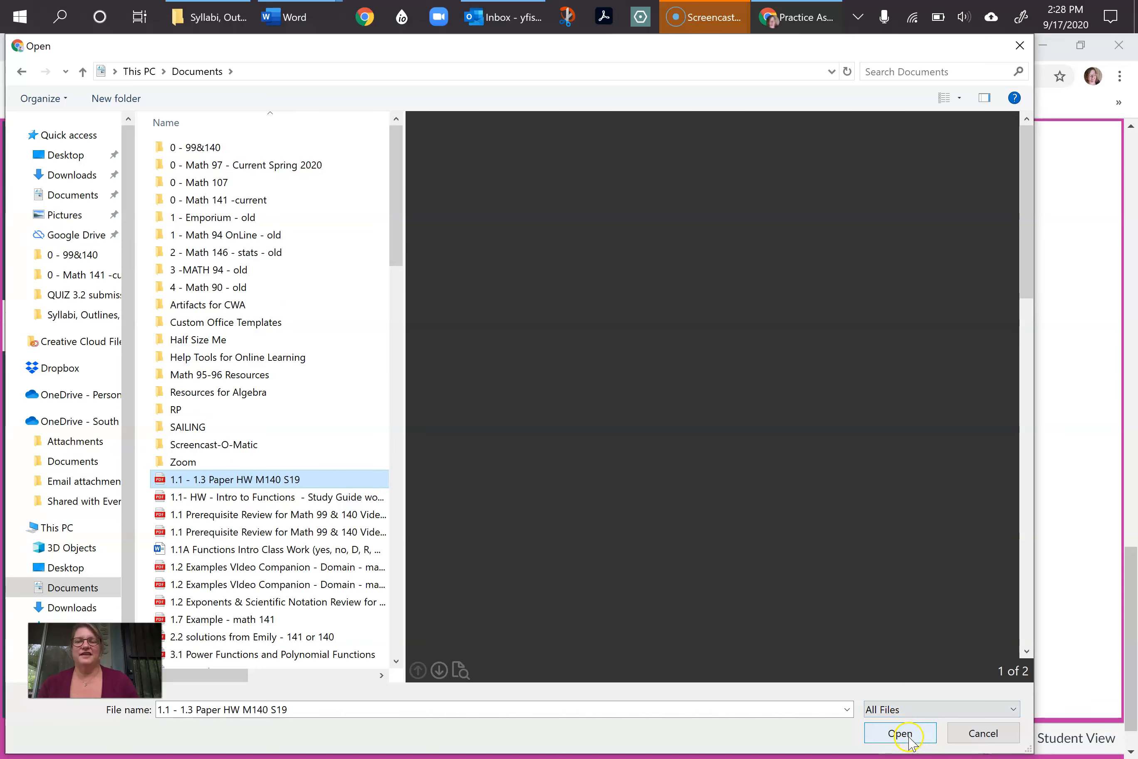
click(900, 733)
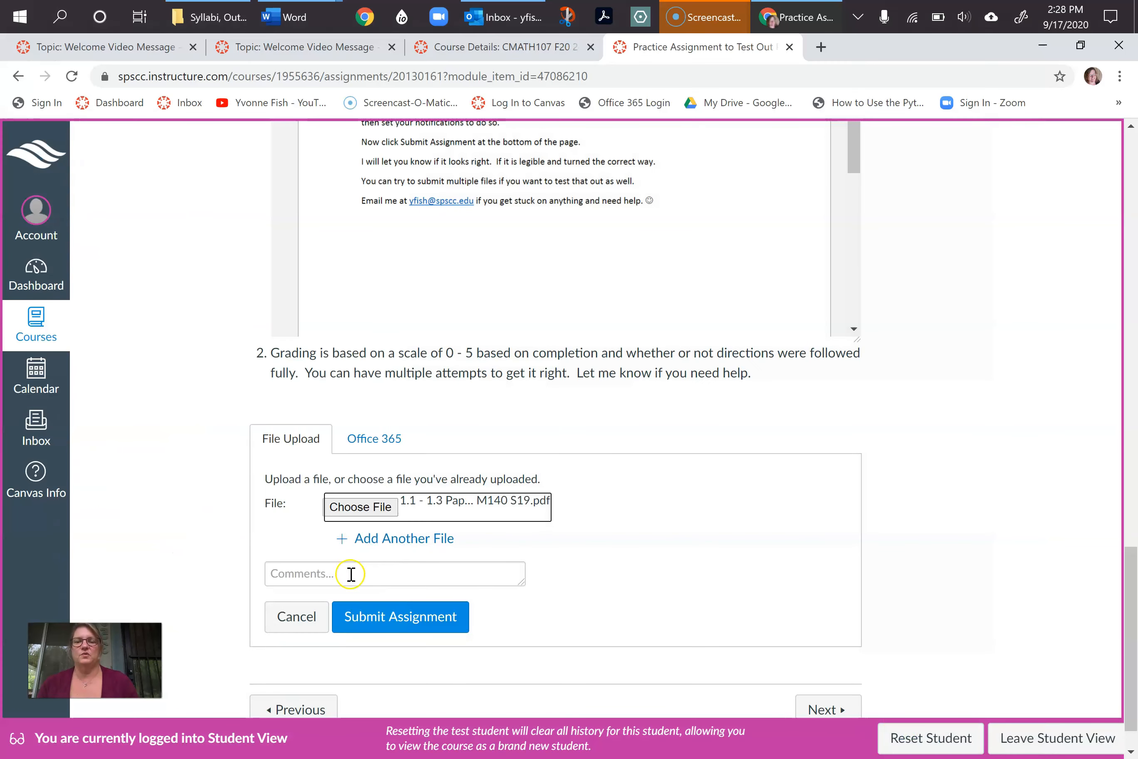
Add the comment 'Hi Yvon' and submit the assignment with the attached PDF
click(395, 573)
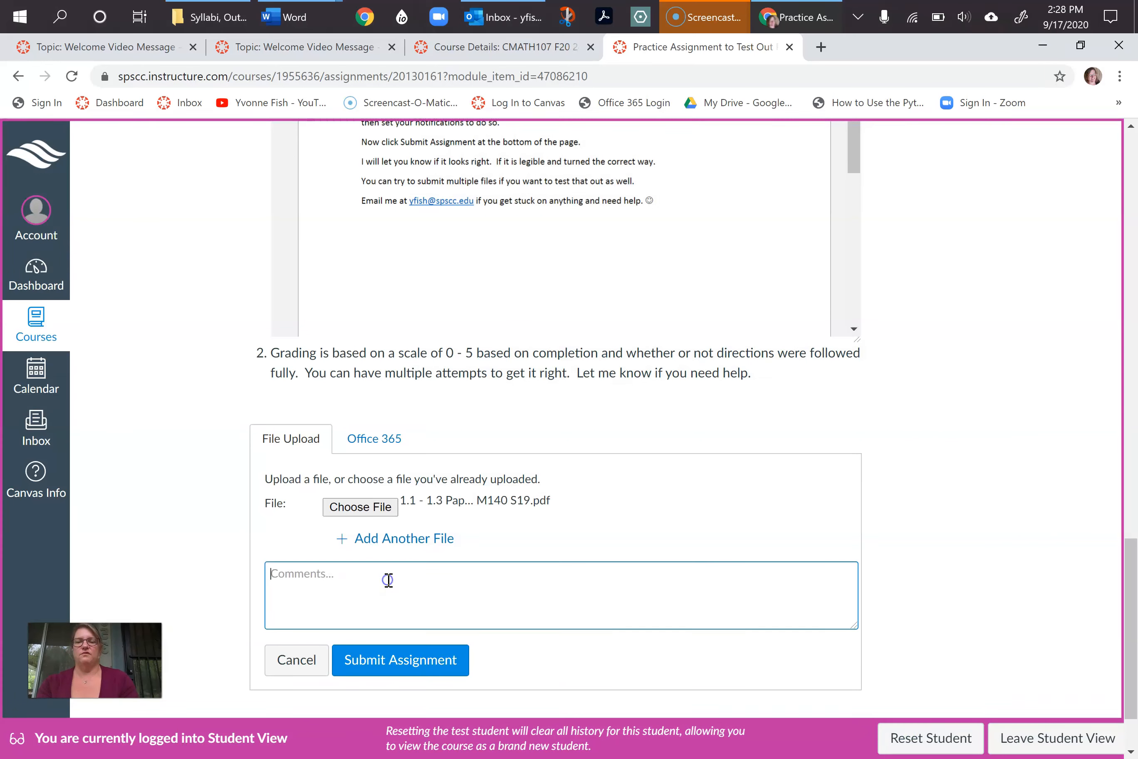
text(Hi Yvon)
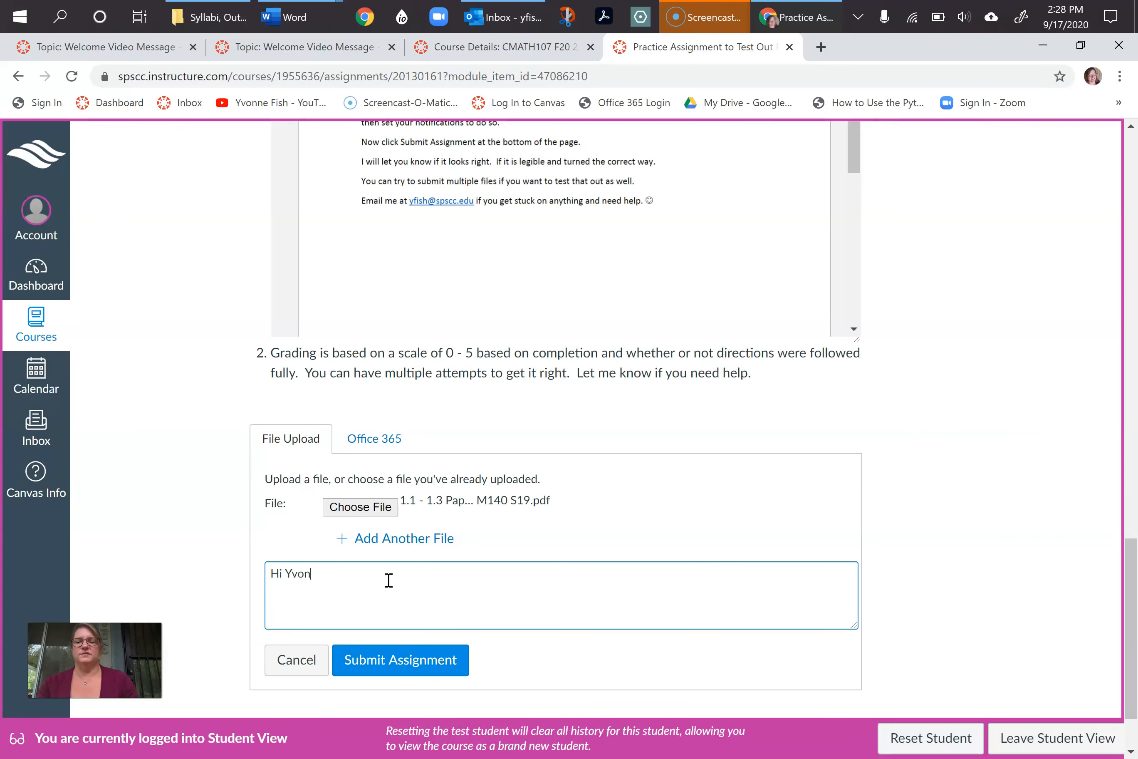
click(400, 659)
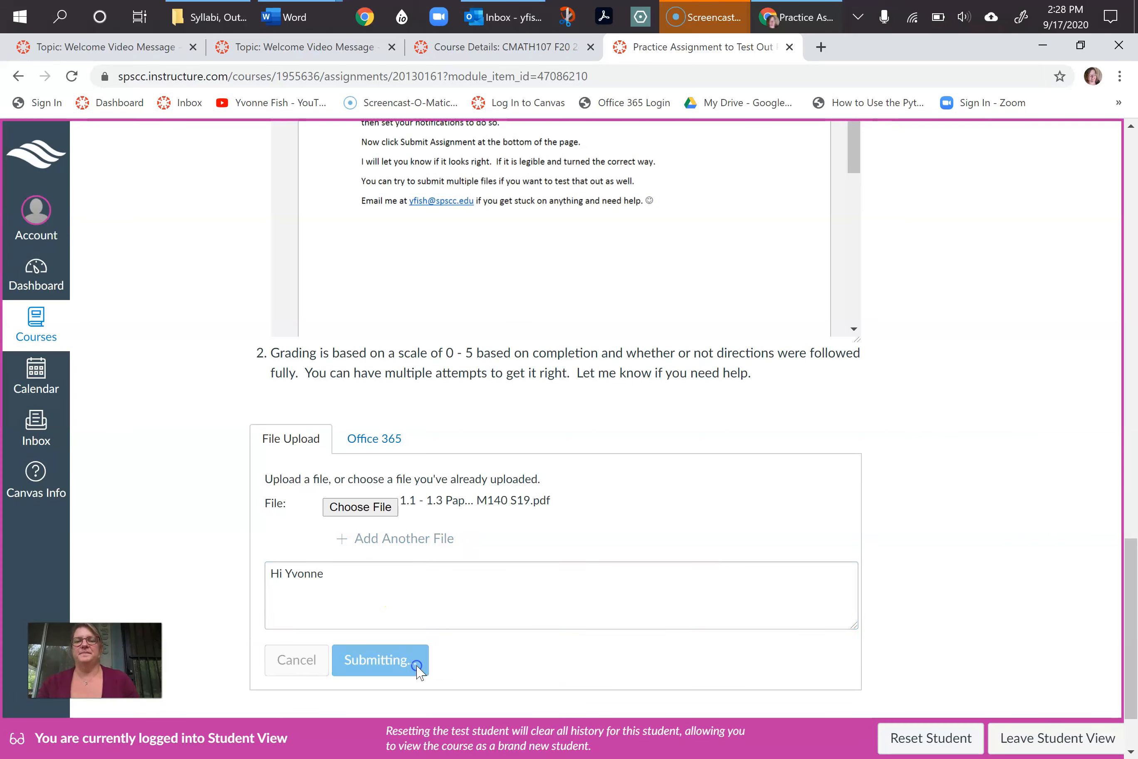
click(378, 664)
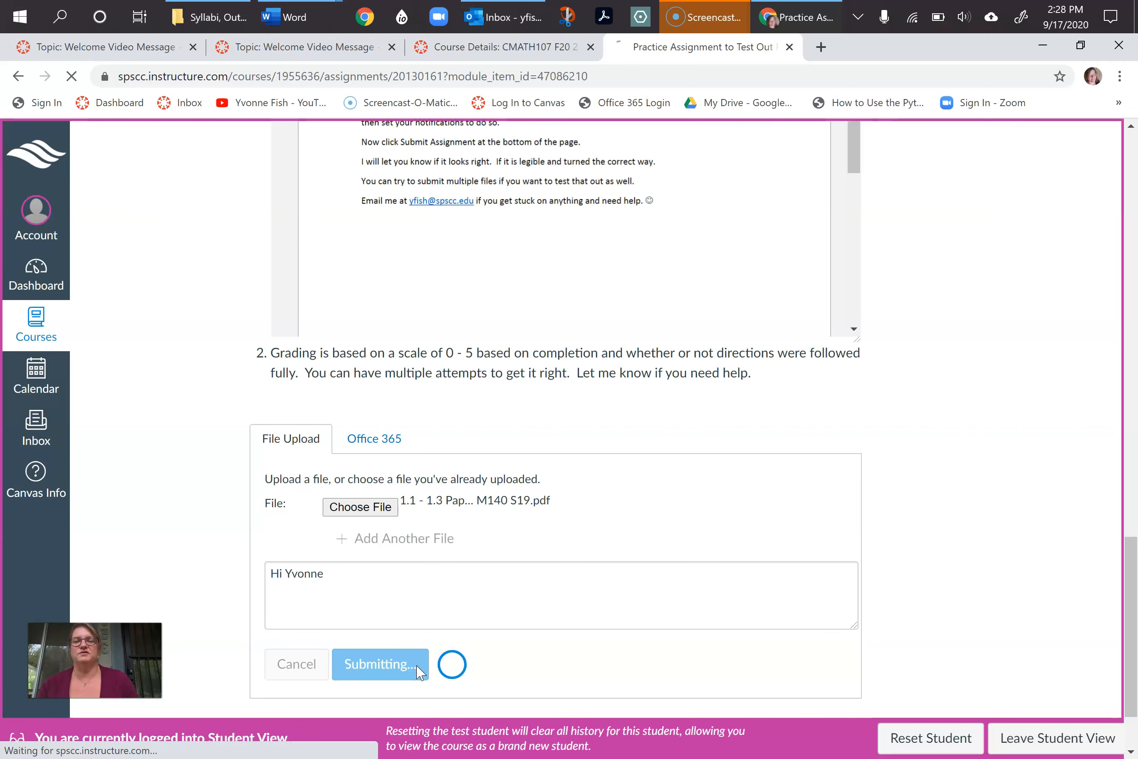
click(379, 664)
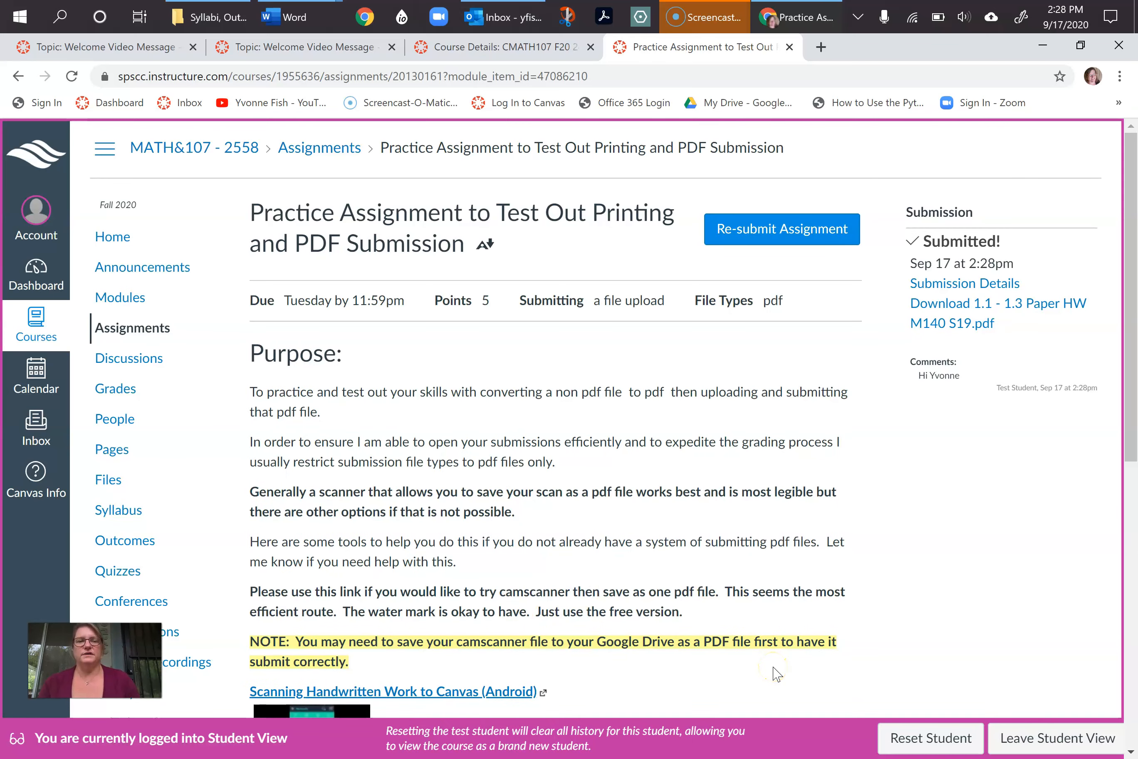
scroll(down, 3)
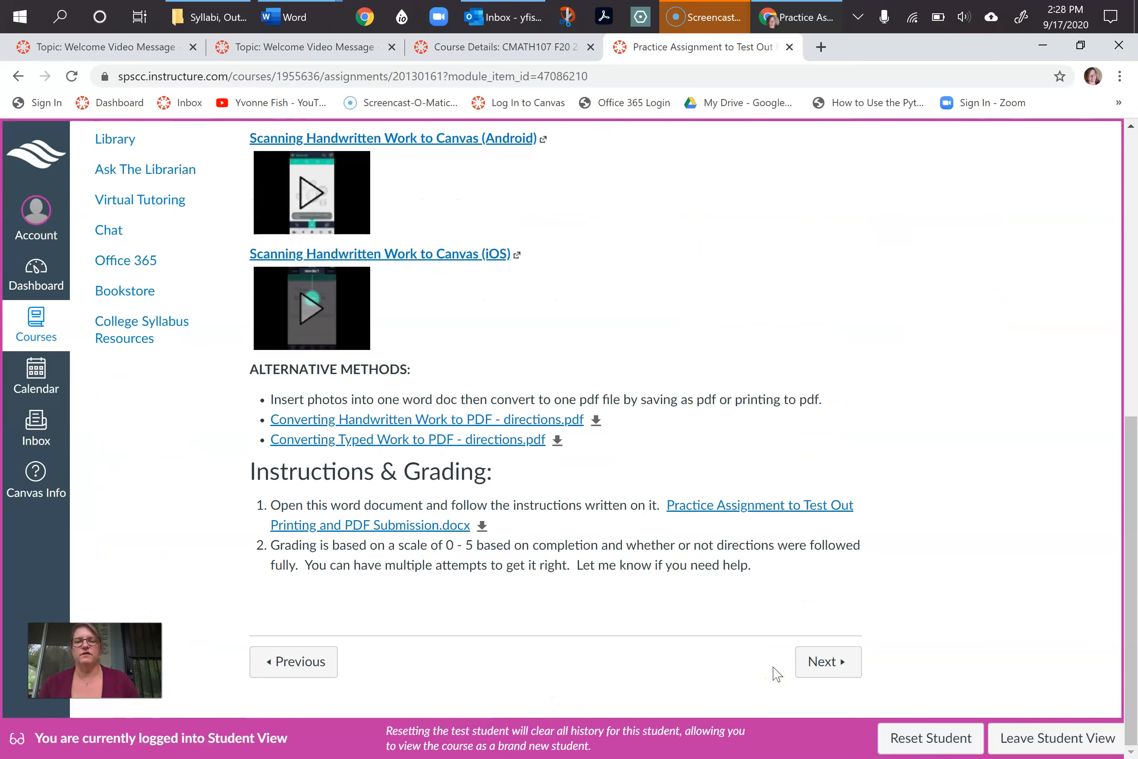
Step through the instructor module page and remote-learning tips page, then return to the course Home
click(828, 661)
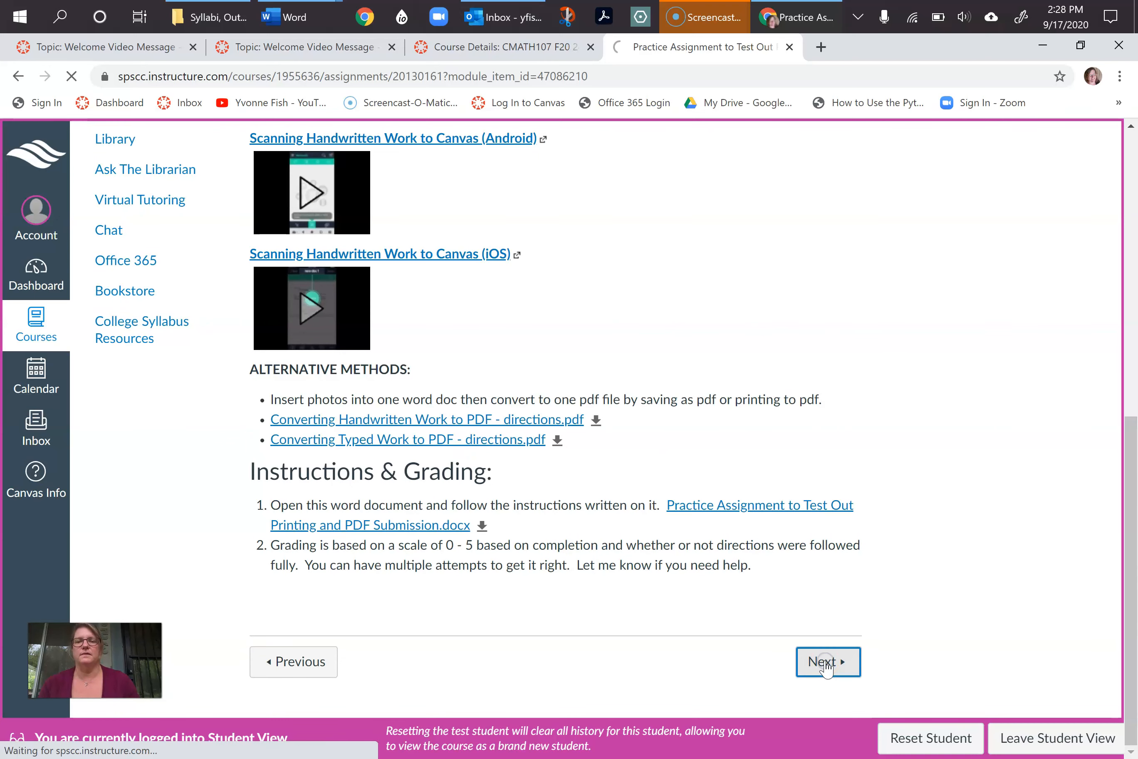
click(827, 661)
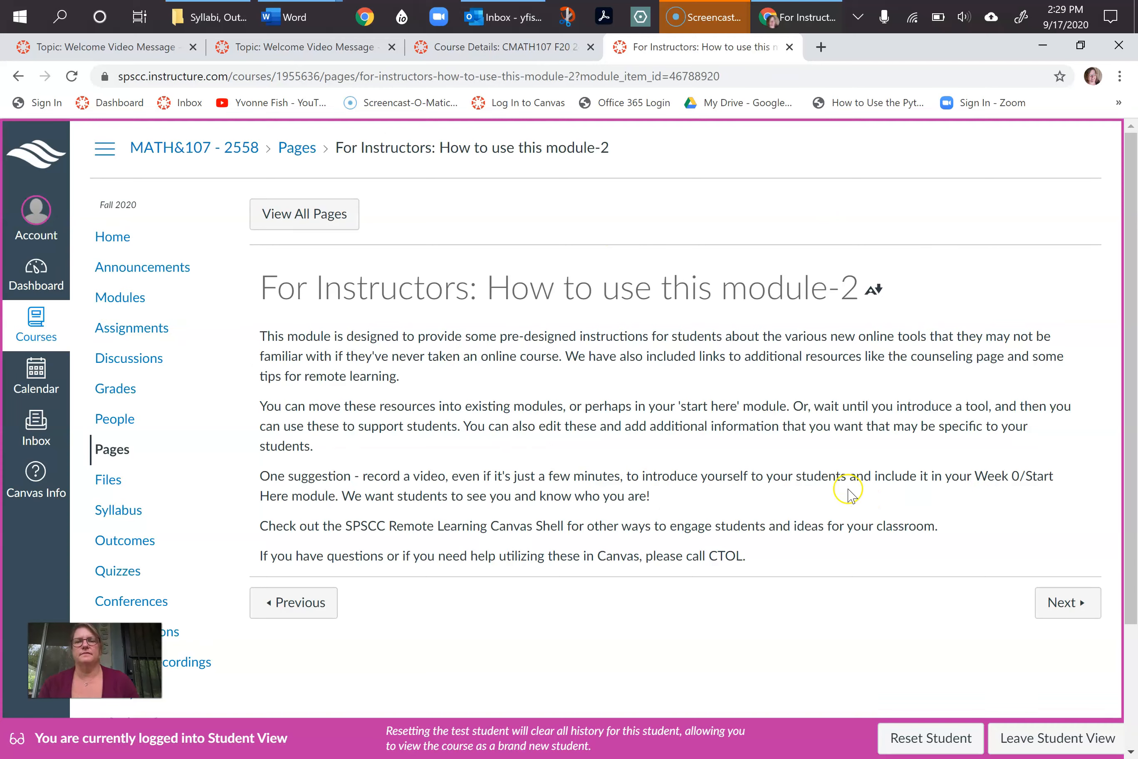
click(1067, 602)
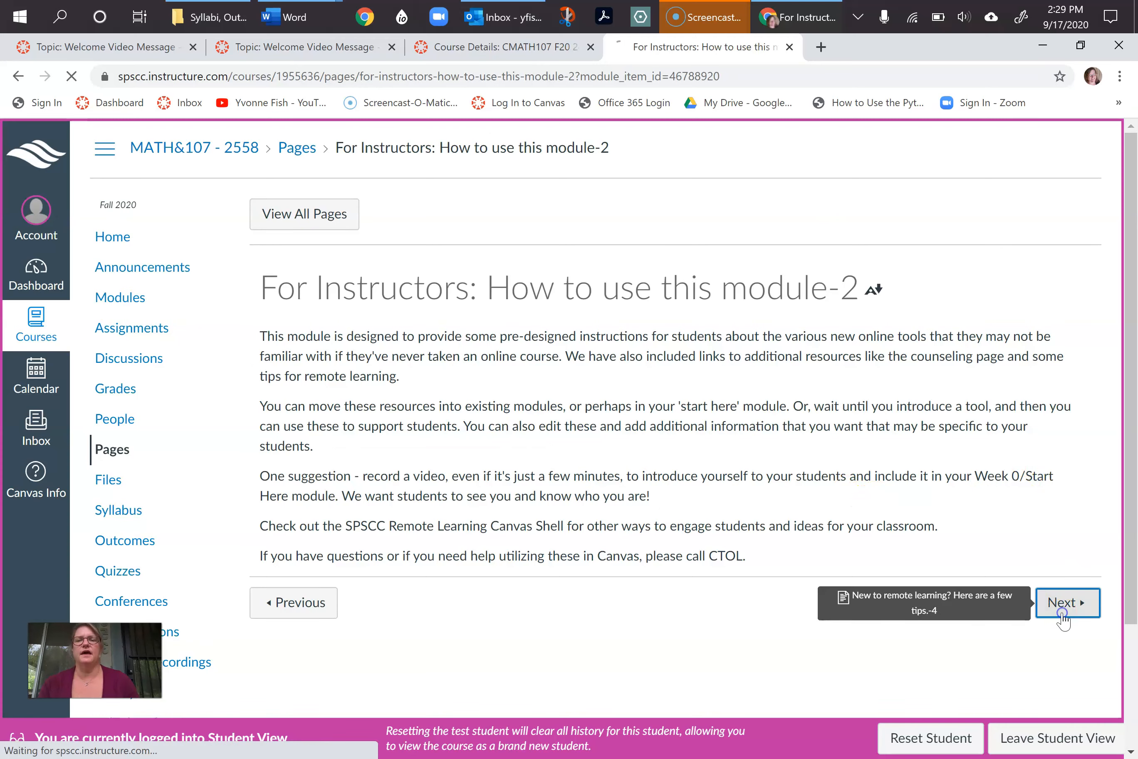
click(1067, 602)
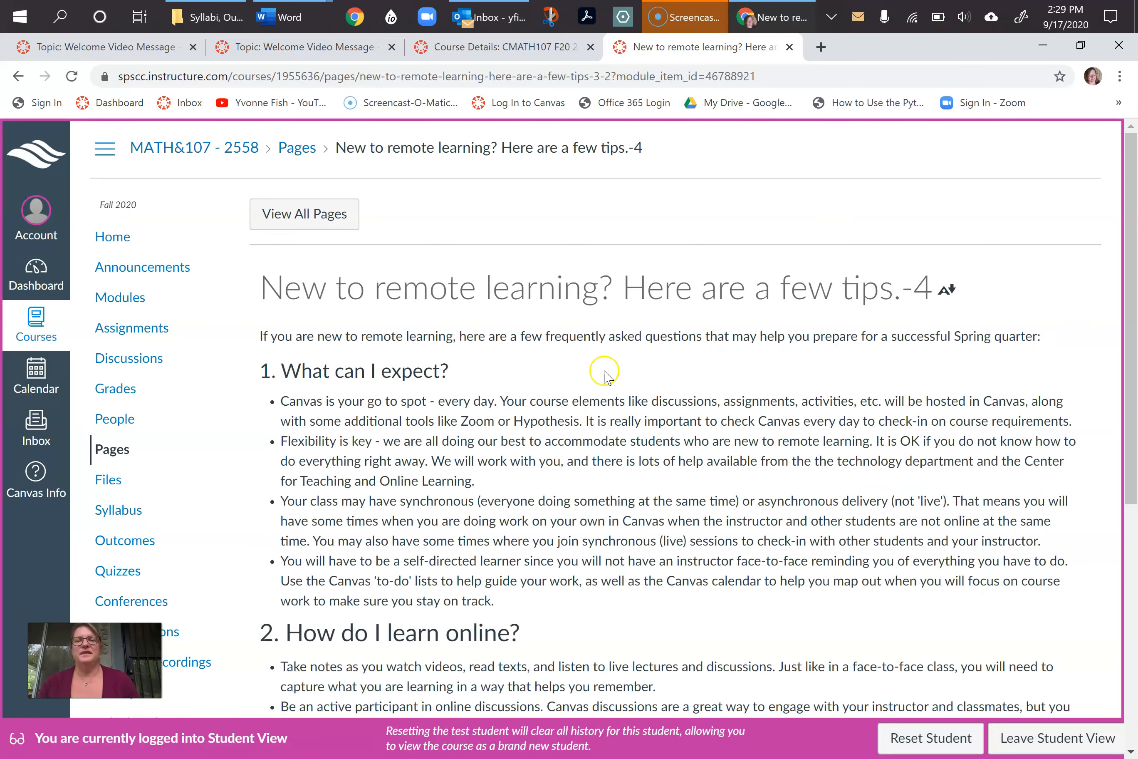
mouse_move(438, 306)
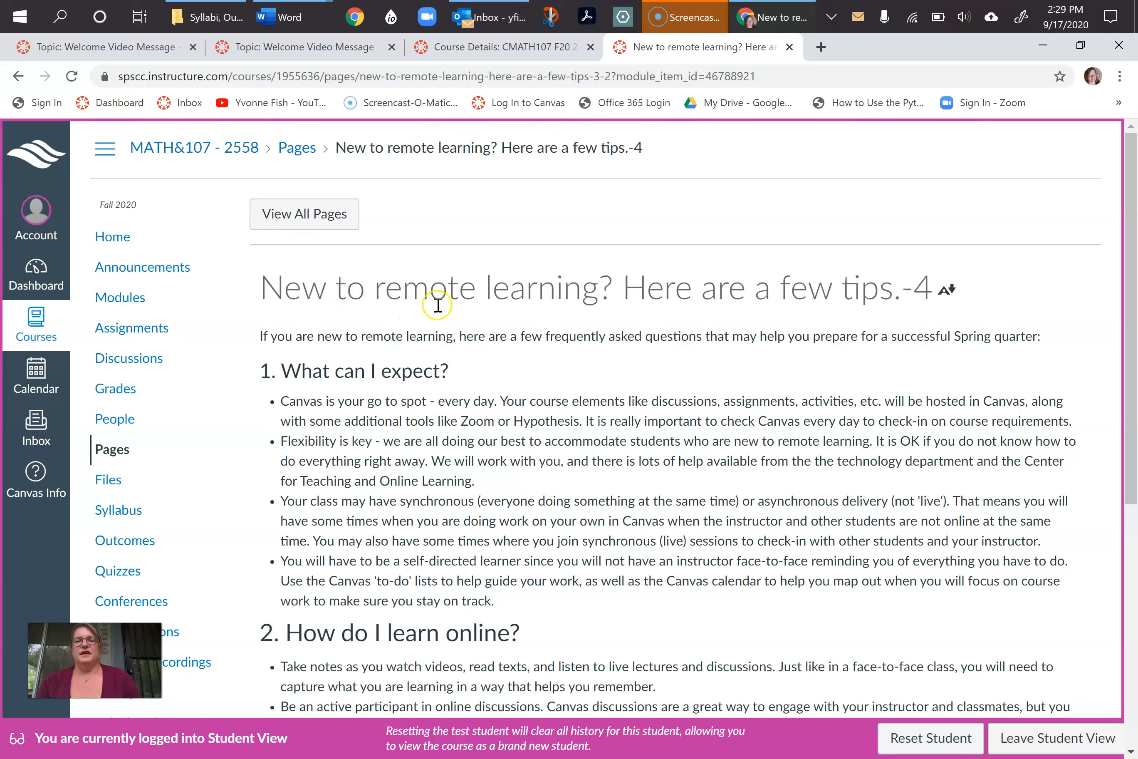
scroll(down, 3)
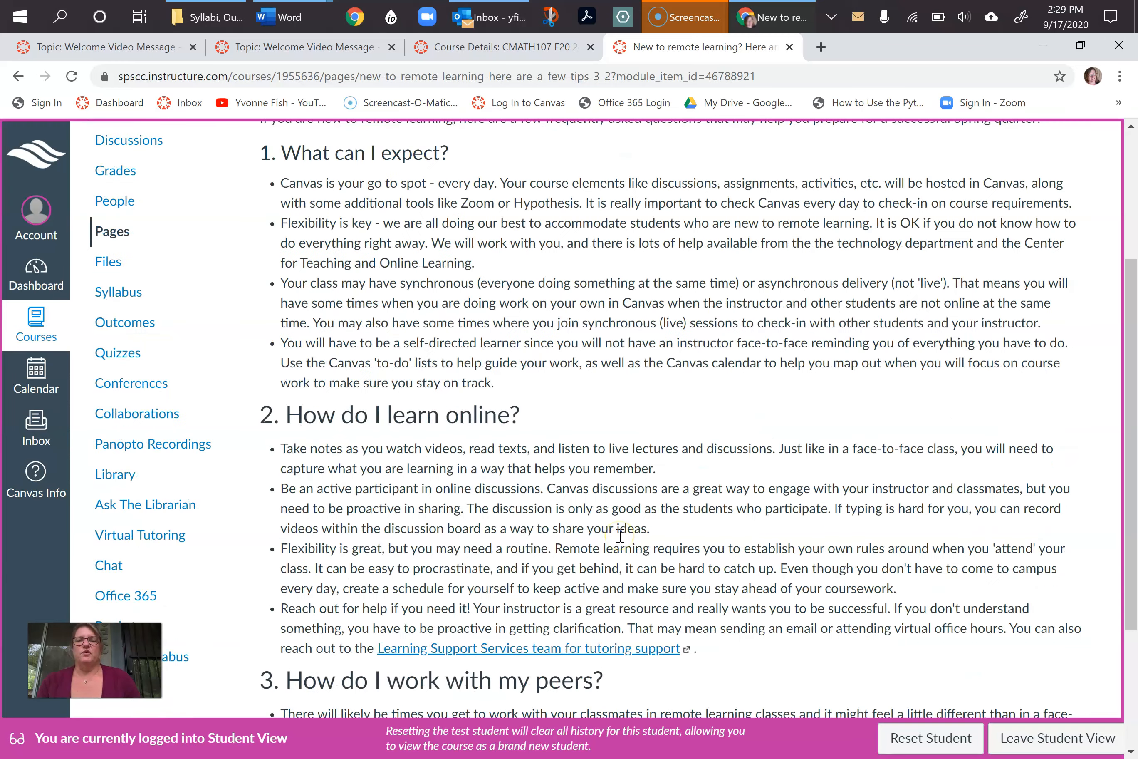
scroll(up, 3)
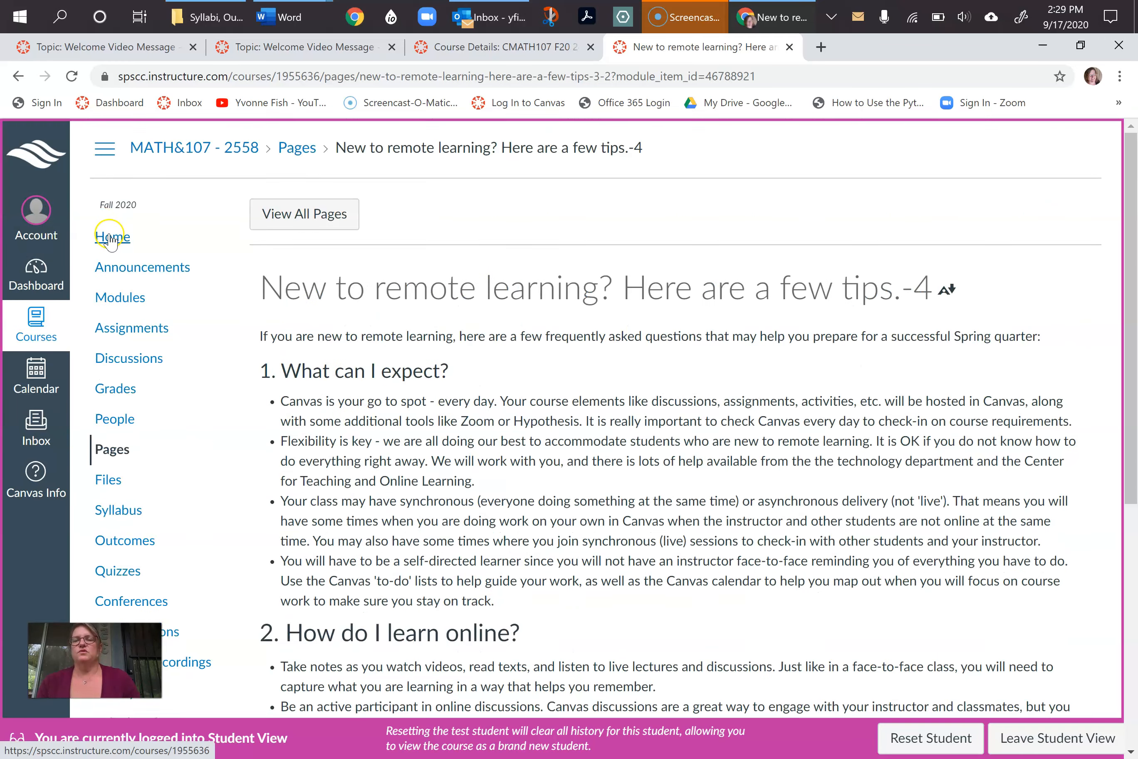
click(111, 237)
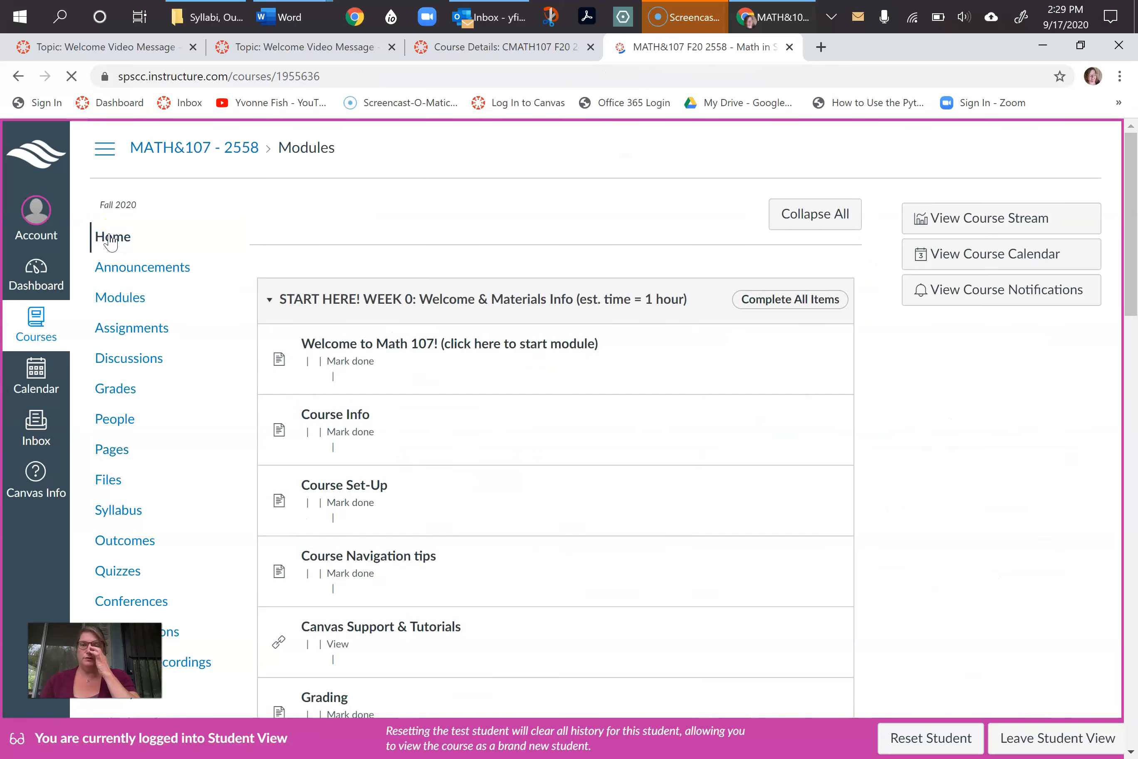
Visit Announcements, then return to Modules to see Week 0 items all checked complete
click(112, 238)
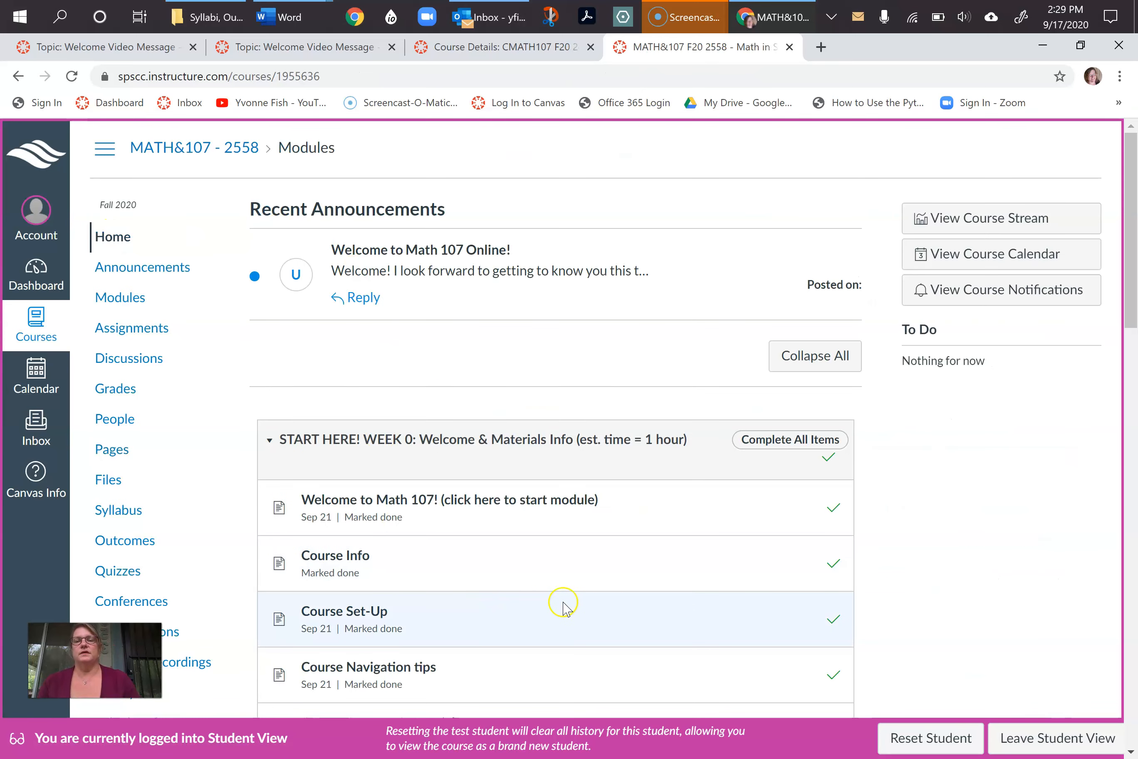
mouse_move(205, 229)
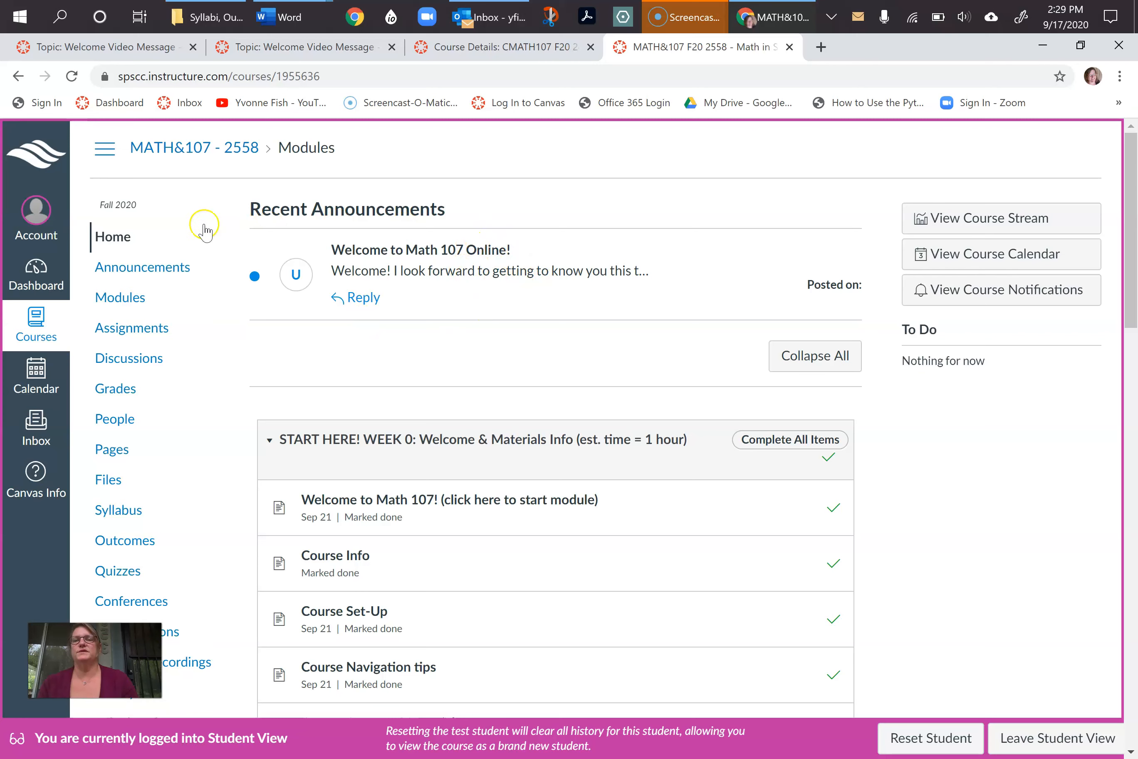
click(142, 267)
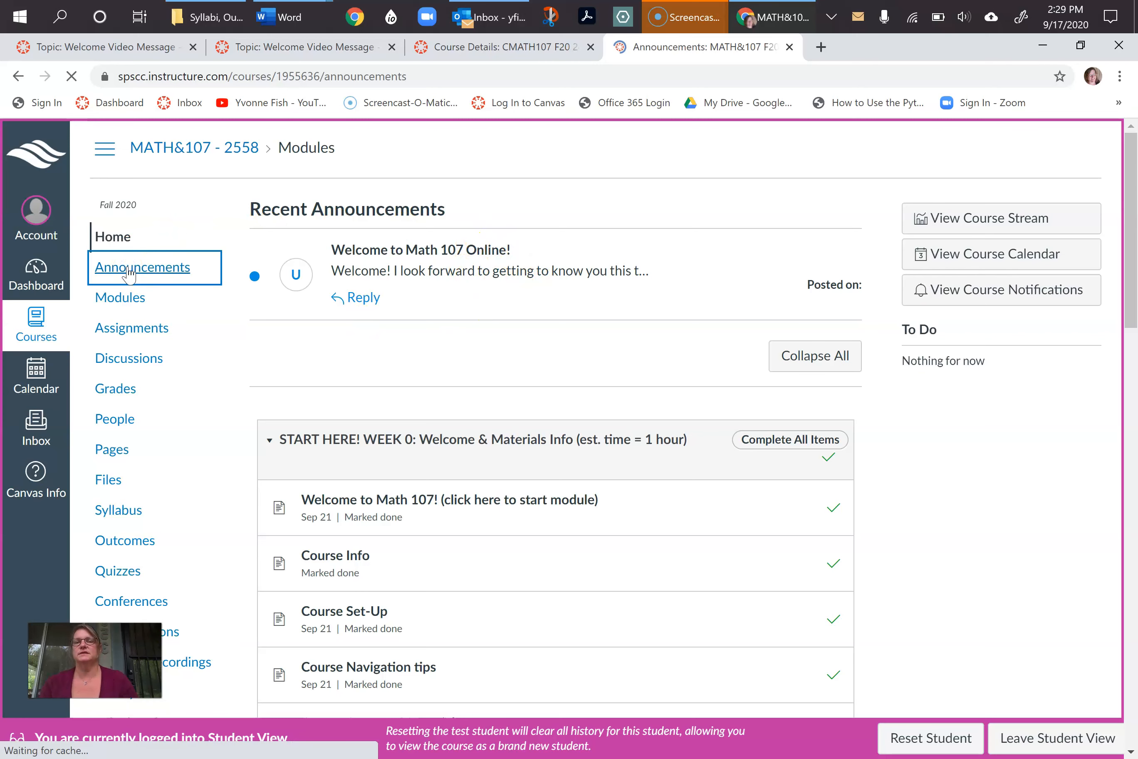
click(142, 267)
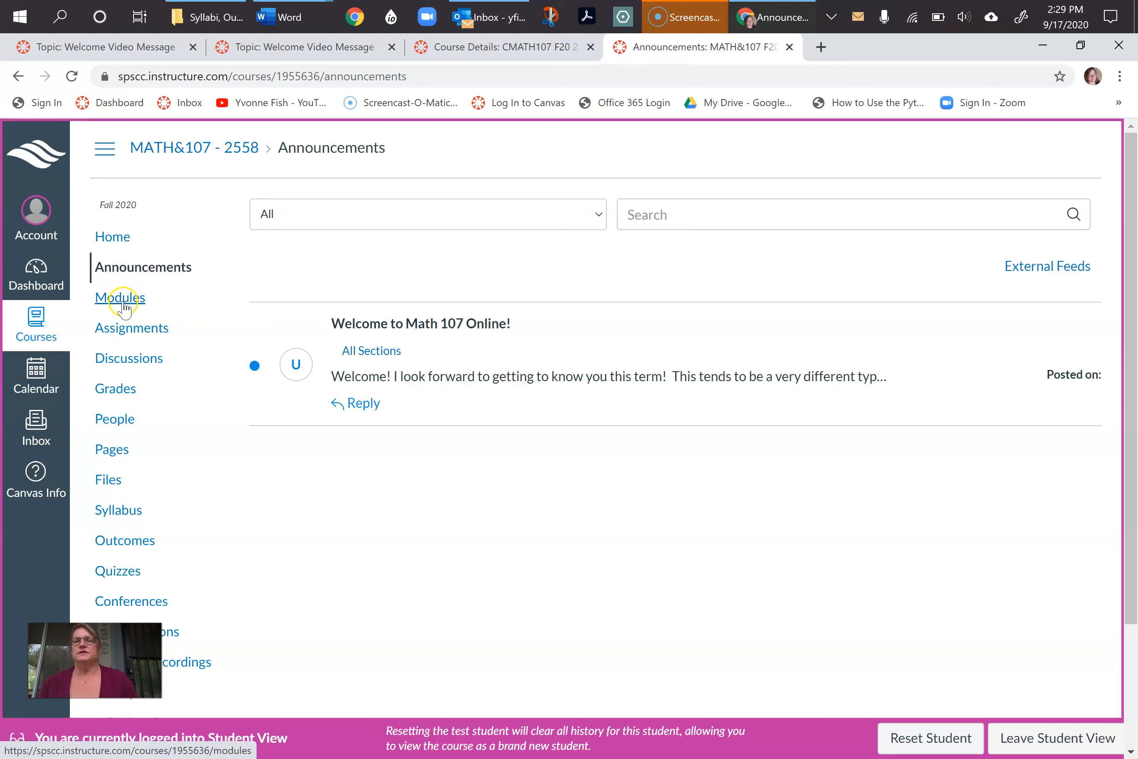
click(120, 297)
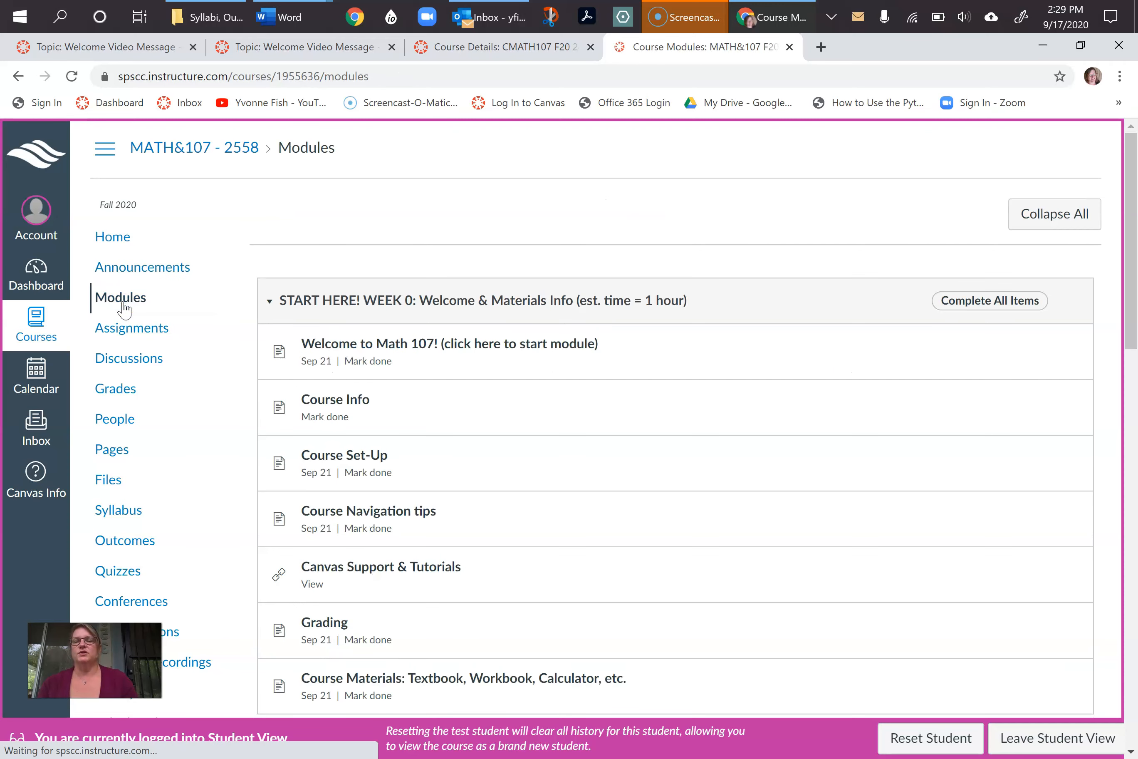
click(989, 299)
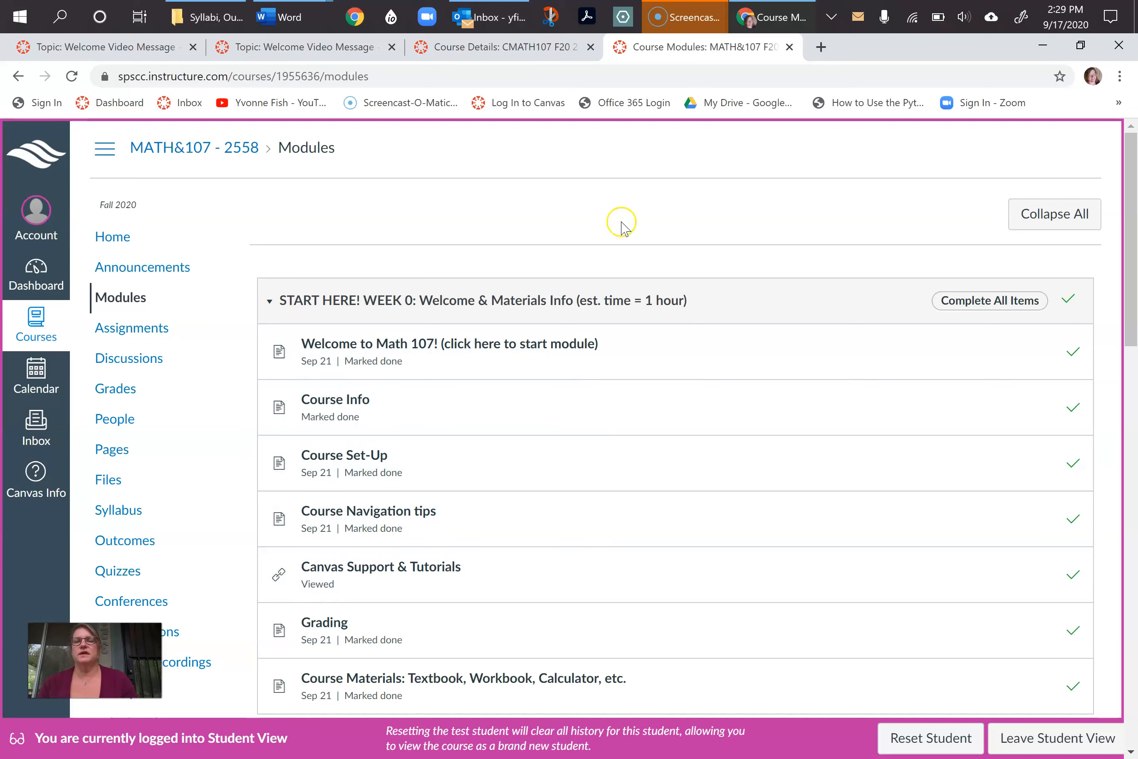
scroll(down, 3)
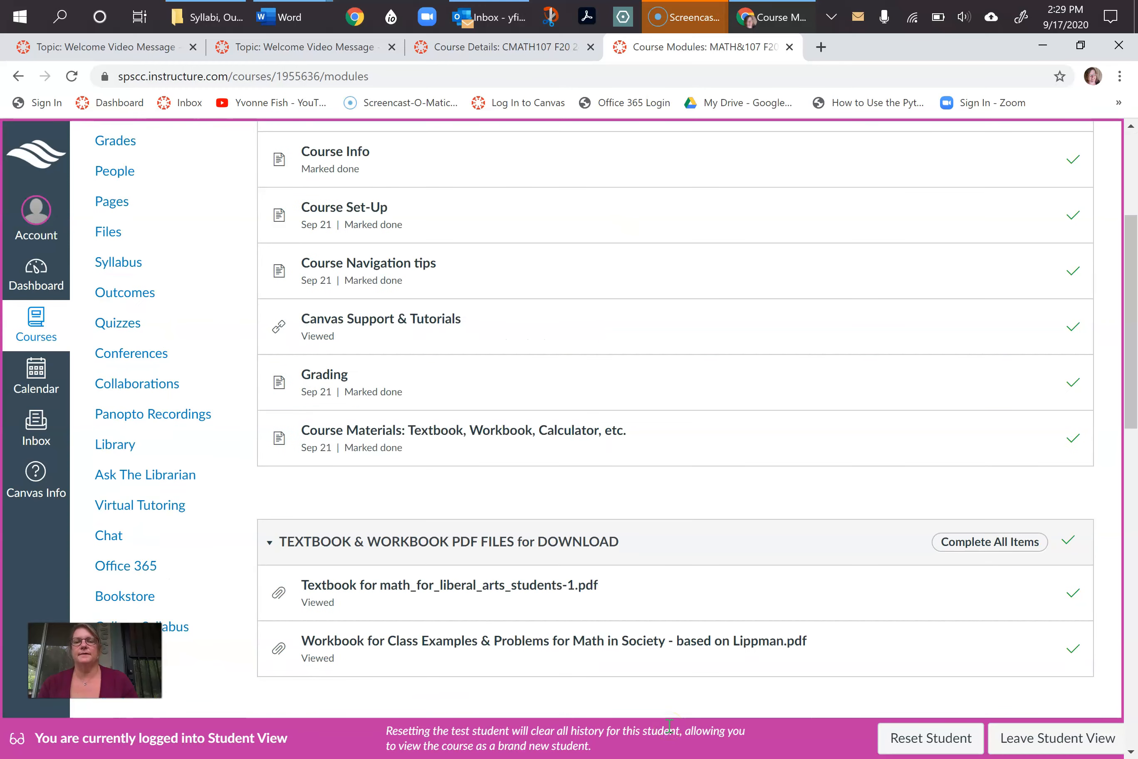
scroll(down, 3)
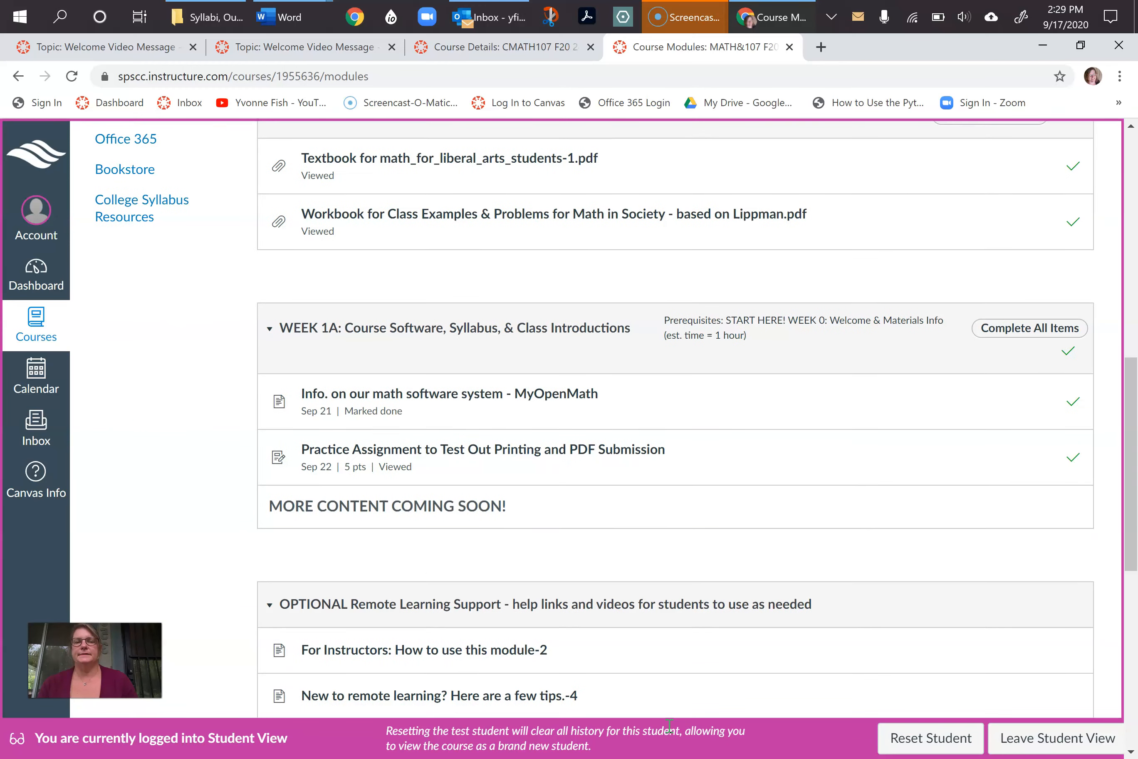
scroll(down, 3)
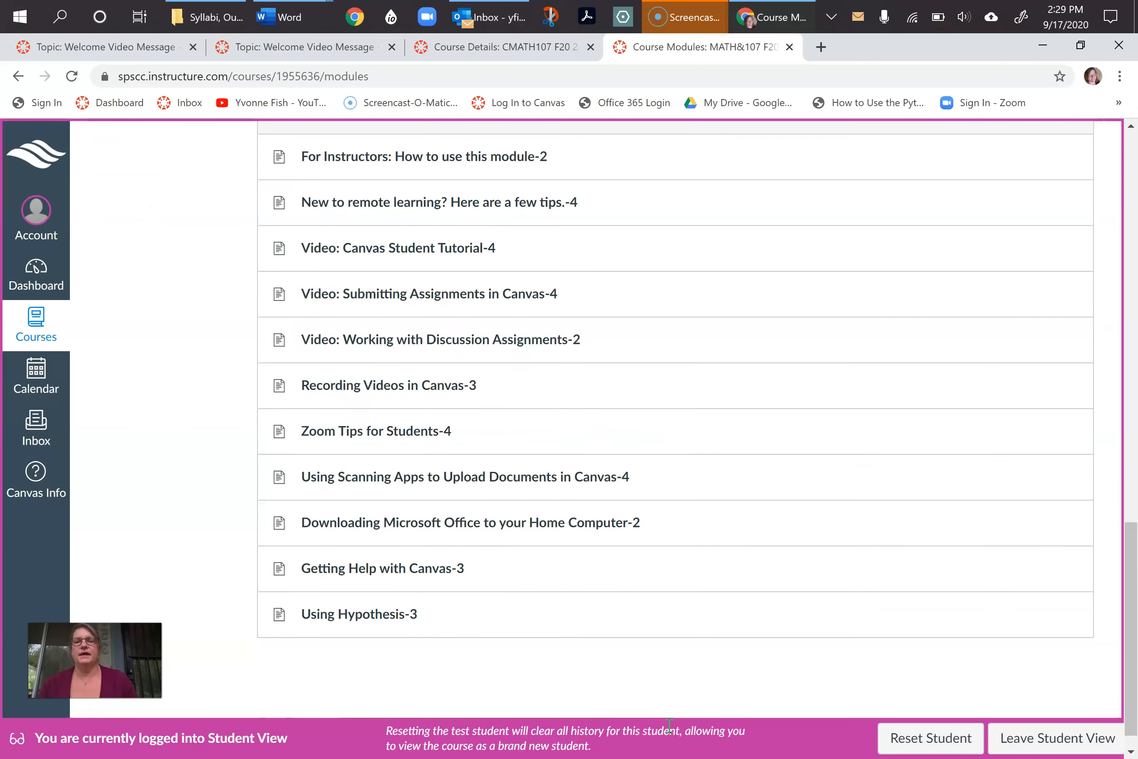
scroll(up, 3)
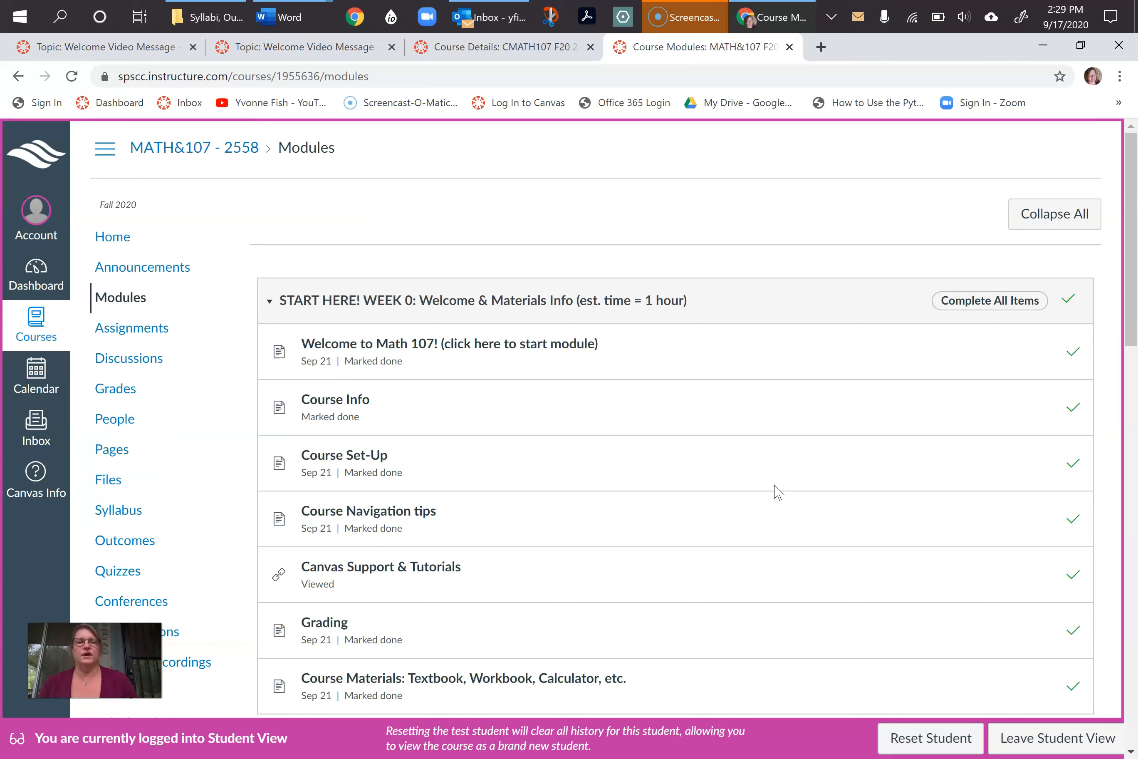
scroll(down, 3)
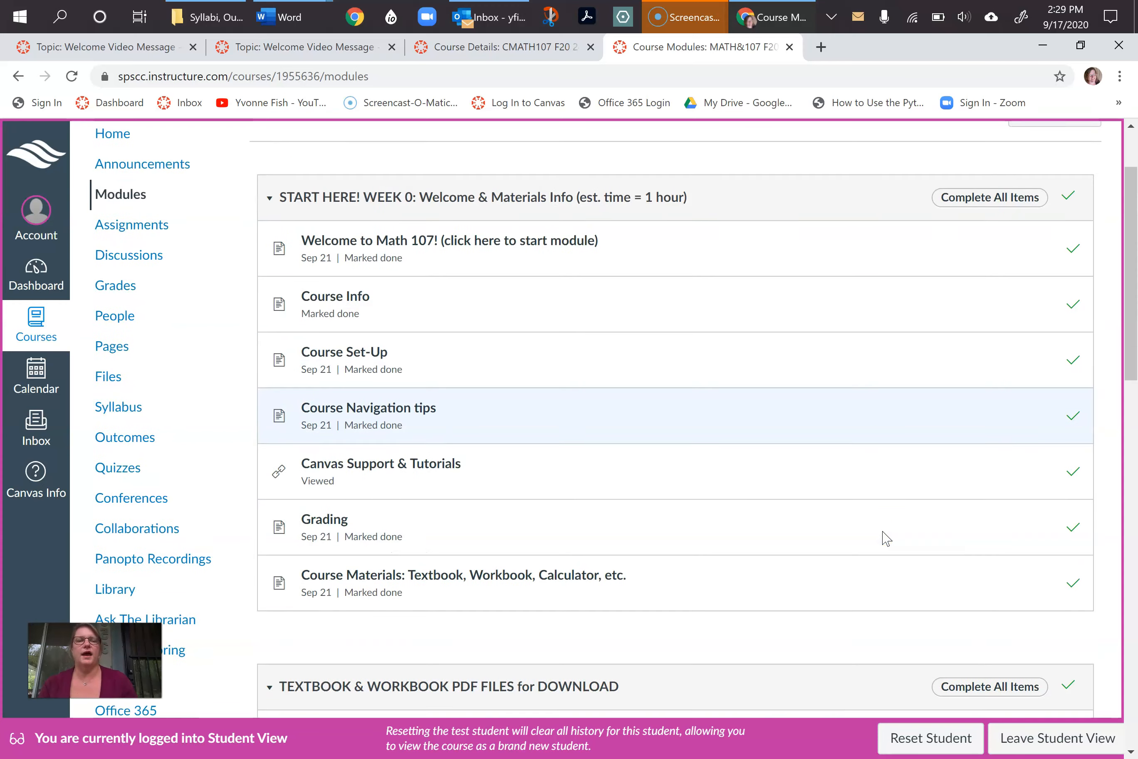
scroll(down, 3)
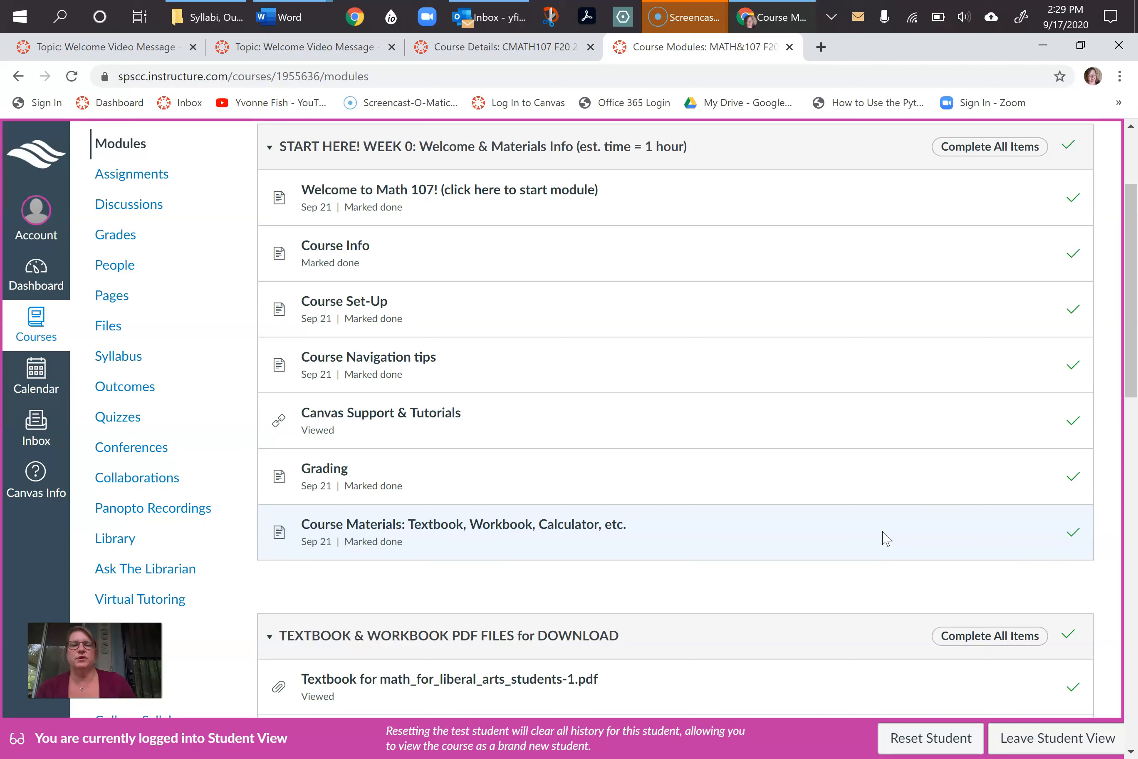
mouse_move(885, 595)
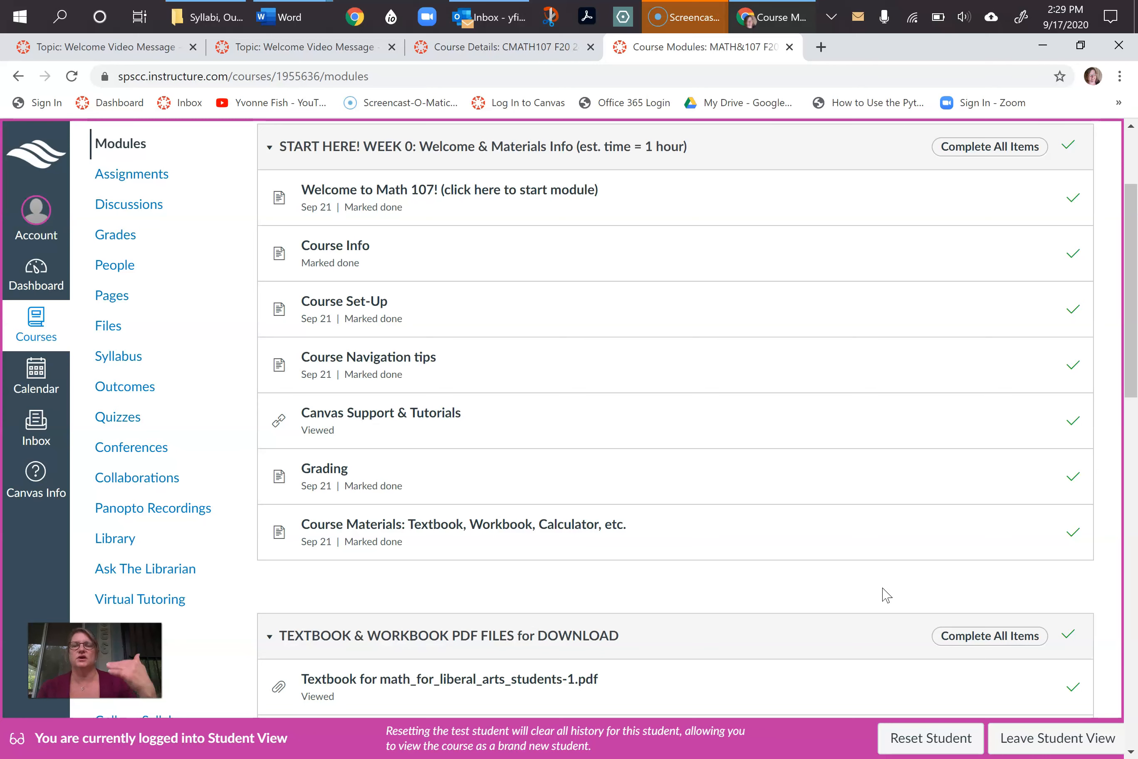
mouse_move(1050, 588)
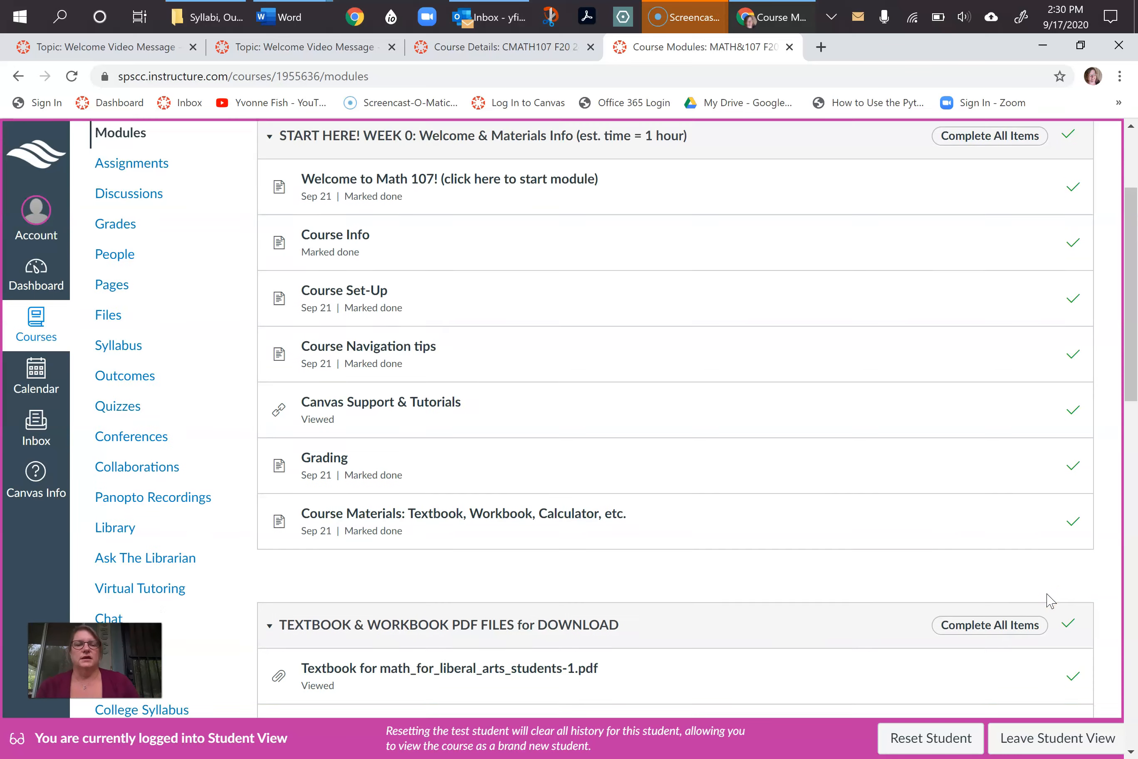
scroll(down, 3)
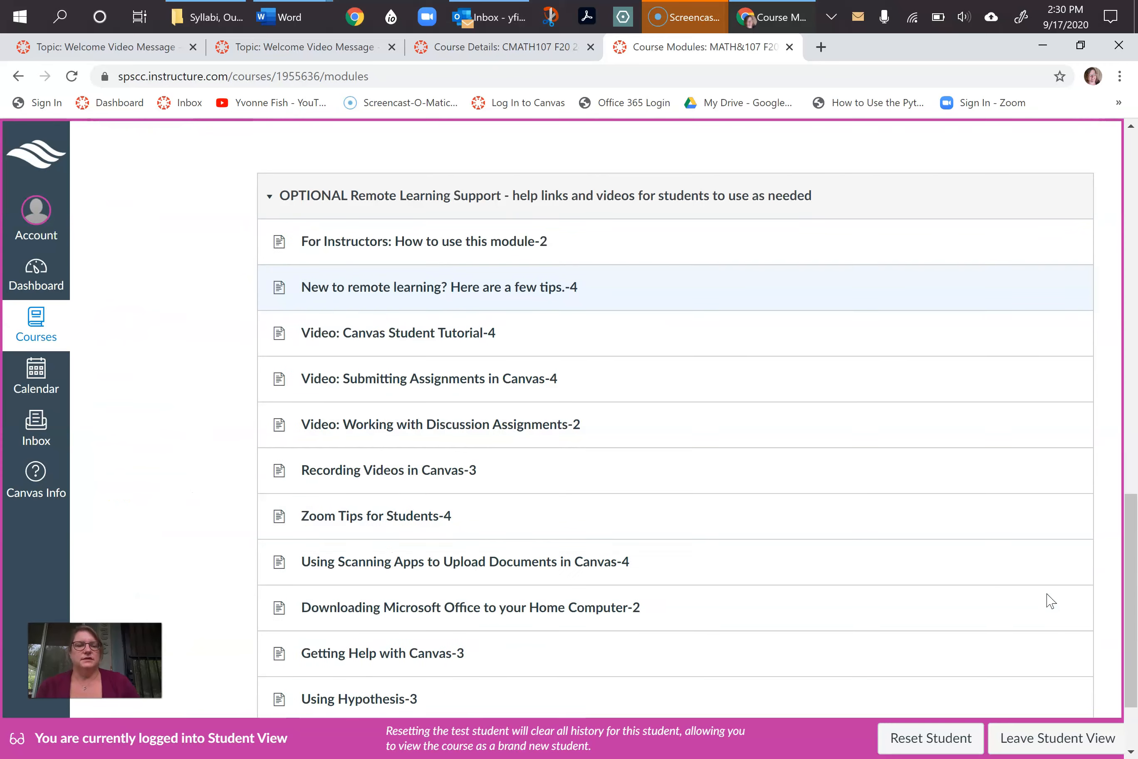
scroll(down, 3)
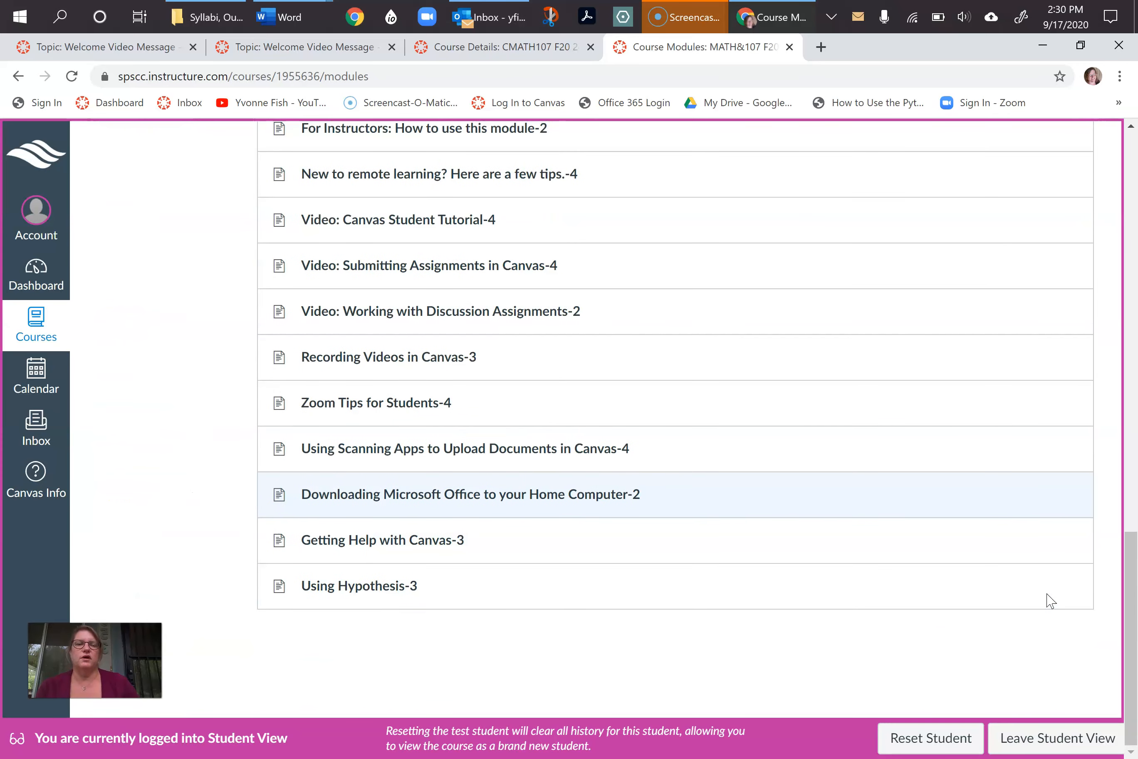
scroll(up, 3)
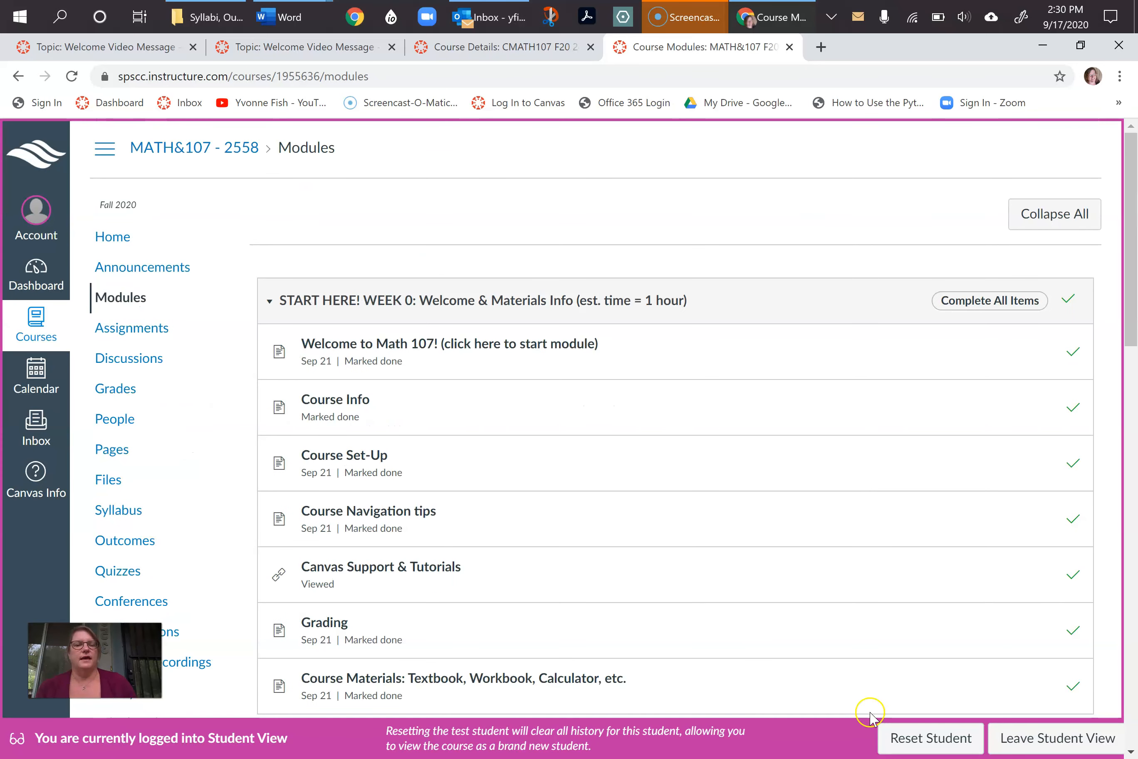